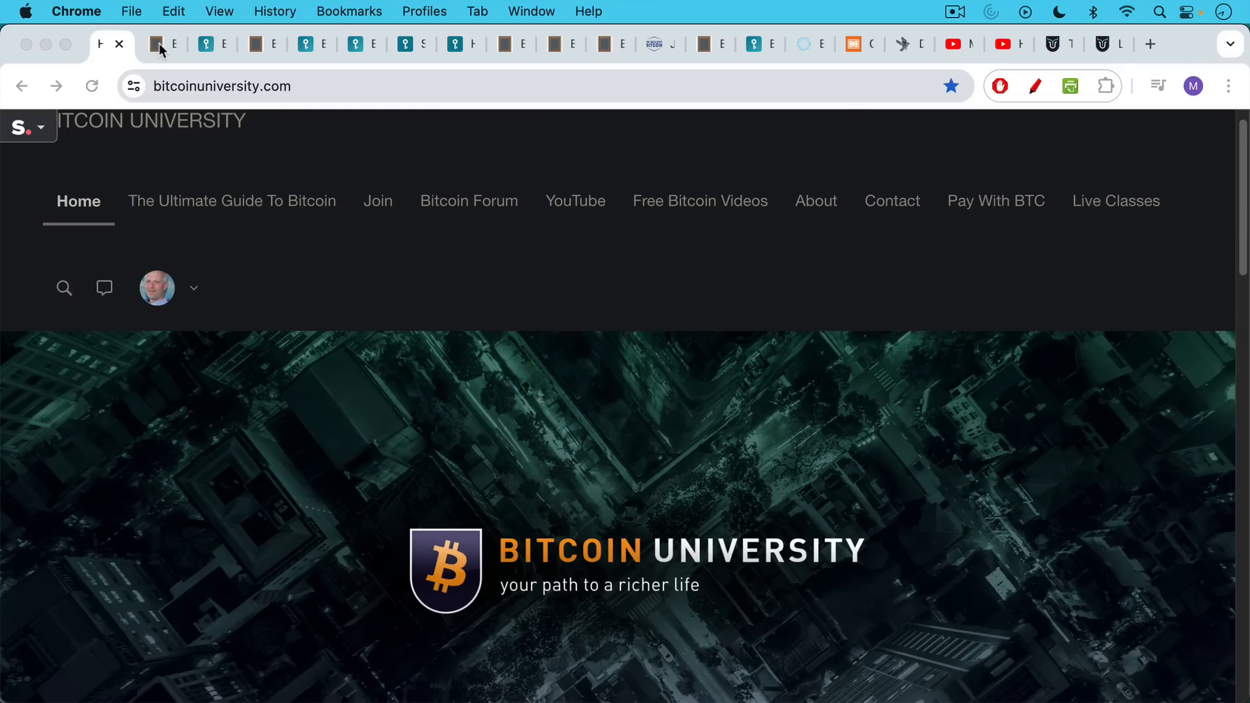
Read the Bitkey video script notes down to the closing Bitkey recommendation.
left_click(160, 44)
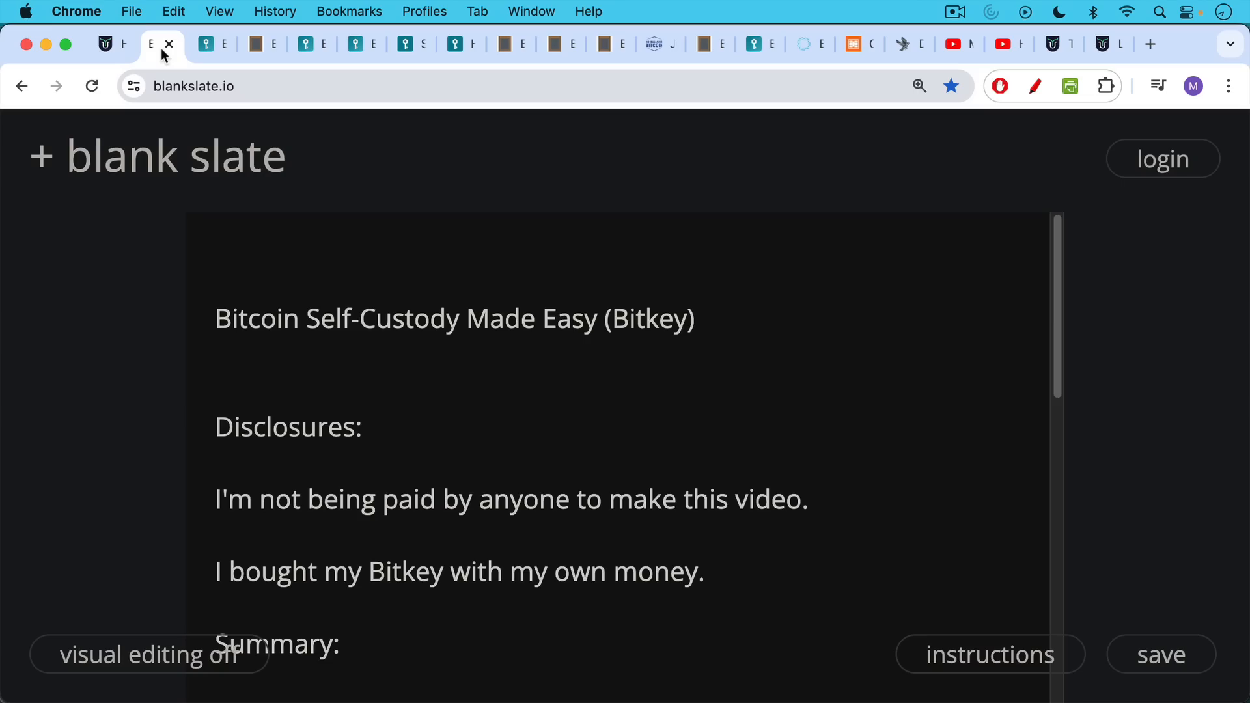
mouse_move(206, 138)
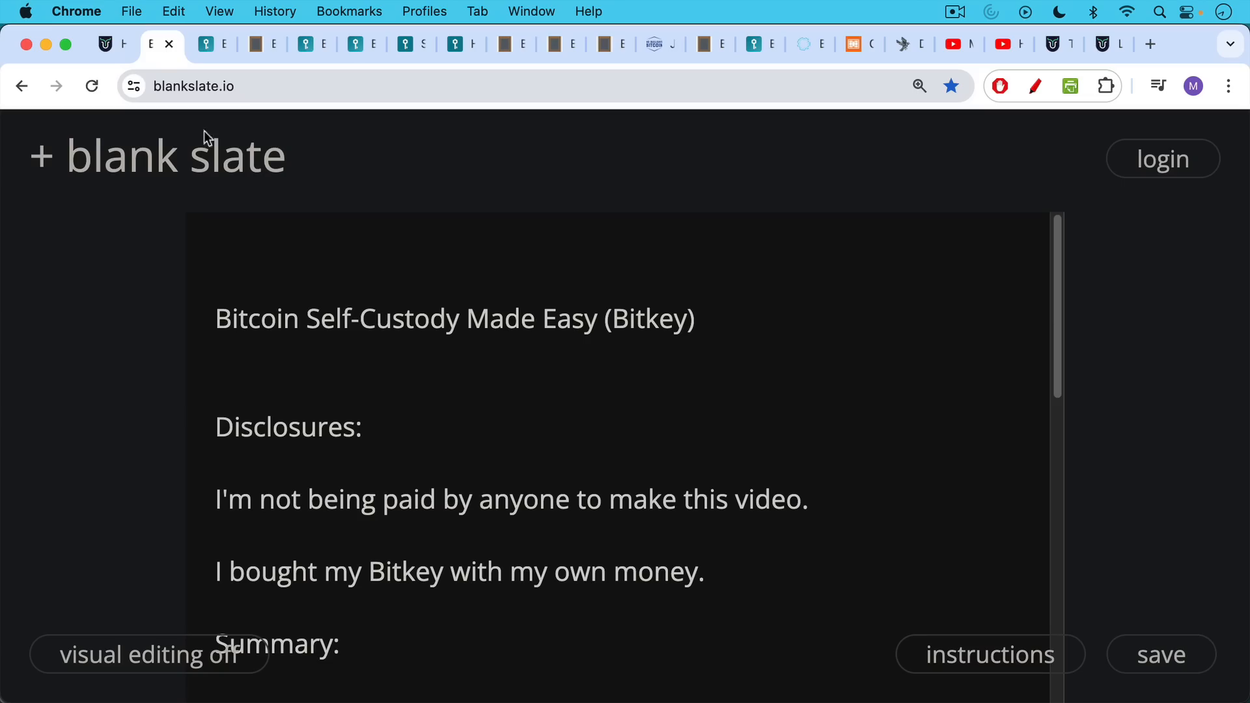
scroll("down", 3)
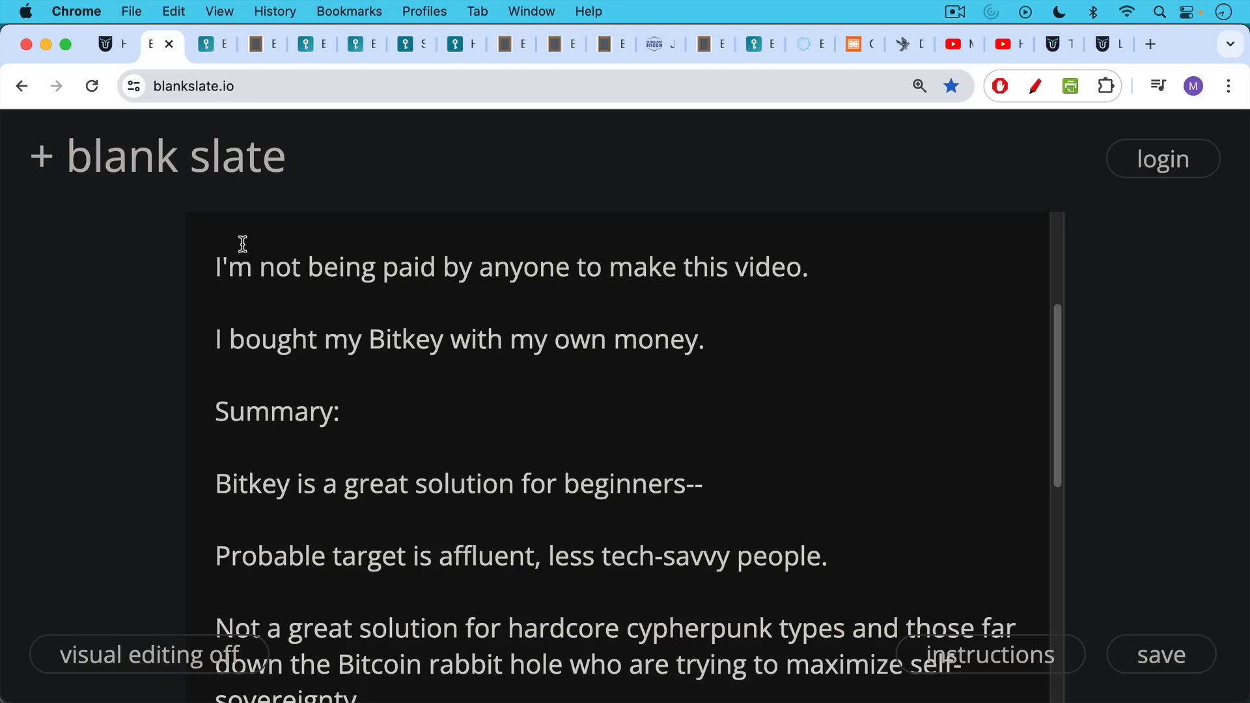
mouse_move(237, 257)
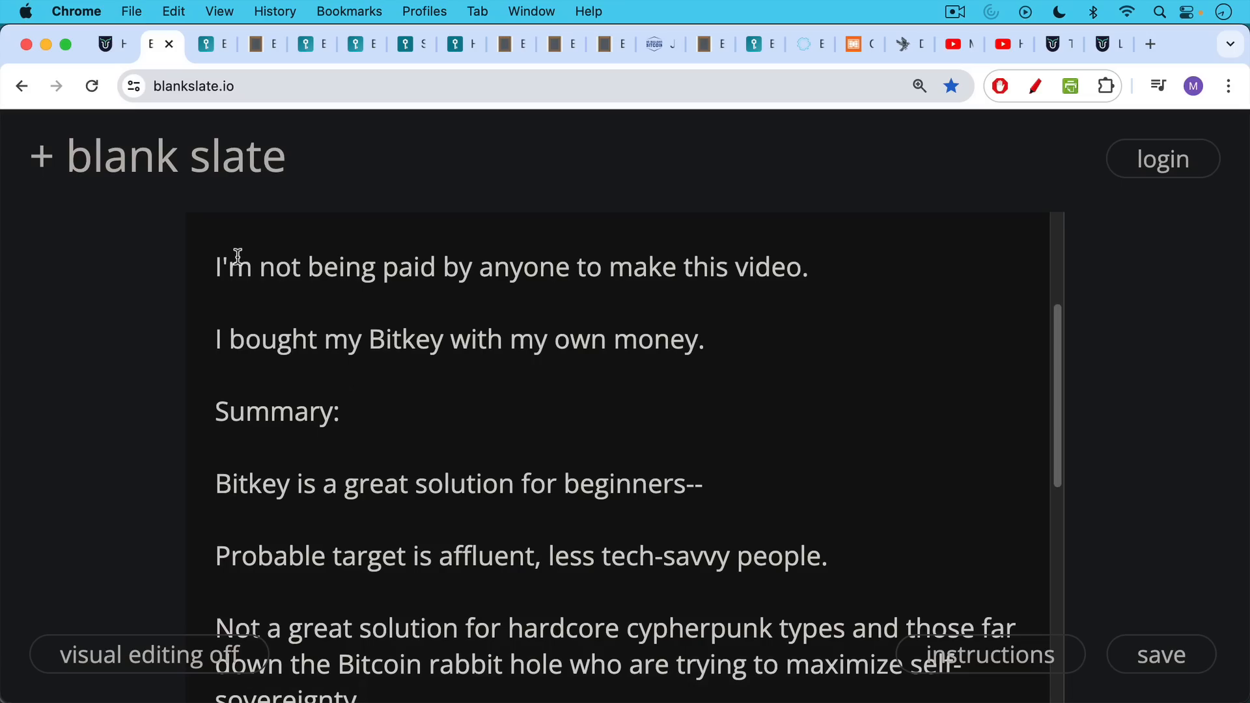
scroll("down", 3)
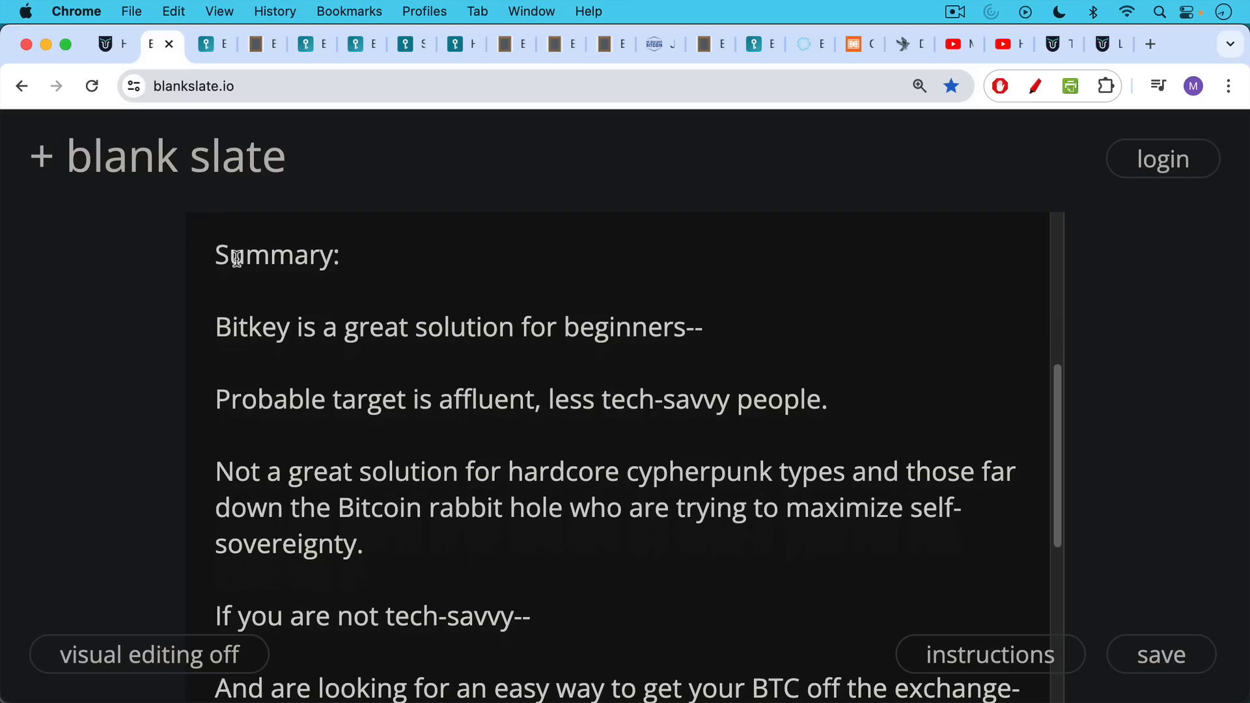
left_click(362, 543)
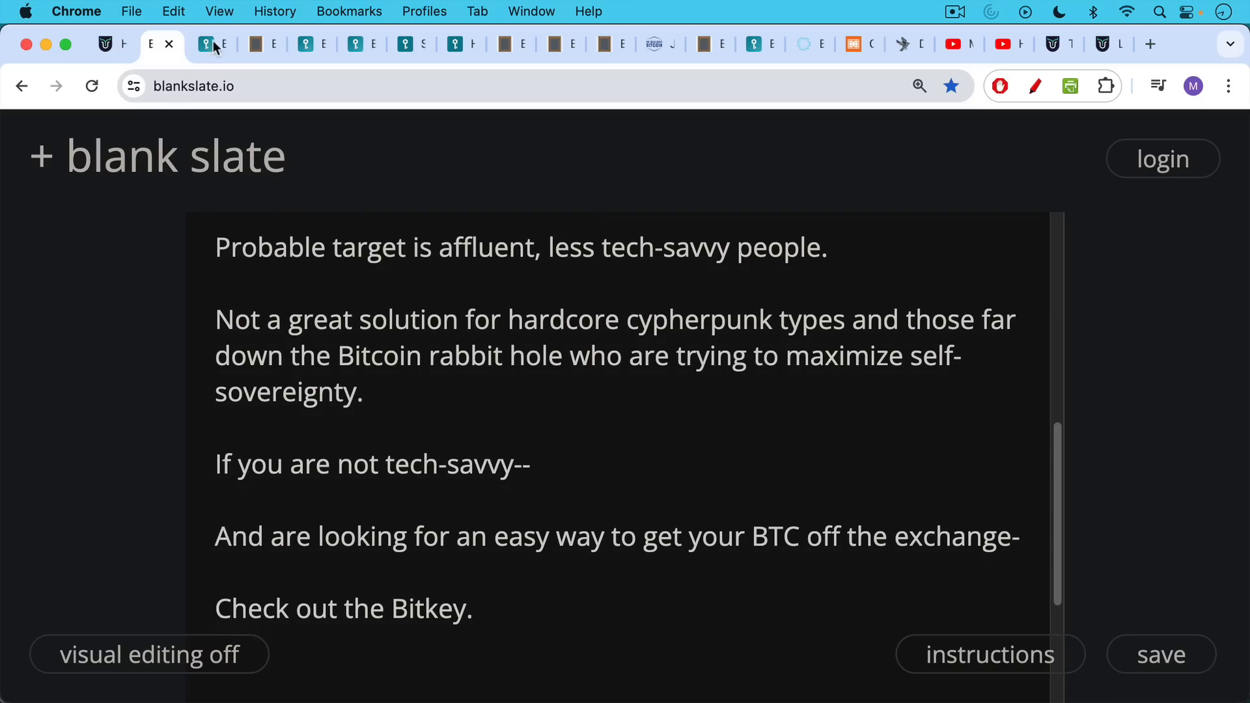
Read the Bitkey 2-of-3 multisig key-holding notes down to the NFC communication line.
left_click(211, 44)
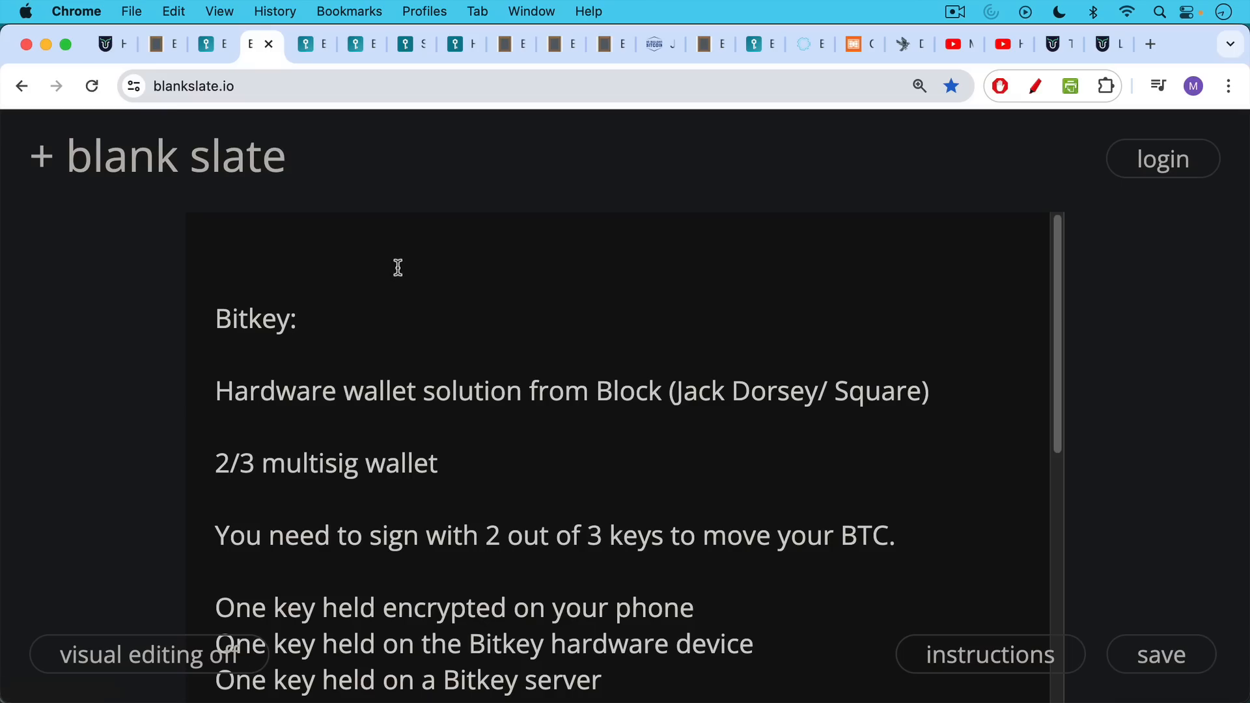
mouse_move(333, 288)
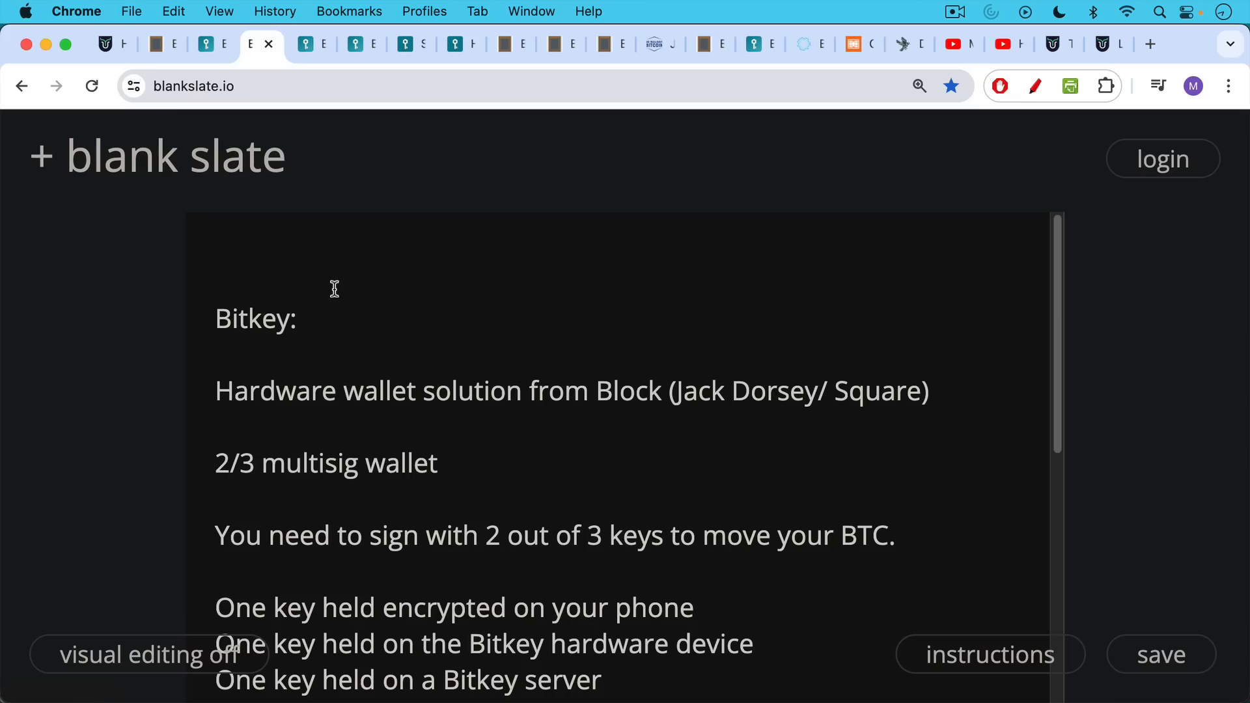
scroll("down", 3)
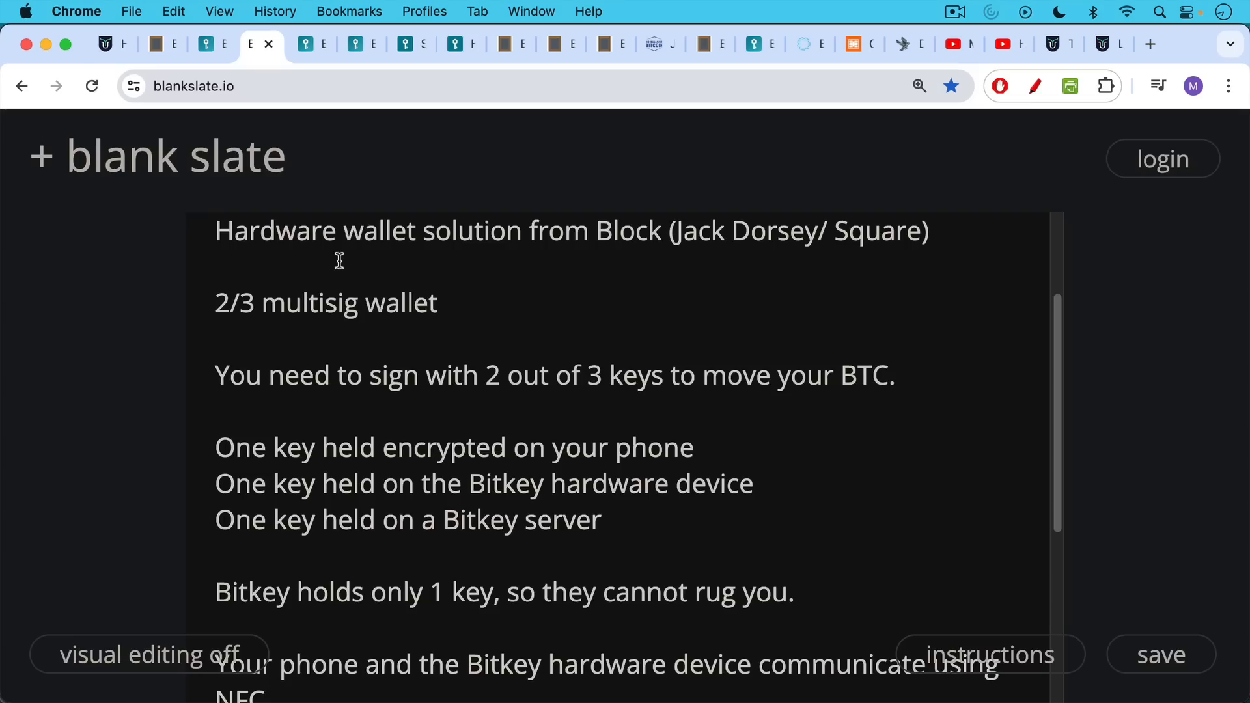
mouse_move(324, 294)
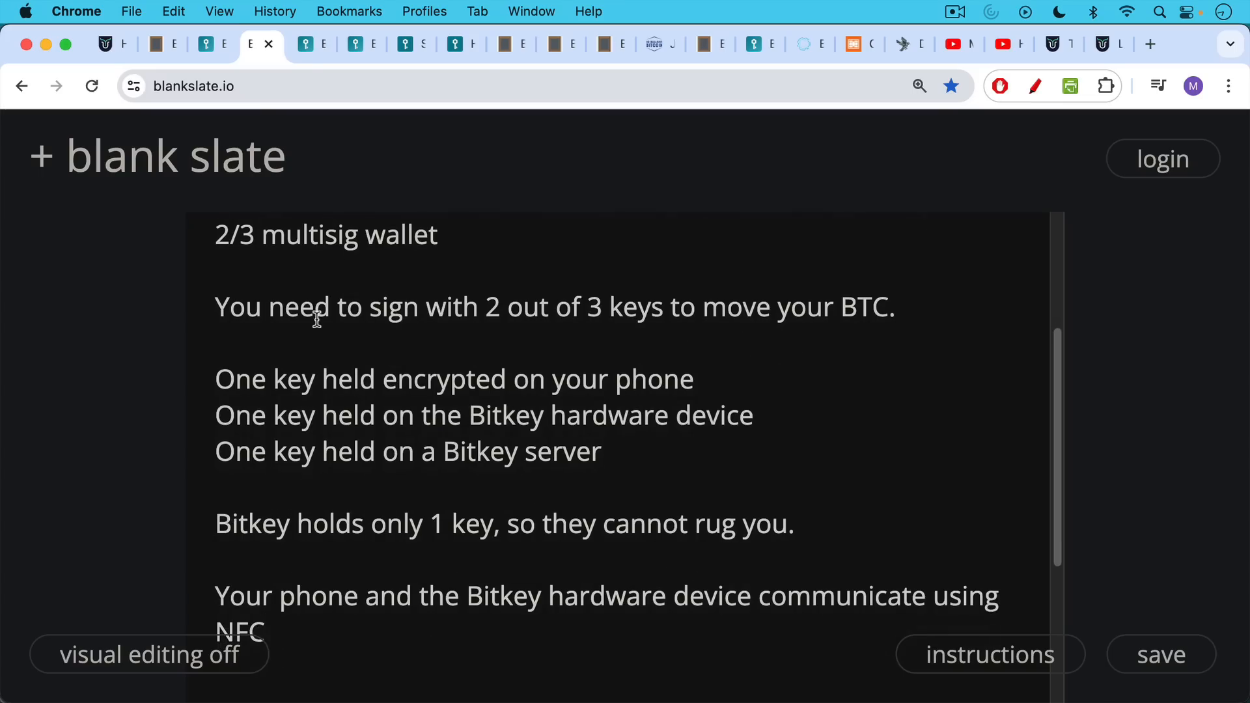
scroll("down", 3)
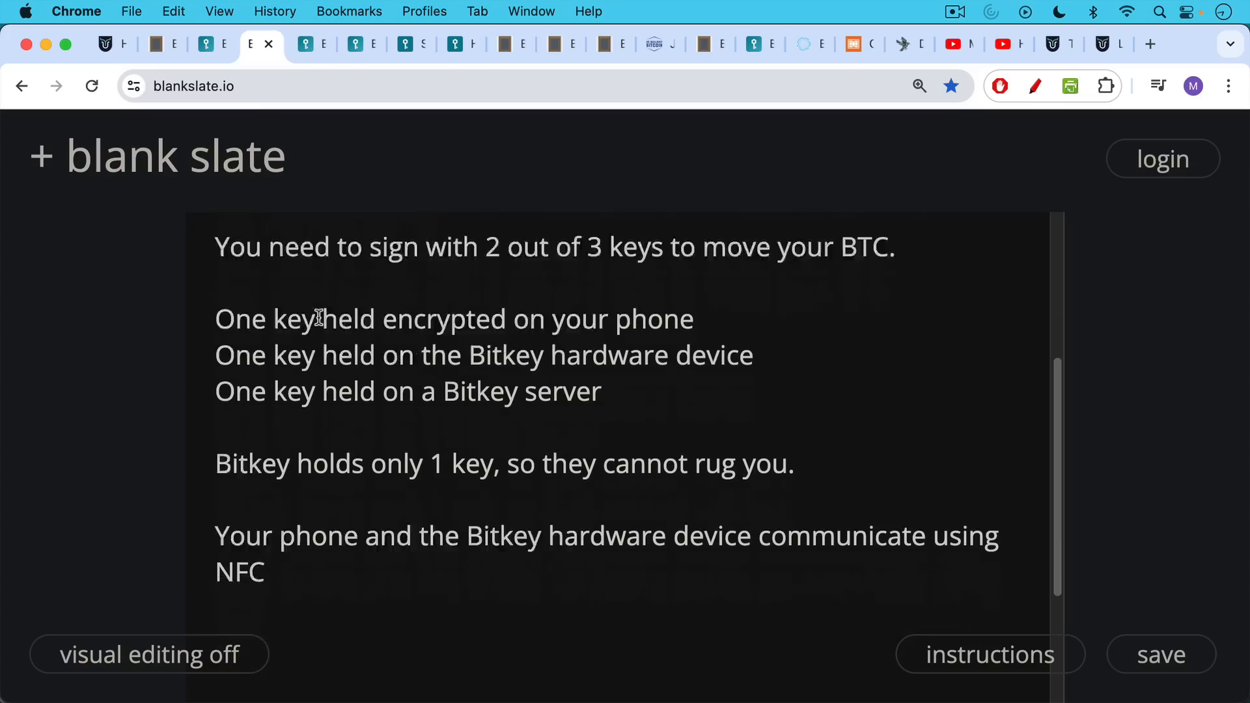
scroll("down", 3)
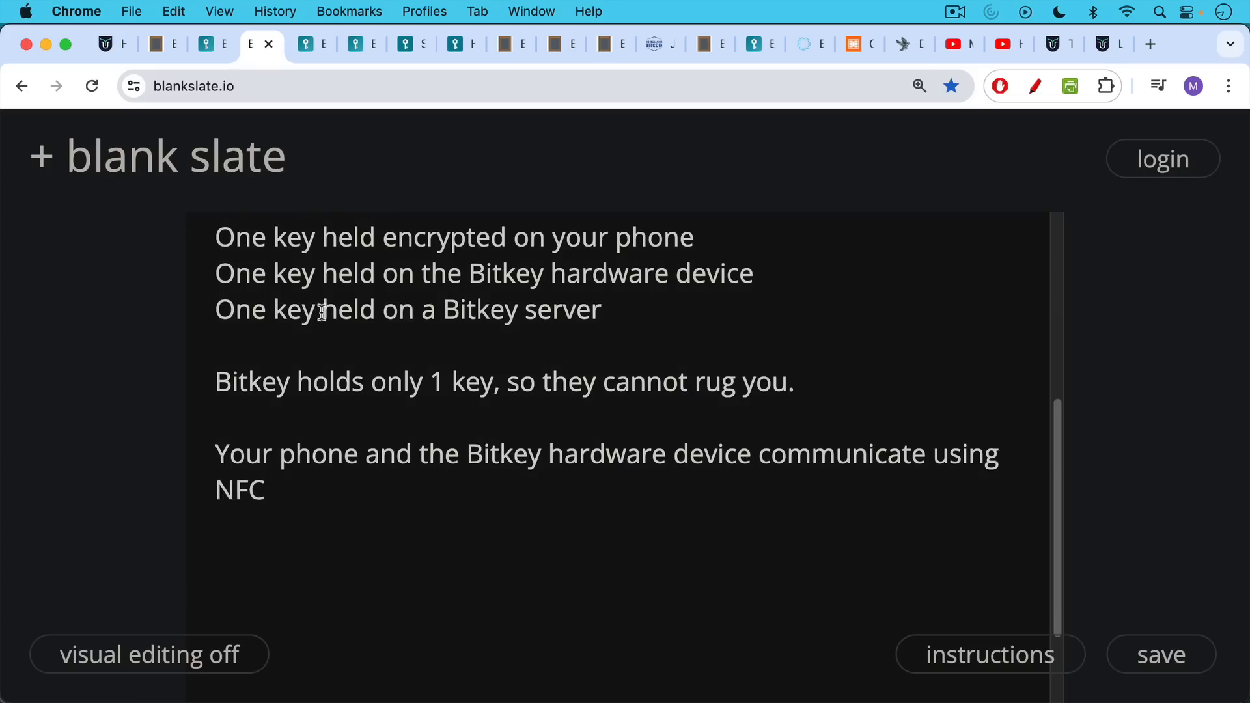
View Bitkey's three-keys page and the recovery page down to losing both phone and hardware.
left_click(309, 44)
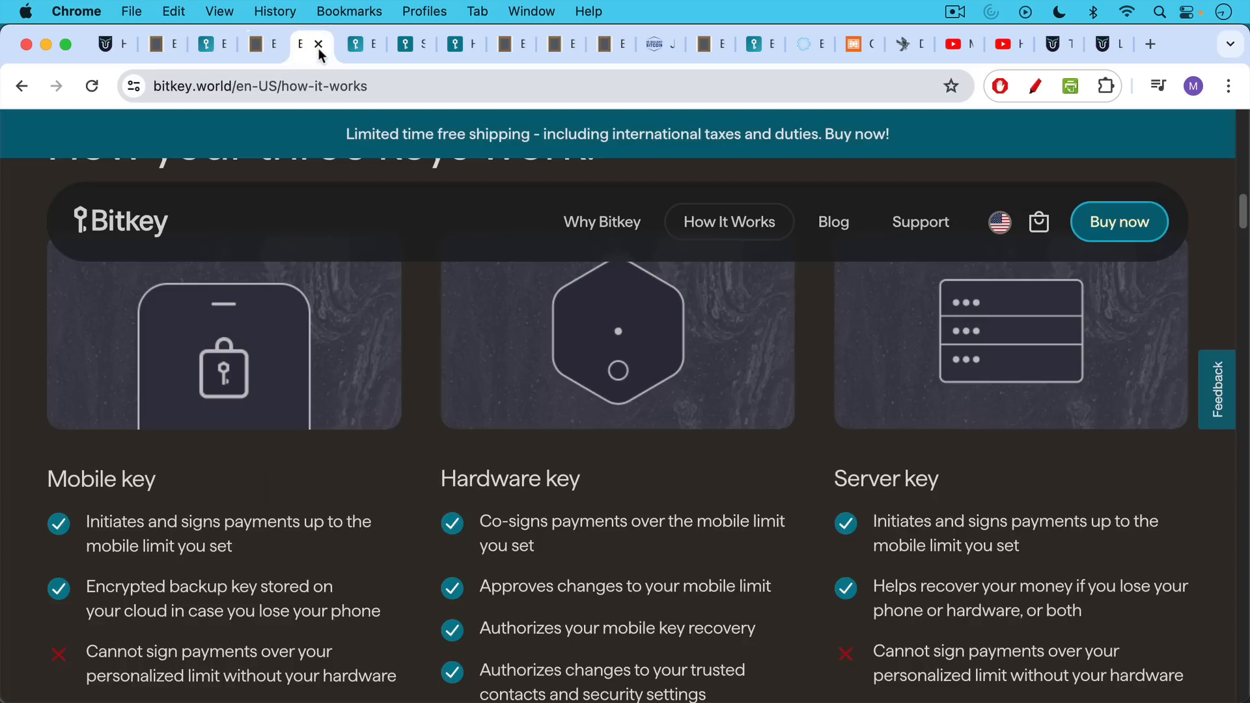
mouse_move(352, 260)
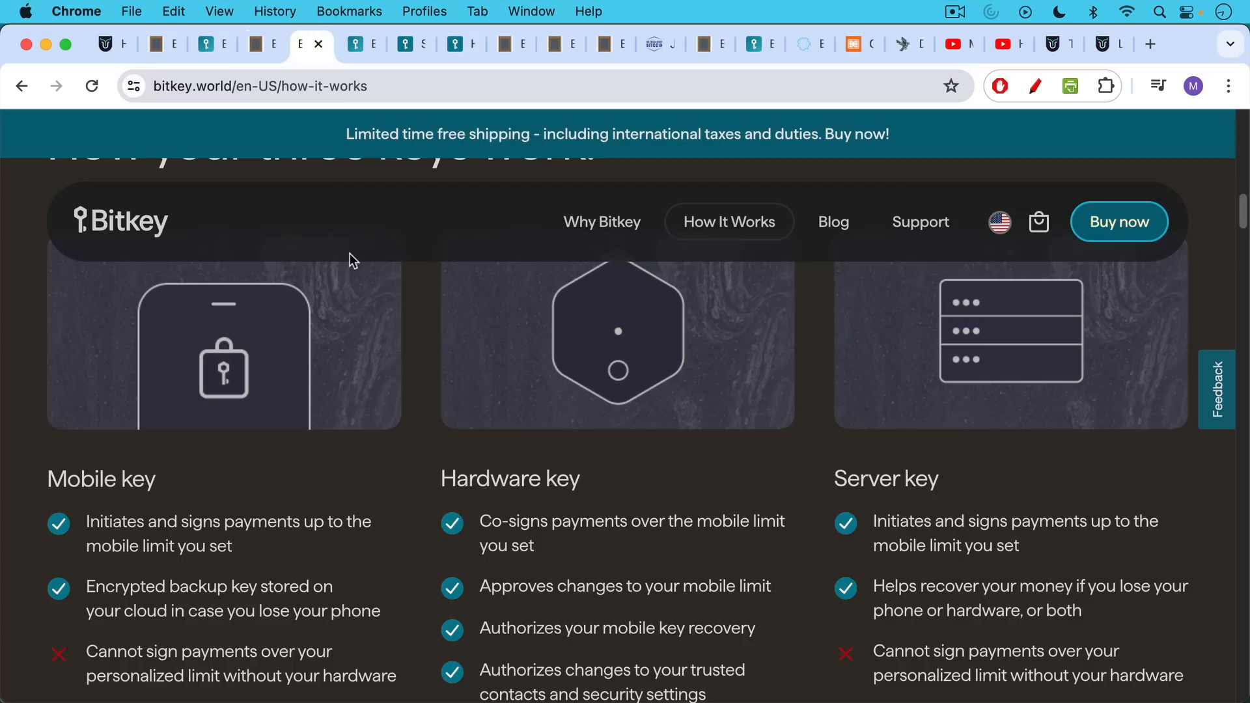
mouse_move(353, 263)
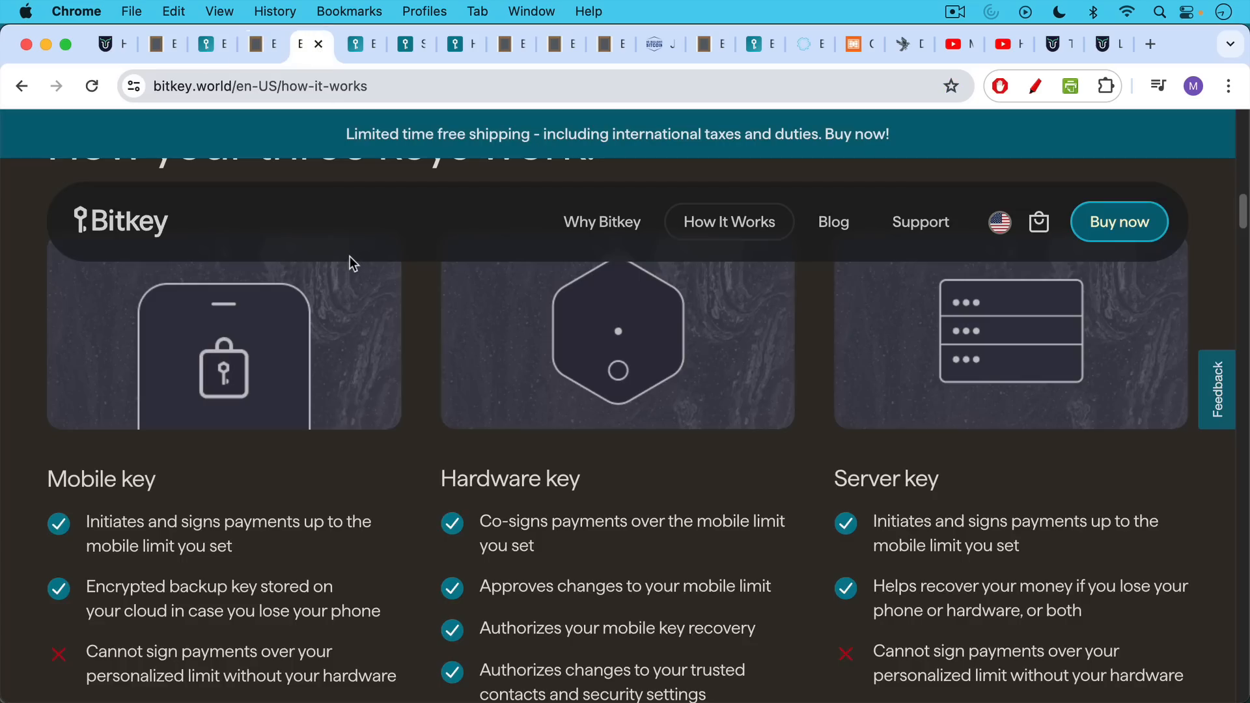
mouse_move(358, 47)
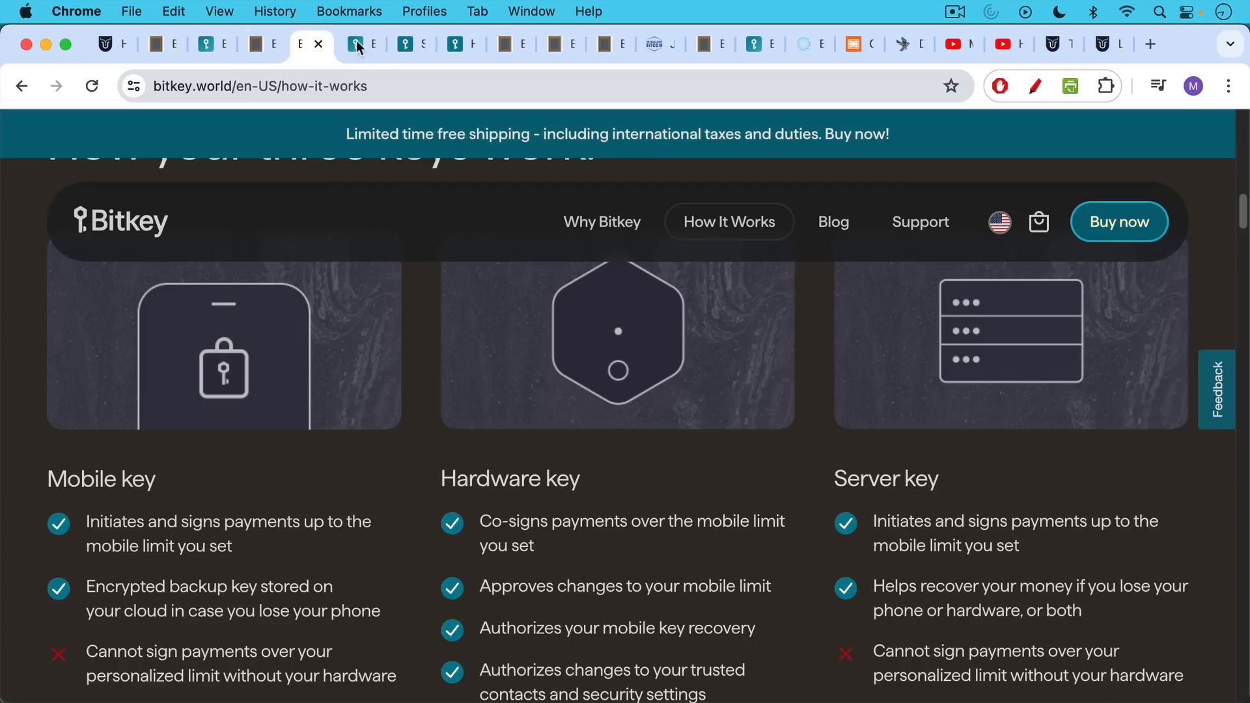
left_click(360, 45)
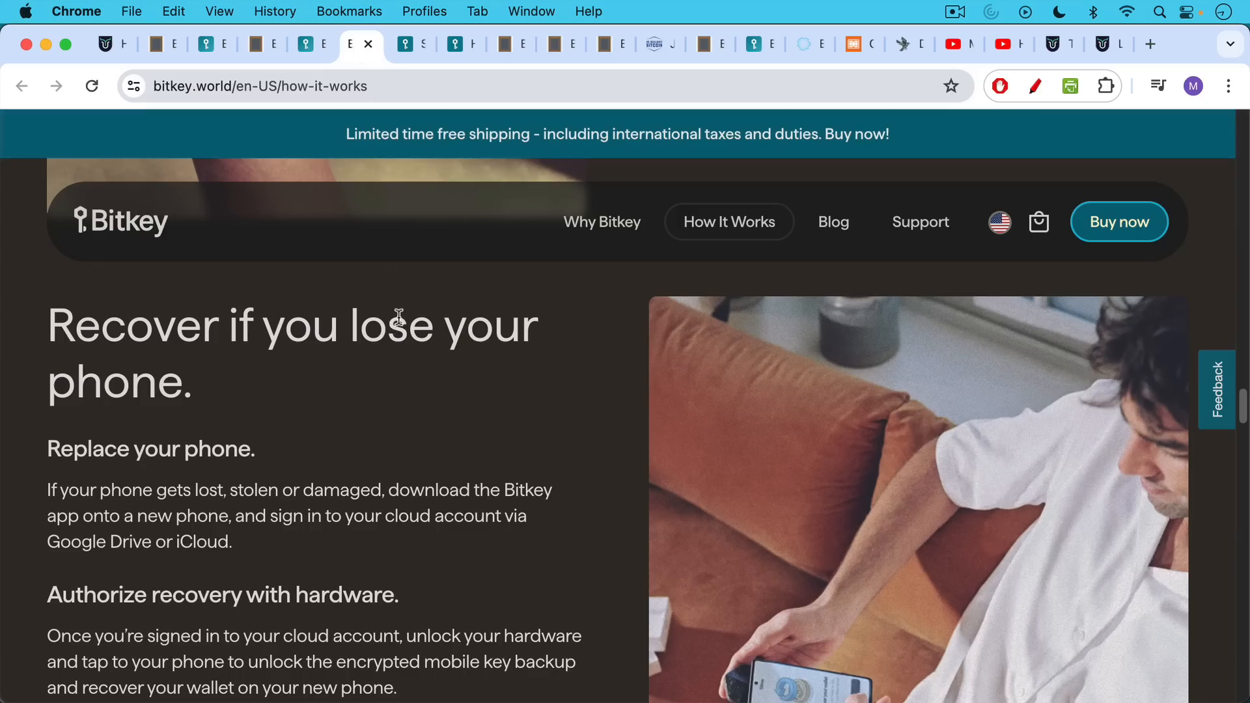
scroll("down", 3)
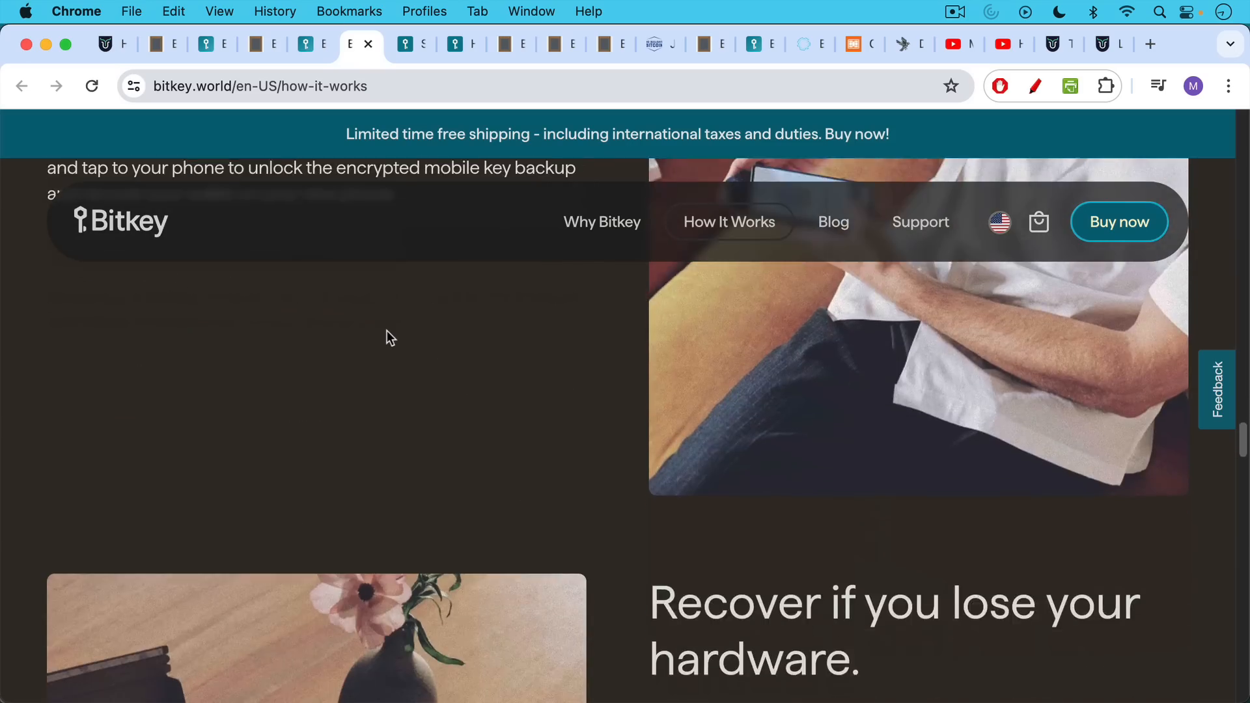
scroll("down", 3)
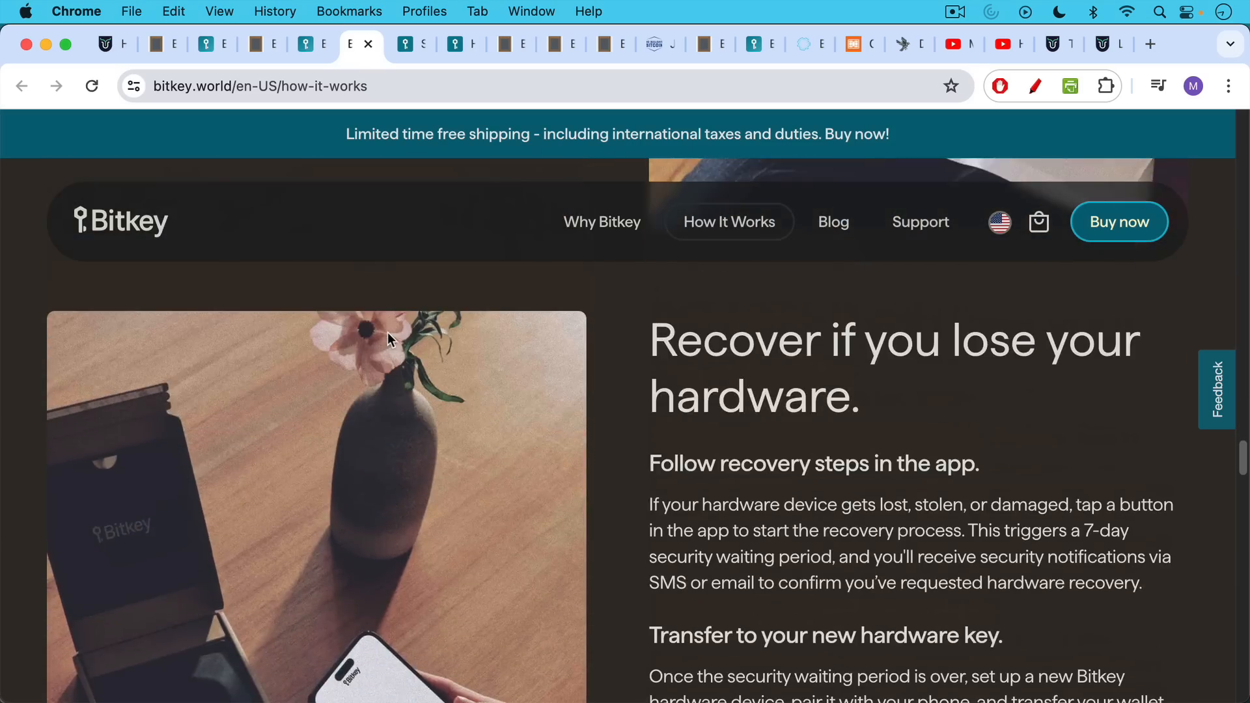
scroll("down", 3)
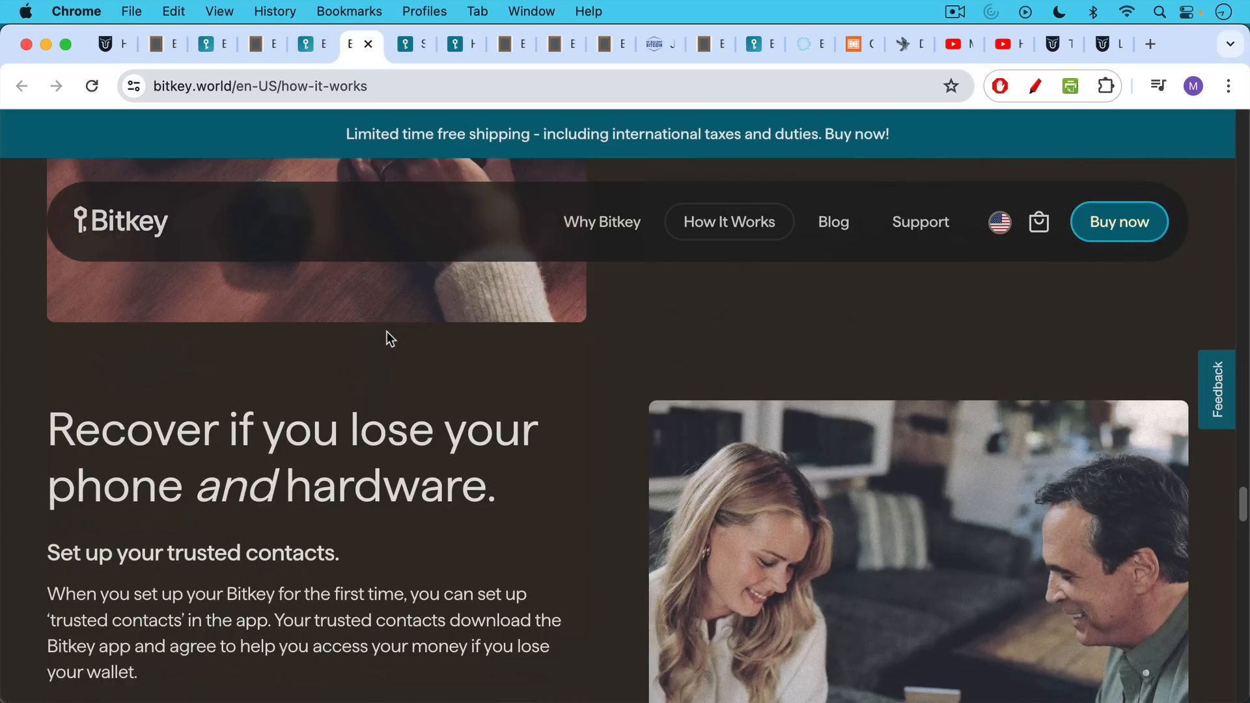
scroll("down", 3)
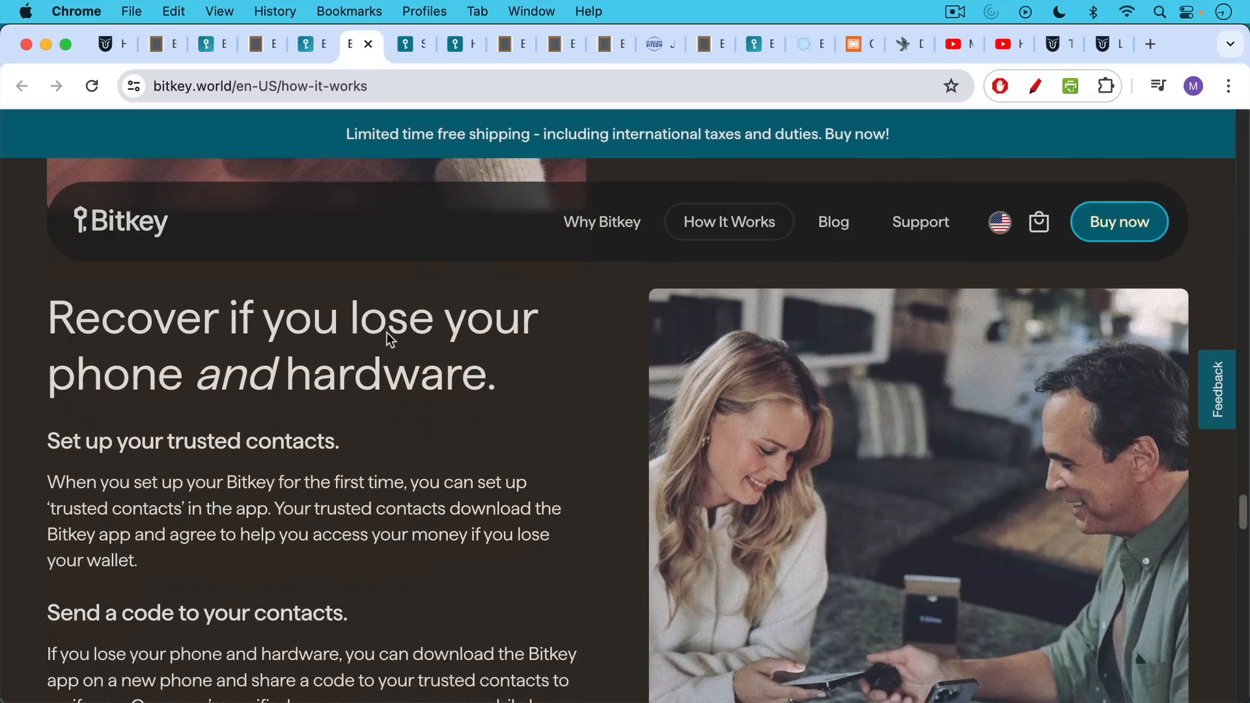
mouse_move(378, 247)
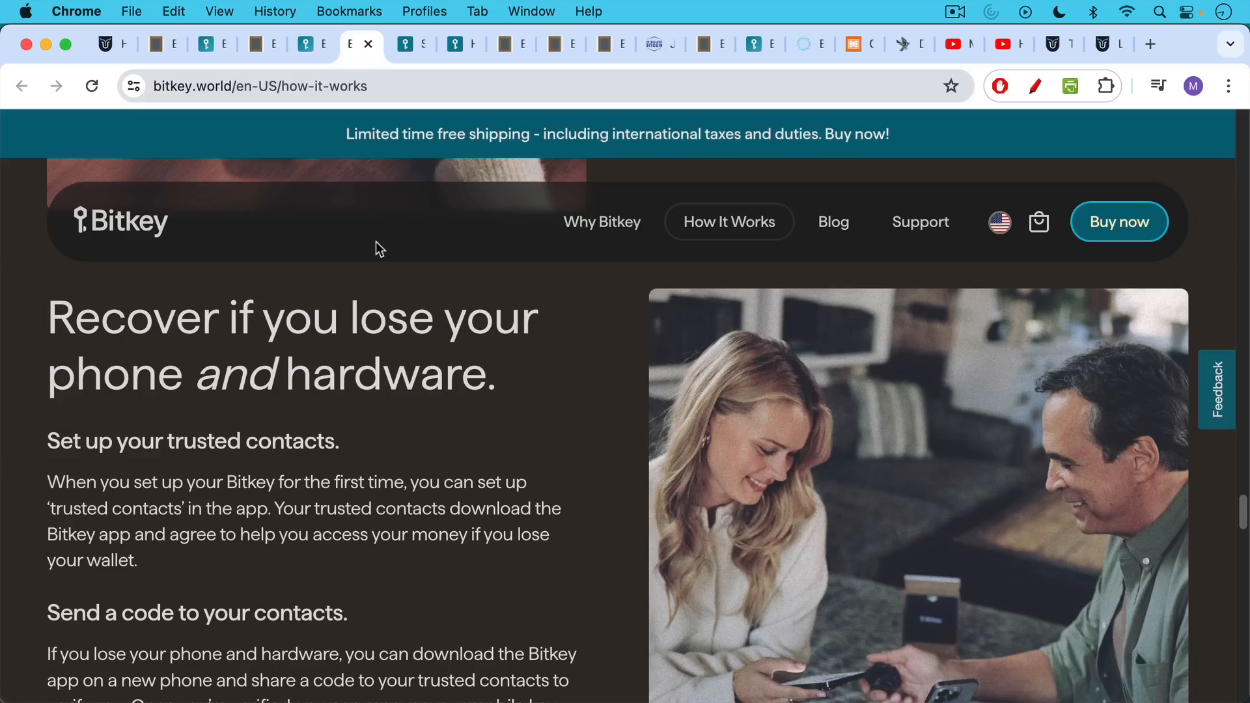
mouse_move(412, 51)
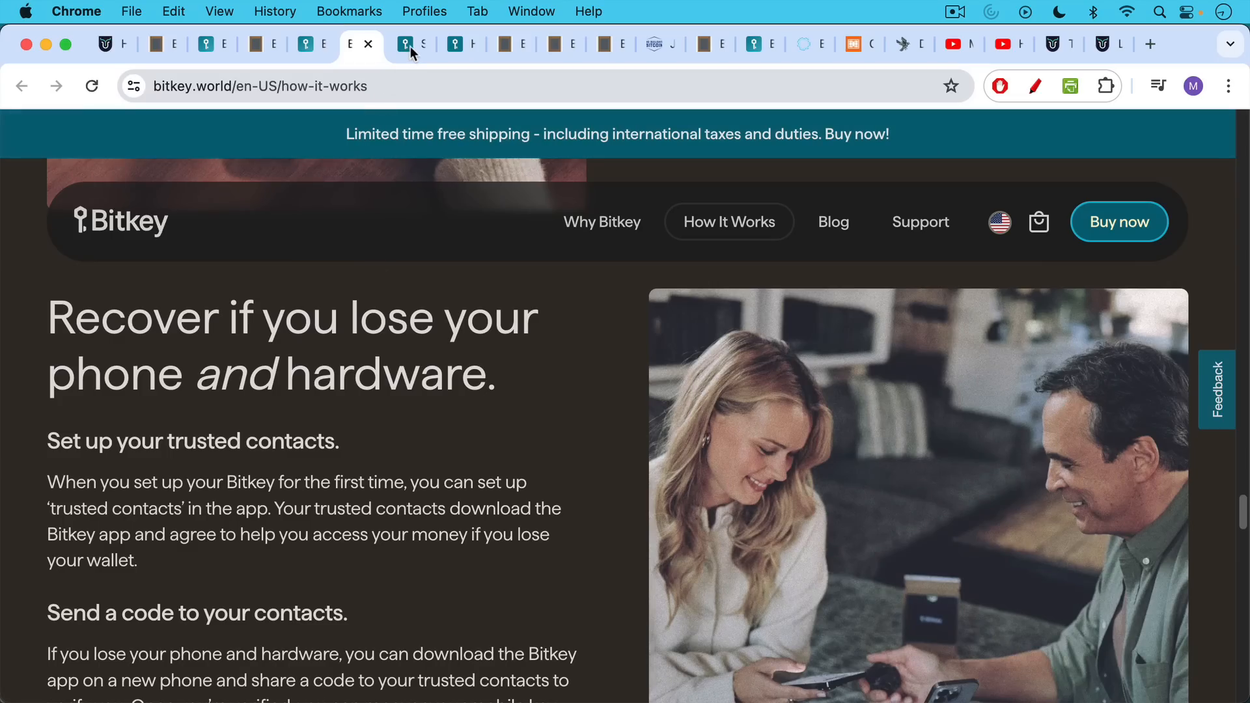
Open the Sharing our Recovery Design post, then read setup steps 1–3 of the support article.
left_click(409, 45)
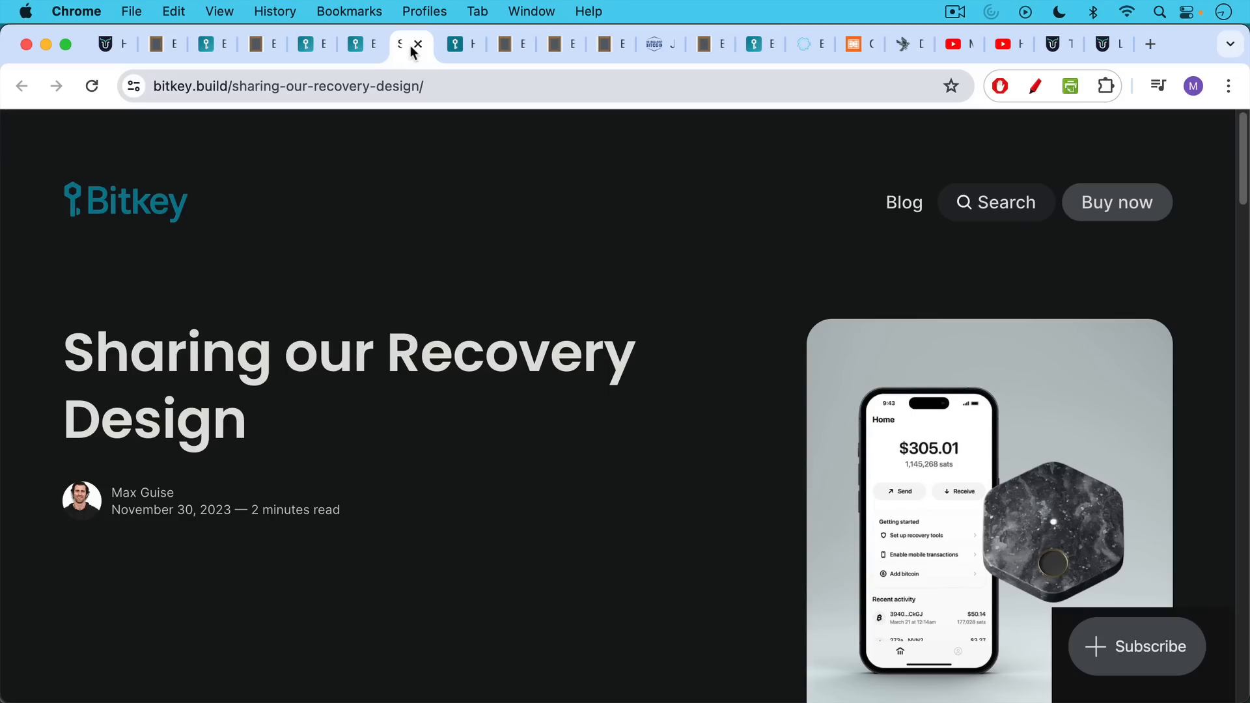
mouse_move(447, 50)
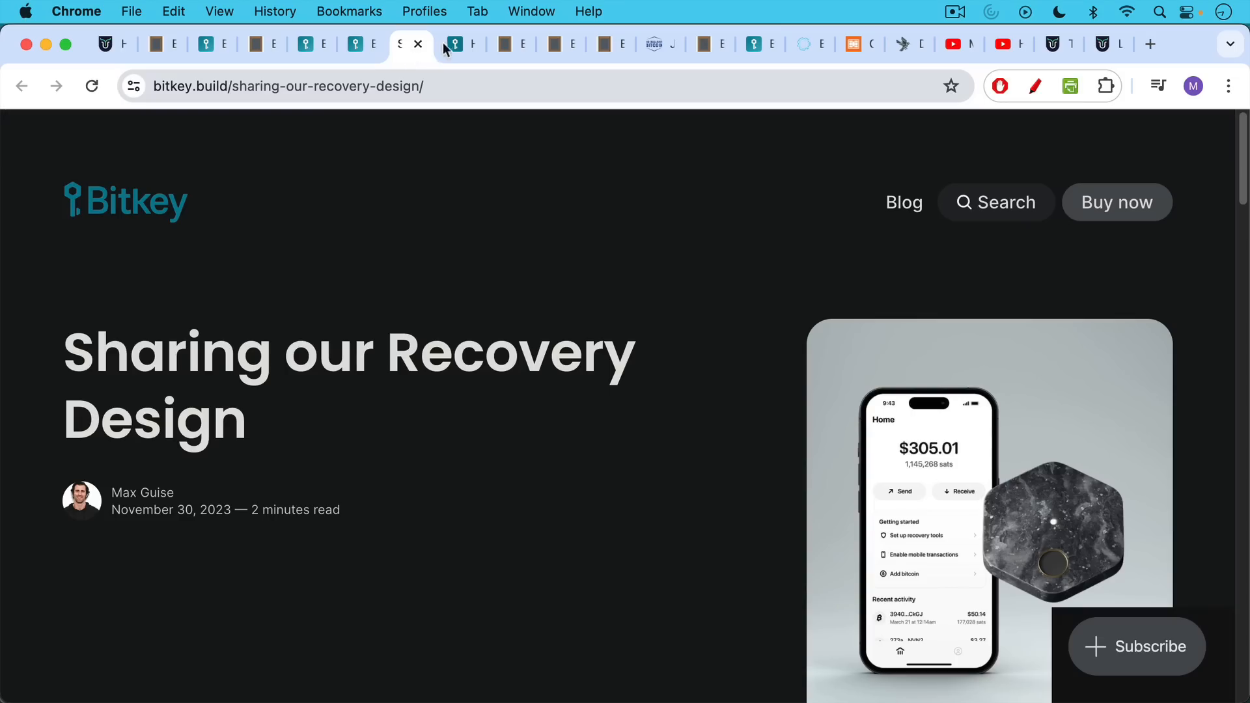
left_click(458, 44)
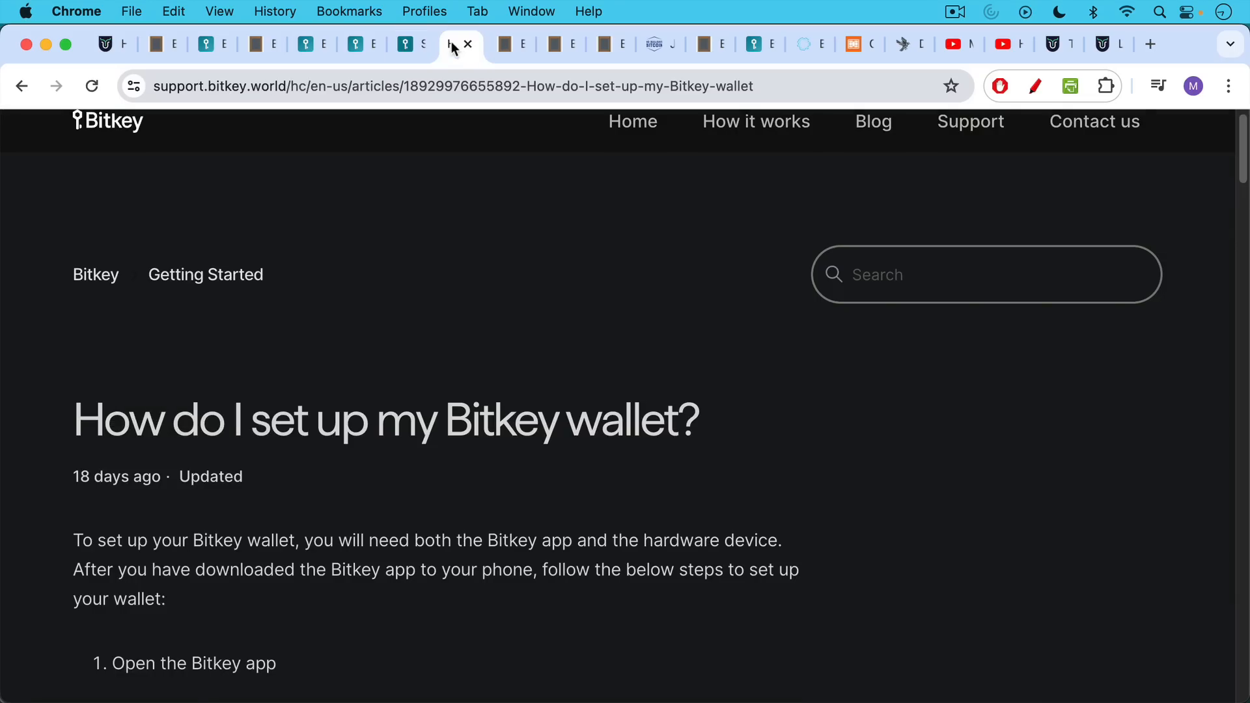
mouse_move(408, 149)
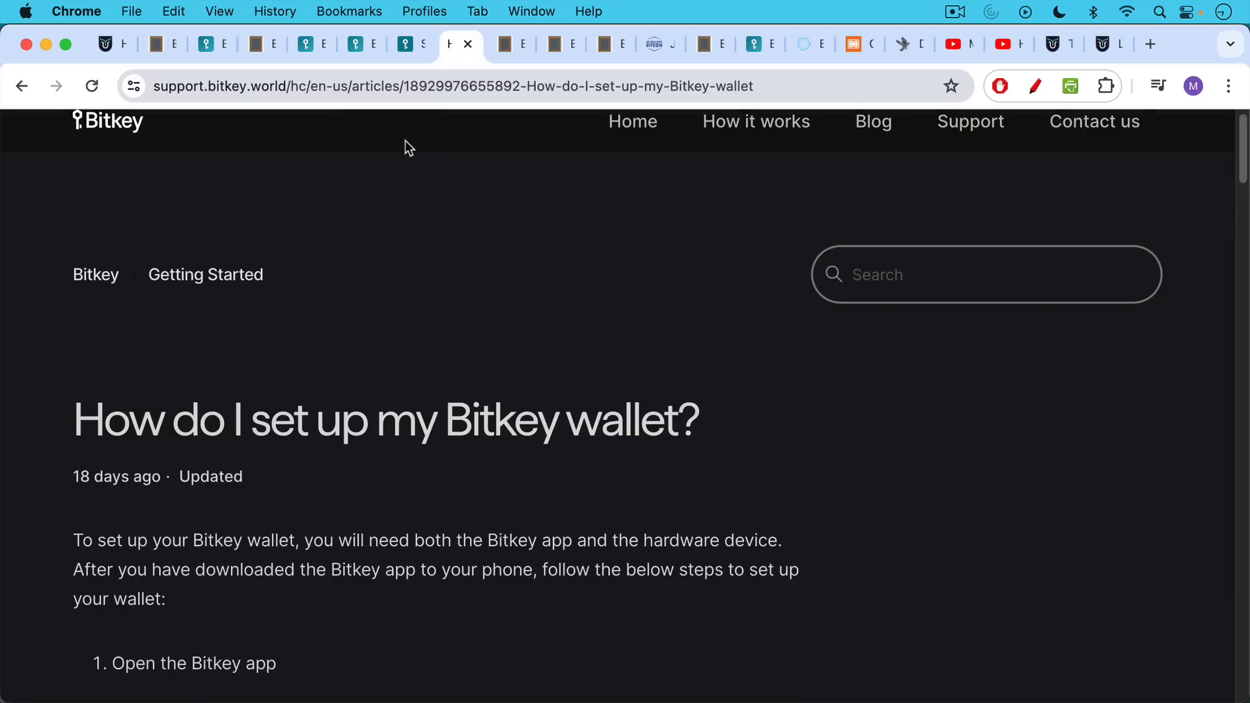
scroll("down", 3)
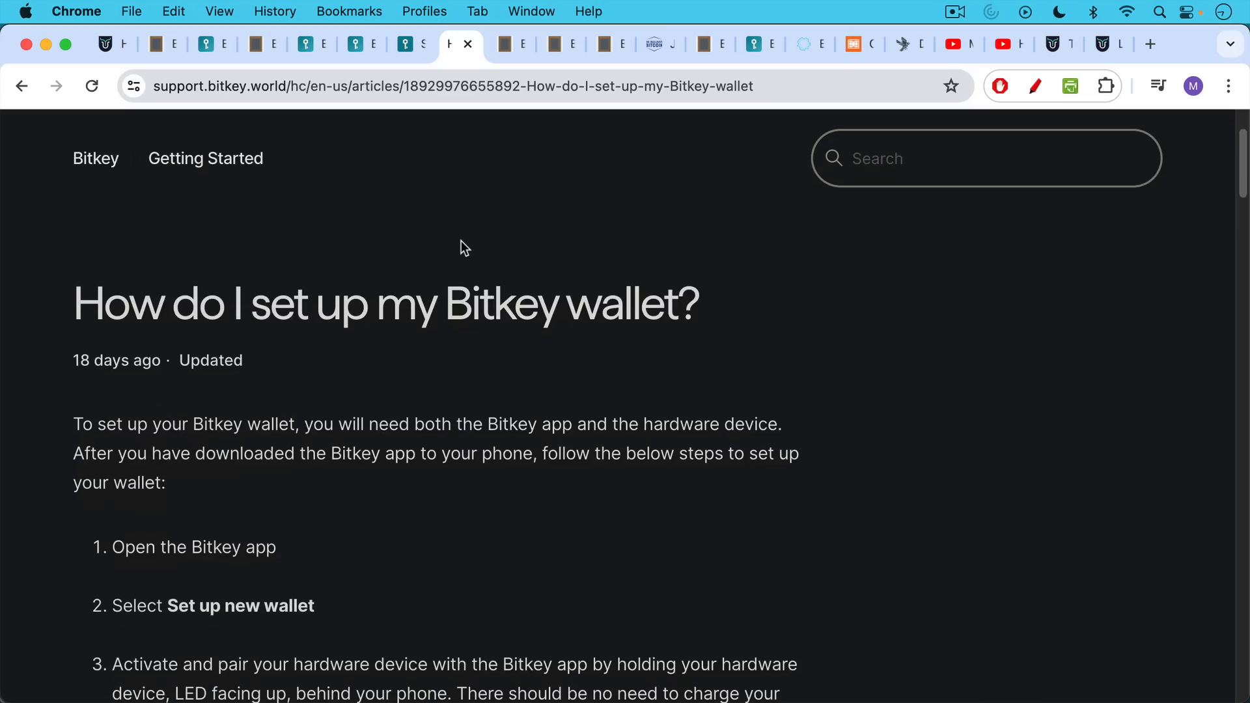
scroll("down", 3)
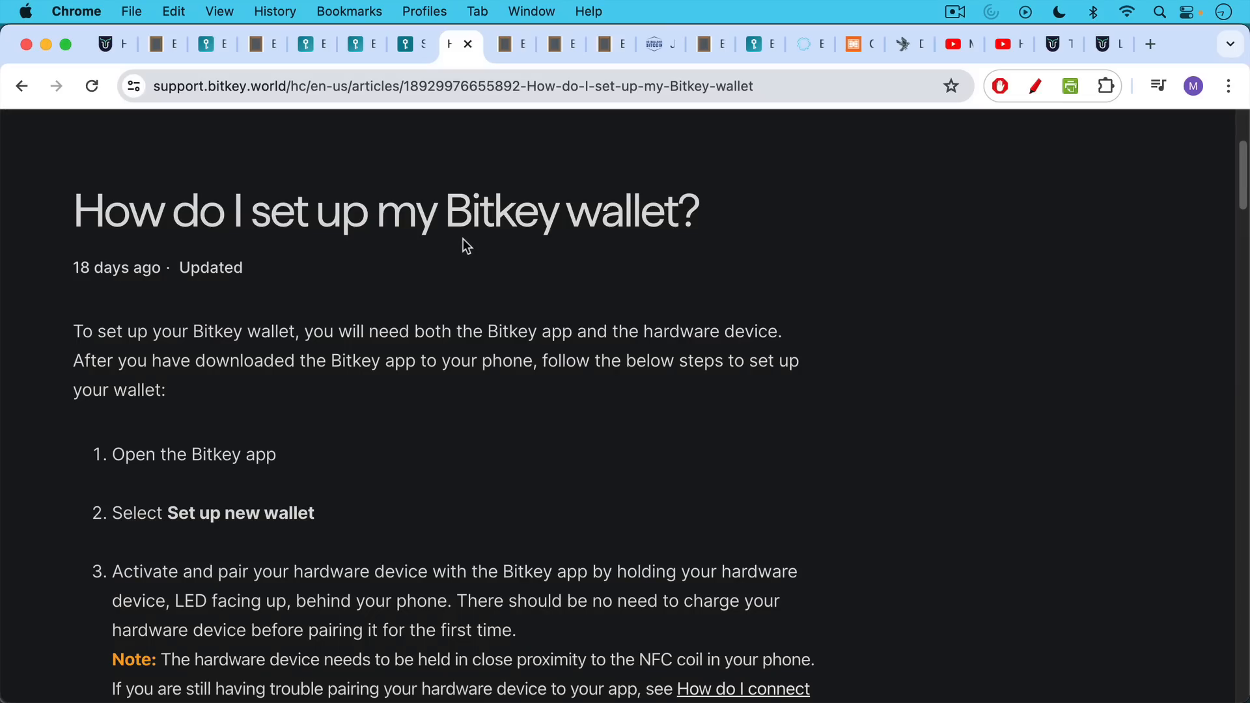
scroll("down", 3)
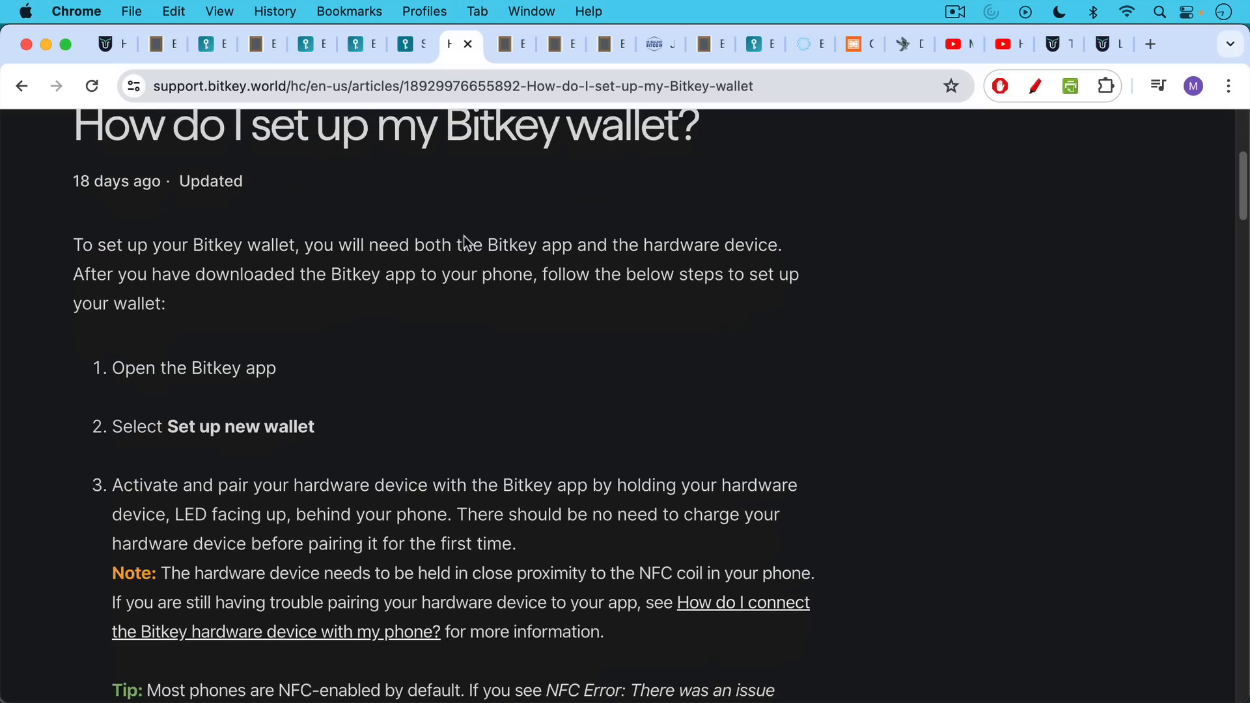
scroll("down", 3)
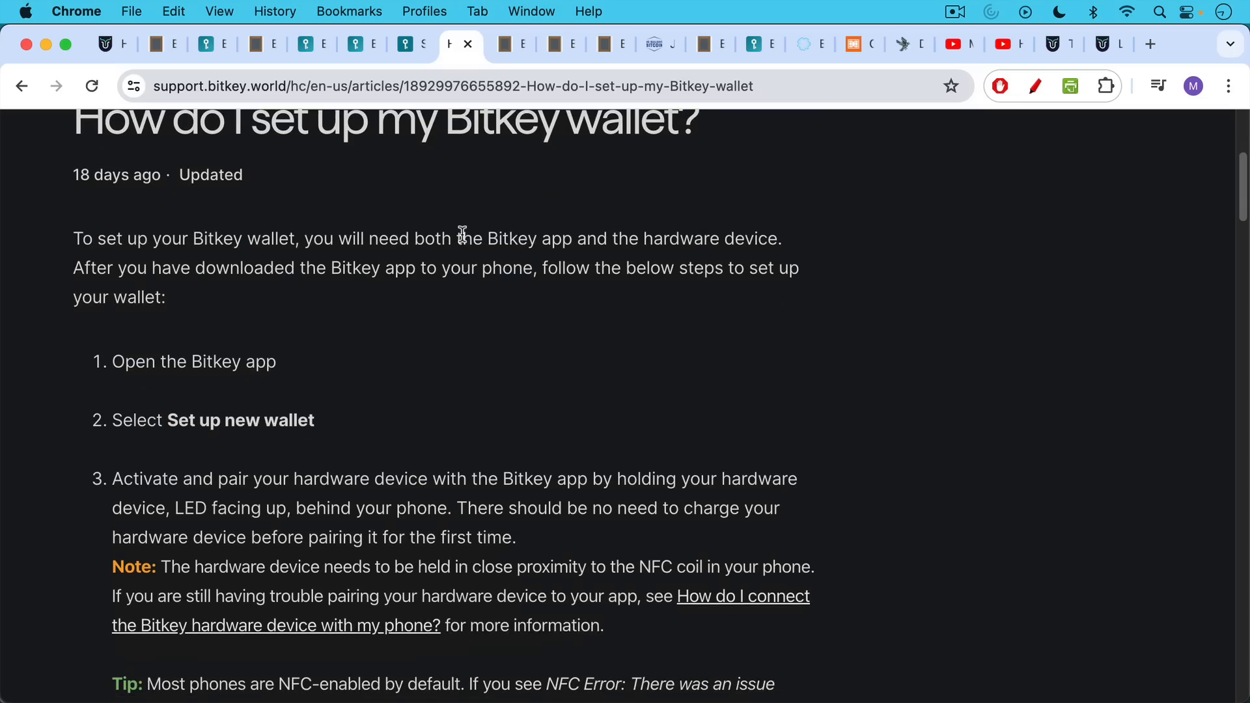
mouse_move(454, 231)
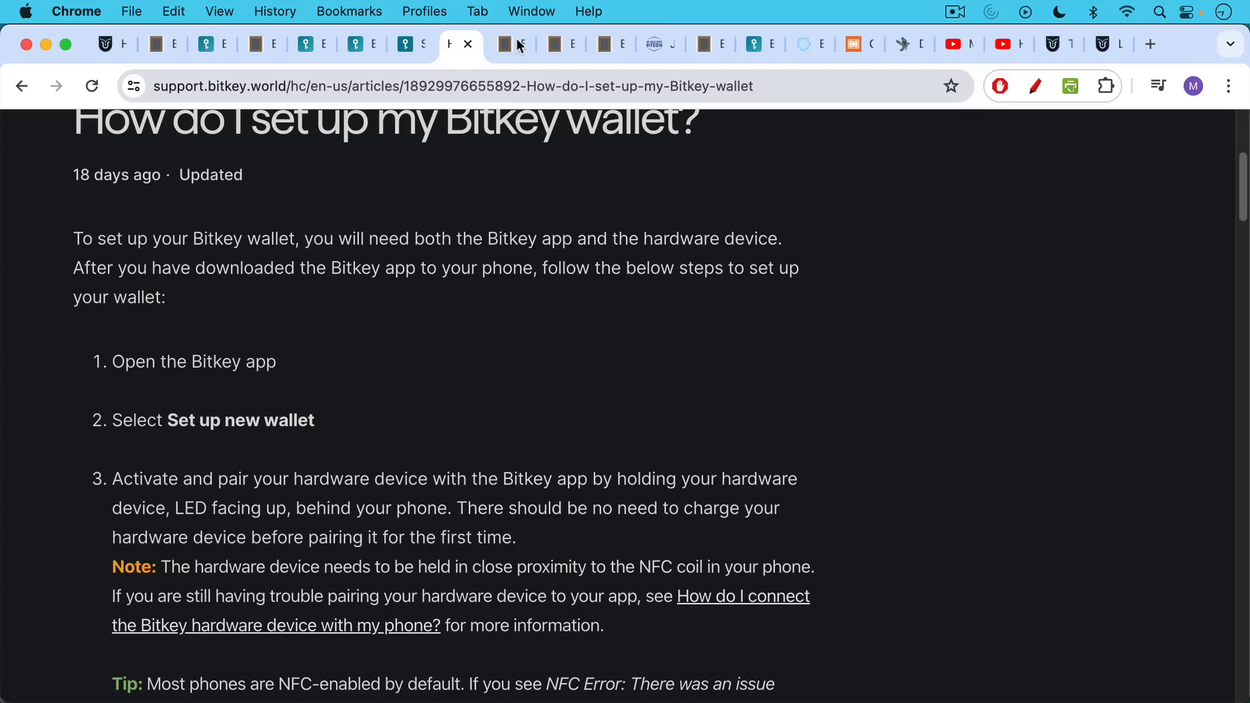
mouse_move(517, 46)
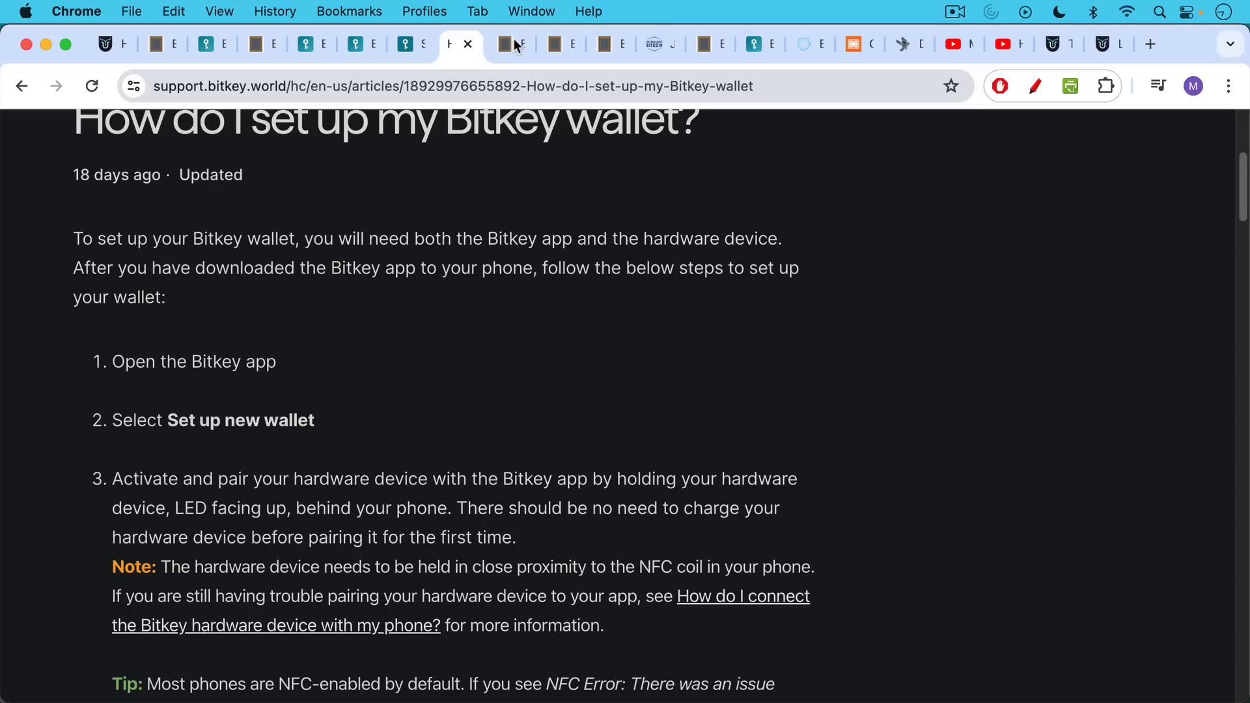
In the Bitkey app demo, preview the Add bitcoin and Purchase amount options, then return Home.
left_click(508, 43)
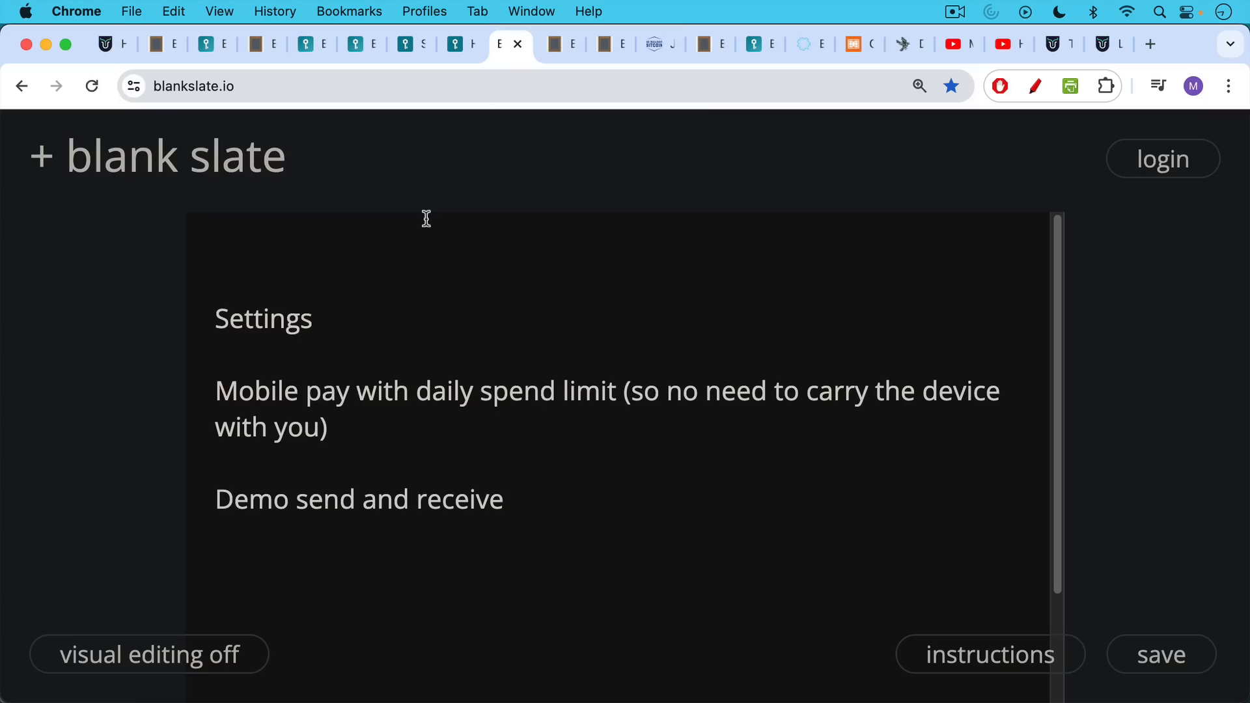
mouse_move(423, 211)
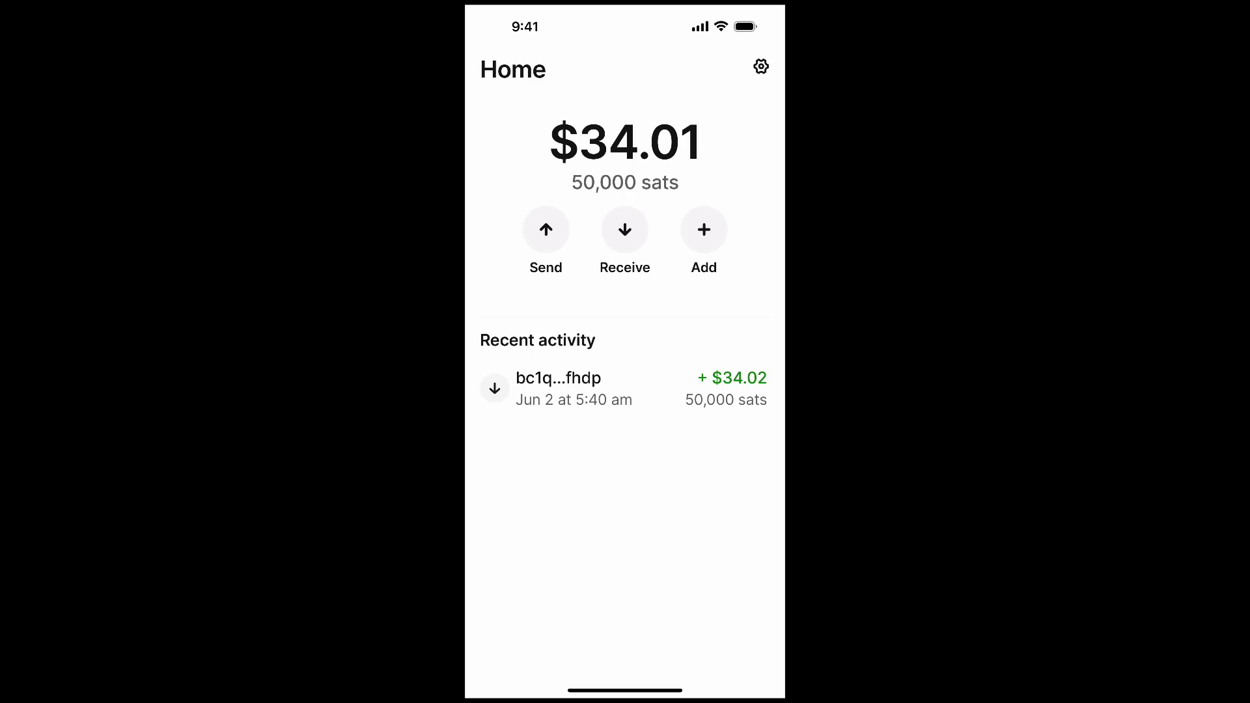
left_click(703, 230)
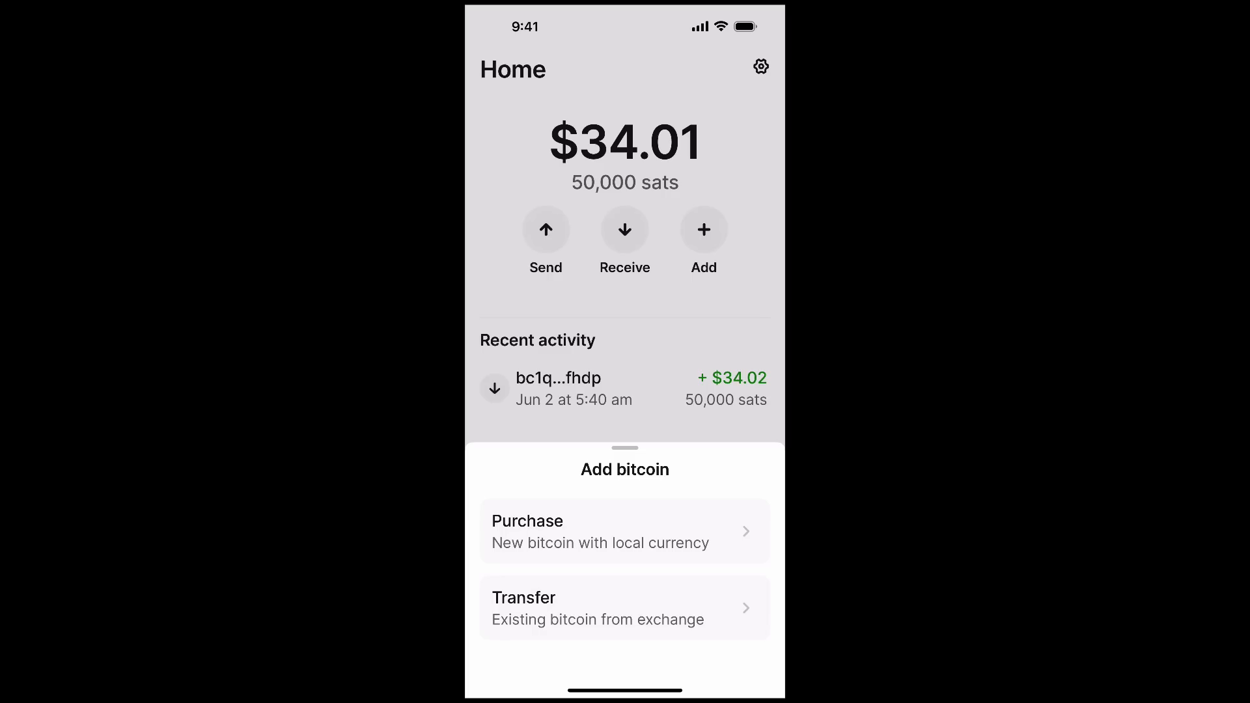
left_click(625, 531)
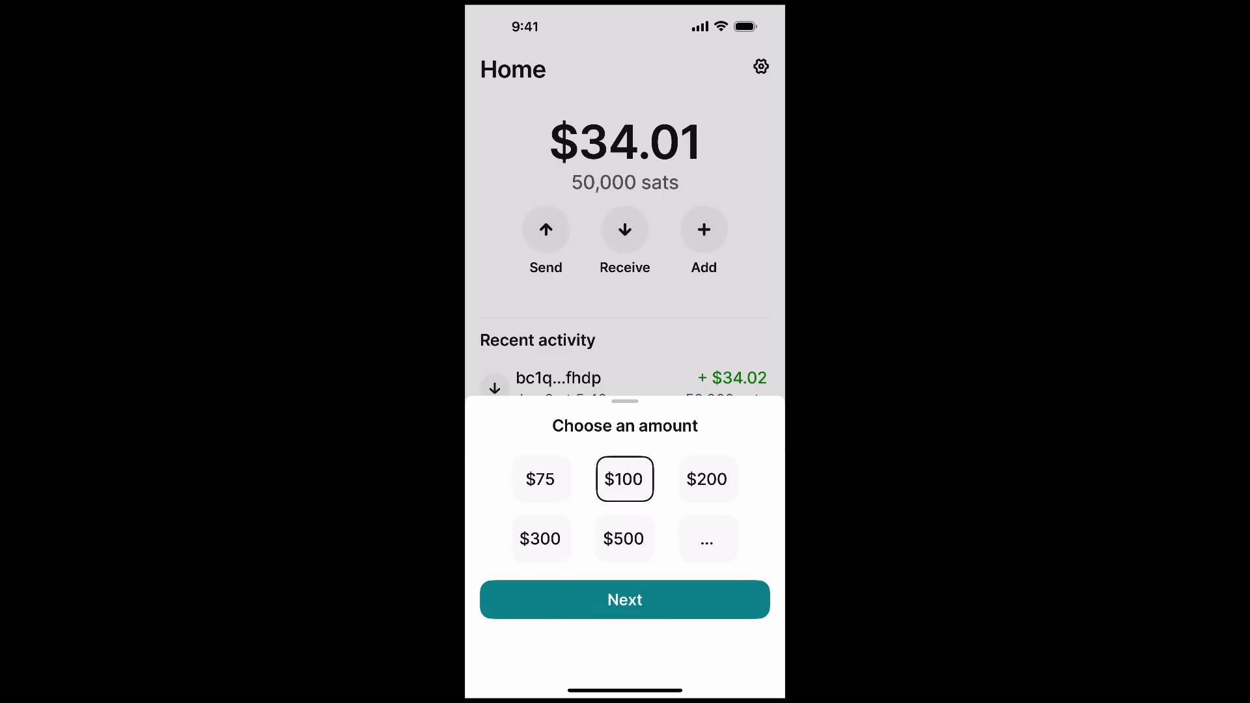
left_click(624, 599)
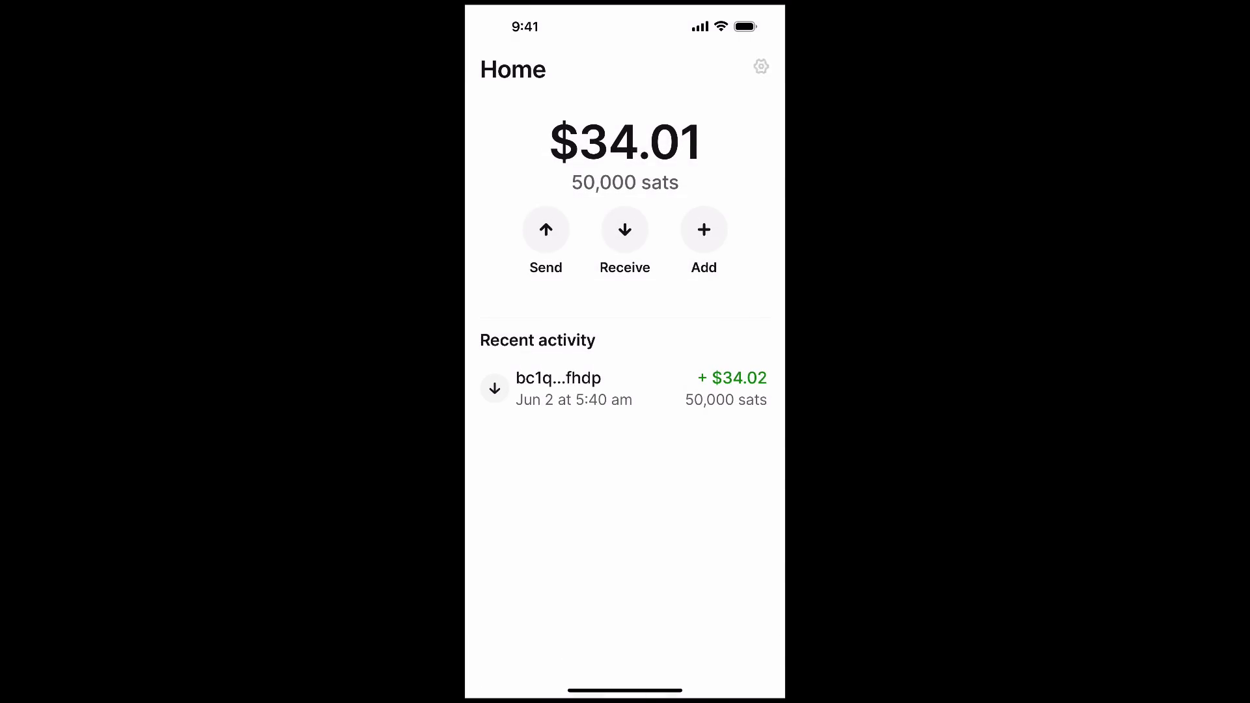
View the Trusted Contacts page from Settings, then go back and enter Mobile Pay.
left_click(760, 66)
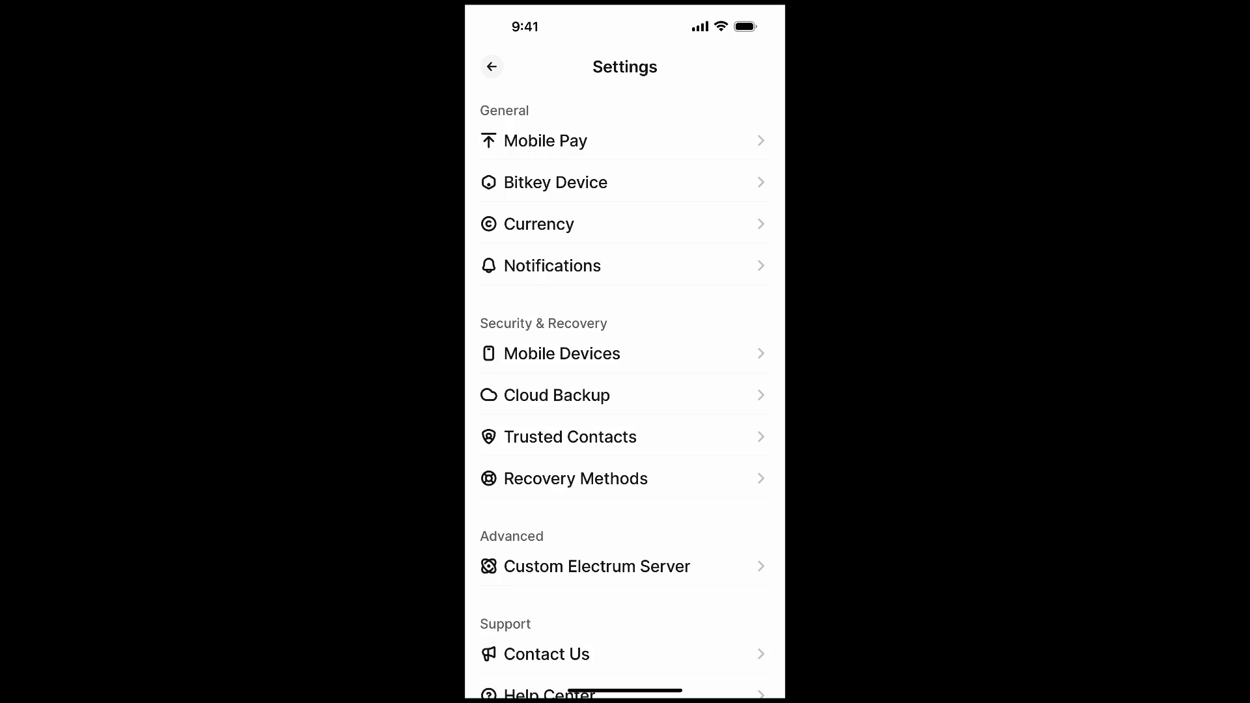
left_click(570, 436)
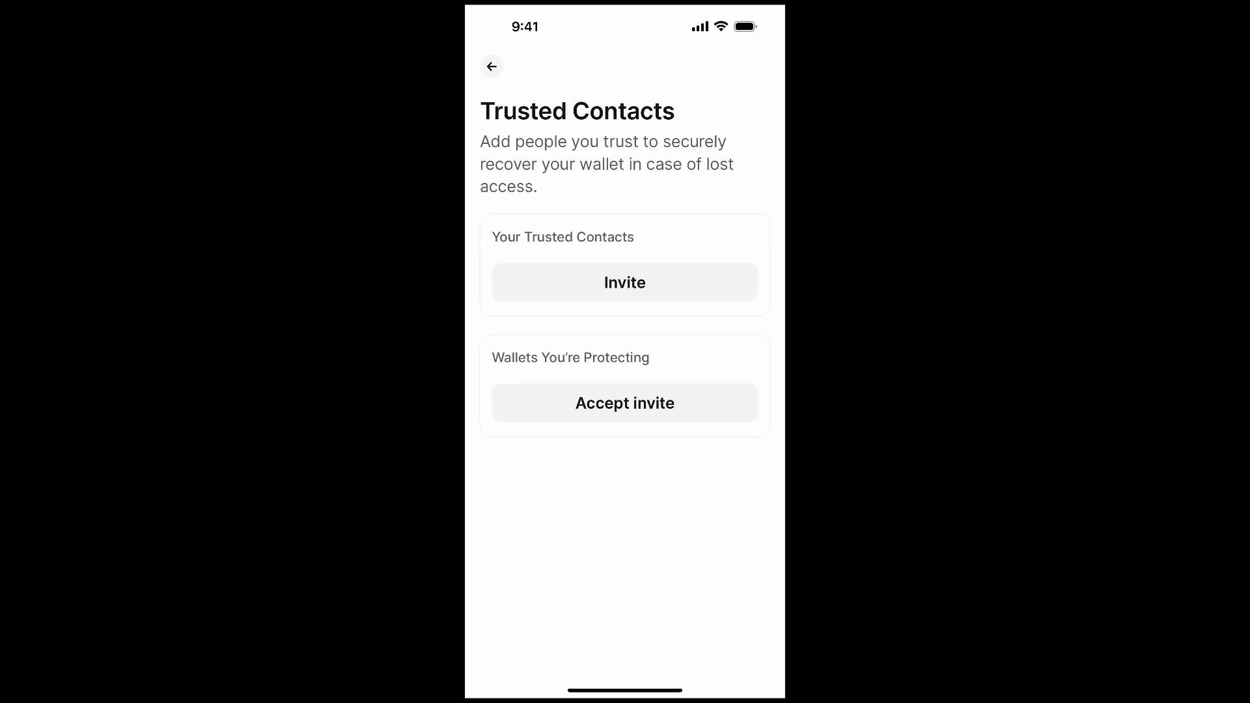
left_click(490, 66)
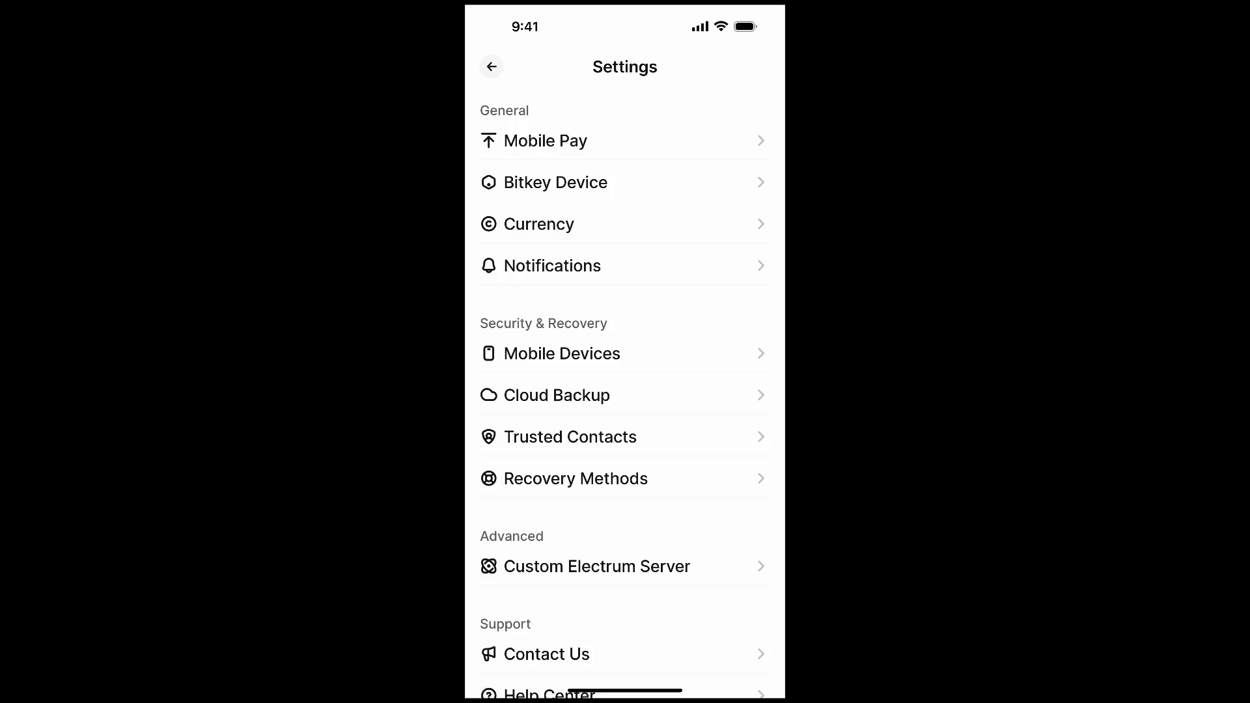
left_click(544, 141)
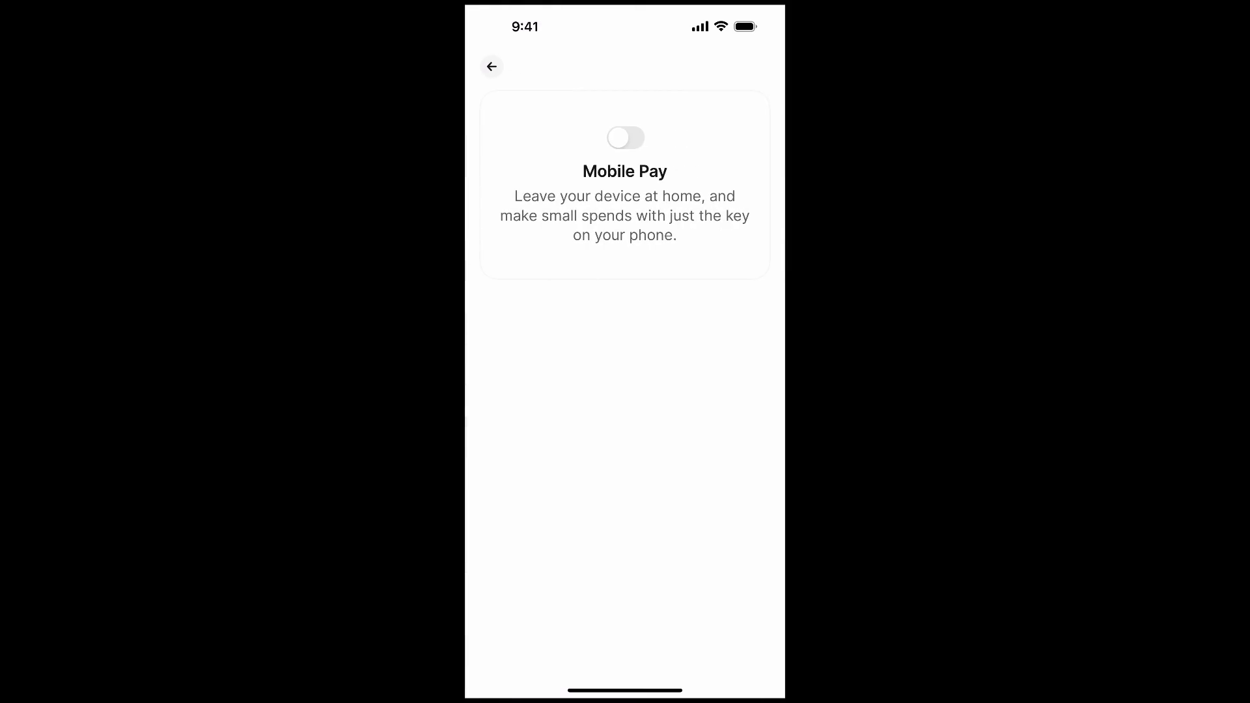
Turn on Mobile Pay, drag the daily limit to $200, set it, and return to Settings.
left_click(625, 138)
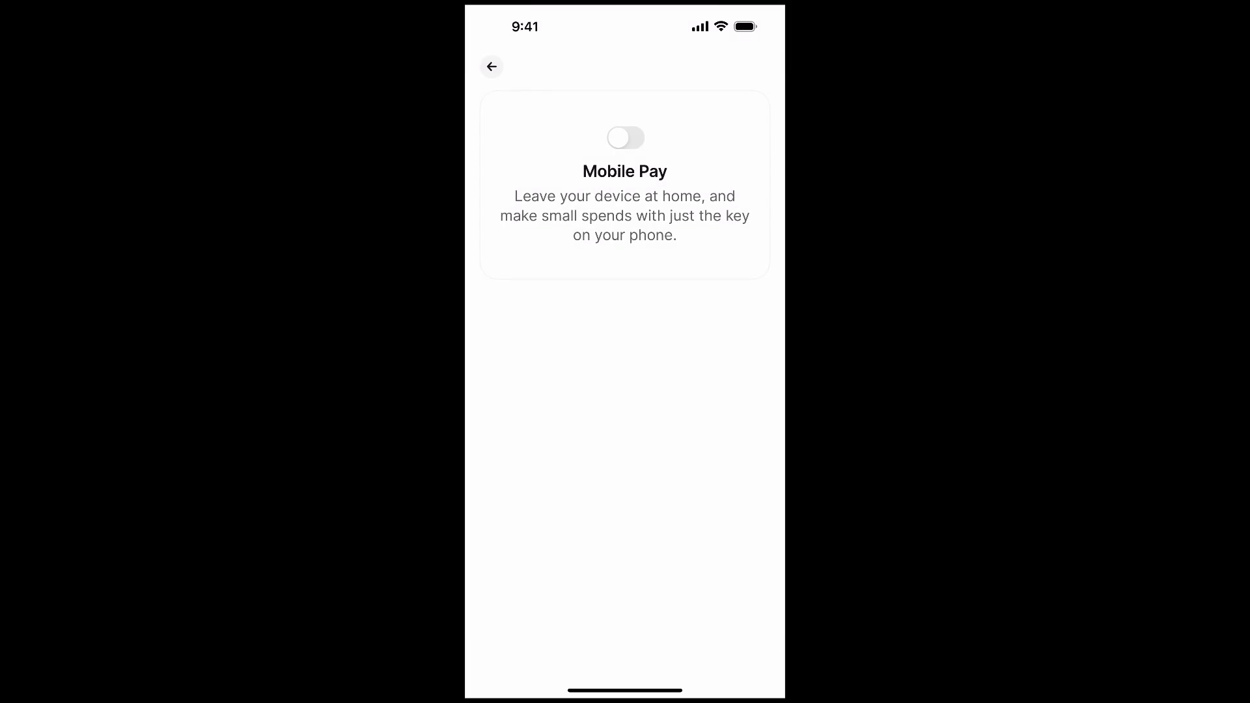
left_click(625, 137)
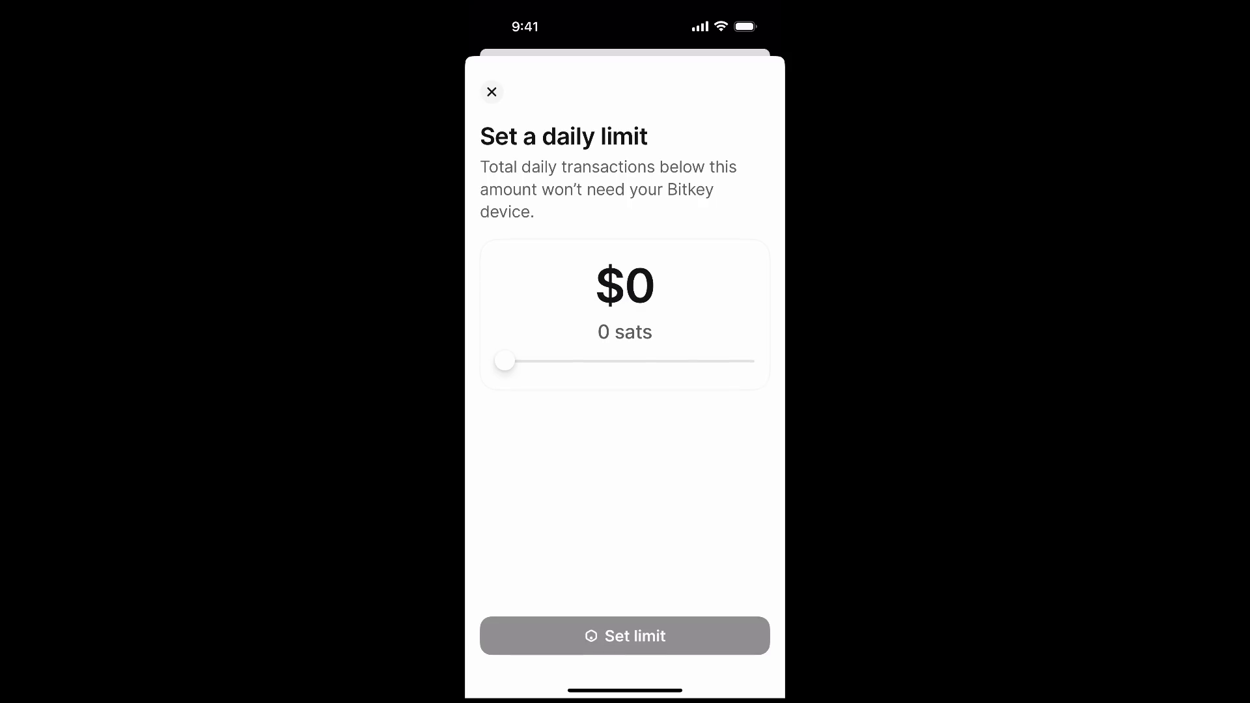
left_click_drag(503, 360, 744, 360)
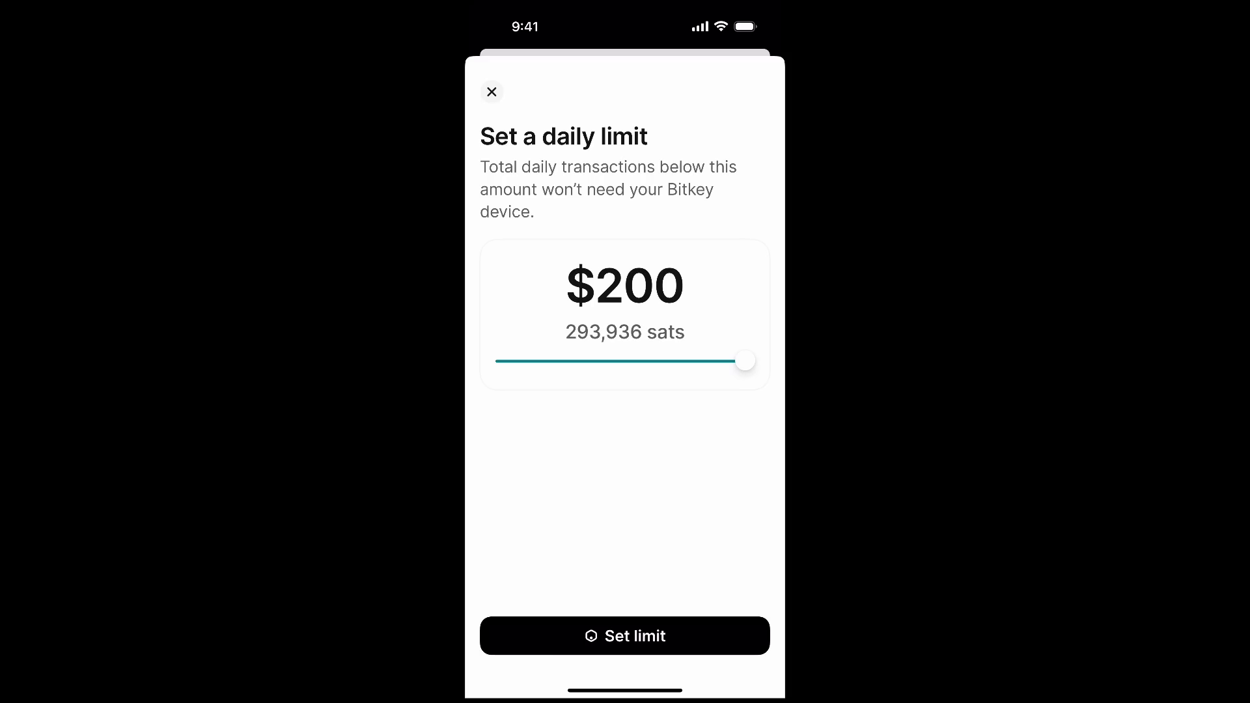
left_click(624, 635)
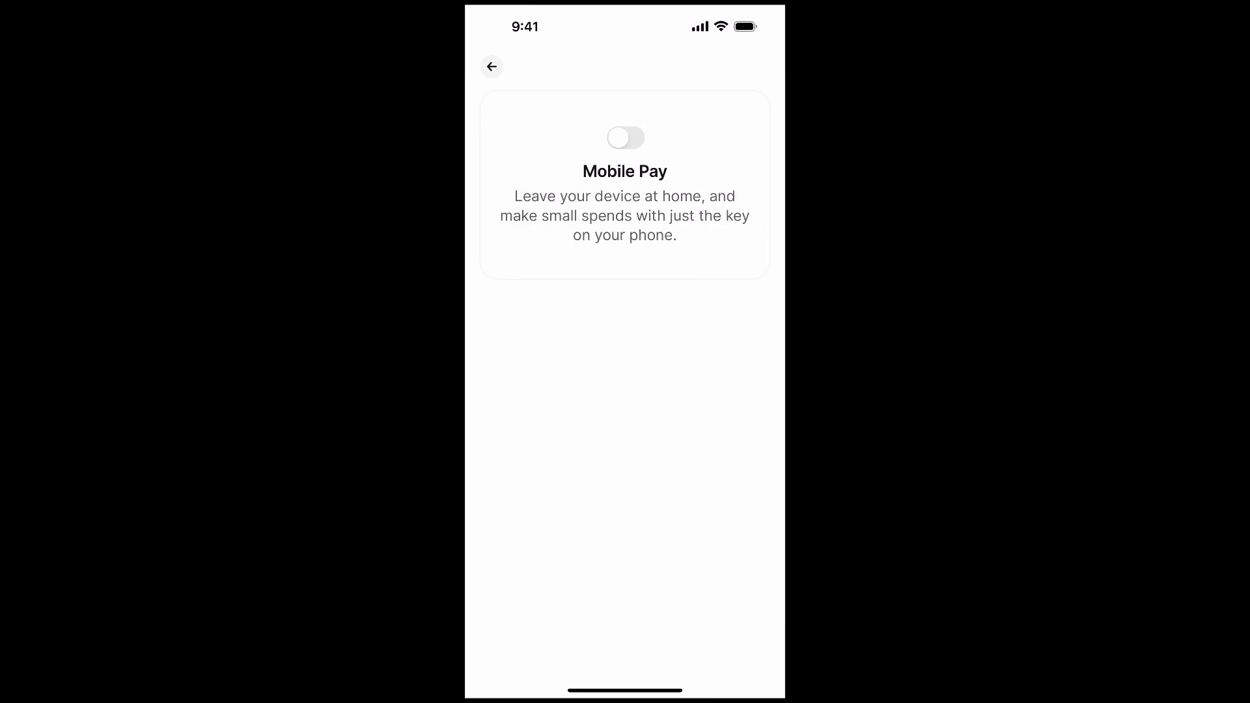
left_click(490, 67)
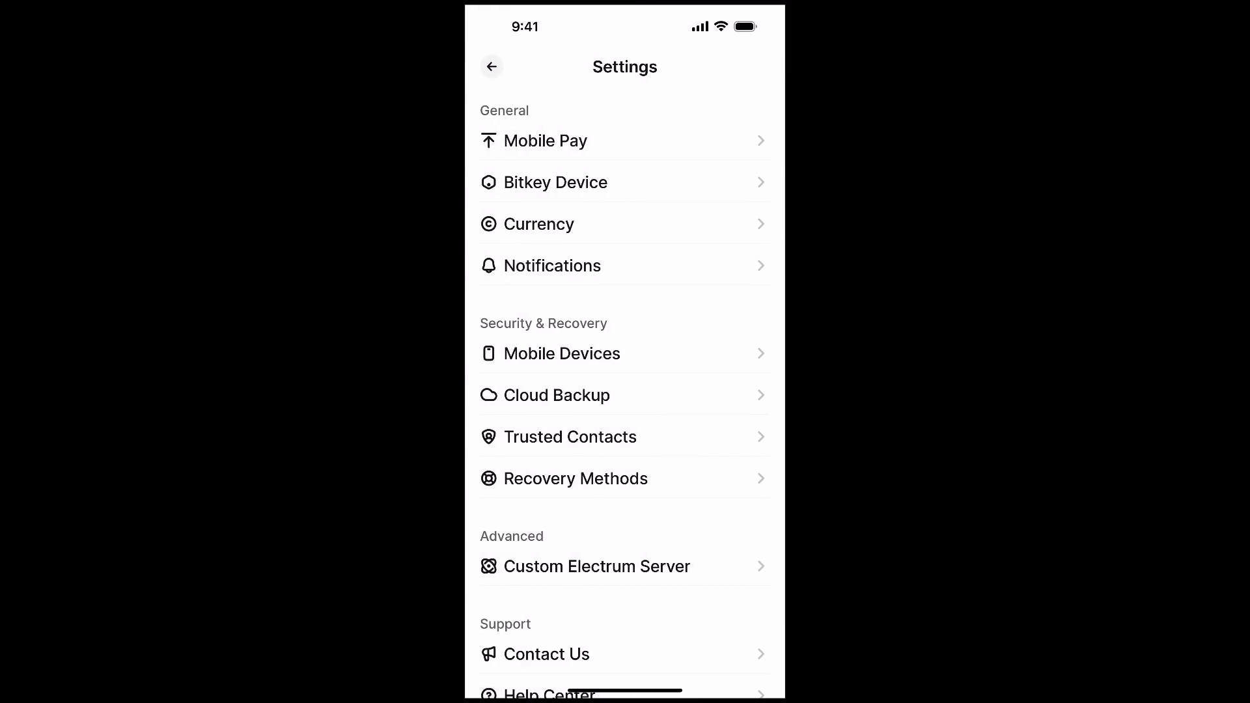
Copy the Bitkey wallet's bitcoin receiving address.
left_click(490, 66)
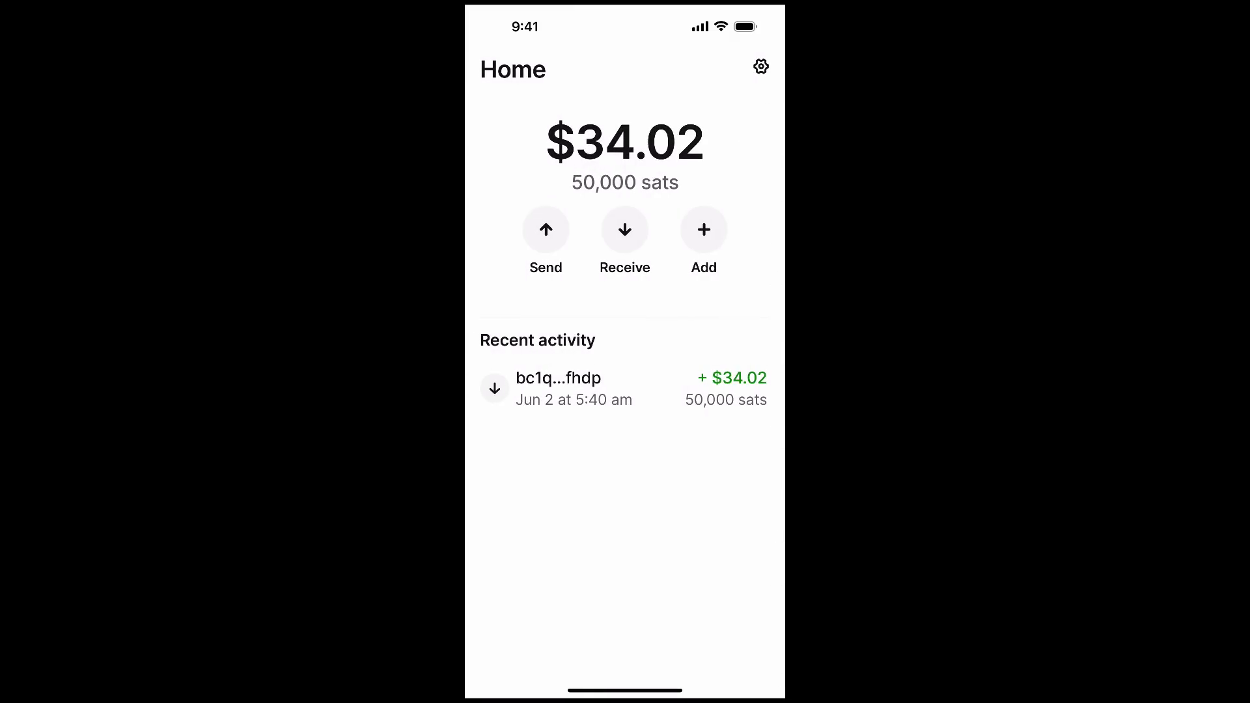
left_click(624, 230)
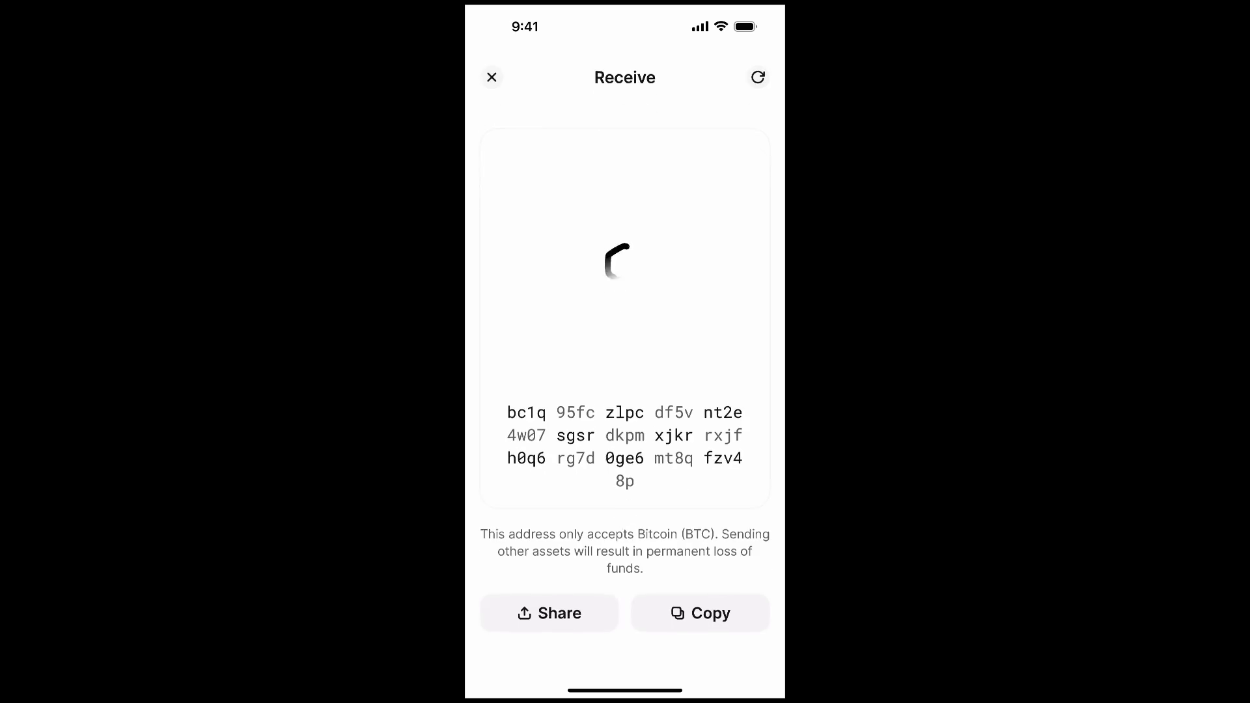
left_click(700, 613)
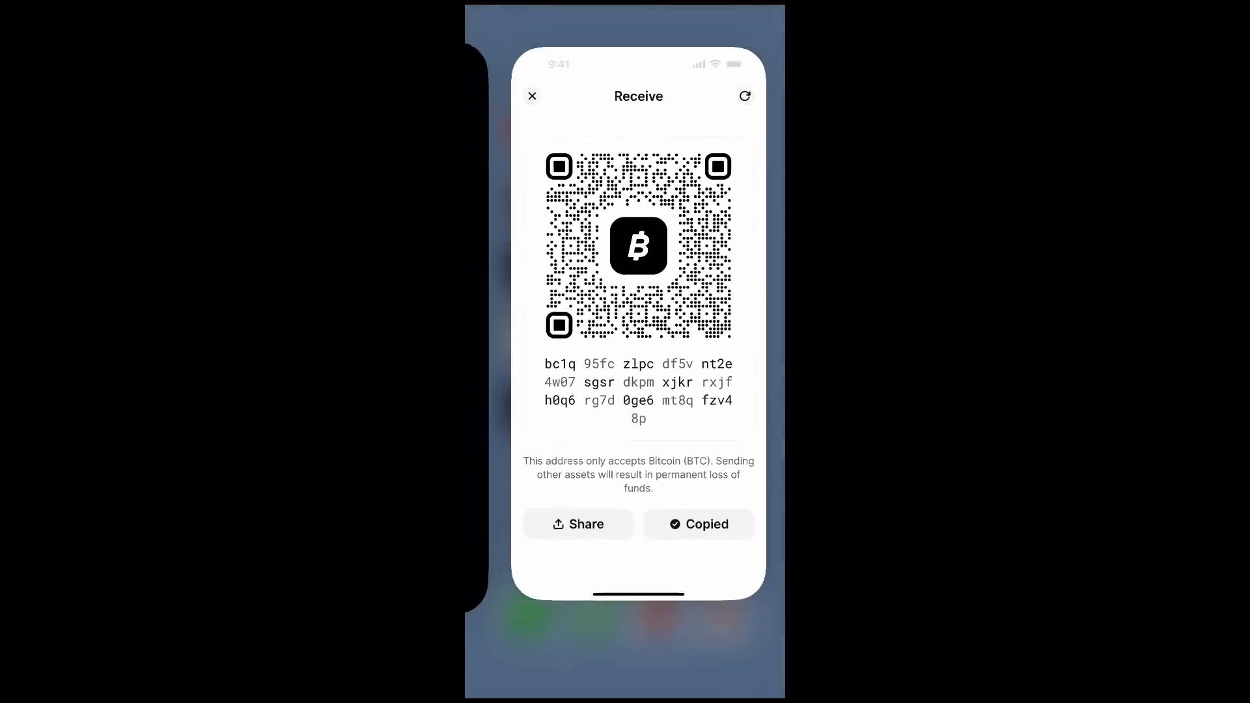
In Strike, send 30,000 sats with priority delivery to the Bitkey address.
left_click(532, 95)
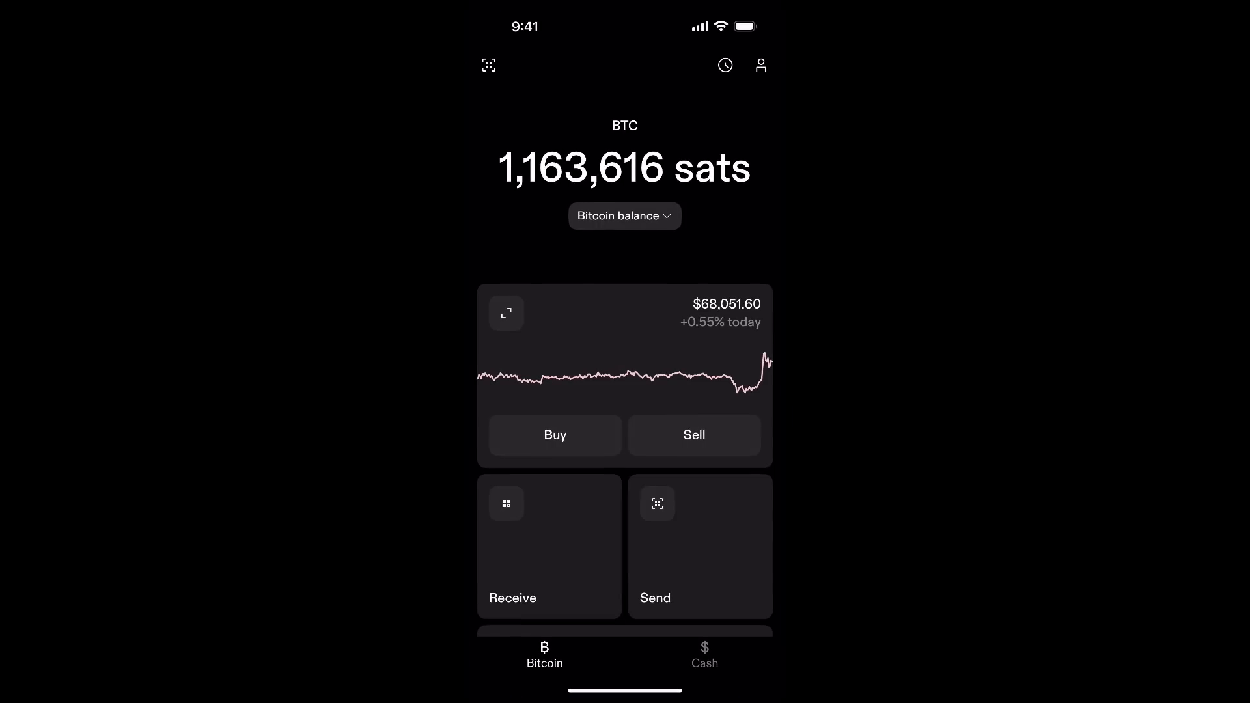
left_click(699, 546)
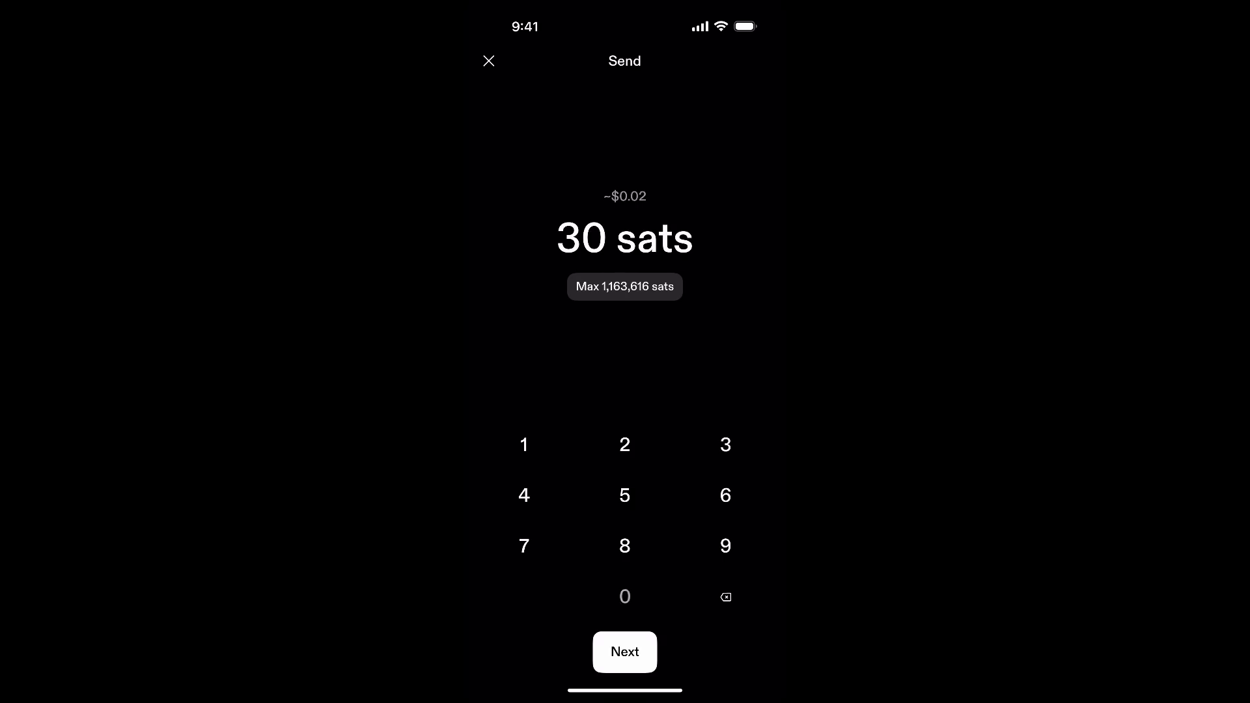
left_click(624, 596)
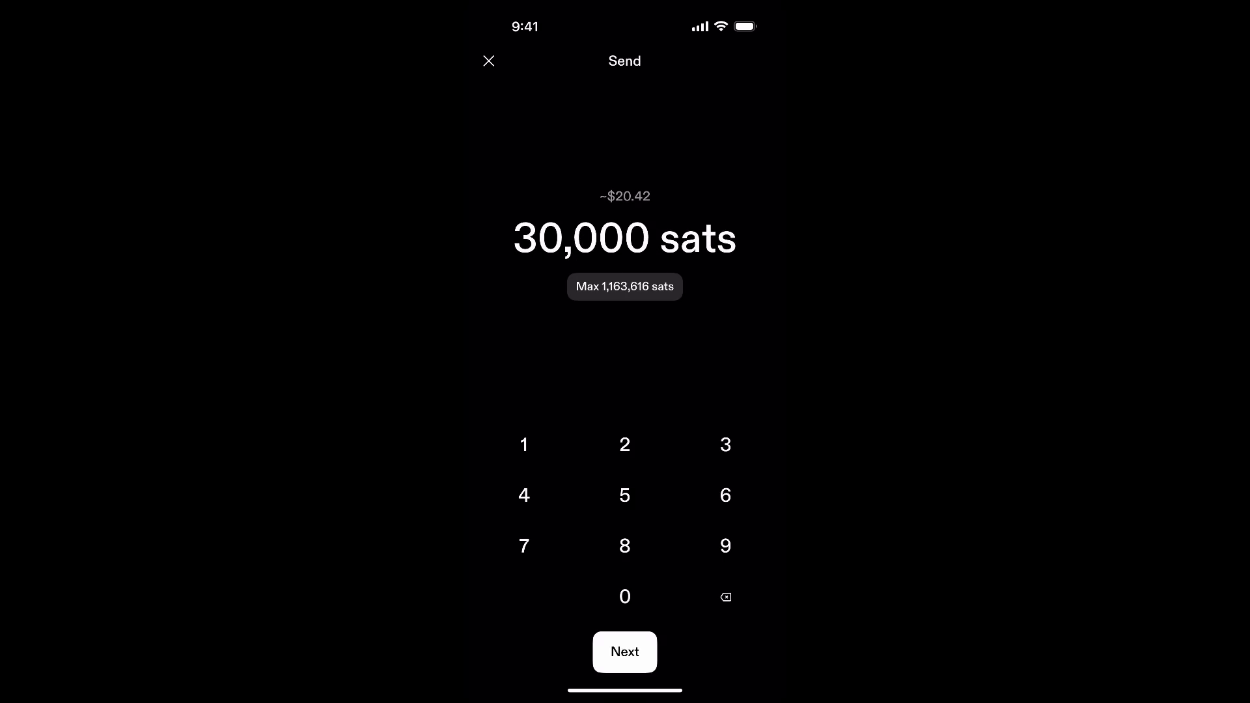
left_click(624, 650)
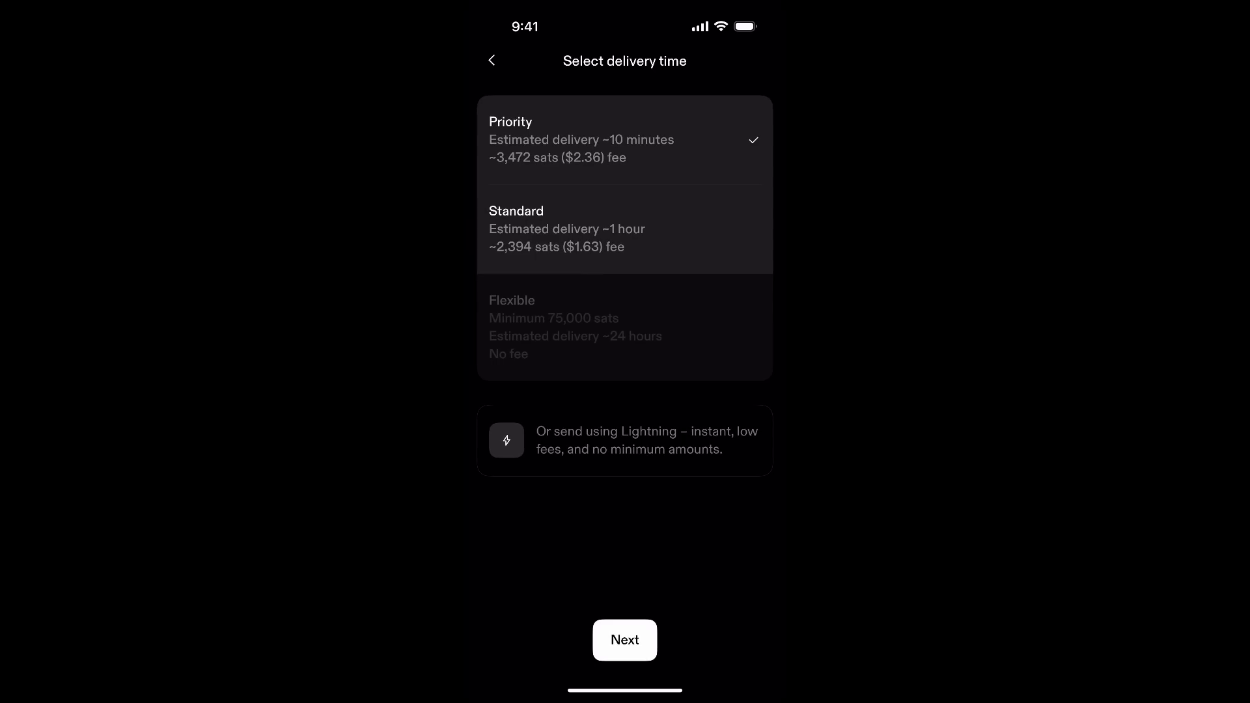
left_click(624, 639)
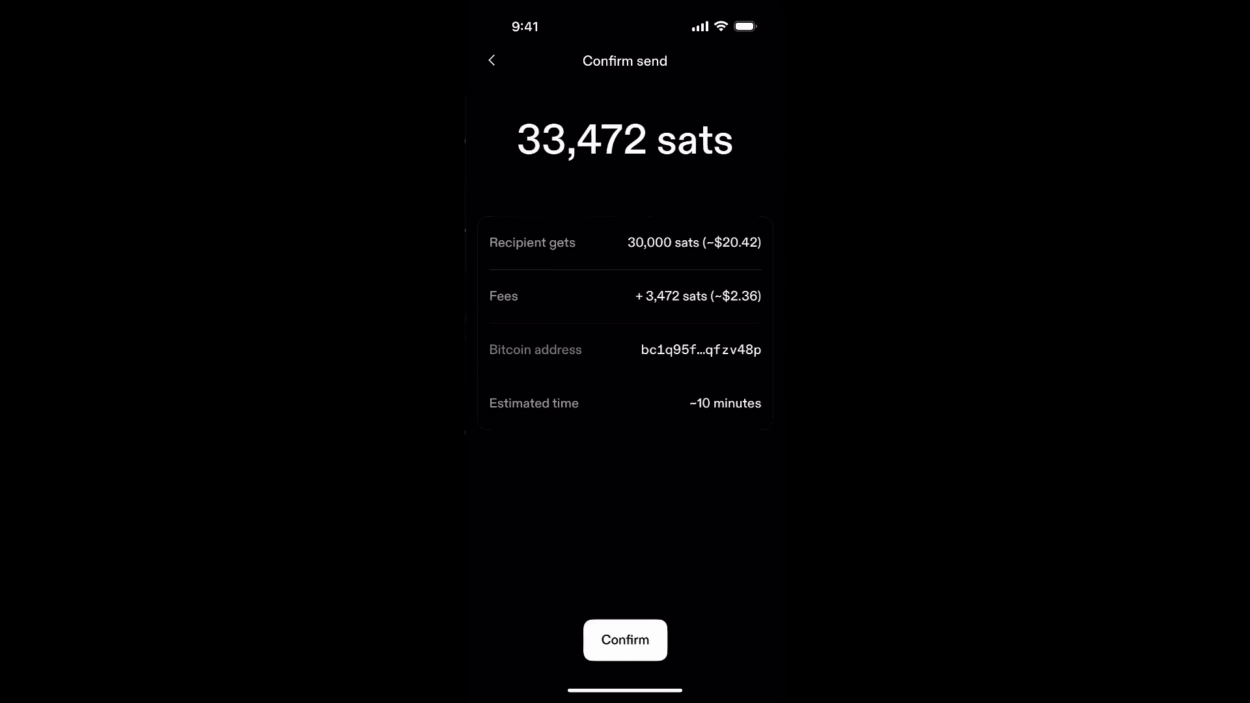
left_click(625, 639)
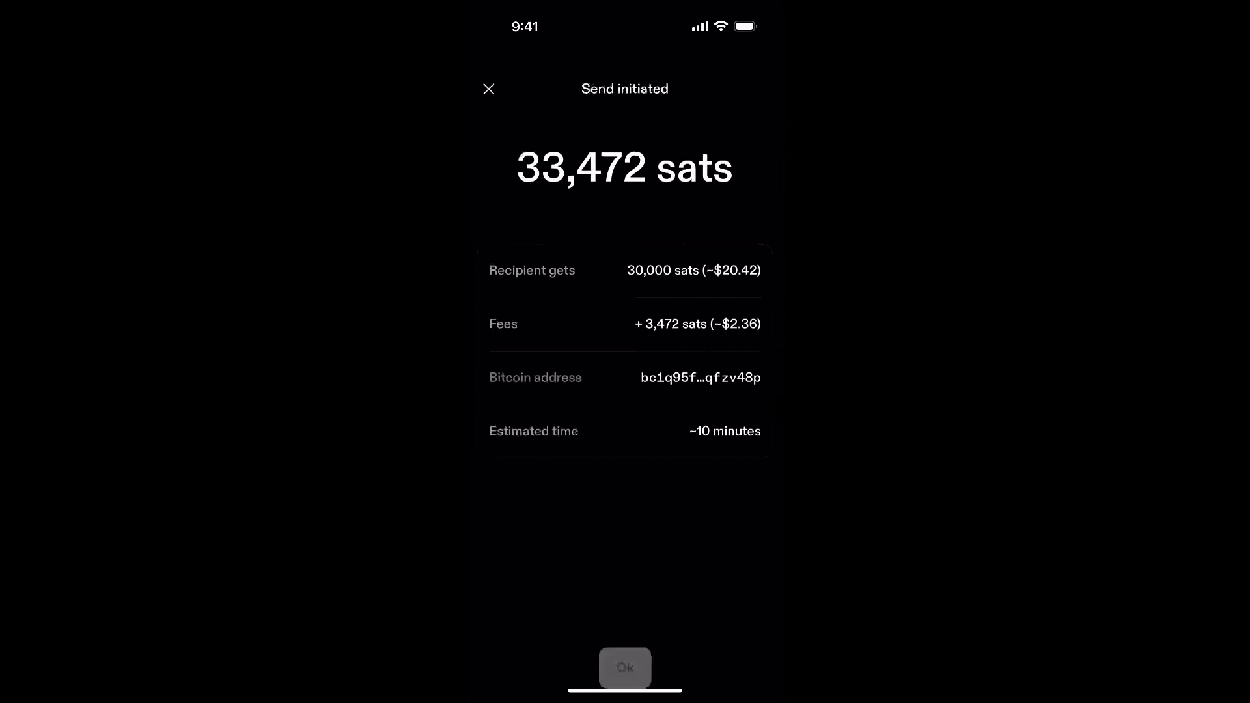
Bring up the Bitkey receive screen, then return to Strike's bitcoin balance.
left_click(624, 667)
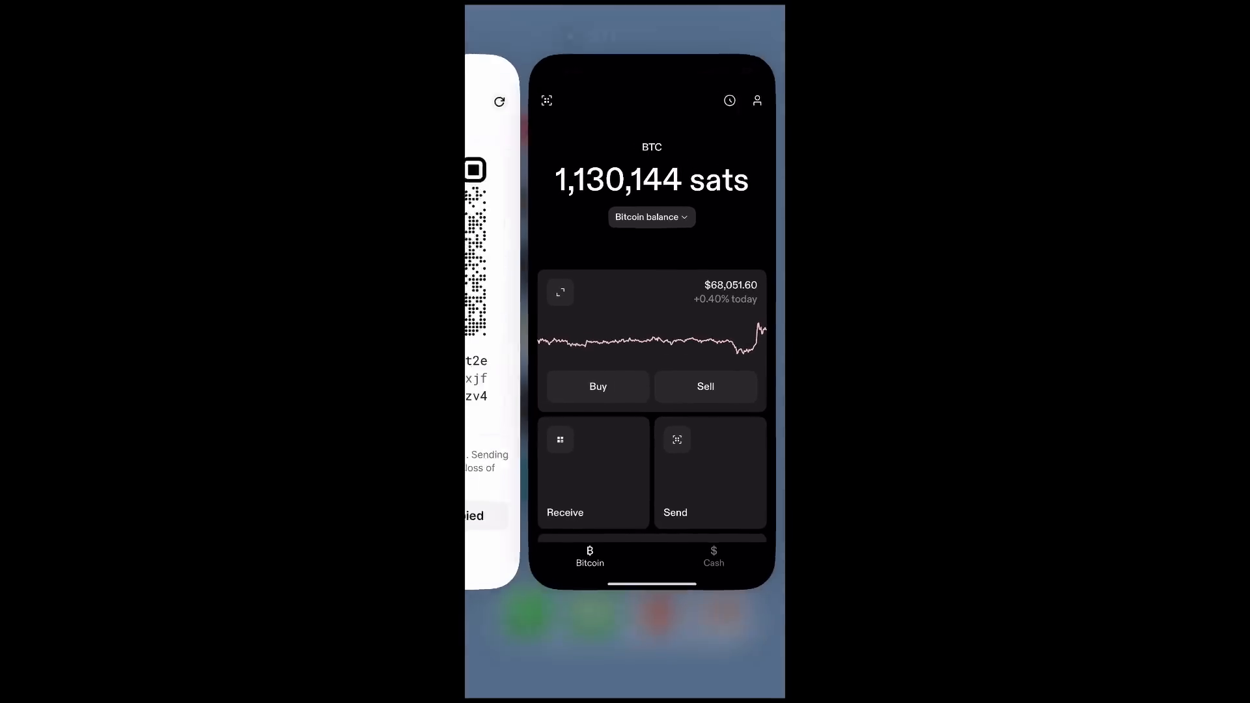
left_click(593, 471)
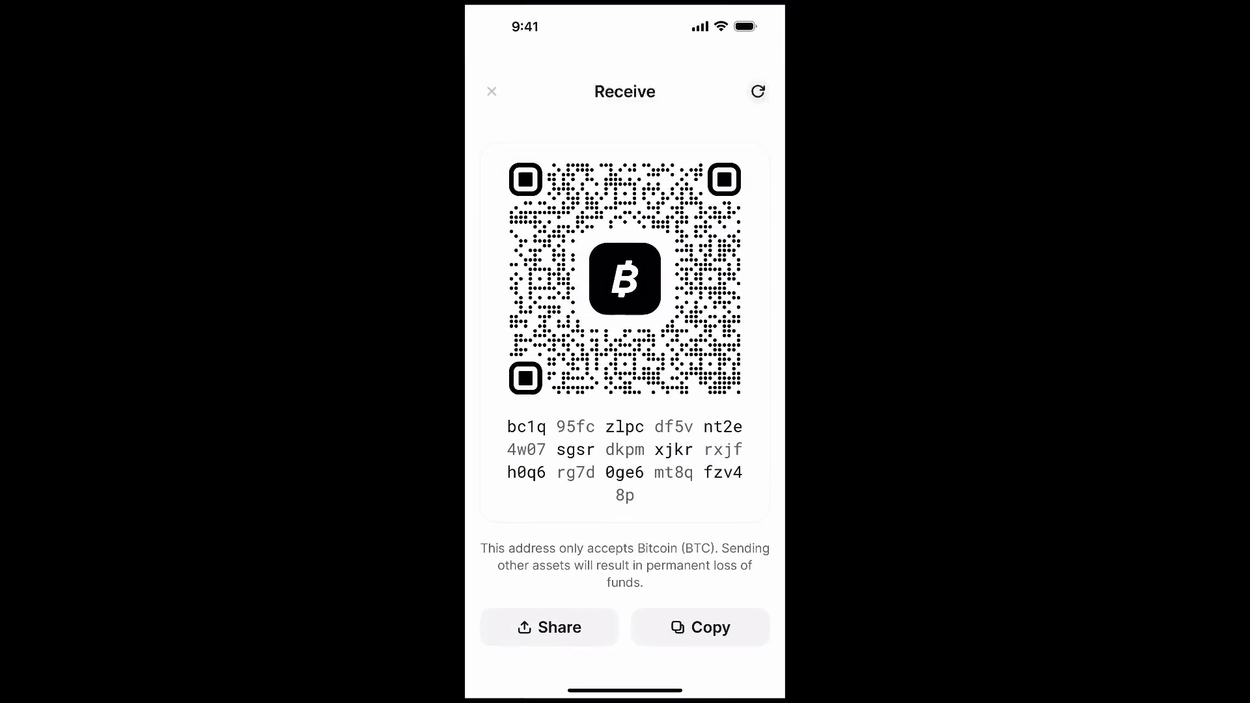
left_click(491, 91)
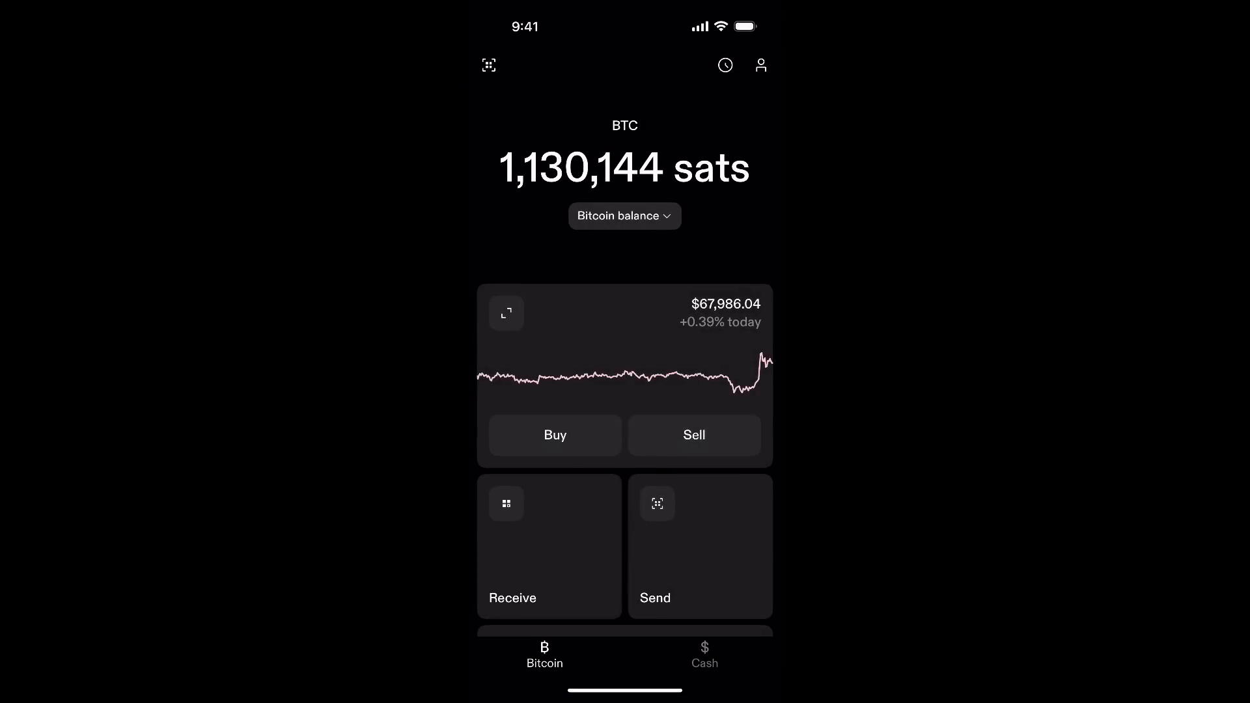
Copy Strike's on-chain receiving address and start a send from the Bitkey wallet.
left_click(548, 546)
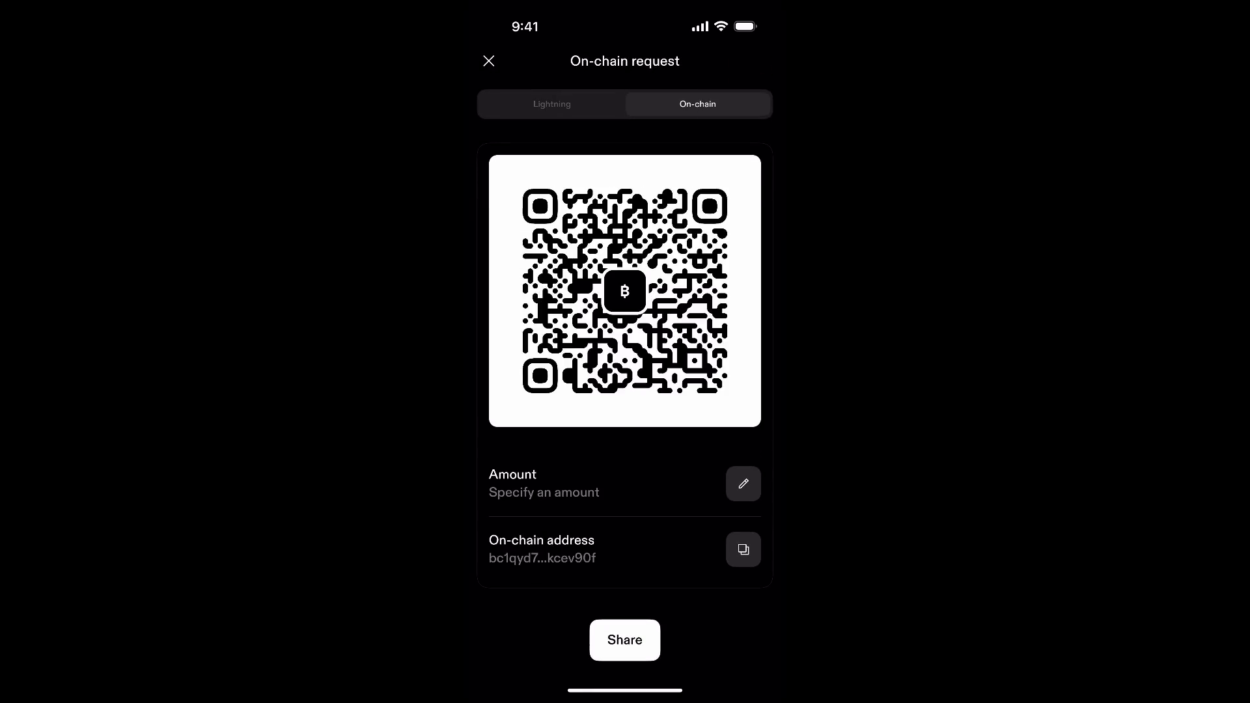
left_click(741, 549)
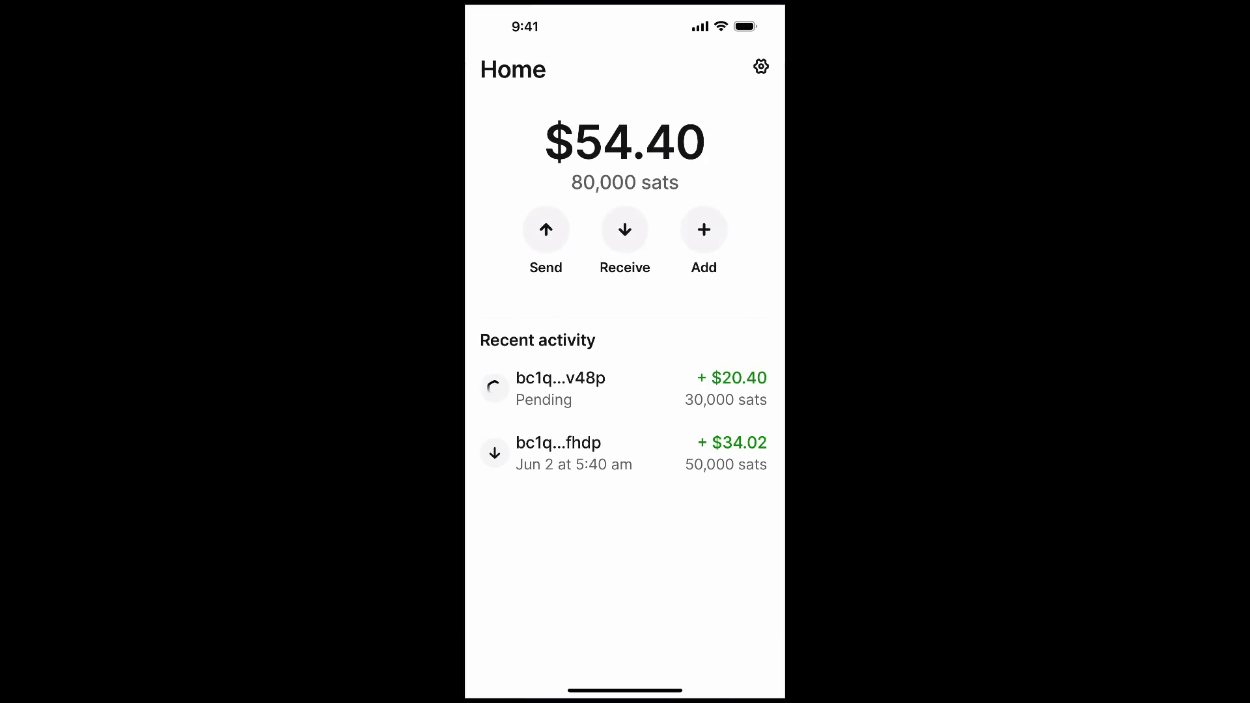
left_click(546, 230)
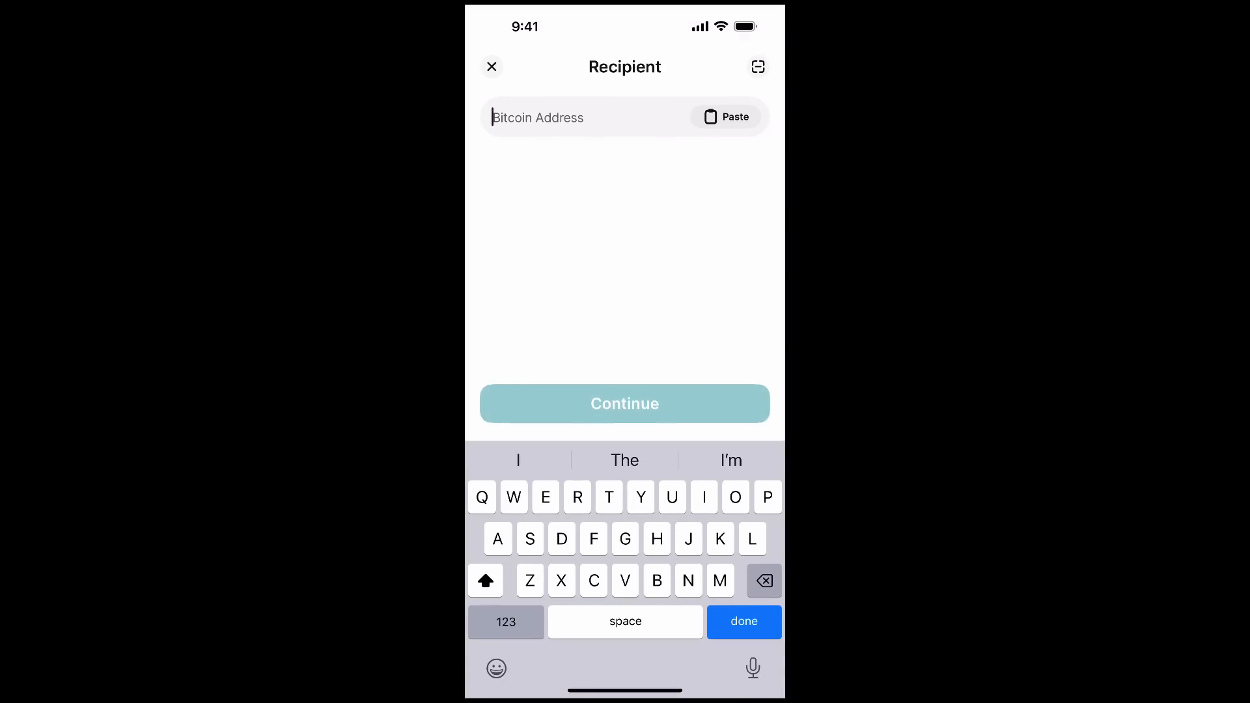
Send 40,000 sats at priority speed to the Strike address and close the pending screen.
left_click(625, 404)
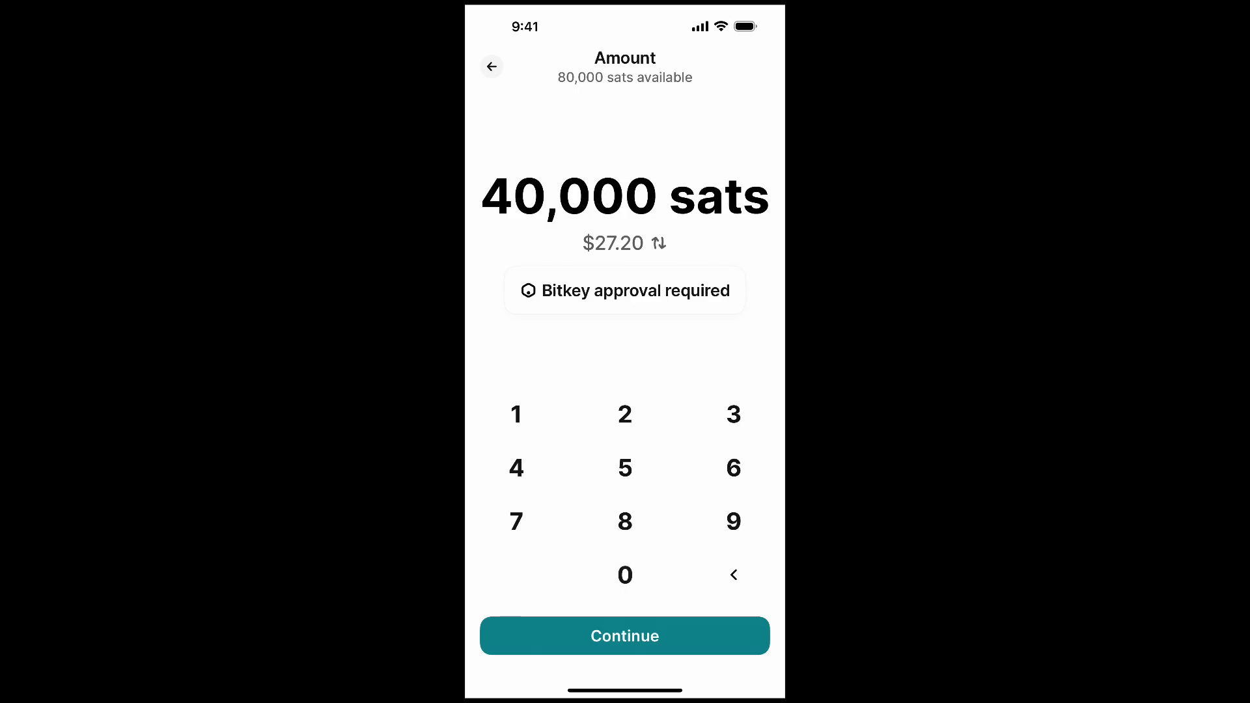
left_click(625, 635)
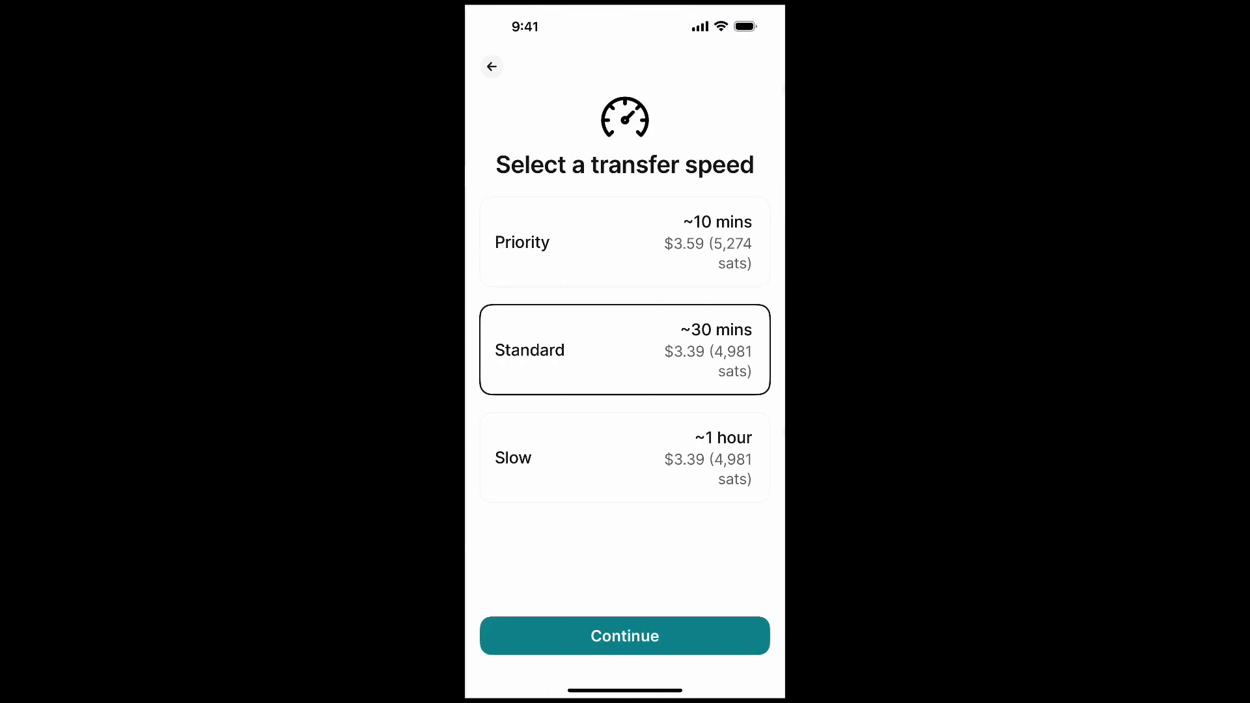
left_click(624, 241)
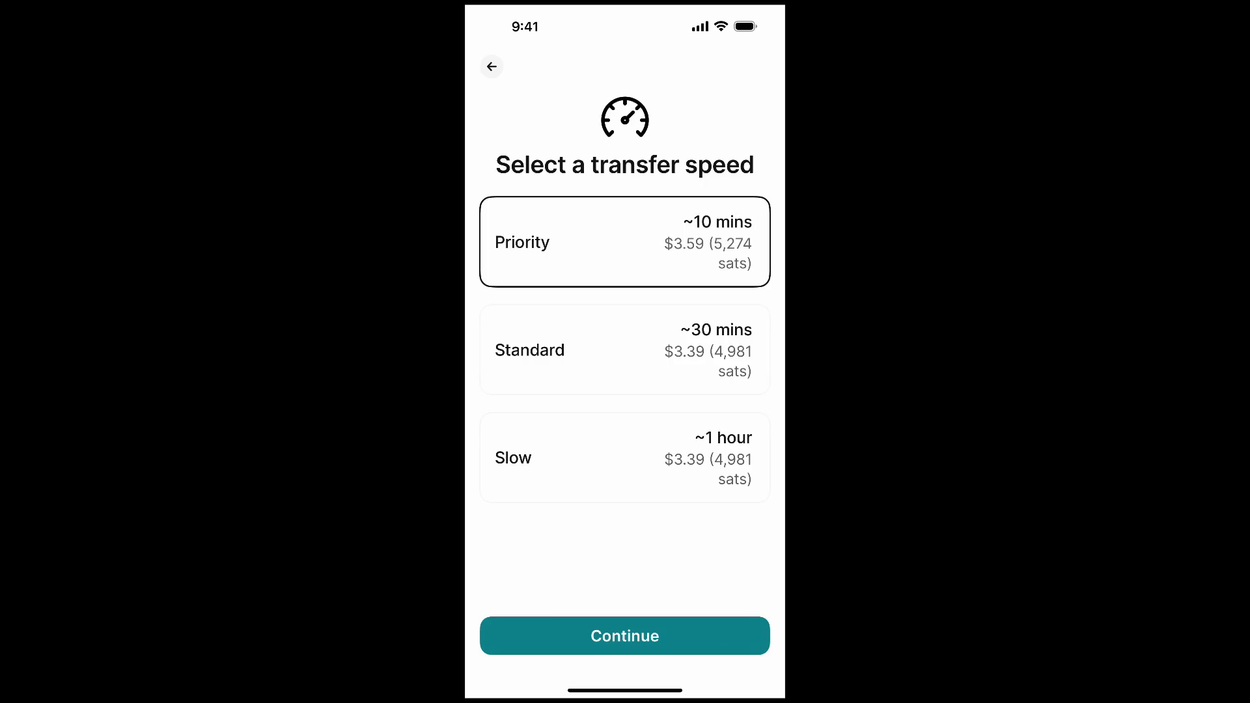
left_click(624, 635)
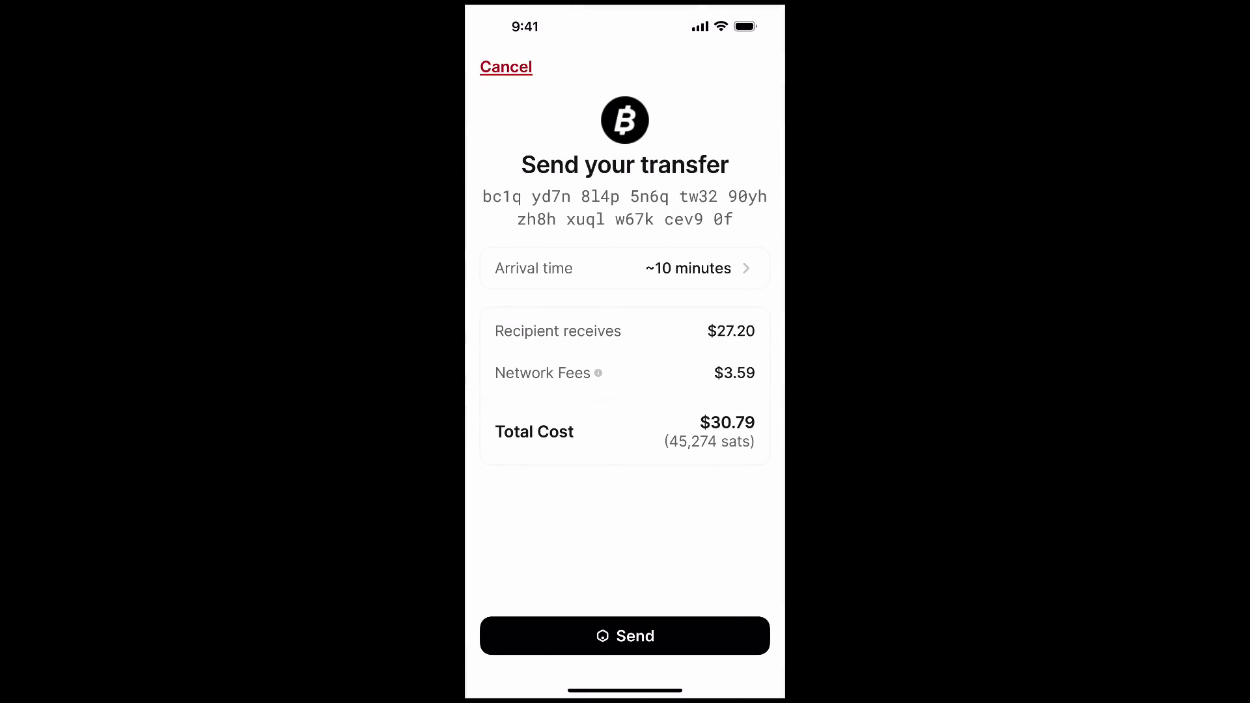
left_click(624, 635)
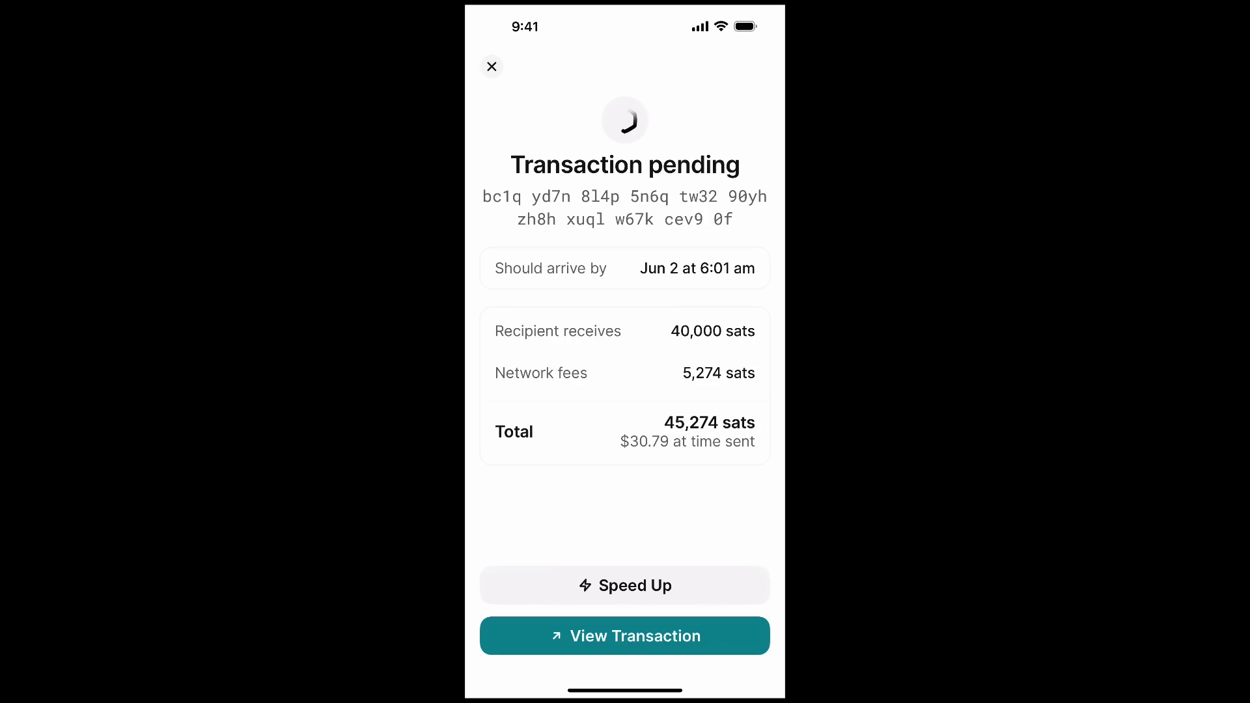
left_click(492, 66)
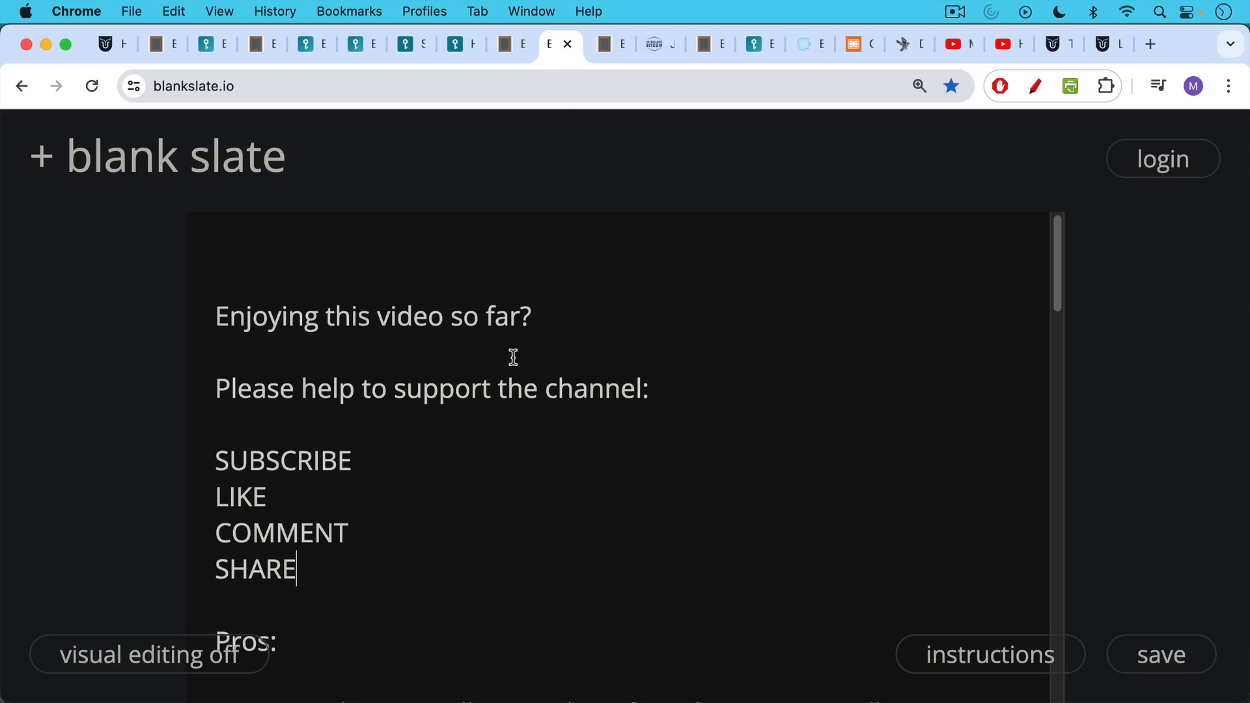
scroll("down", 3)
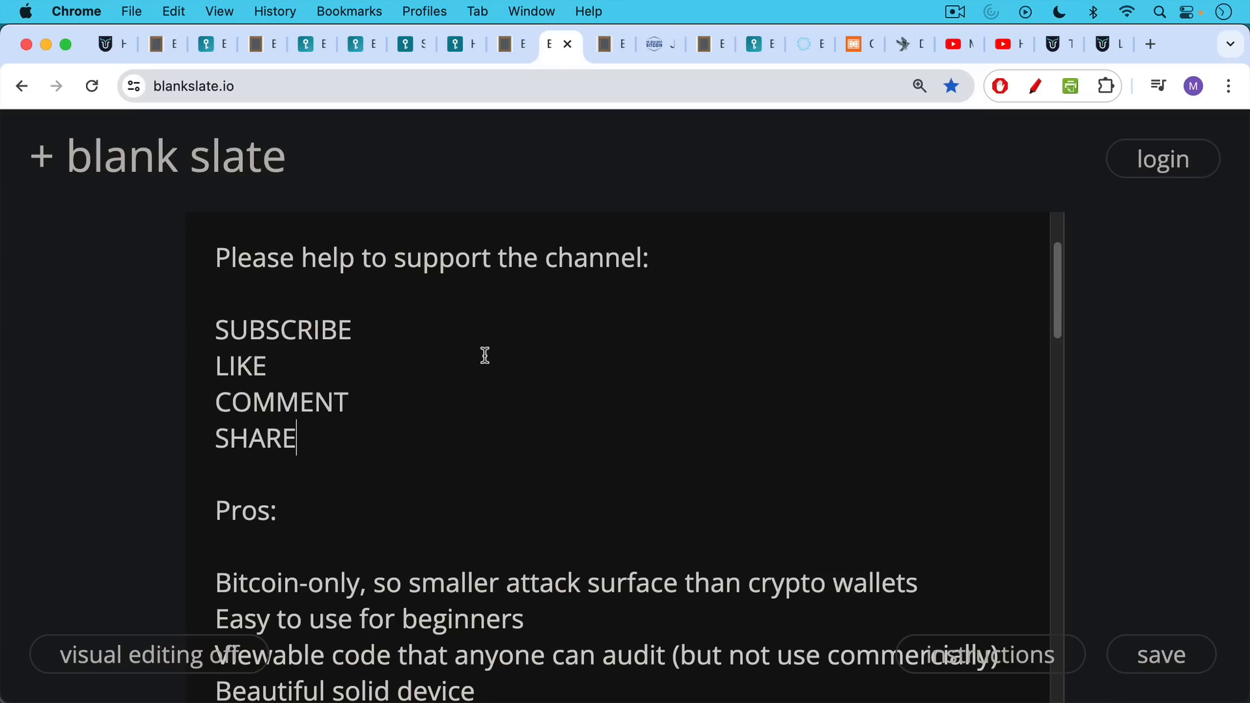
mouse_move(481, 359)
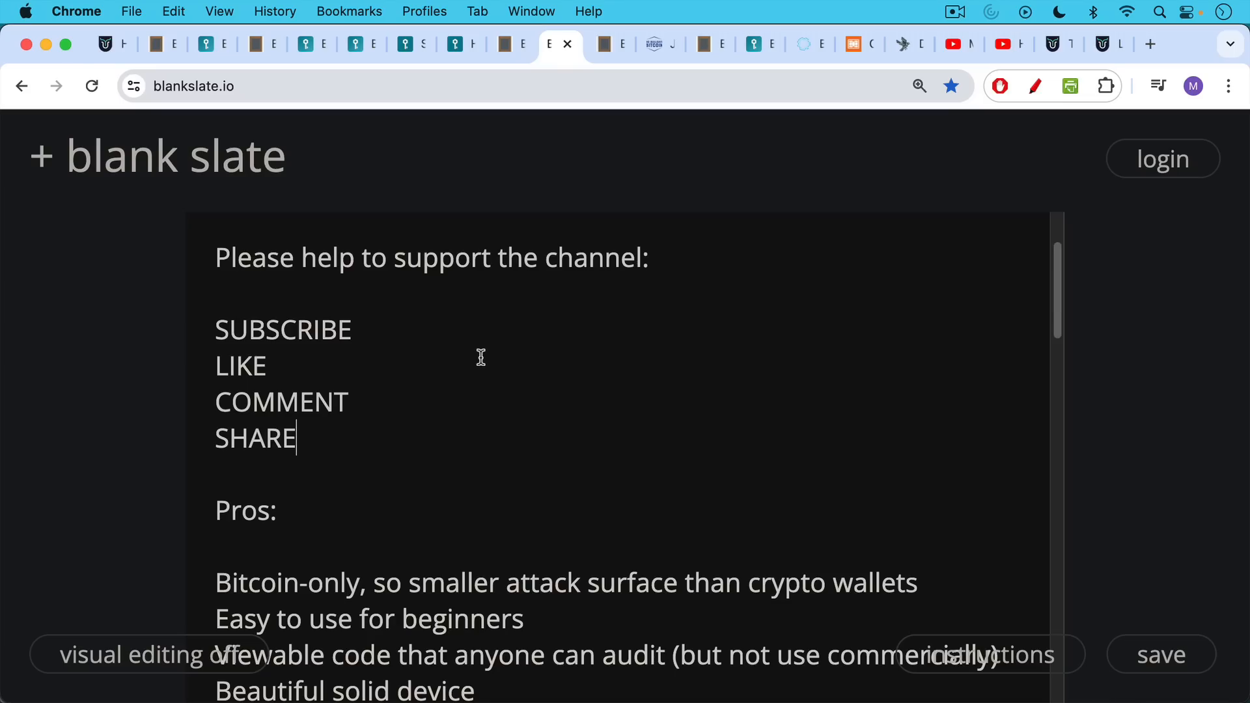
scroll("down", 3)
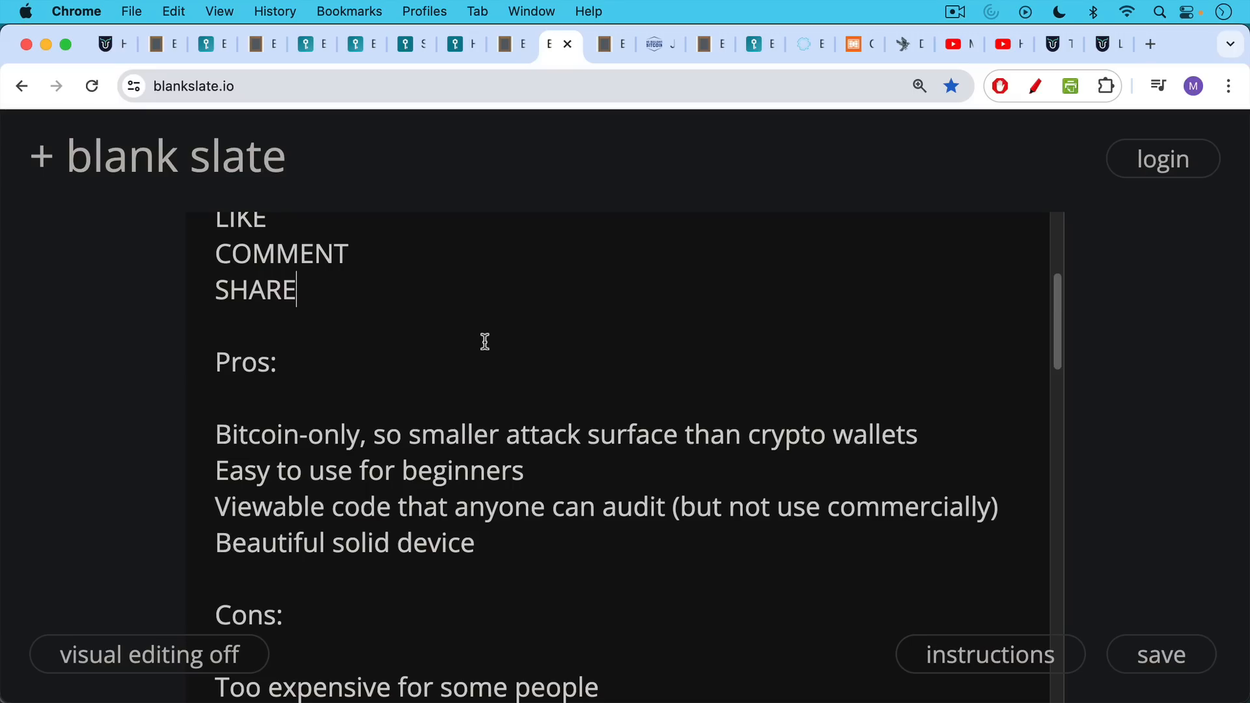
mouse_move(483, 337)
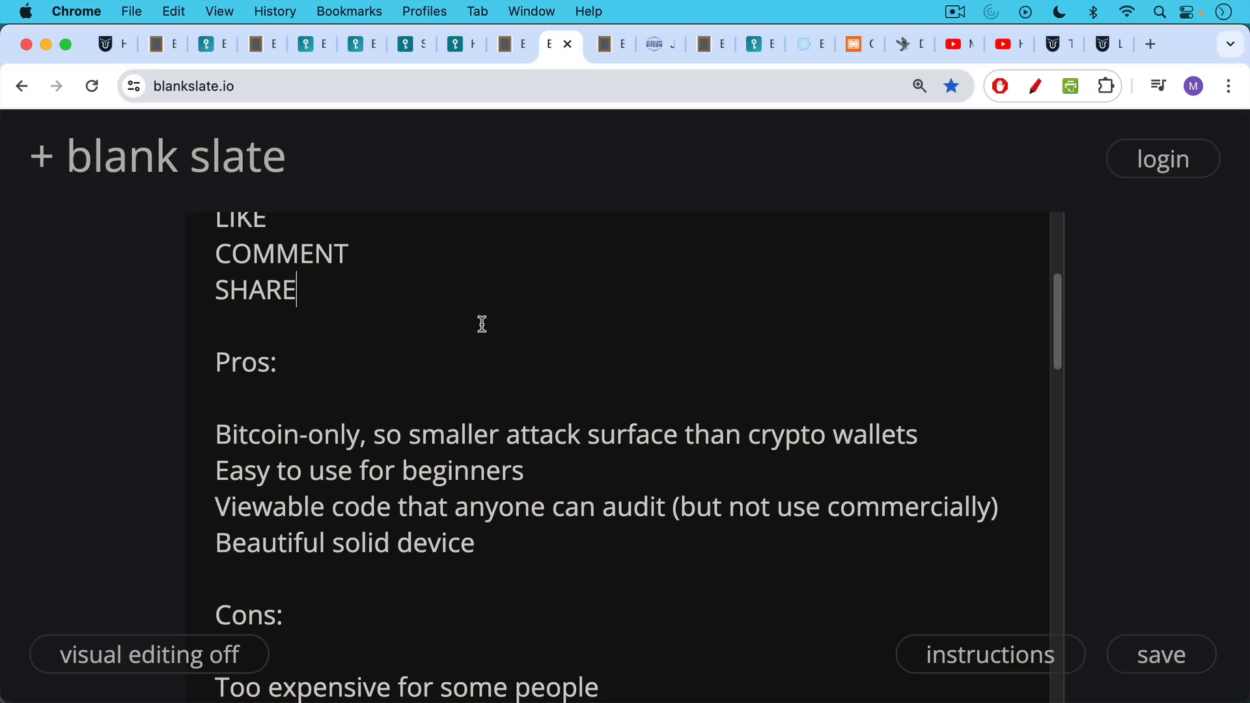
mouse_move(481, 324)
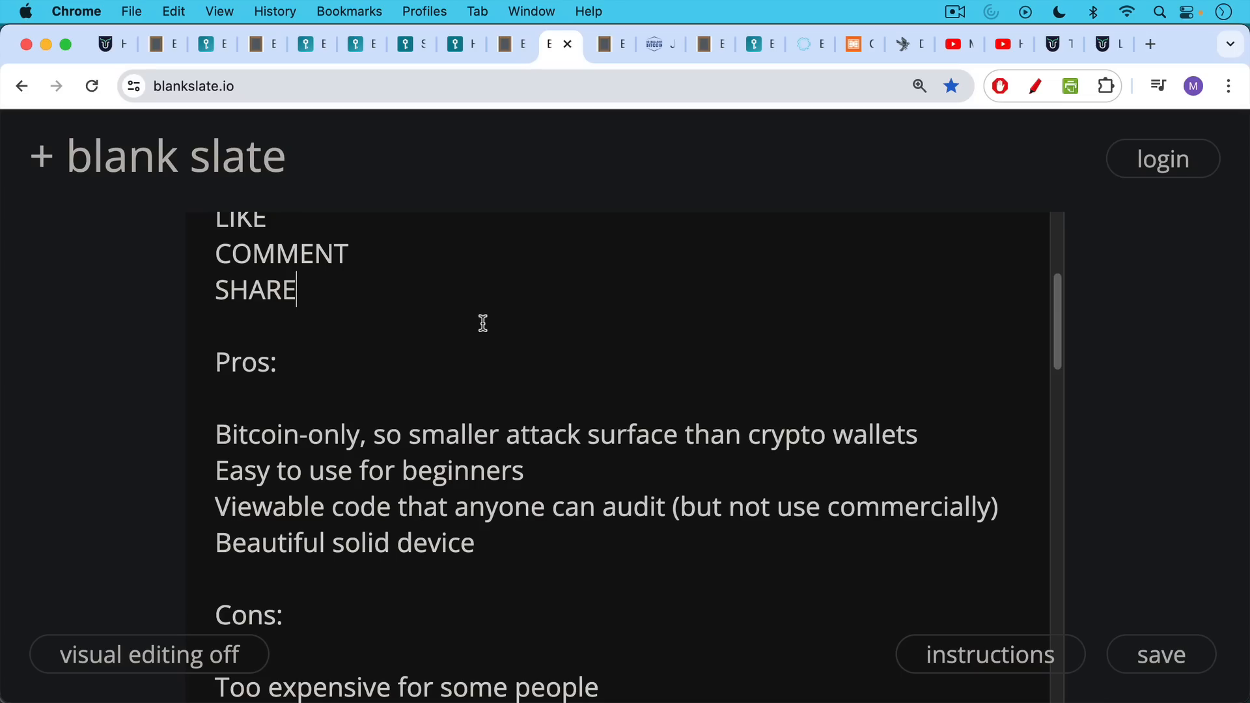
scroll("down", 3)
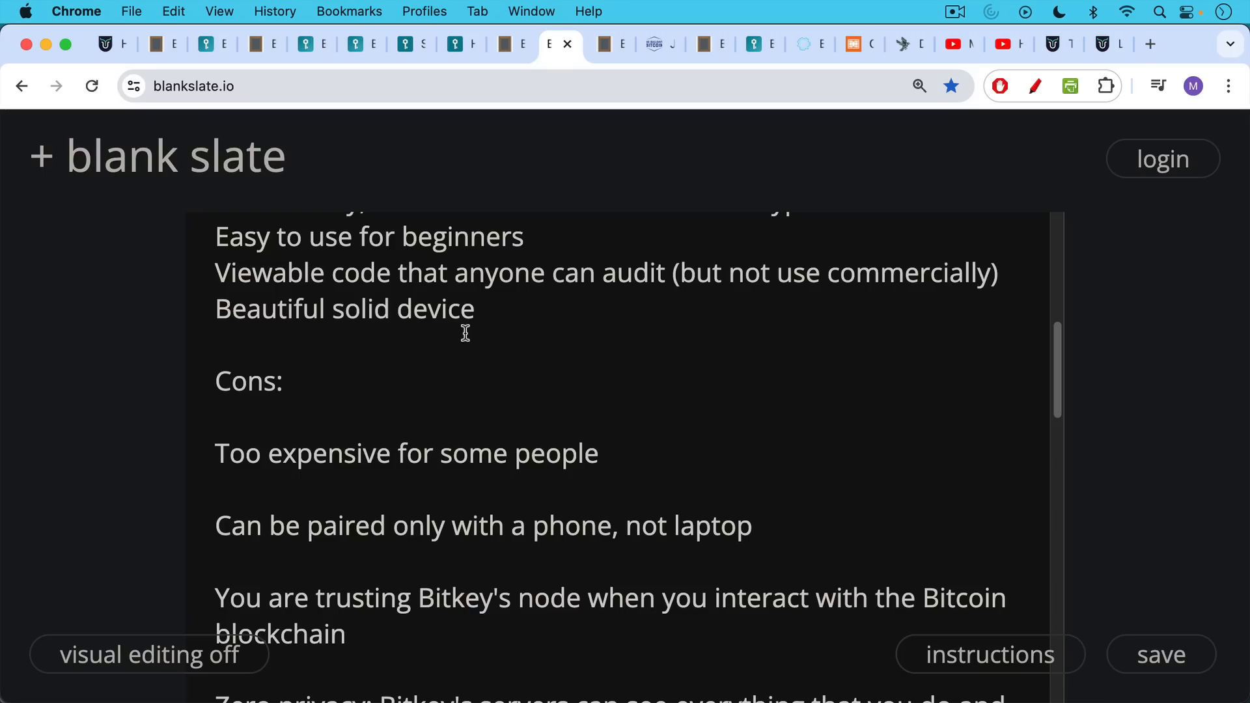
mouse_move(448, 384)
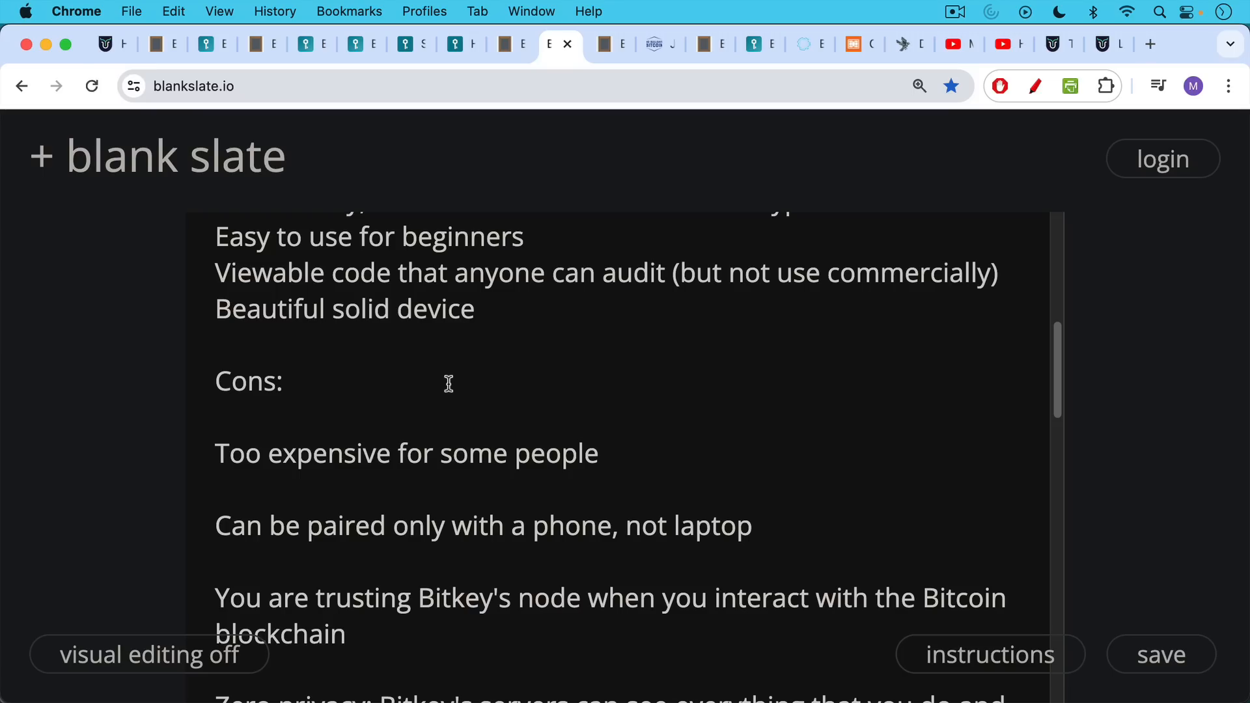
mouse_move(443, 391)
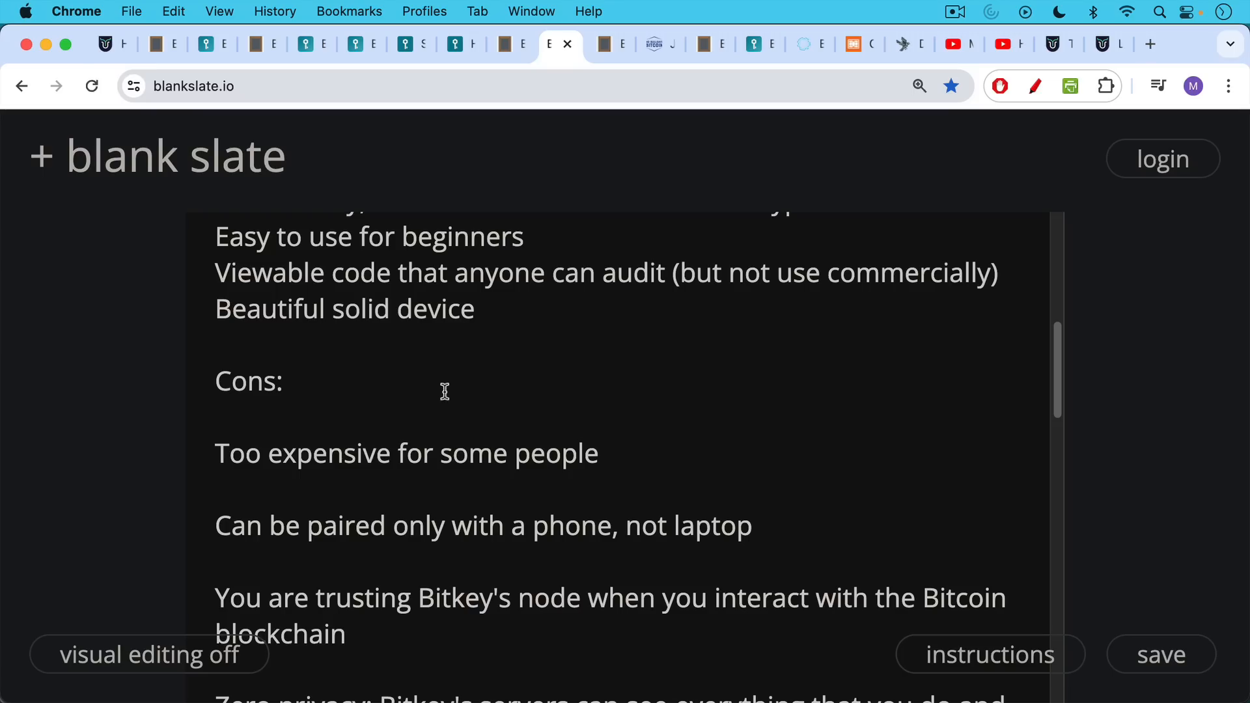
mouse_move(433, 402)
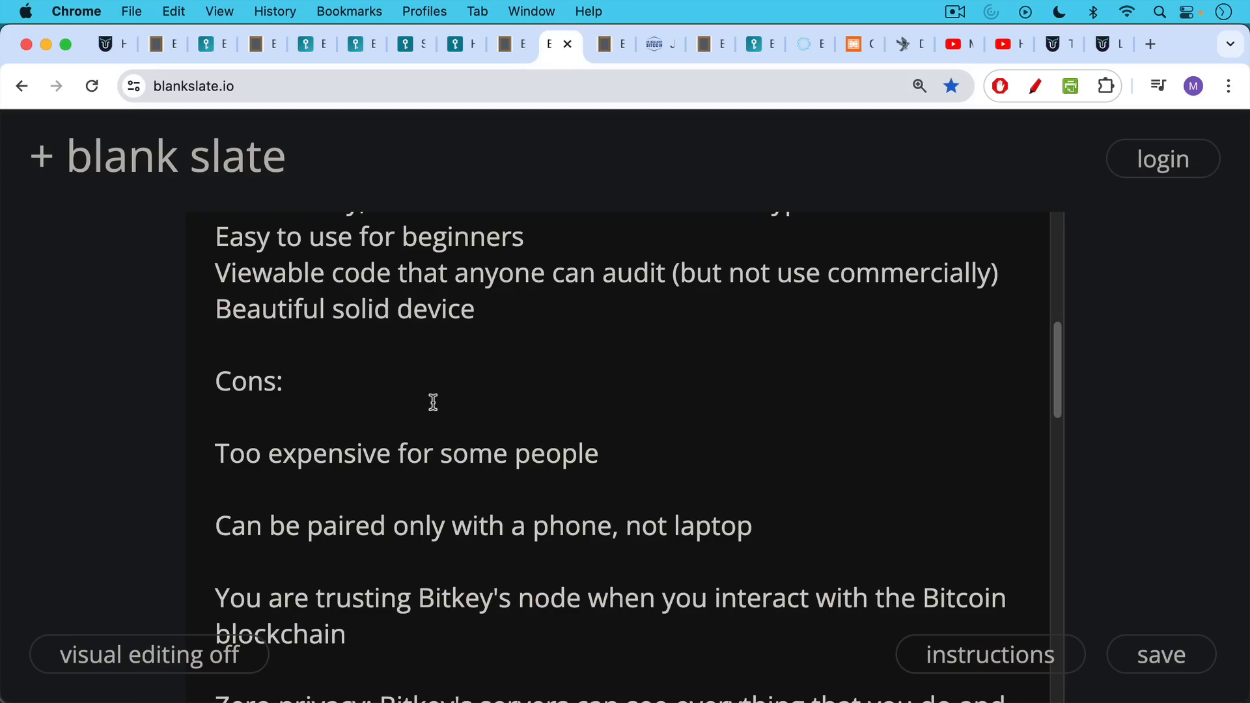
scroll("down", 3)
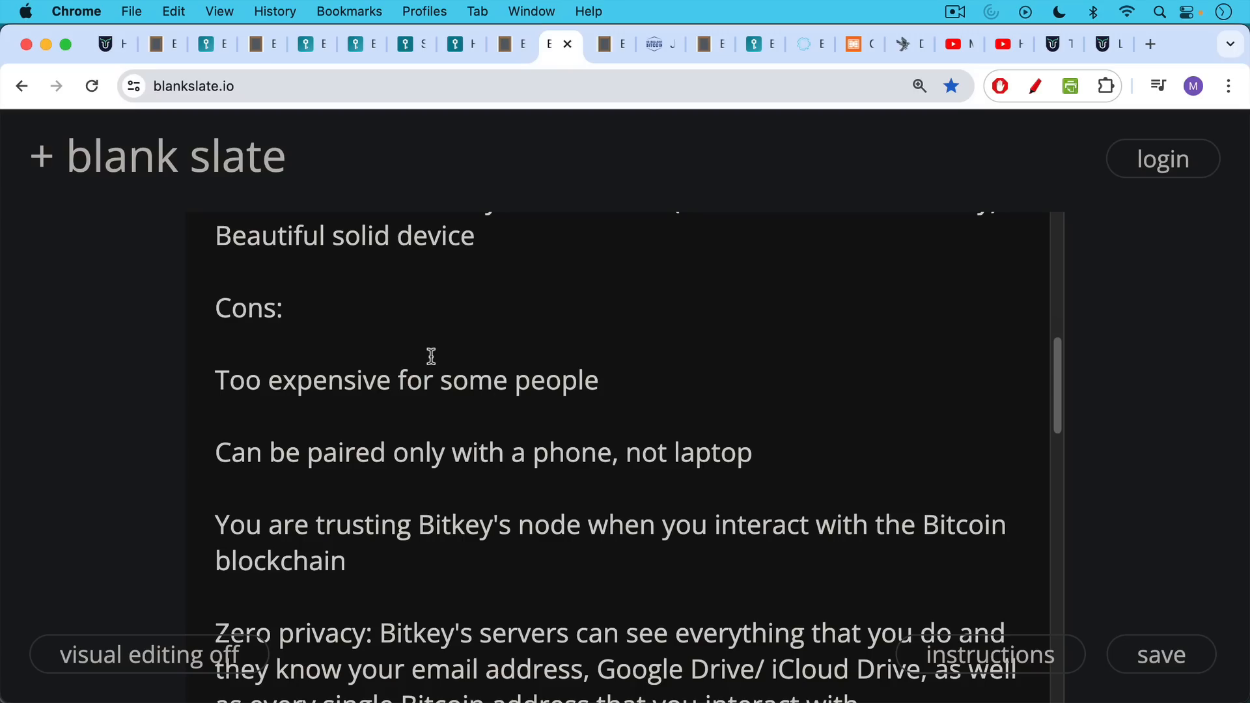
mouse_move(412, 401)
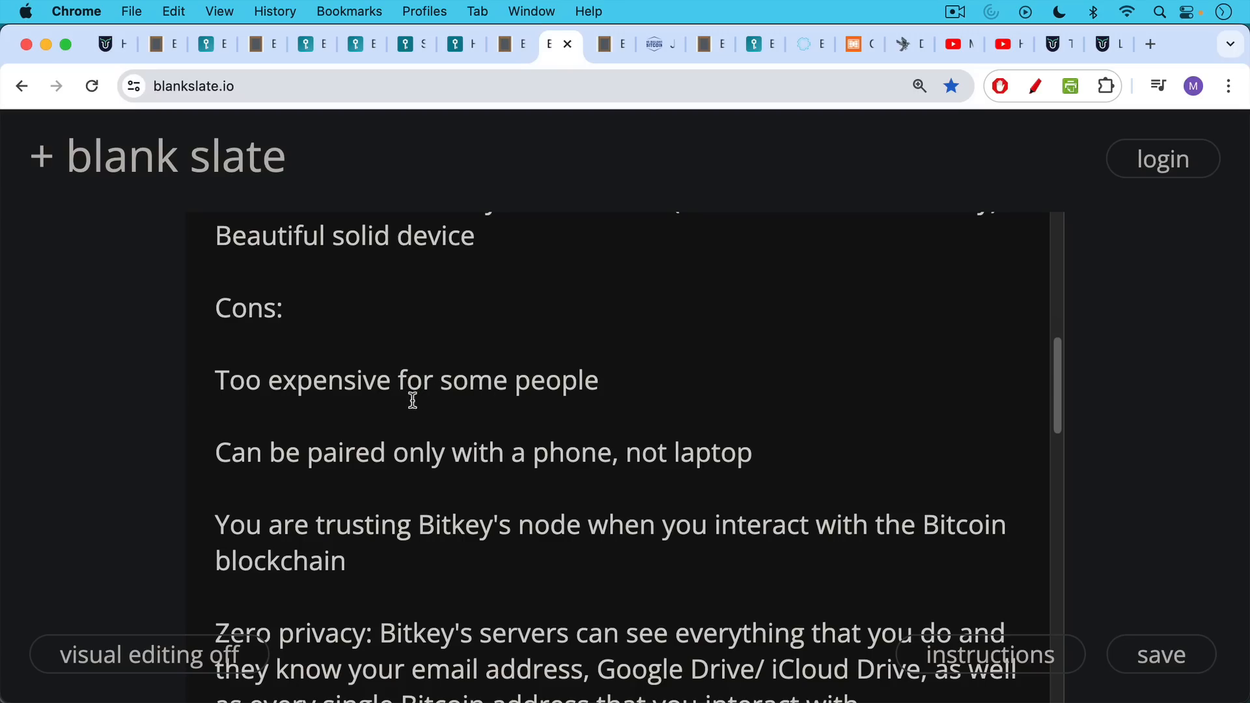
scroll("down", 3)
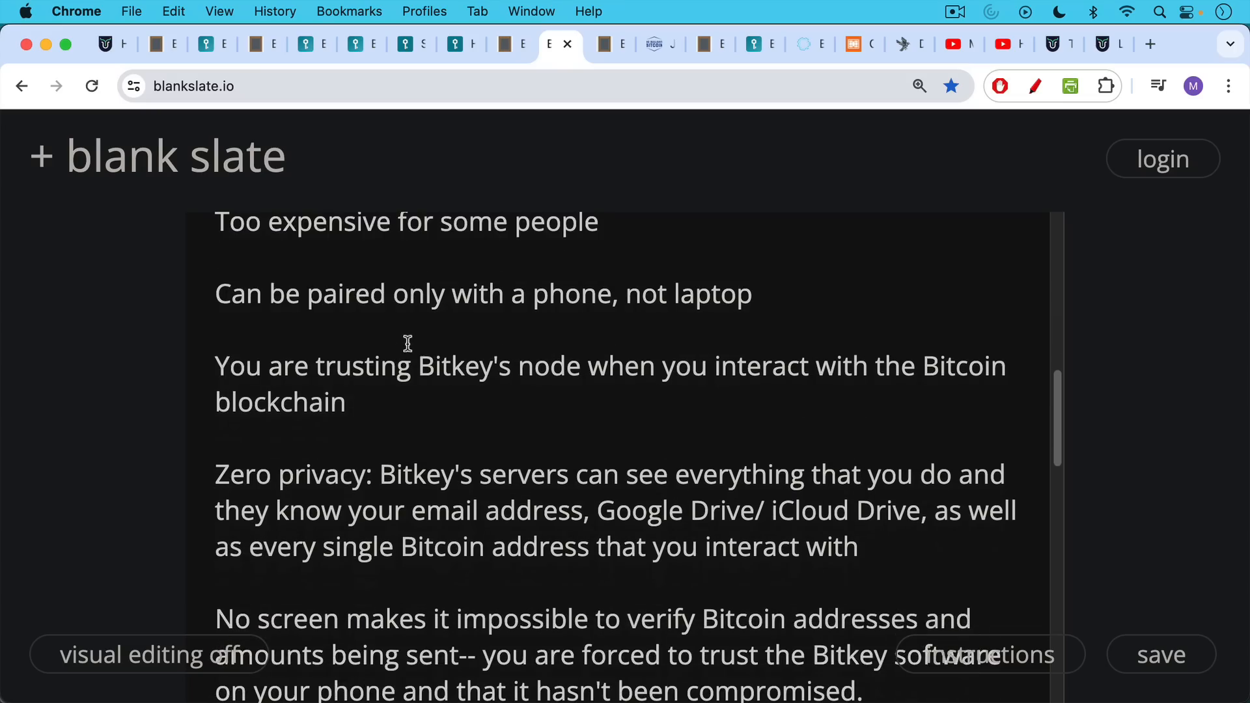
mouse_move(404, 332)
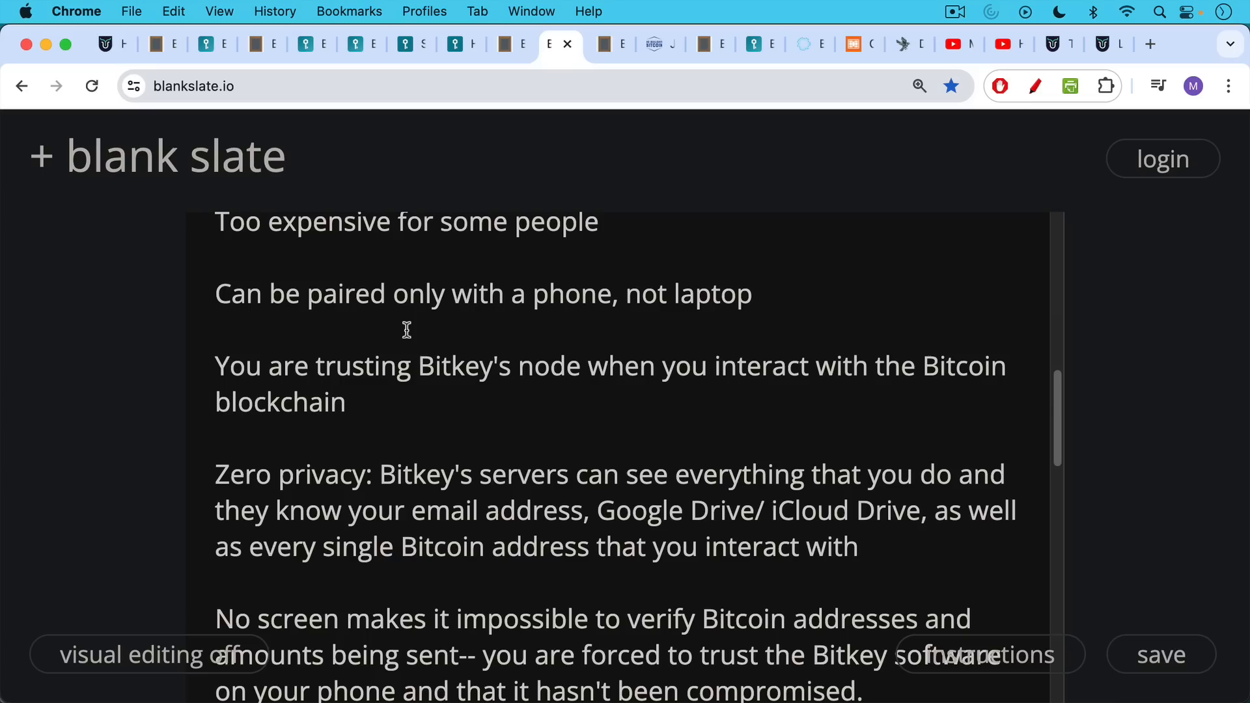
mouse_move(400, 350)
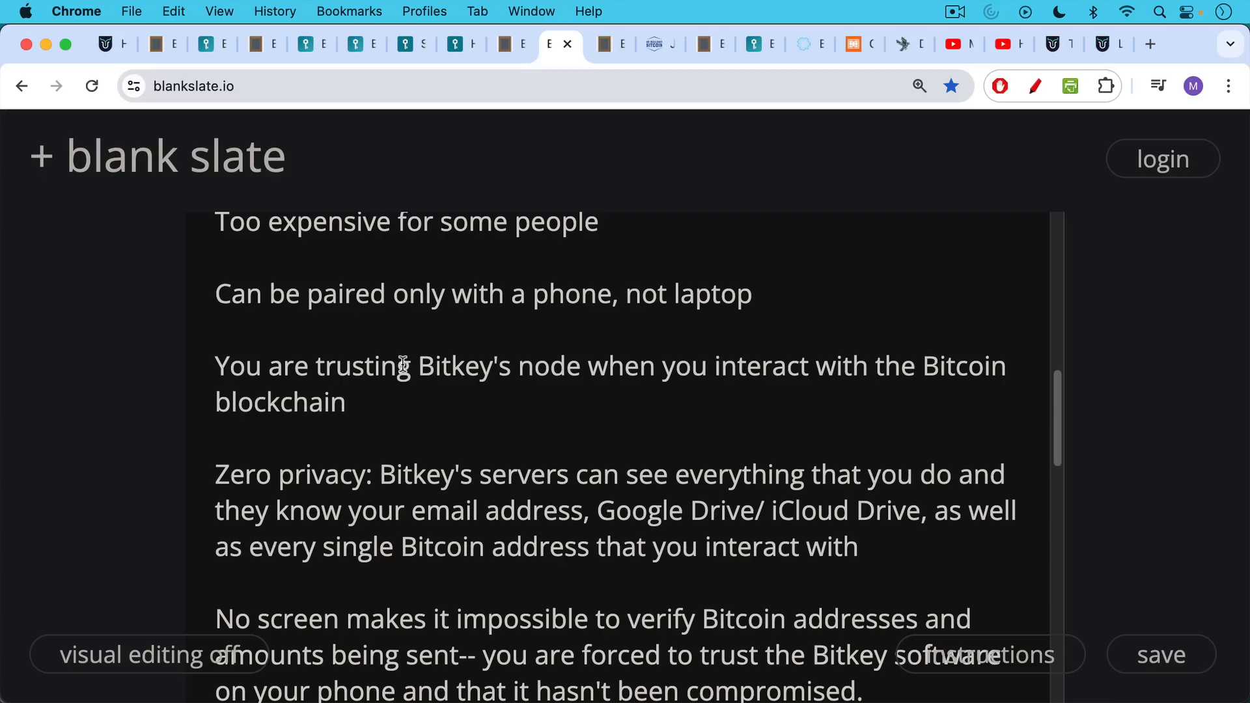
mouse_move(410, 346)
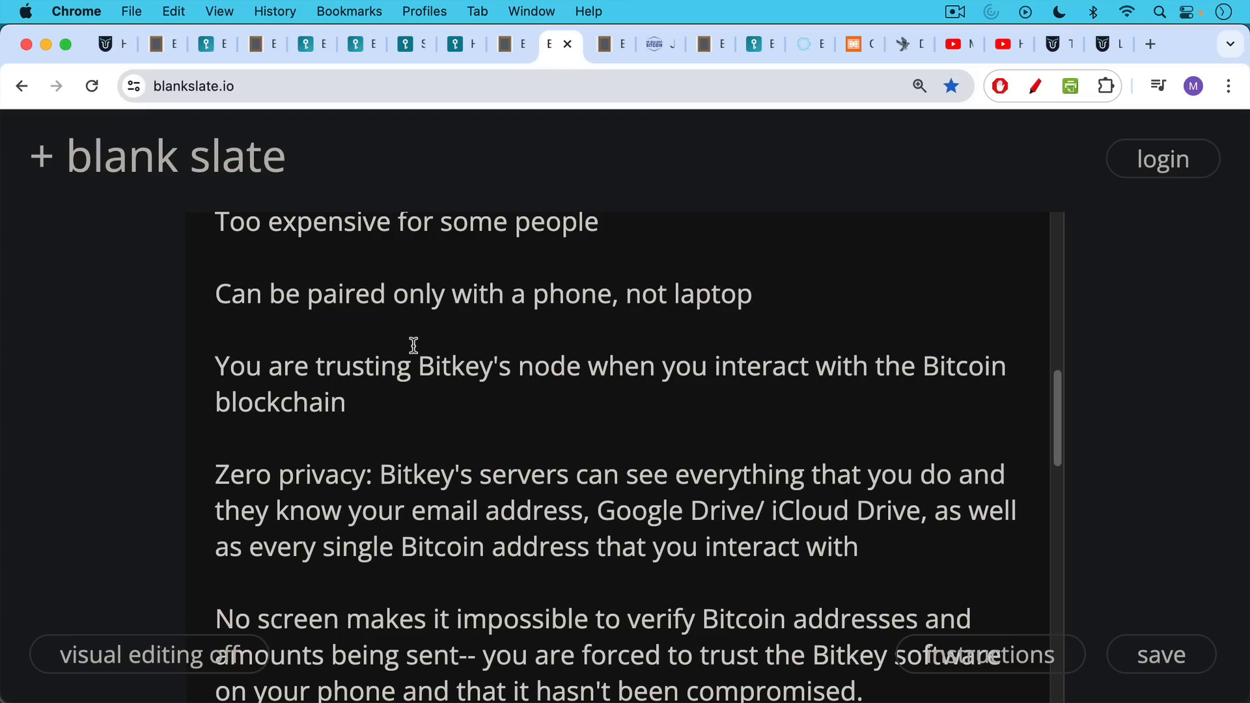
mouse_move(433, 415)
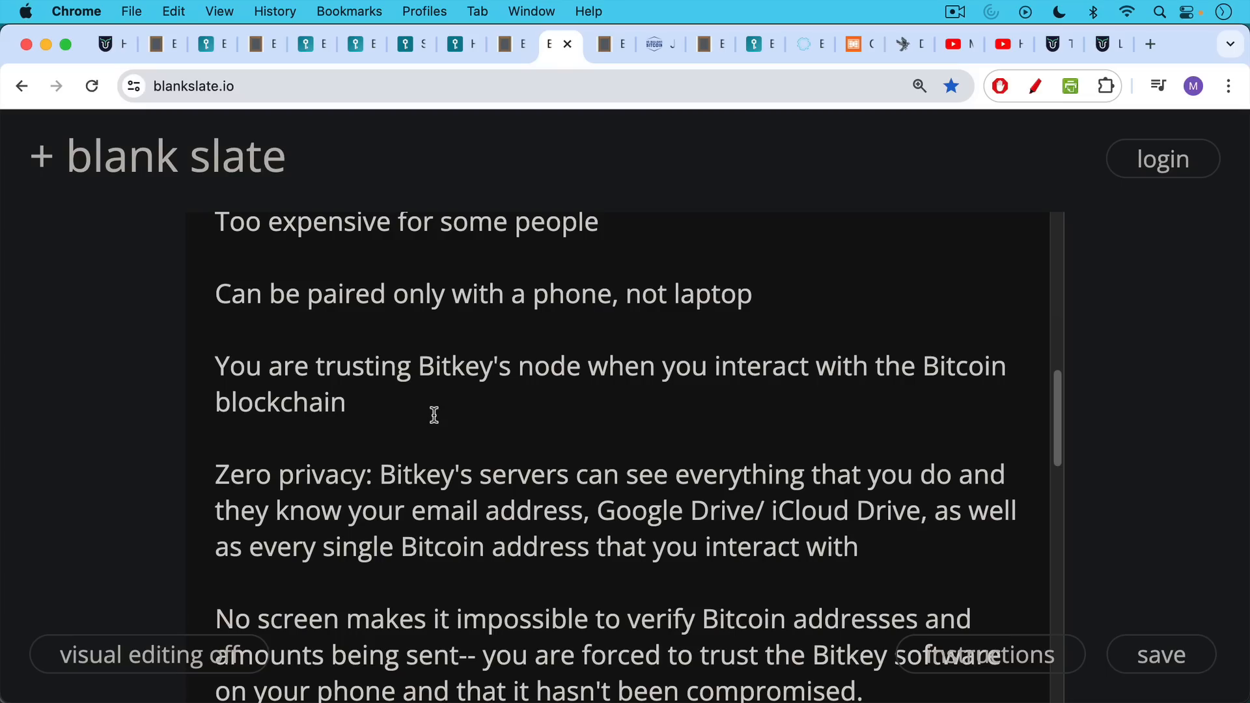
scroll("down", 3)
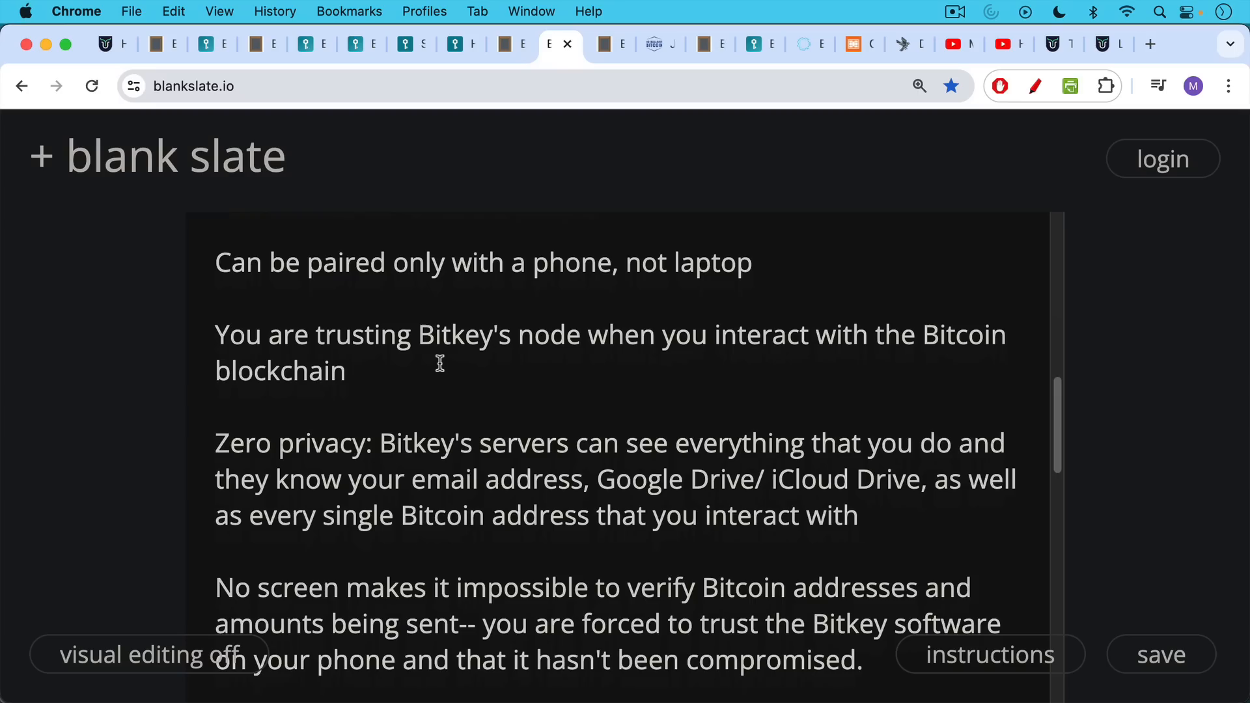
mouse_move(438, 363)
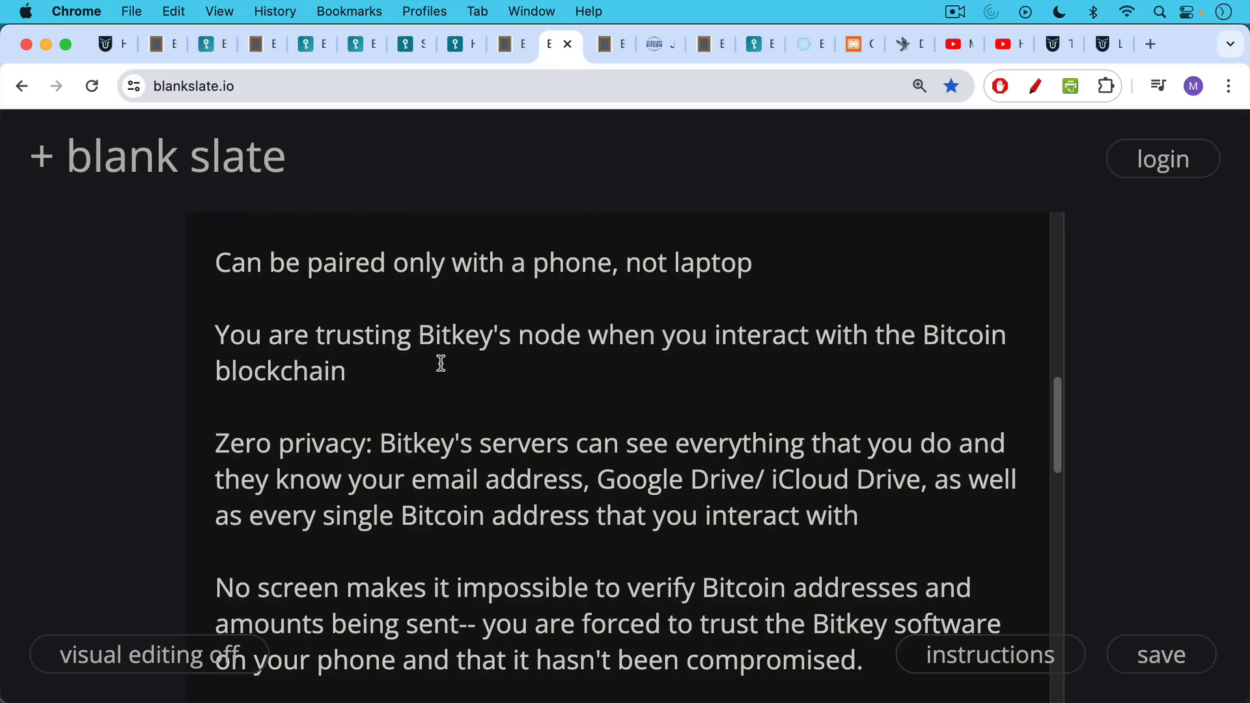
scroll("down", 3)
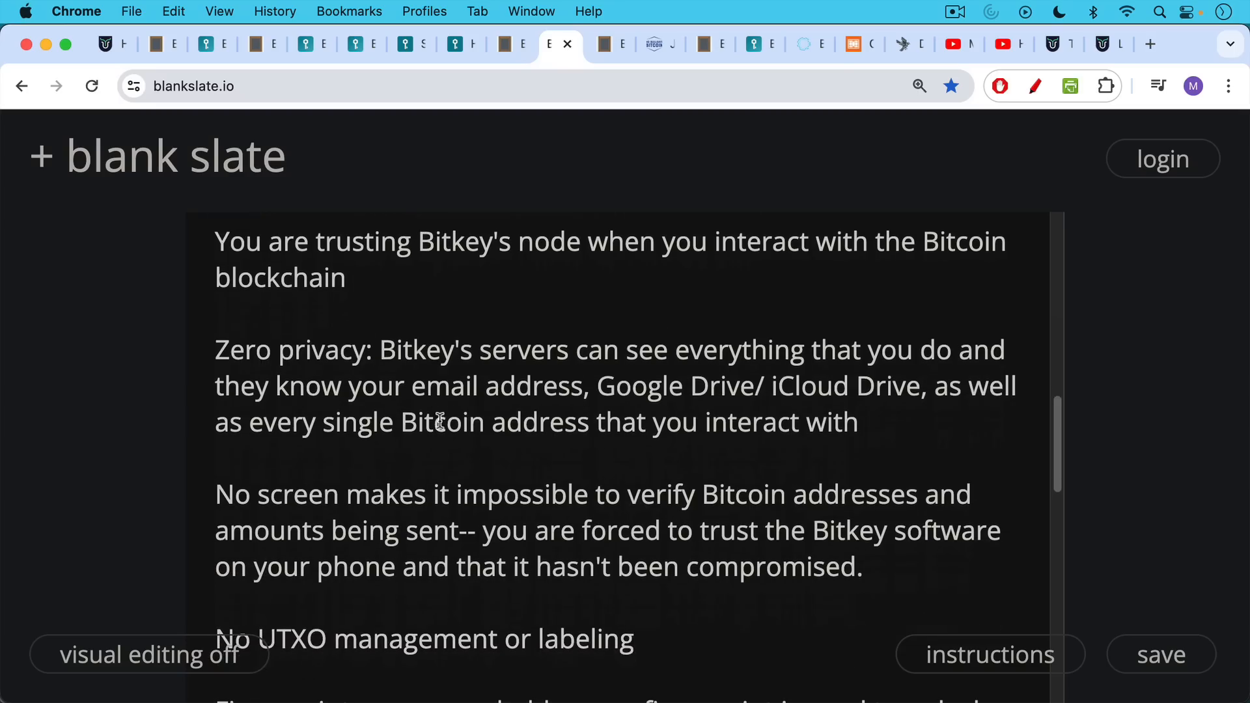
mouse_move(433, 382)
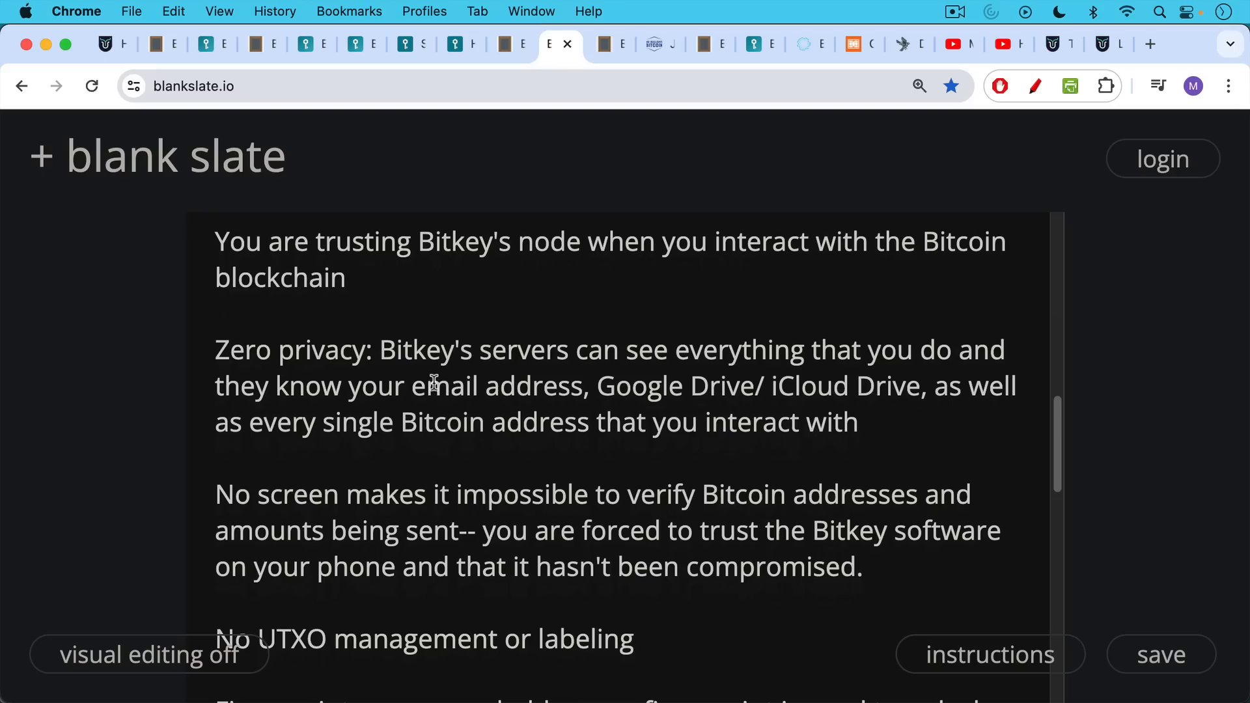
mouse_move(423, 372)
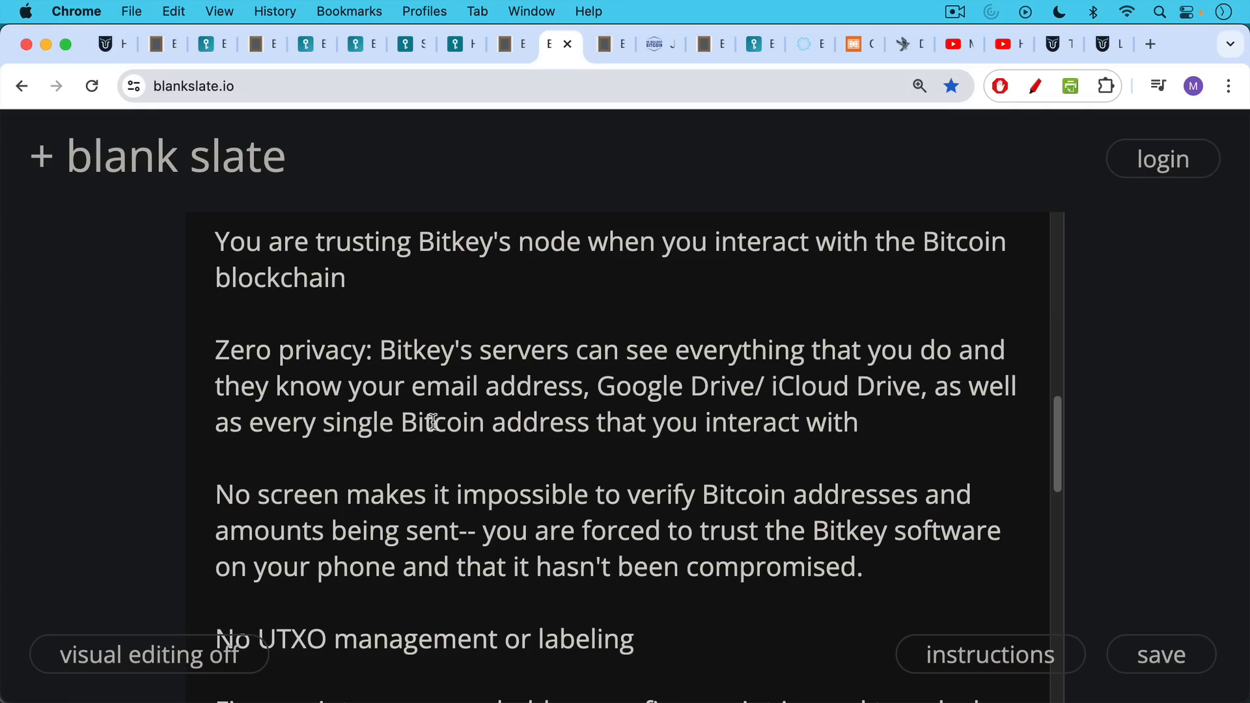
scroll("down", 3)
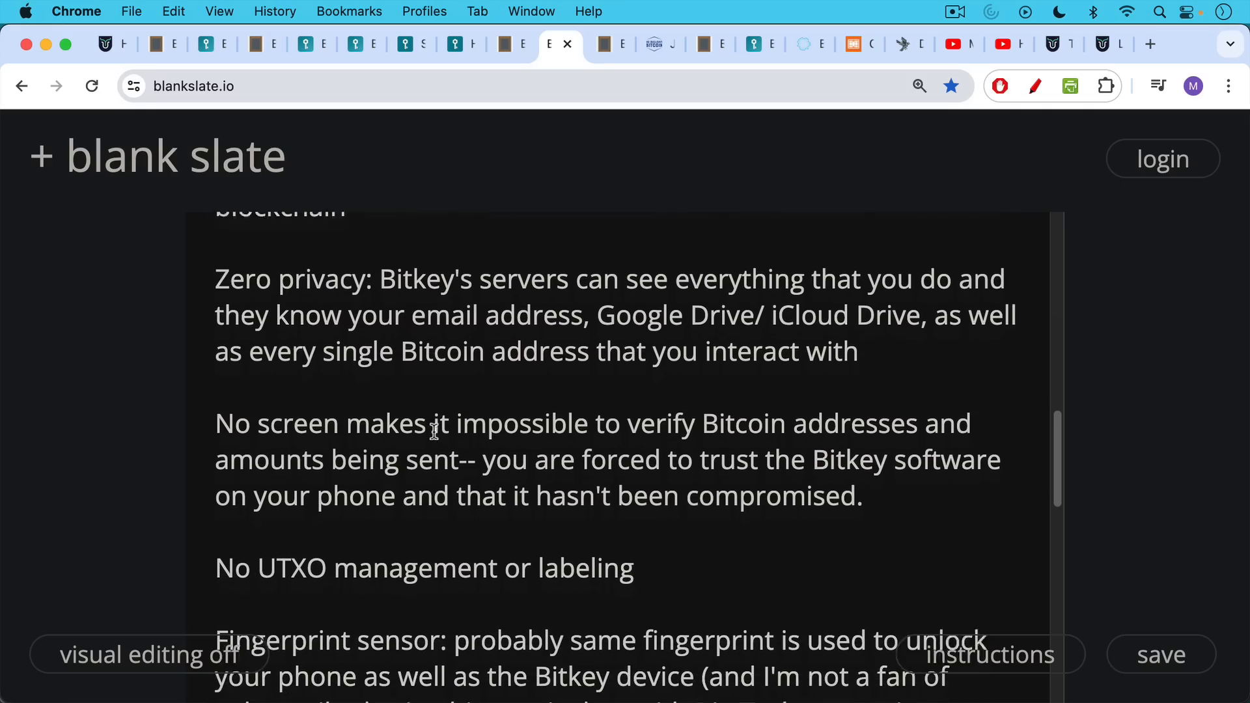
scroll("down", 3)
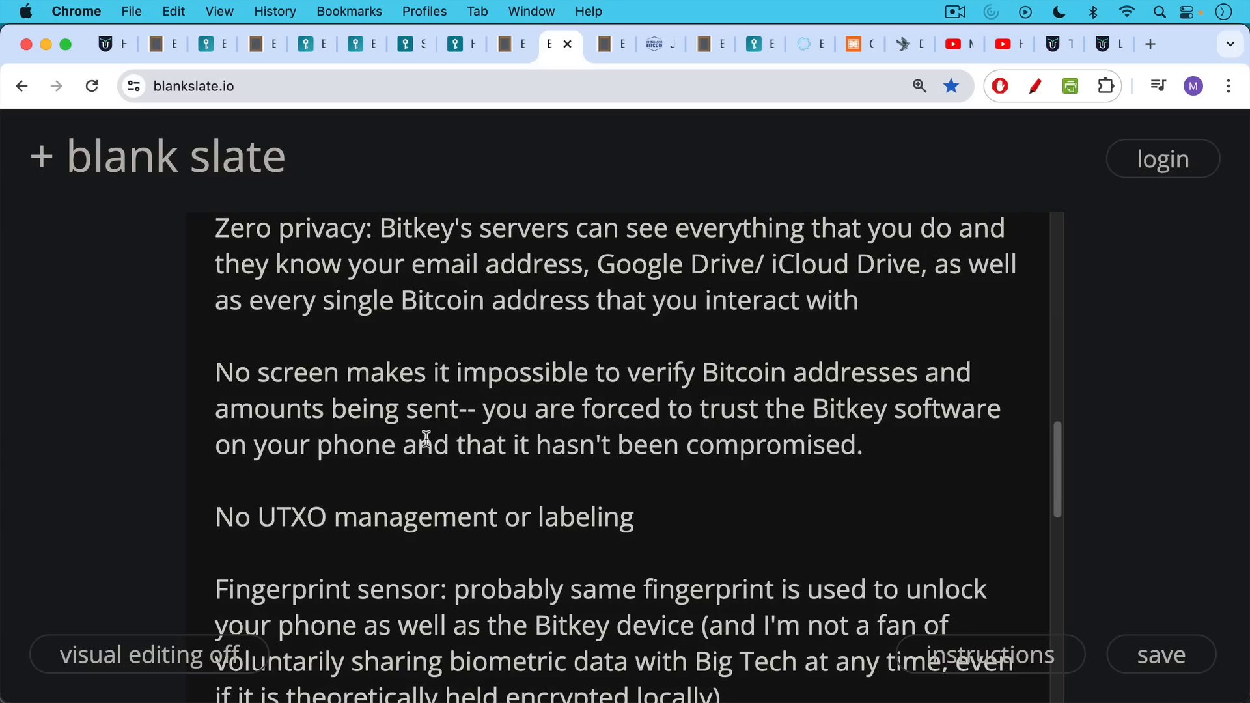
scroll("down", 3)
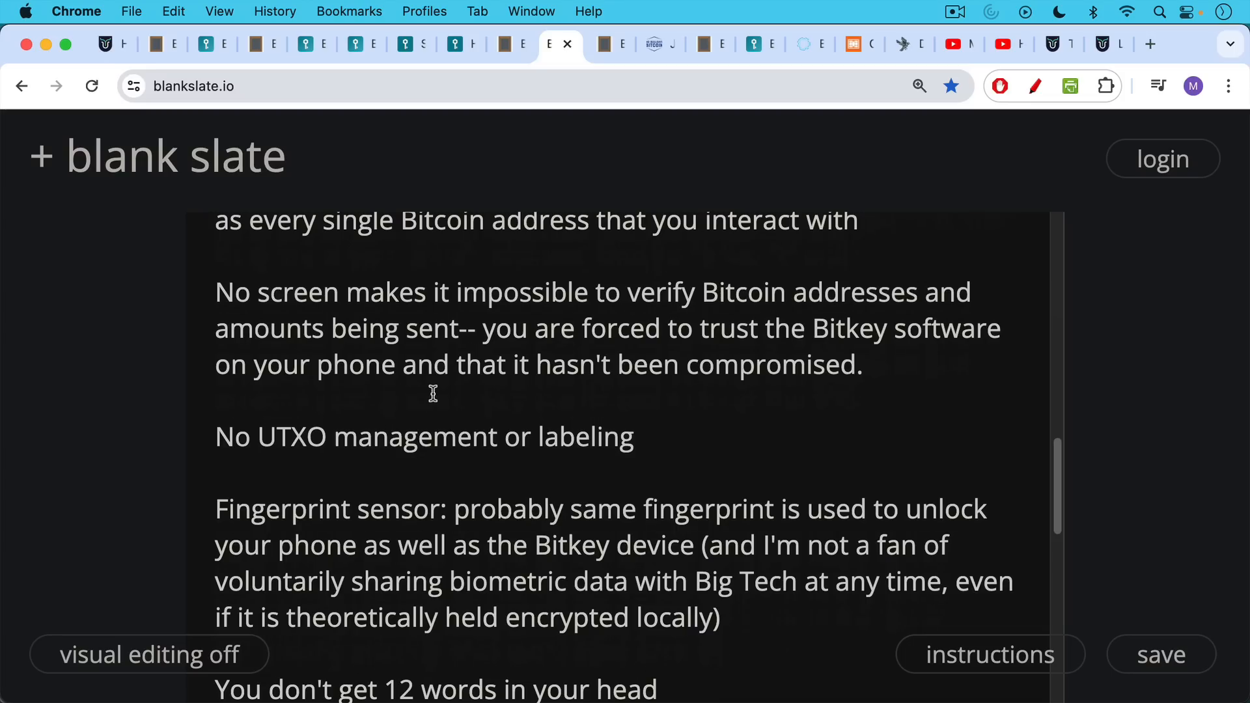
mouse_move(435, 369)
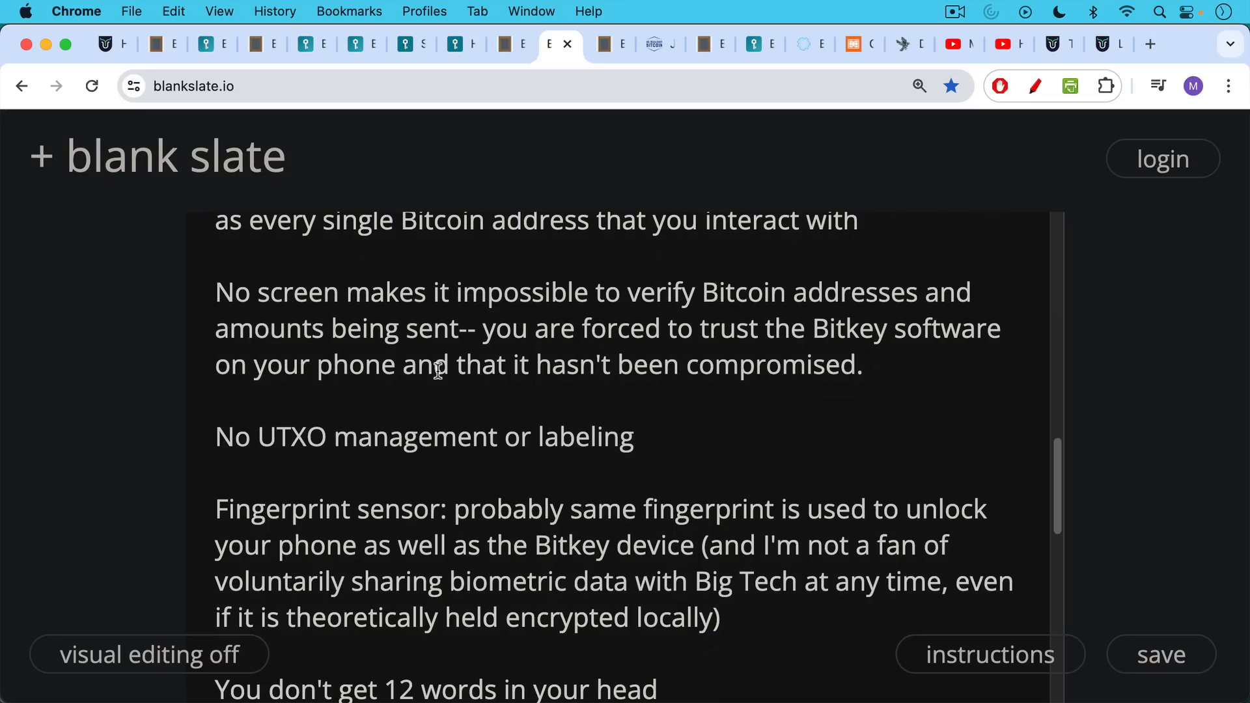
mouse_move(436, 405)
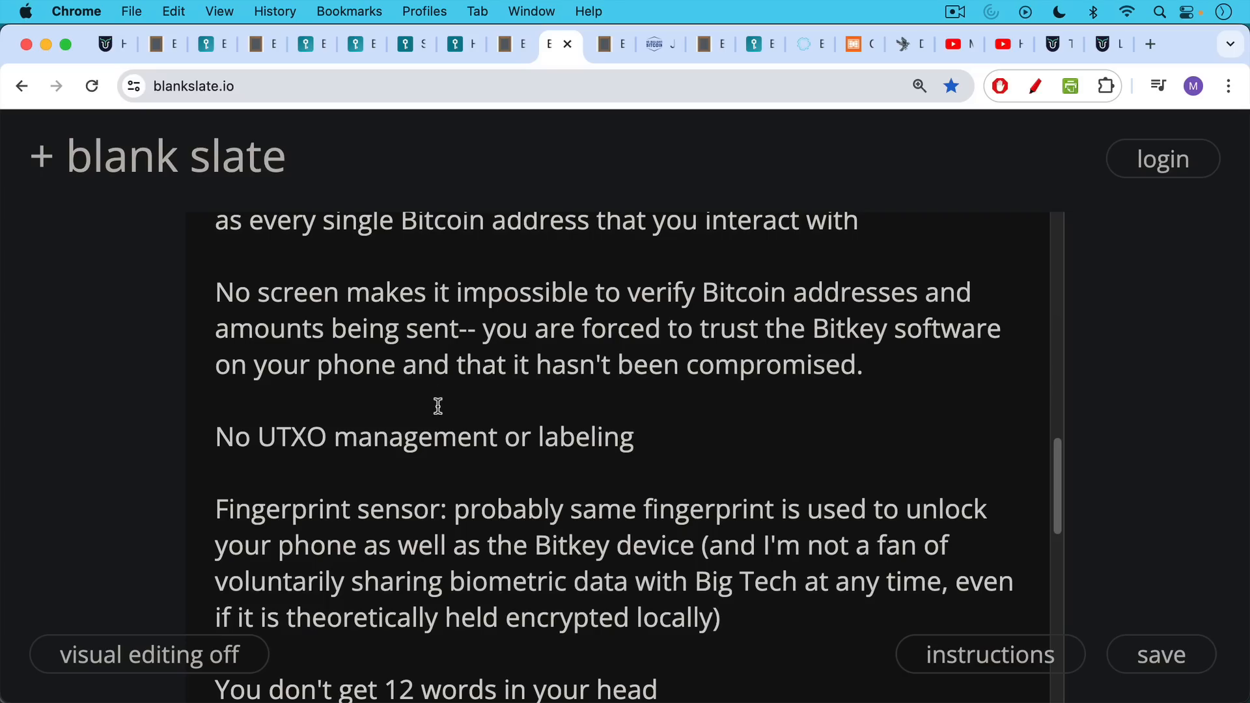
mouse_move(434, 418)
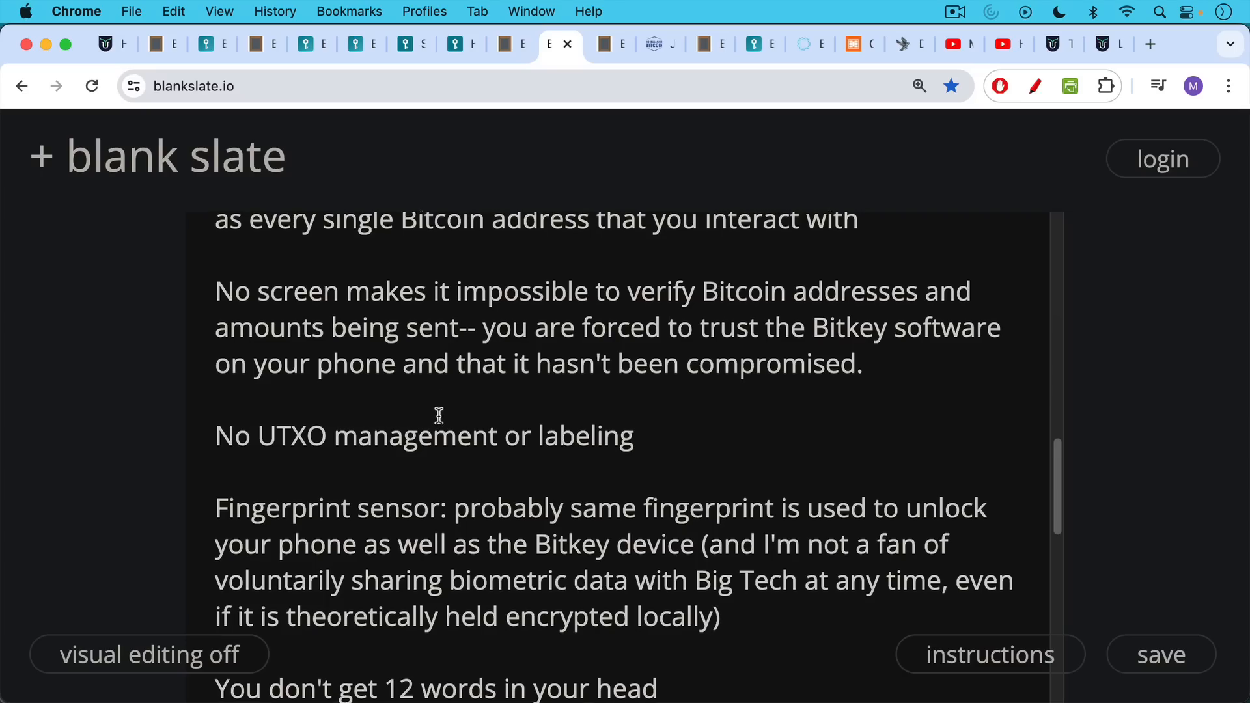
scroll("down", 3)
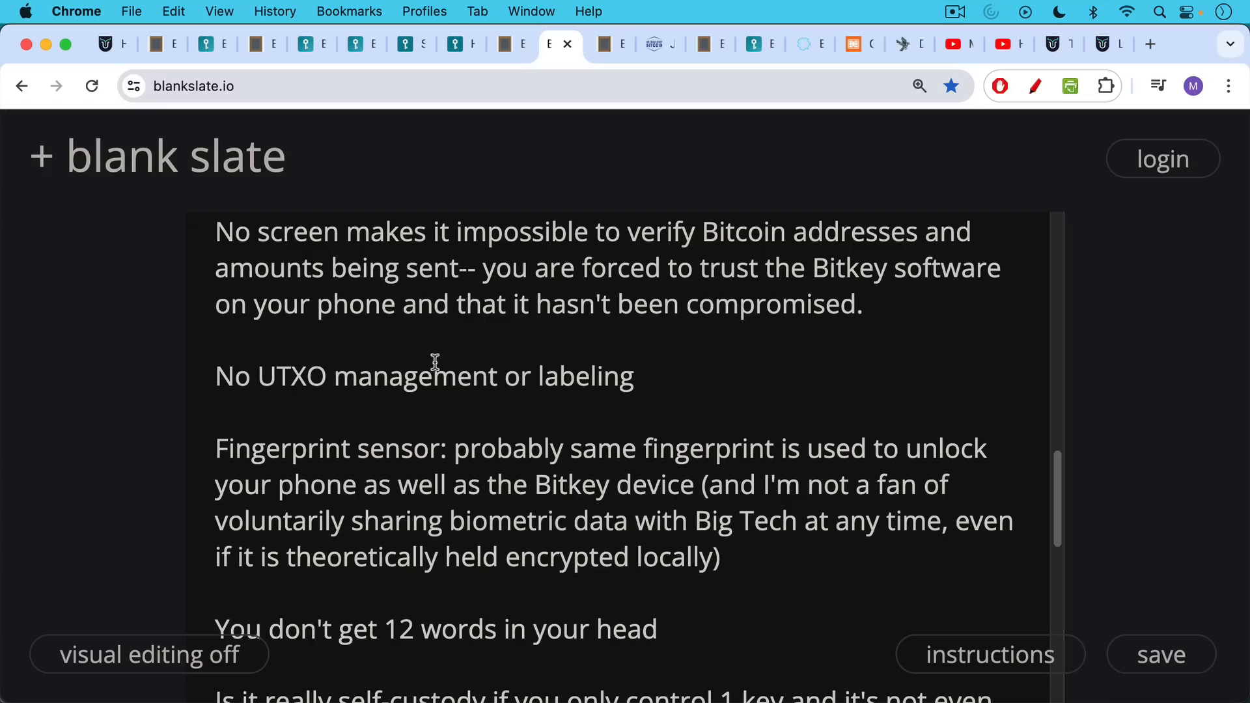
mouse_move(434, 344)
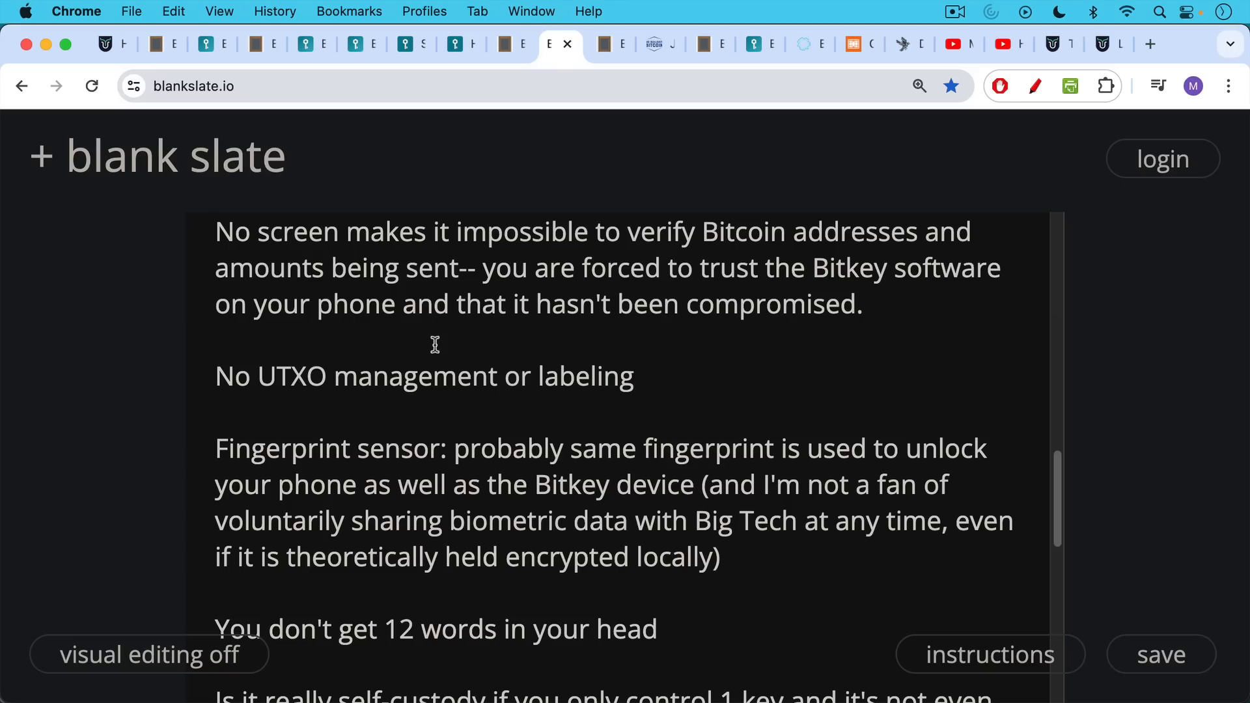
mouse_move(423, 423)
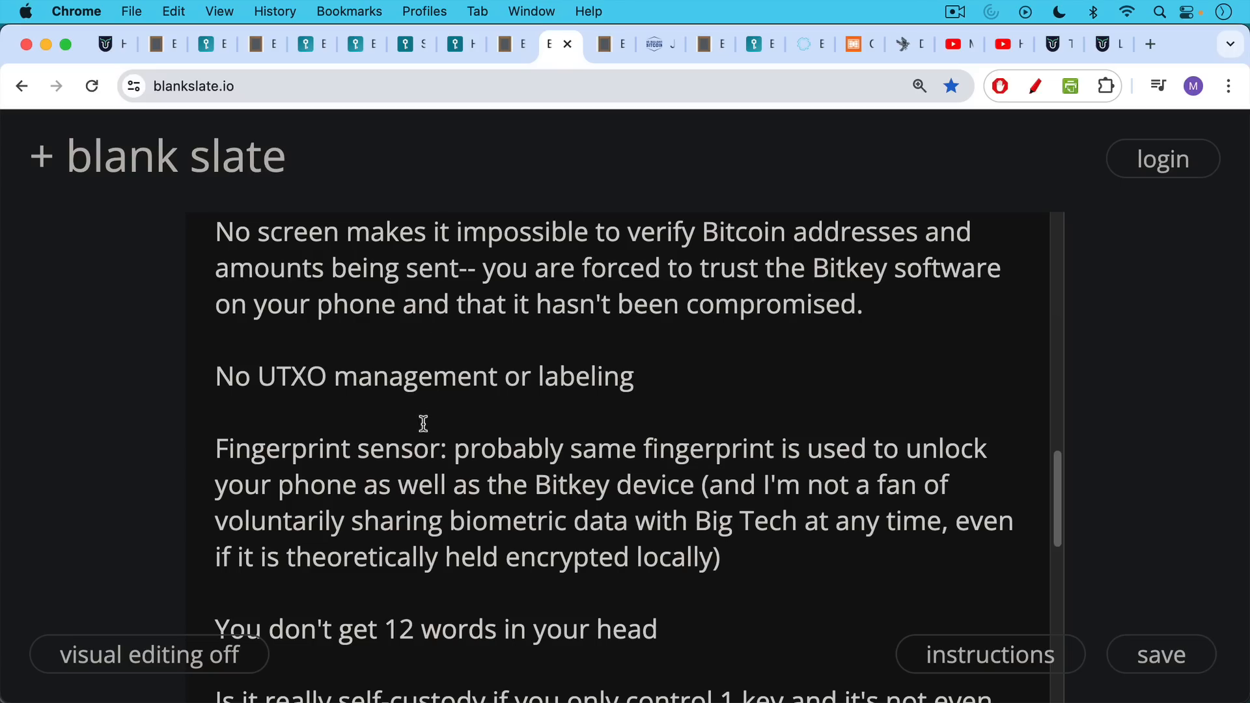
scroll("down", 3)
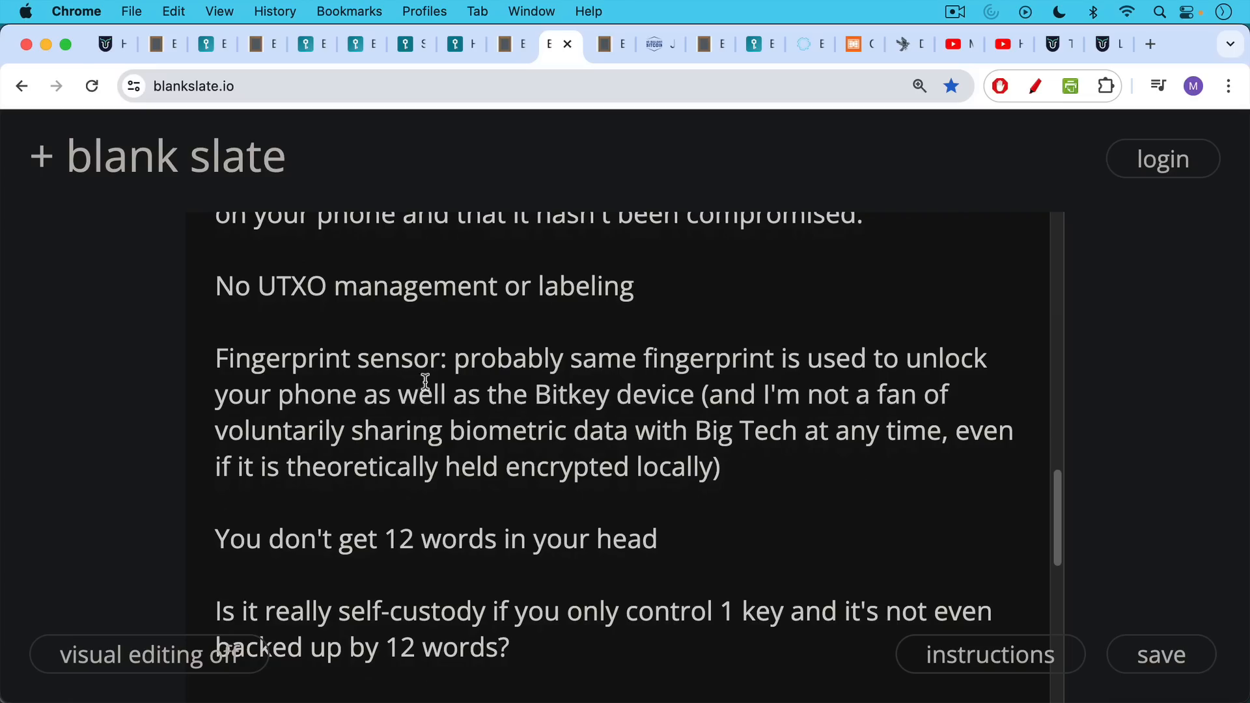
mouse_move(425, 372)
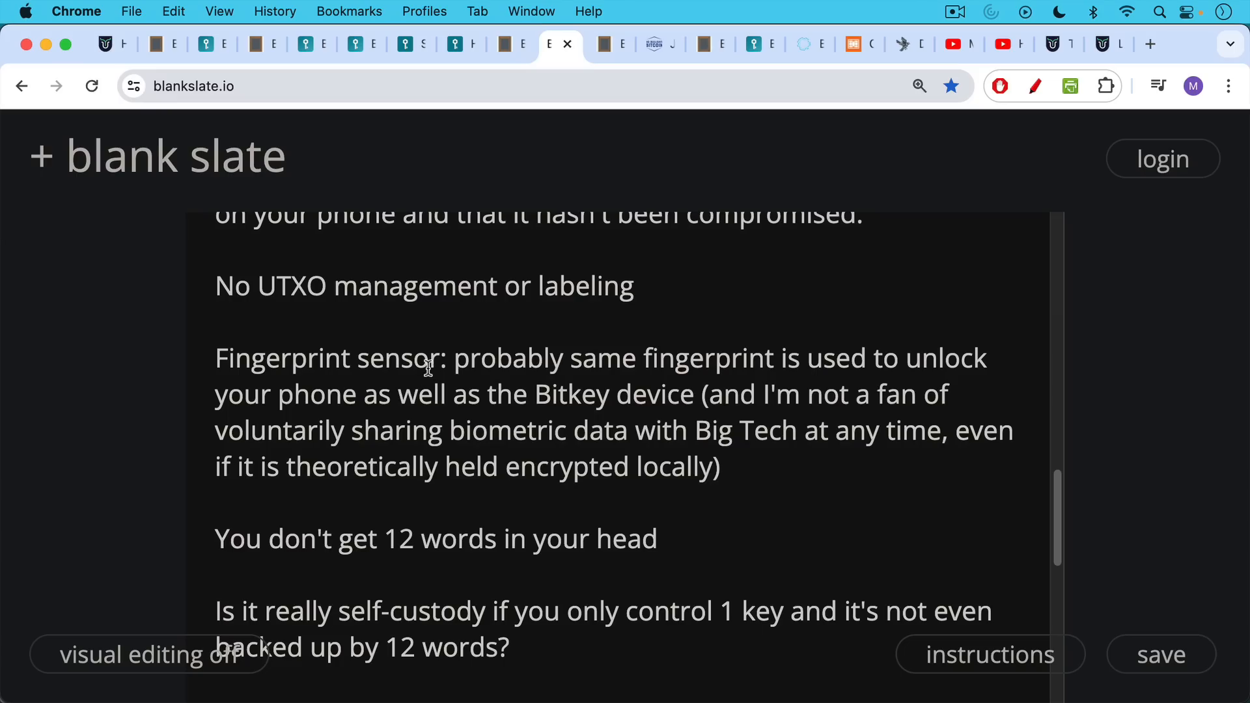
mouse_move(426, 393)
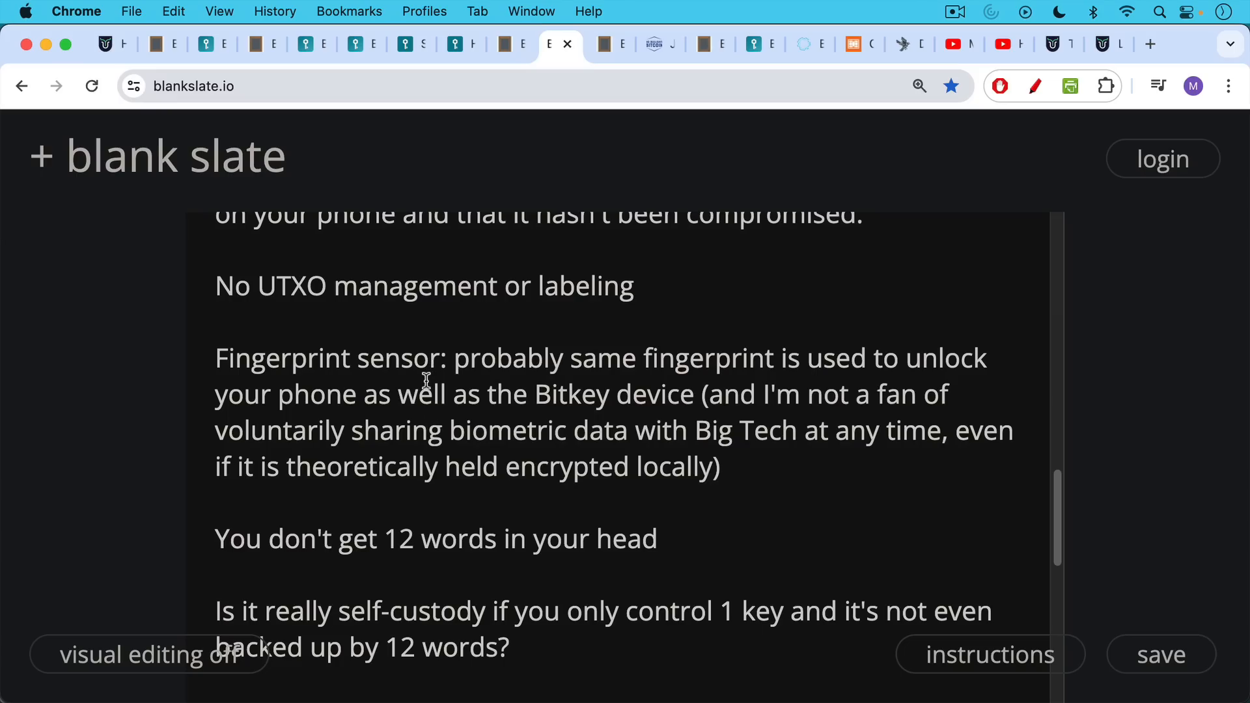
scroll("down", 3)
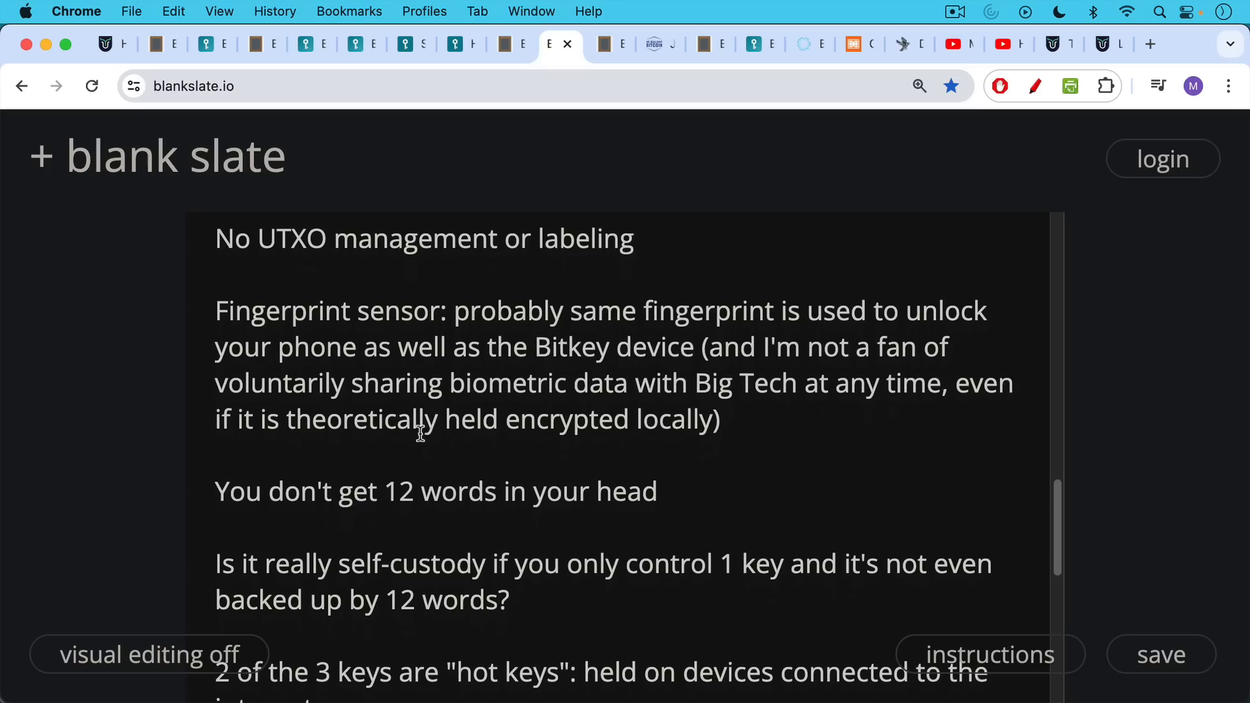
mouse_move(425, 369)
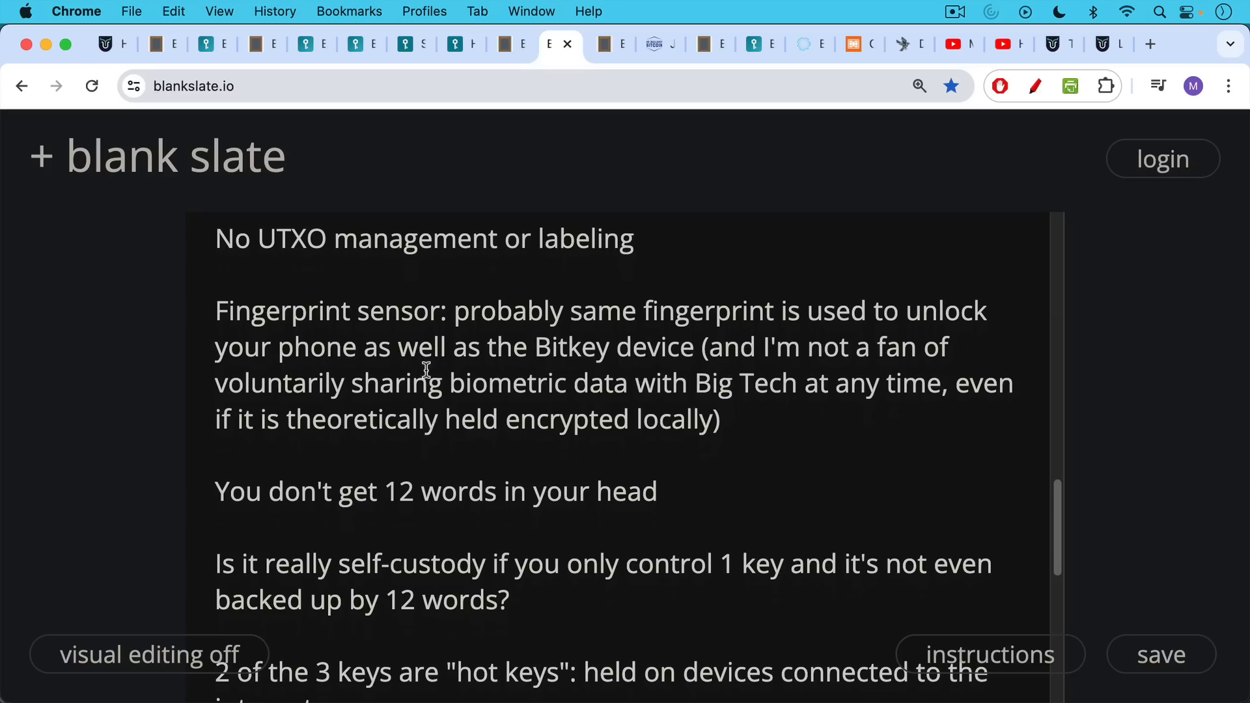
mouse_move(402, 419)
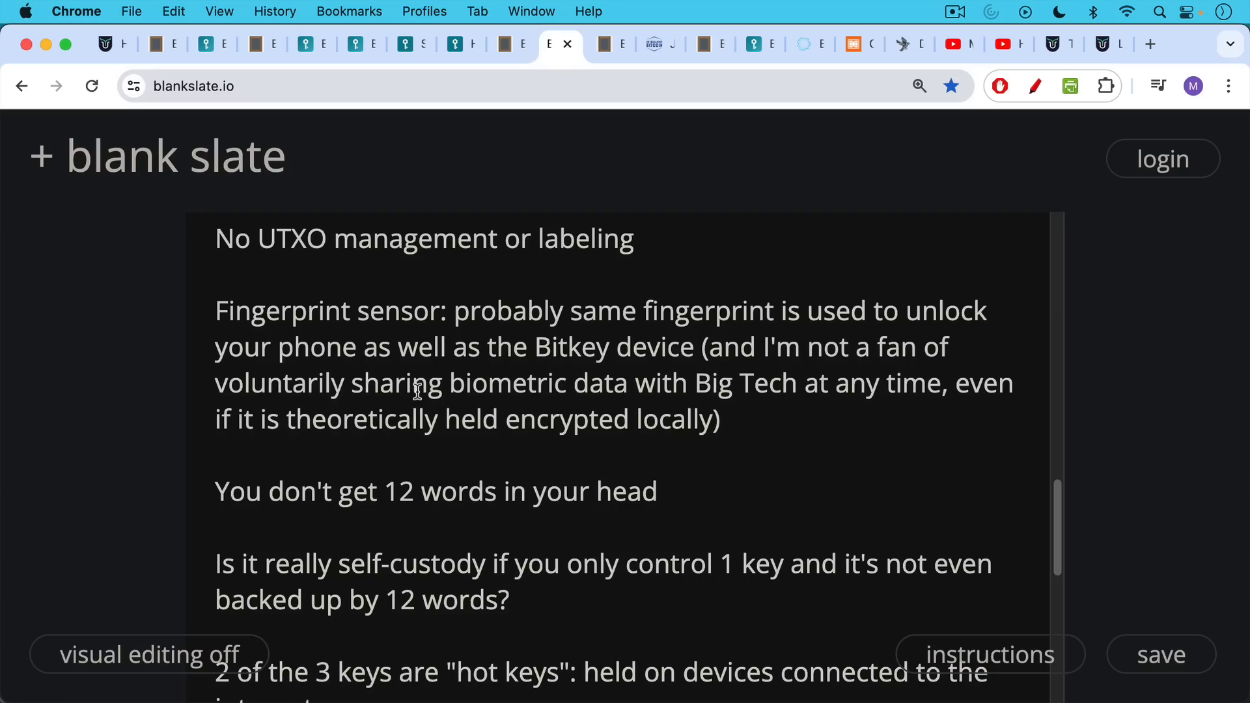
scroll("down", 3)
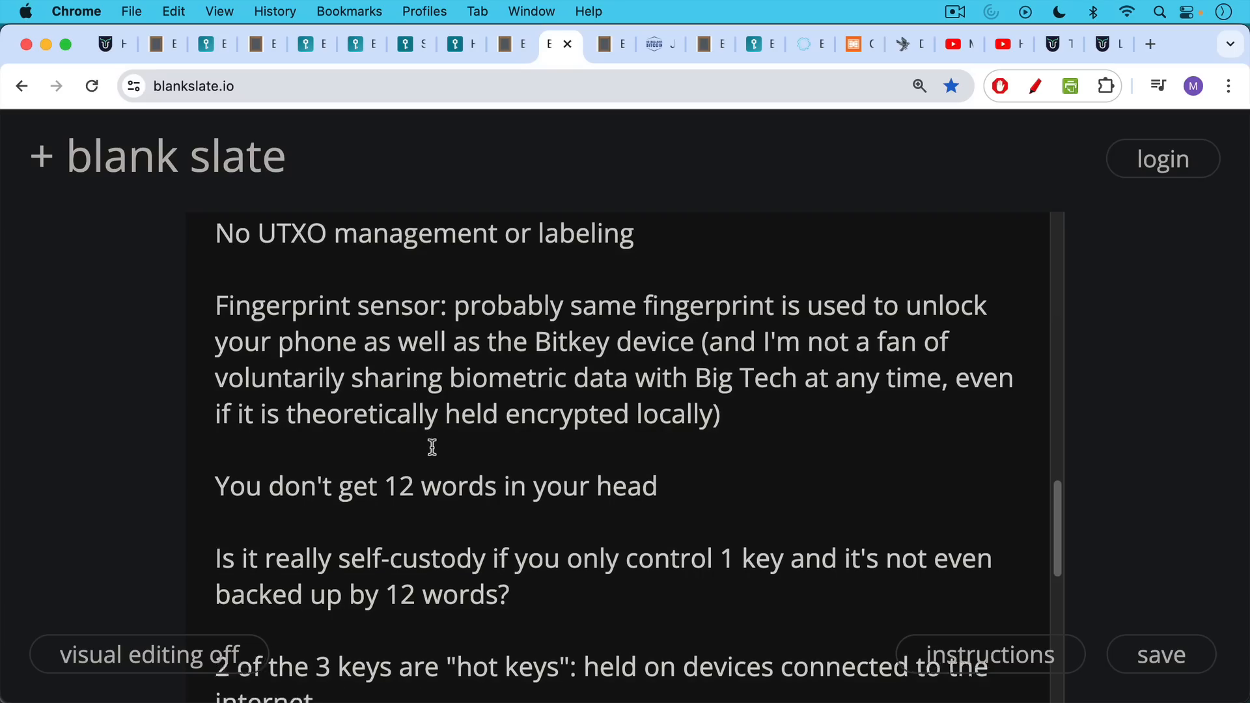
scroll("down", 3)
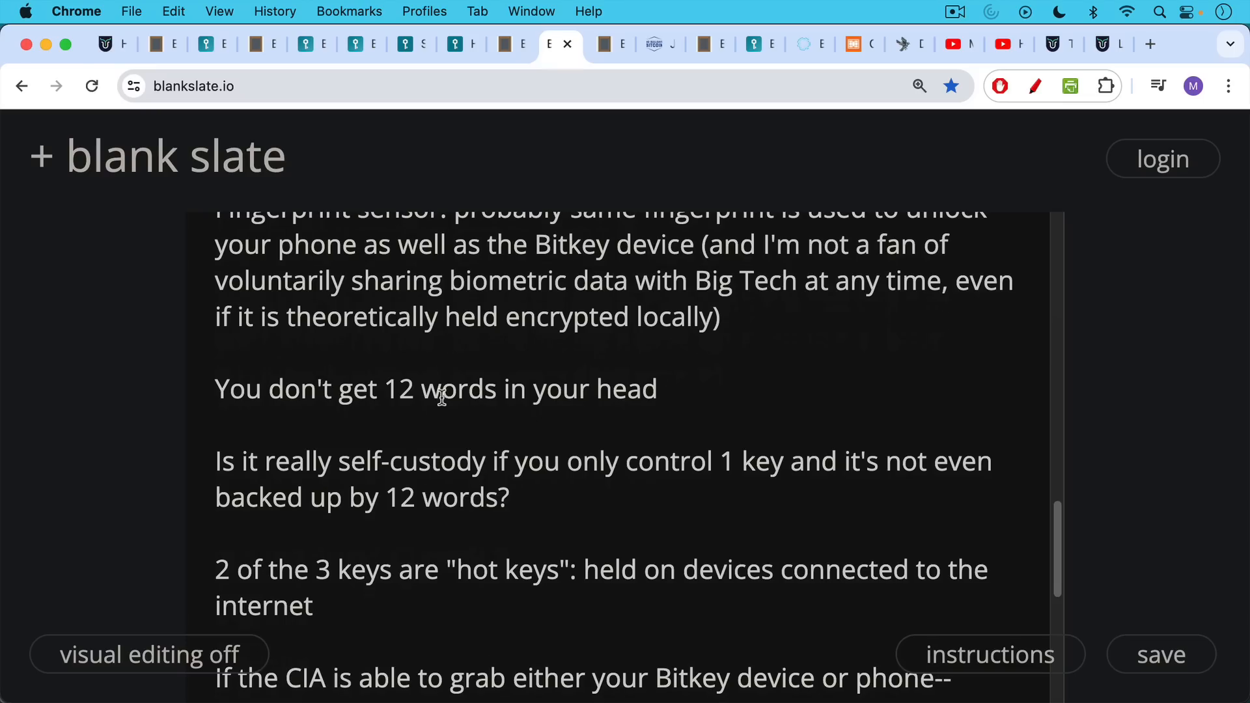
mouse_move(440, 455)
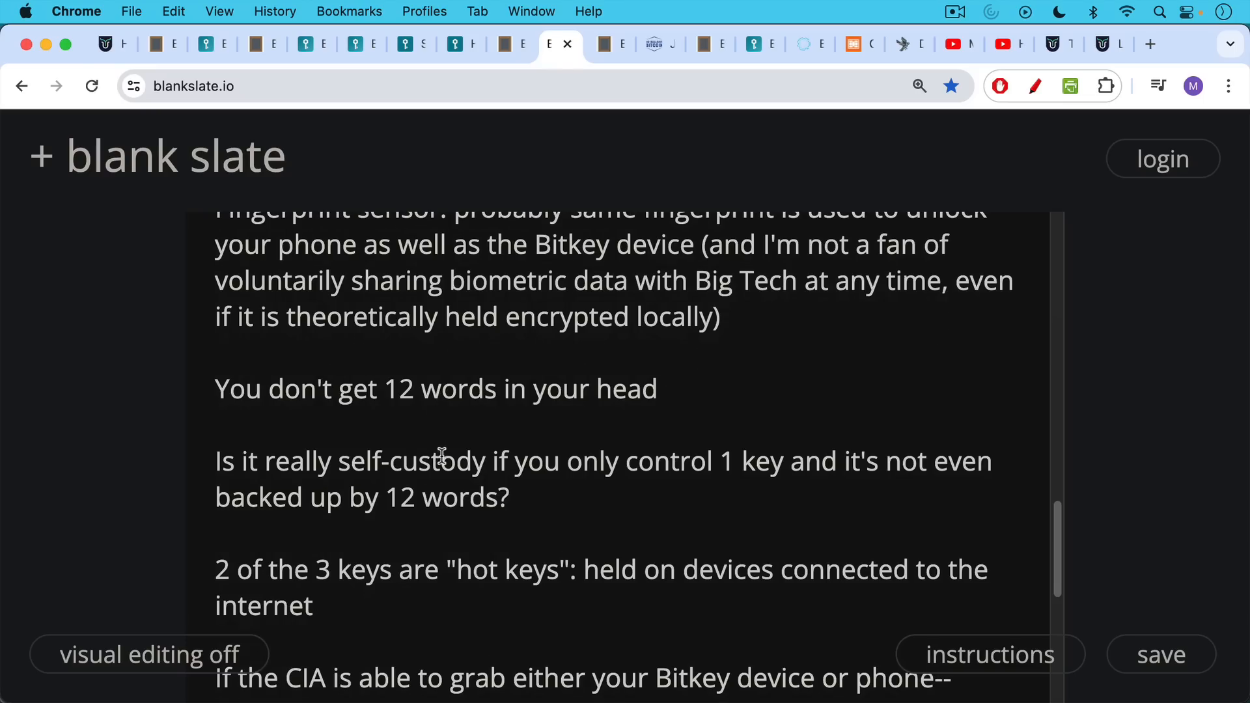
mouse_move(455, 406)
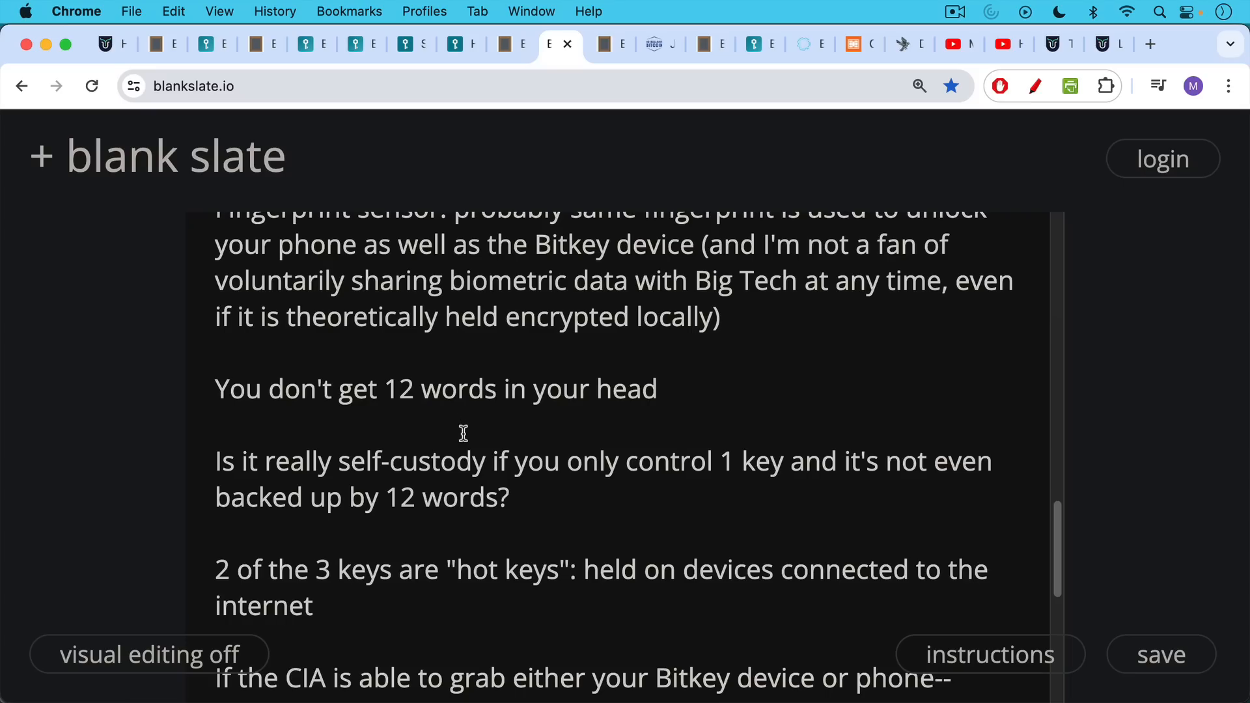
scroll("down", 3)
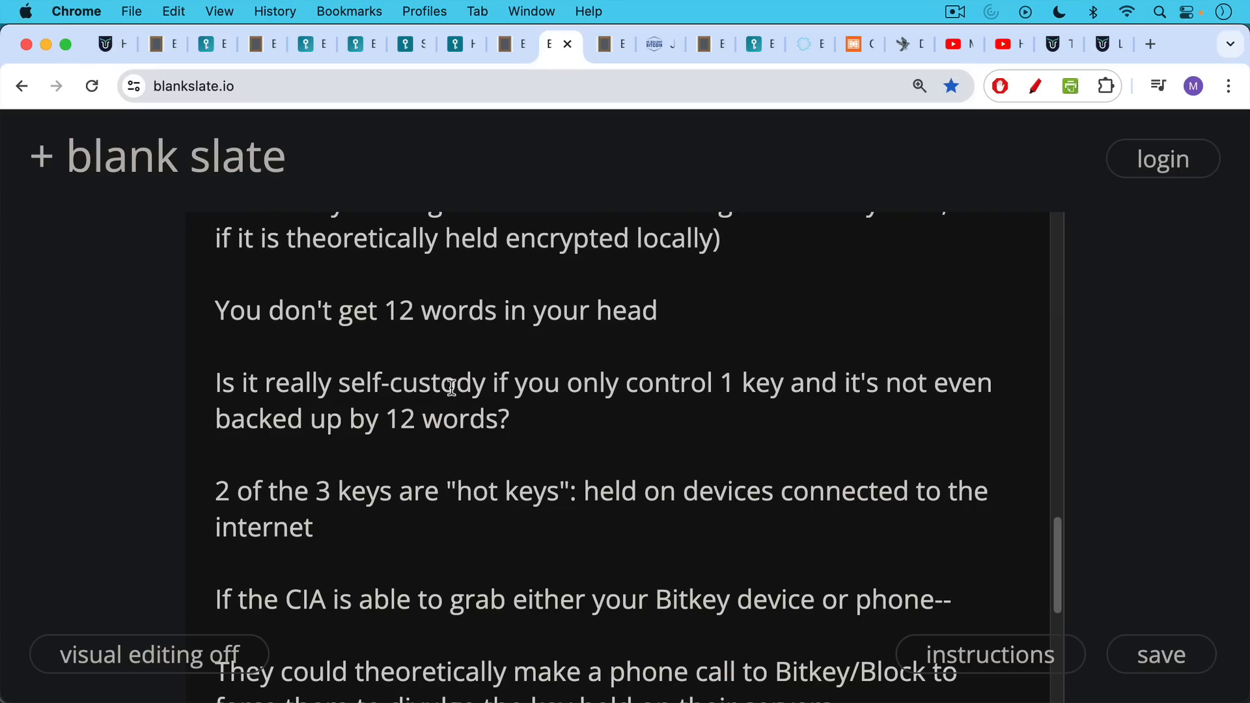
mouse_move(451, 447)
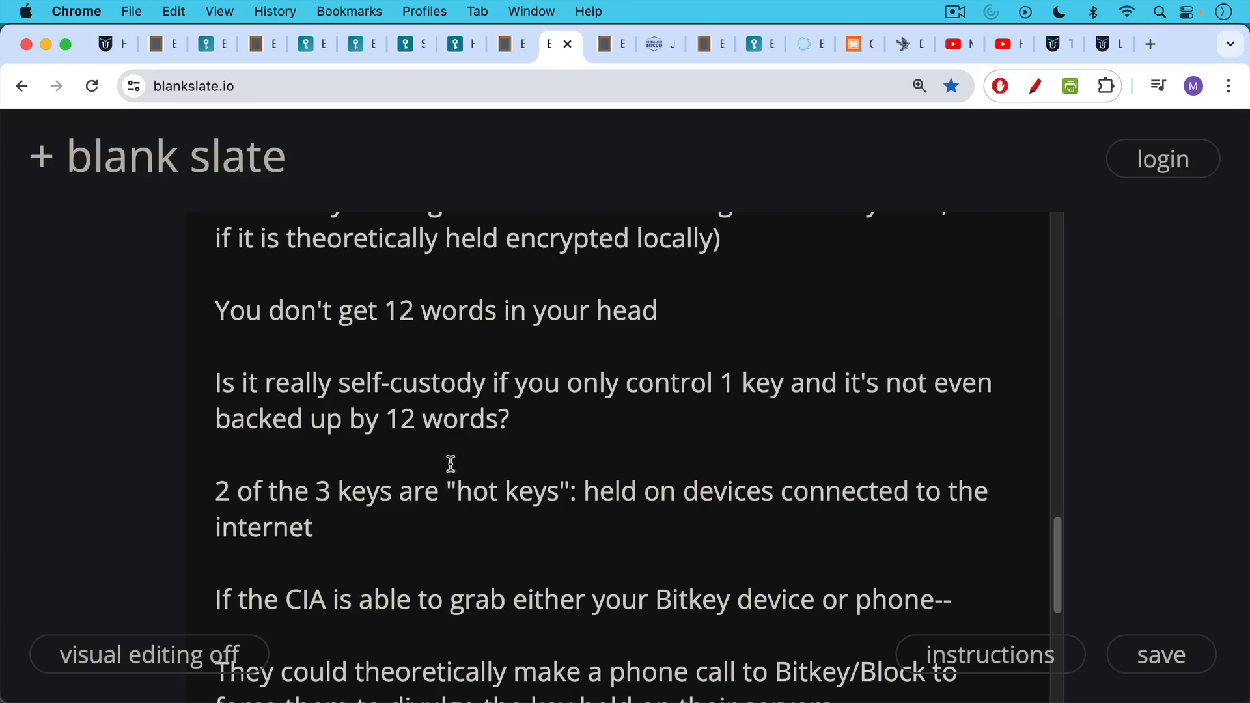
scroll("down", 3)
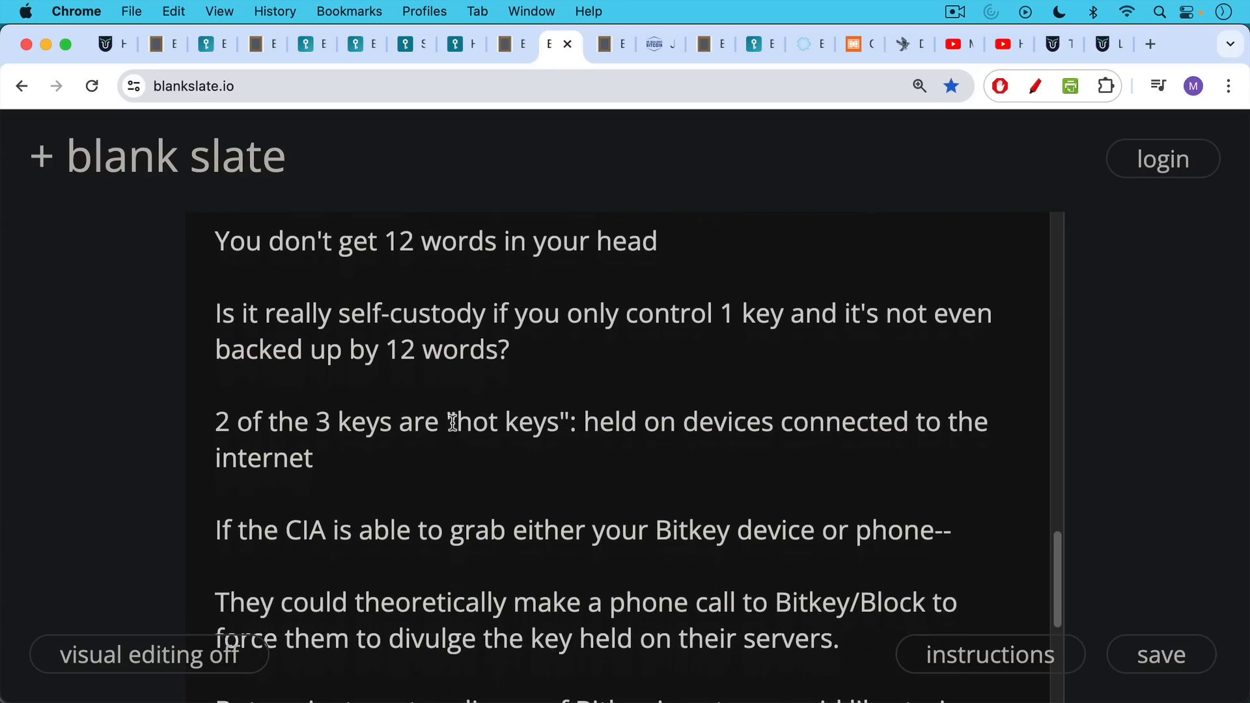
mouse_move(451, 415)
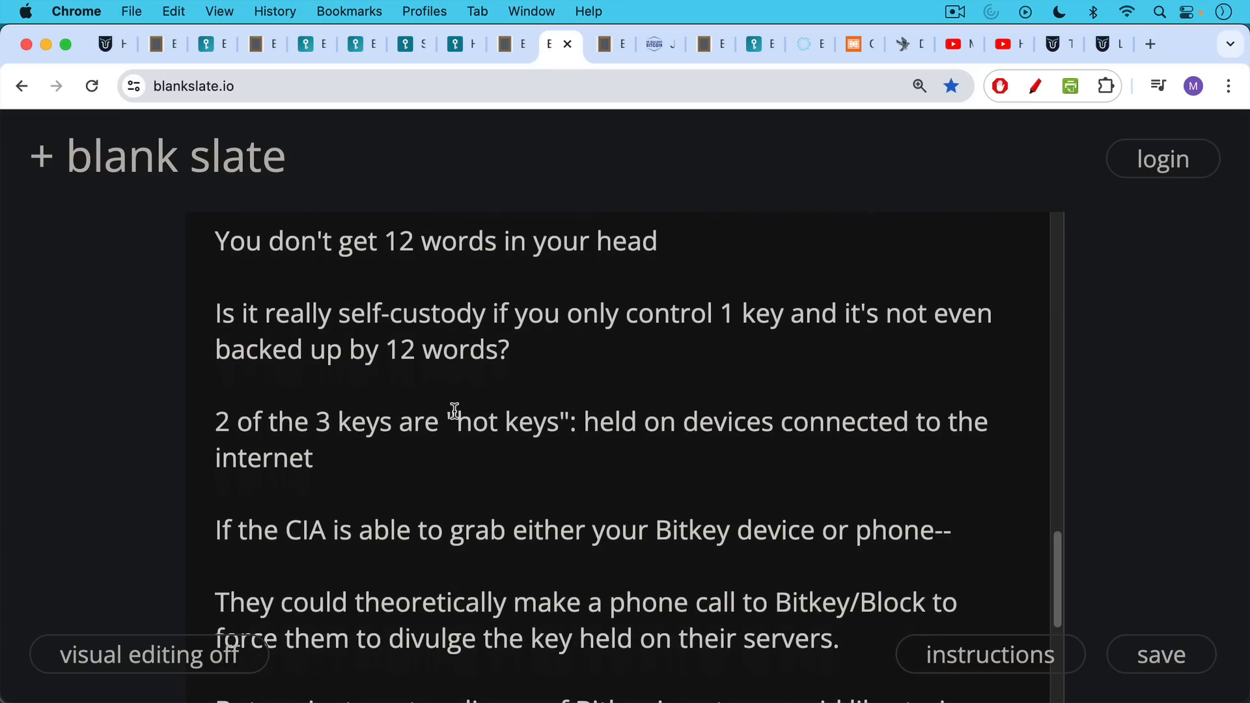
mouse_move(447, 447)
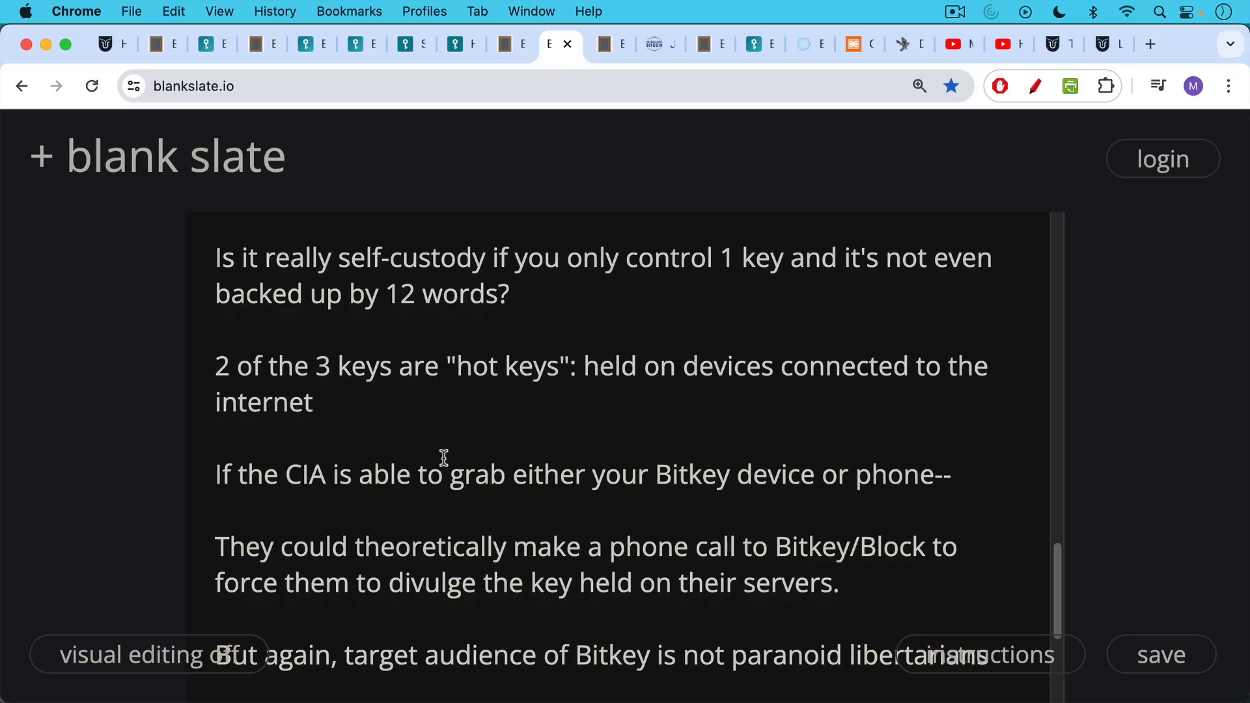
mouse_move(457, 461)
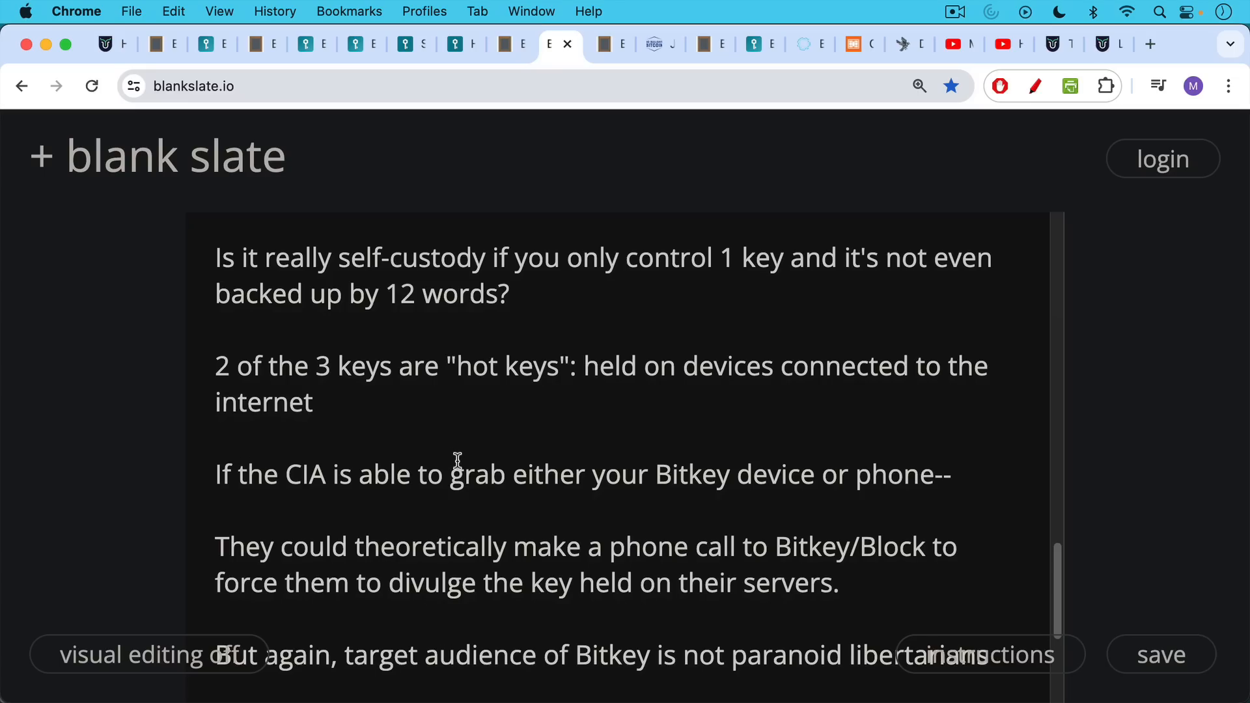
scroll("down", 3)
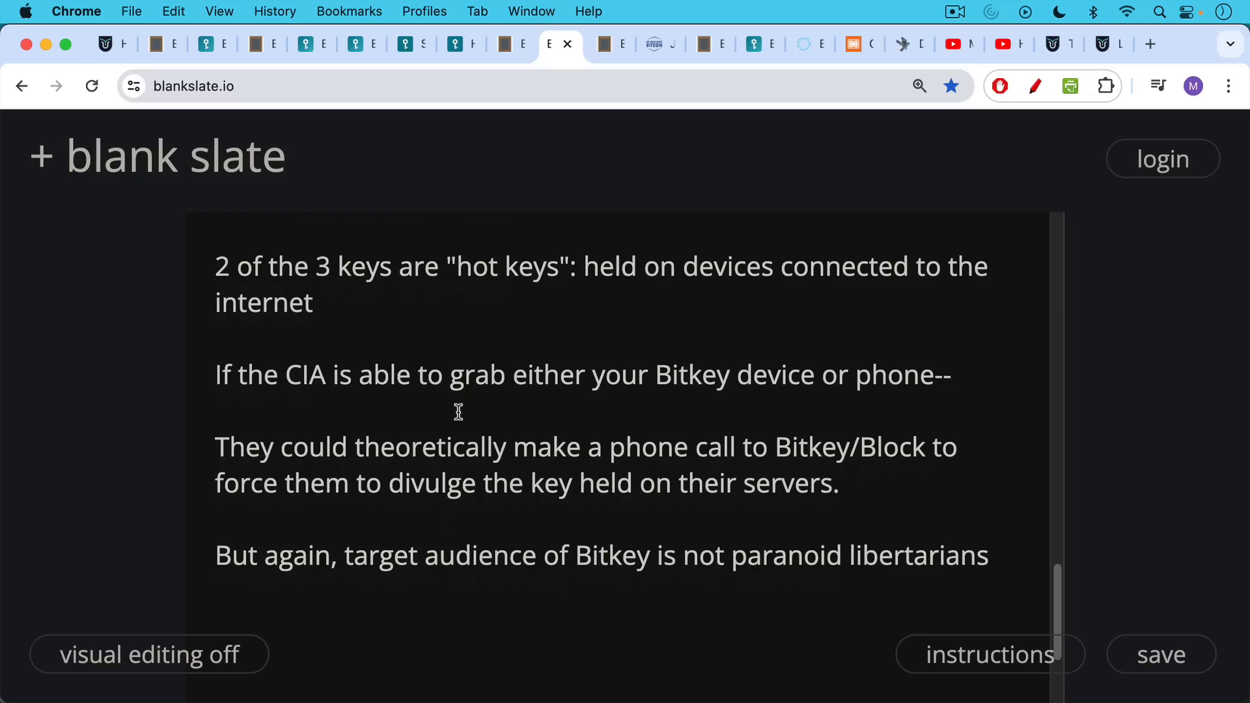
mouse_move(503, 338)
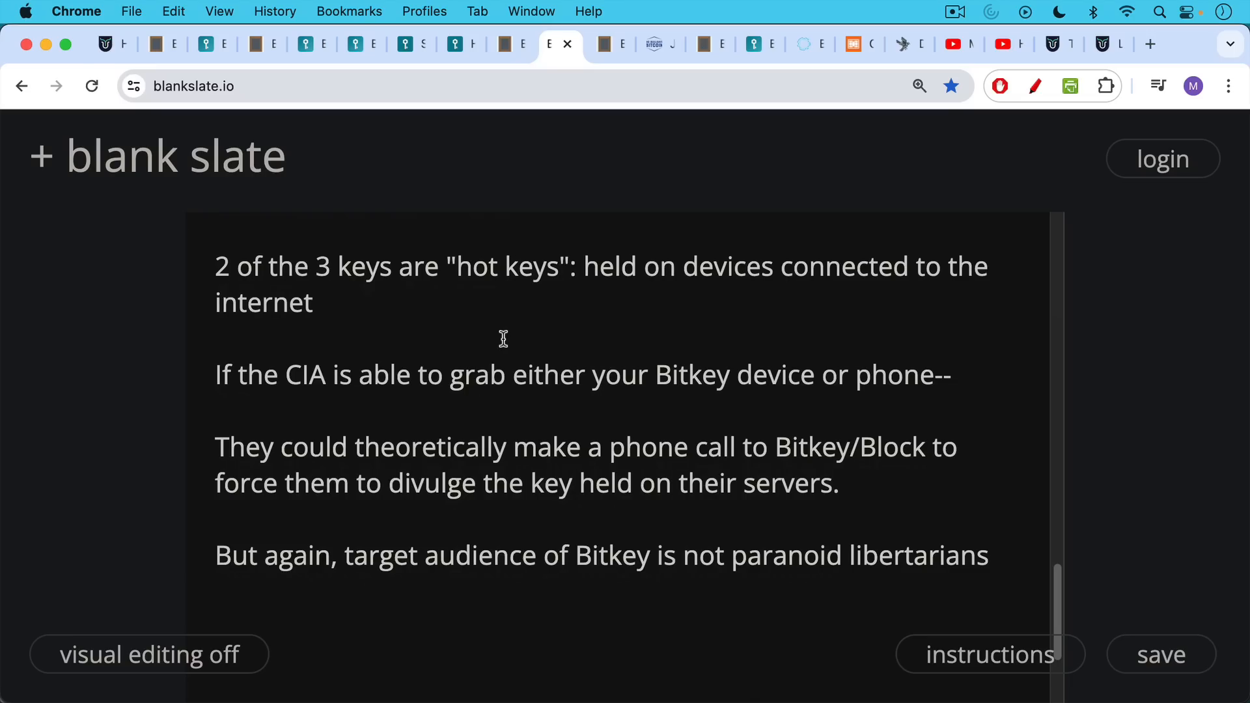
mouse_move(611, 45)
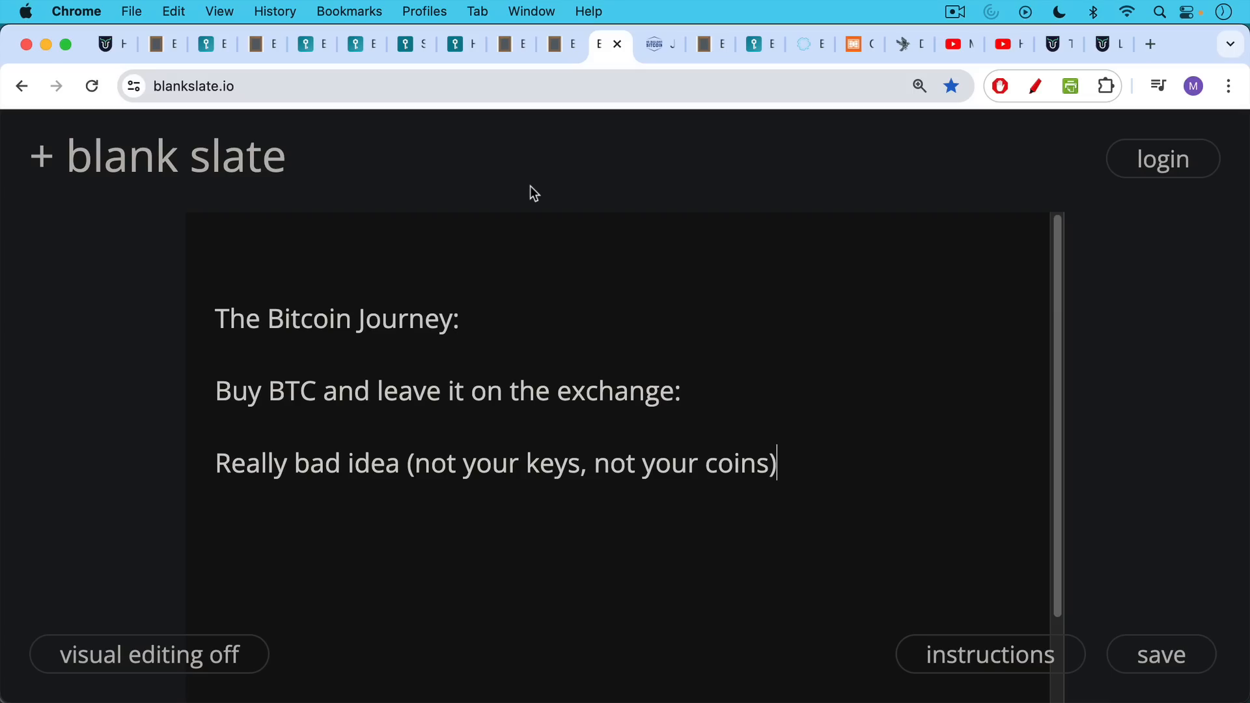
mouse_move(479, 192)
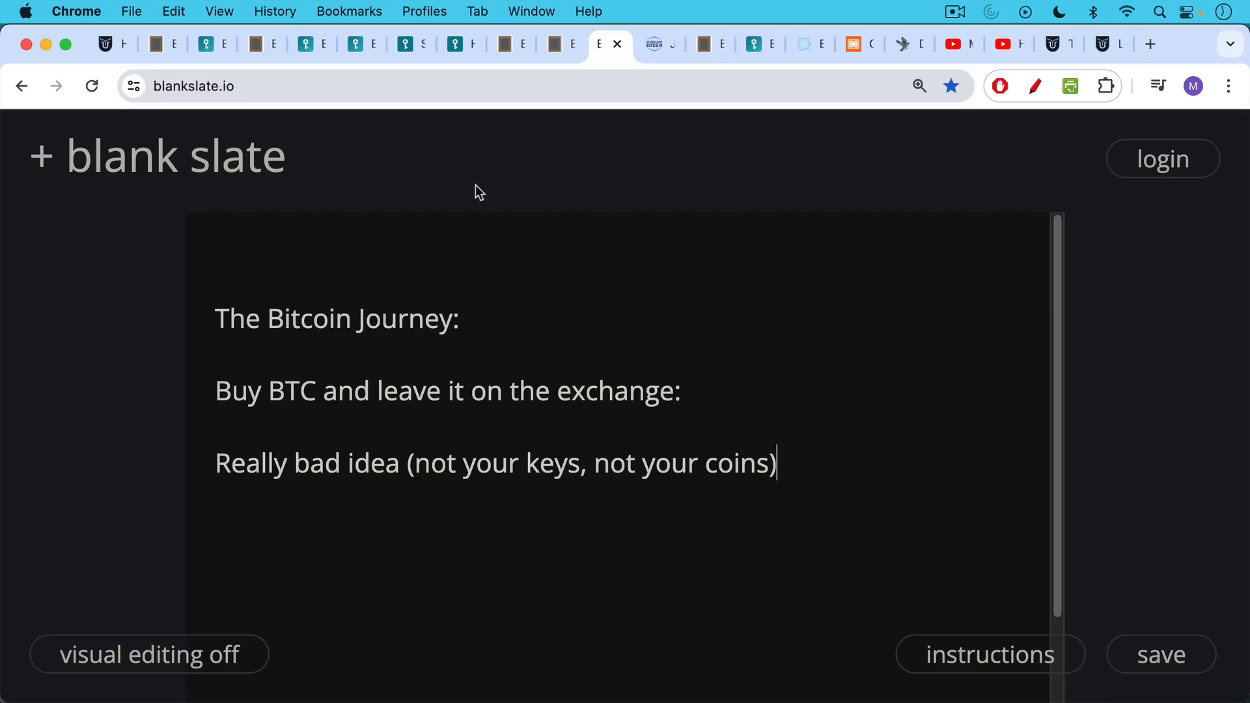
Switch to the nobsbitcoin article on DMM Bitcoin's 4,500 BTC hack.
left_click(656, 44)
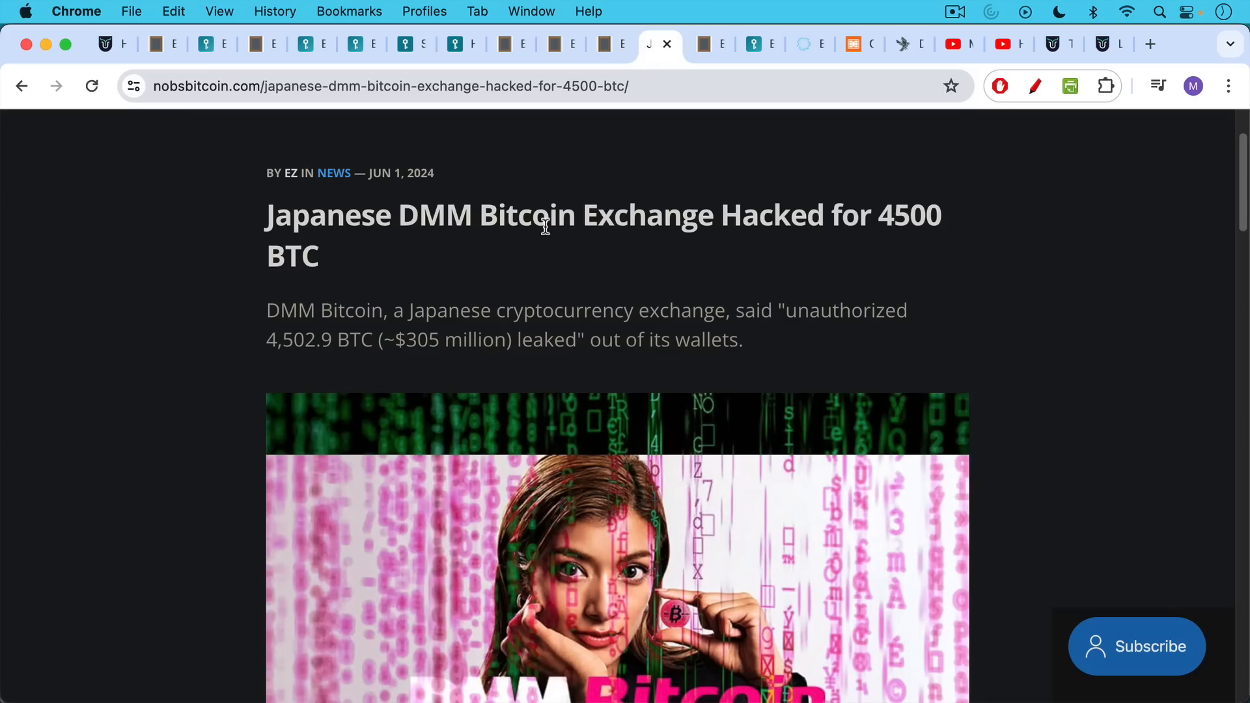
mouse_move(546, 212)
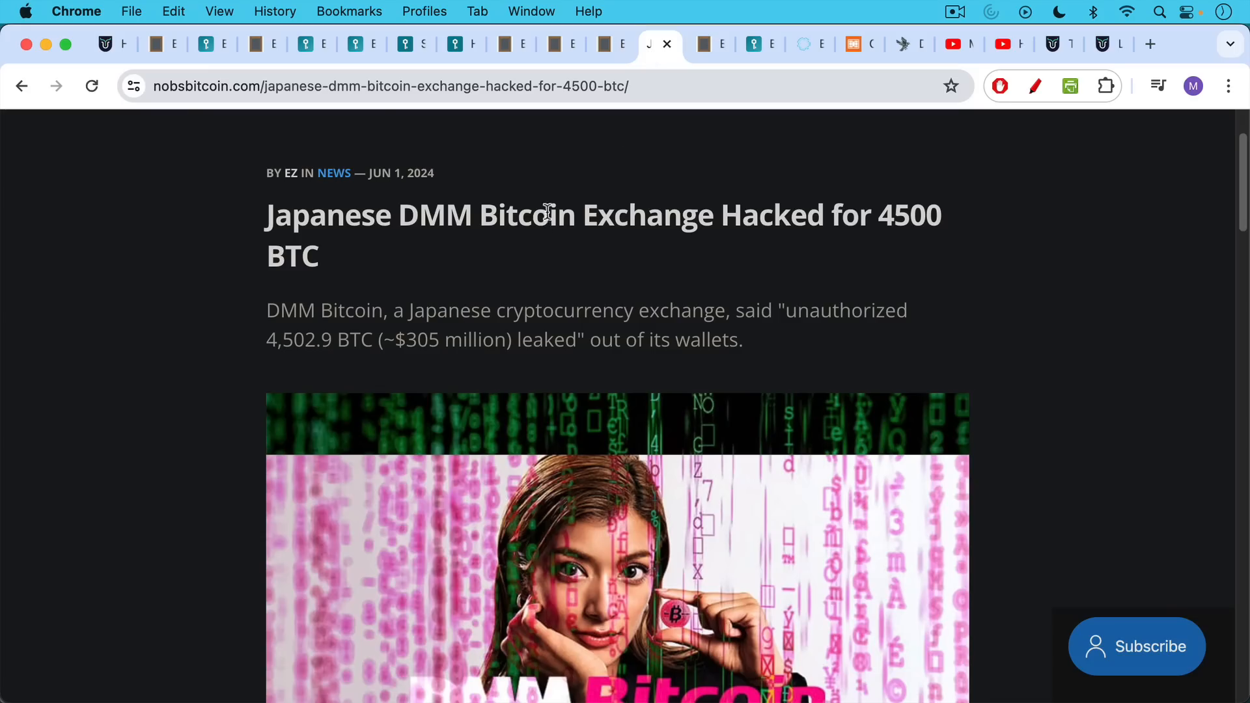
mouse_move(540, 194)
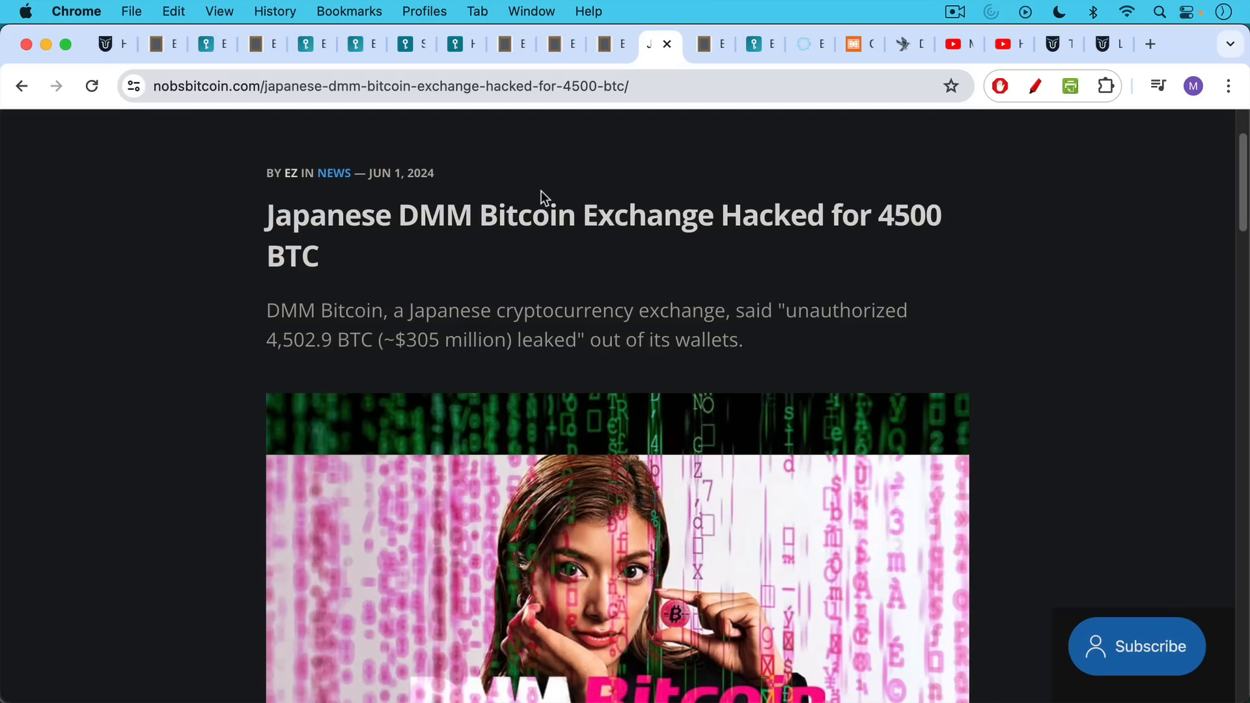
mouse_move(548, 180)
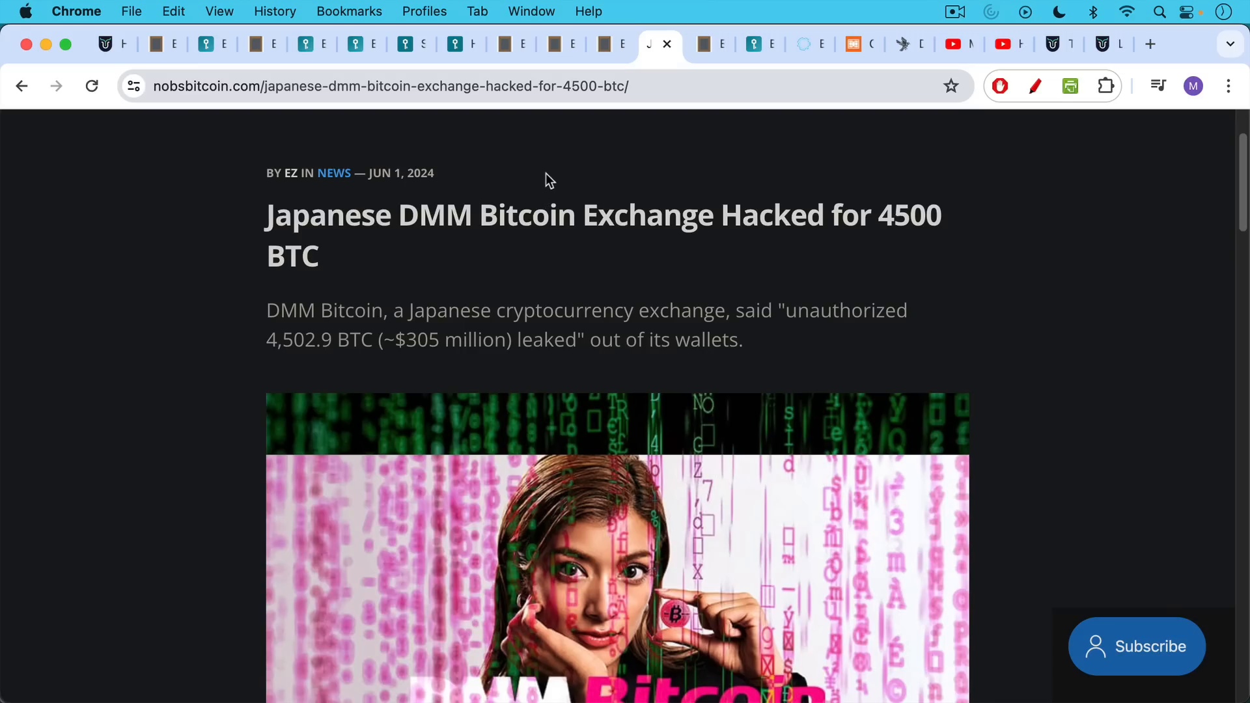
mouse_move(707, 72)
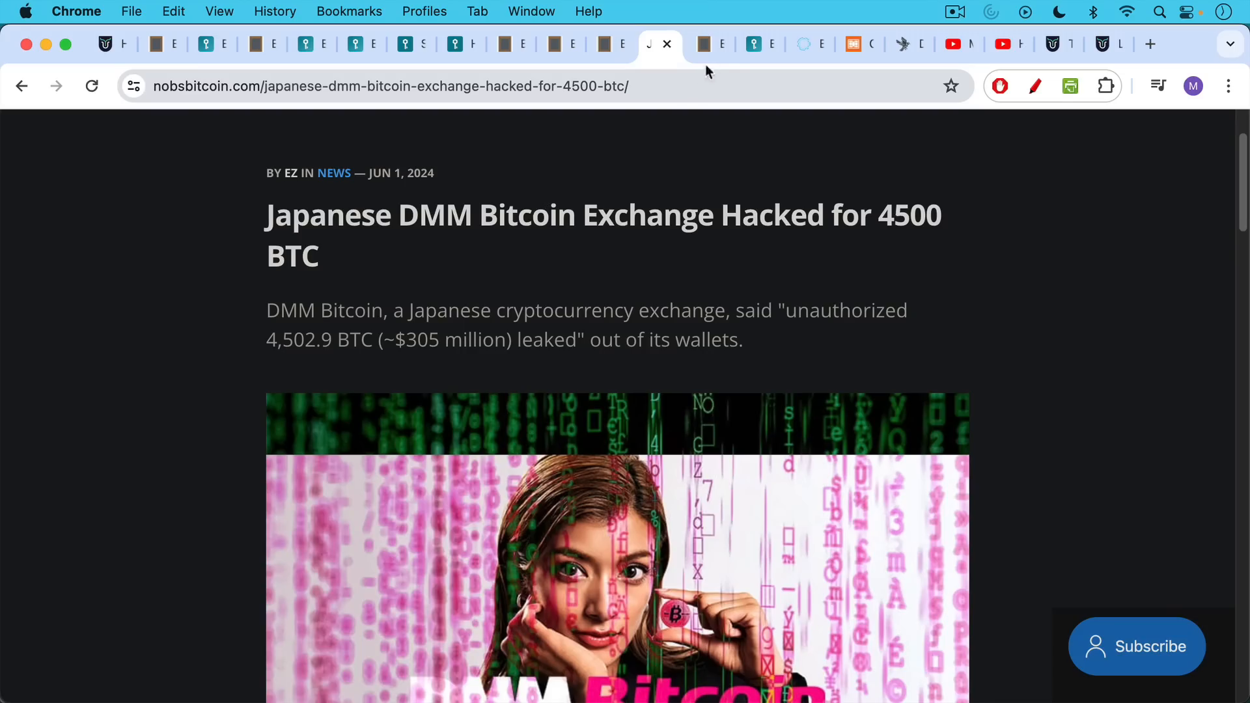
Read the continued Bitcoin Journey note down to the Start9 + Sparrow multisig recommendation.
left_click(710, 43)
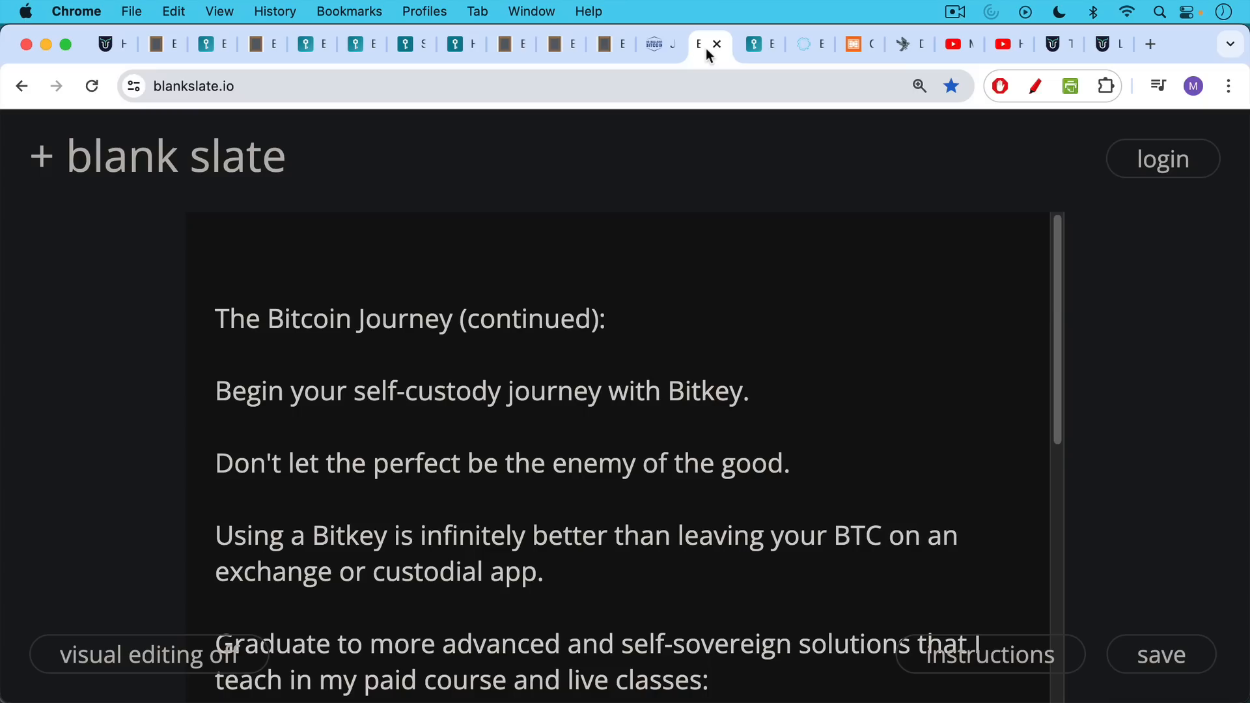
mouse_move(691, 50)
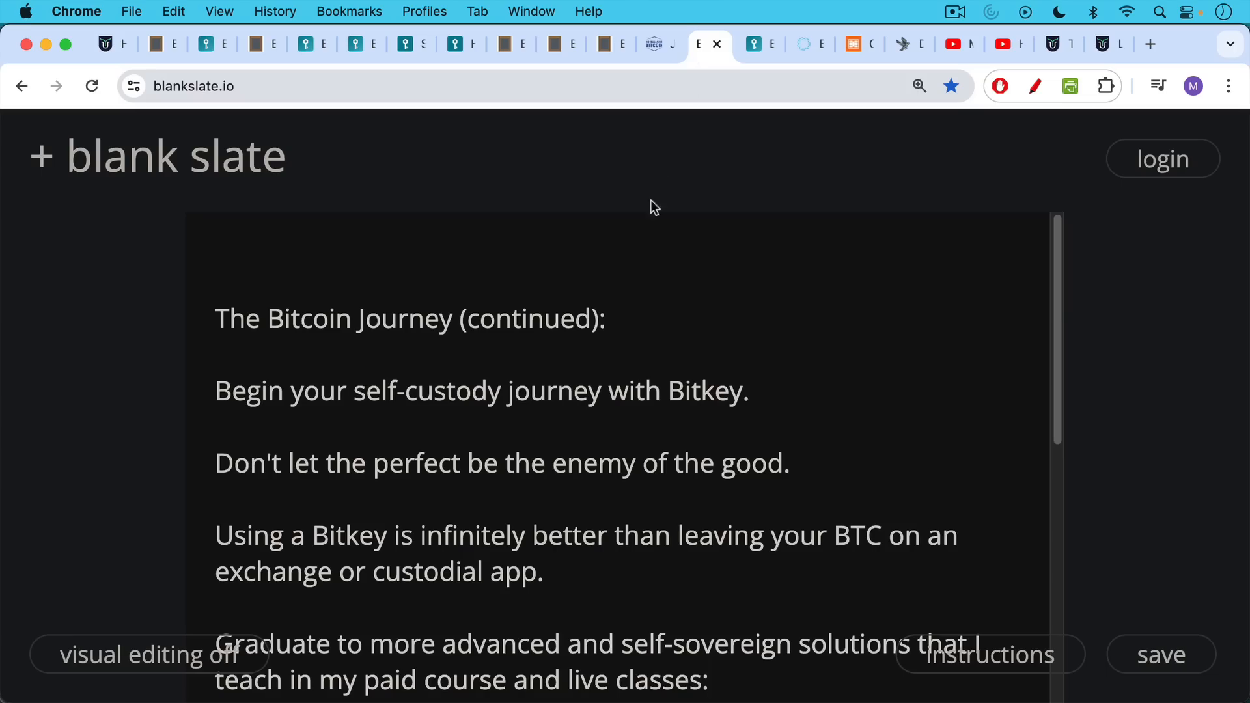
scroll("down", 3)
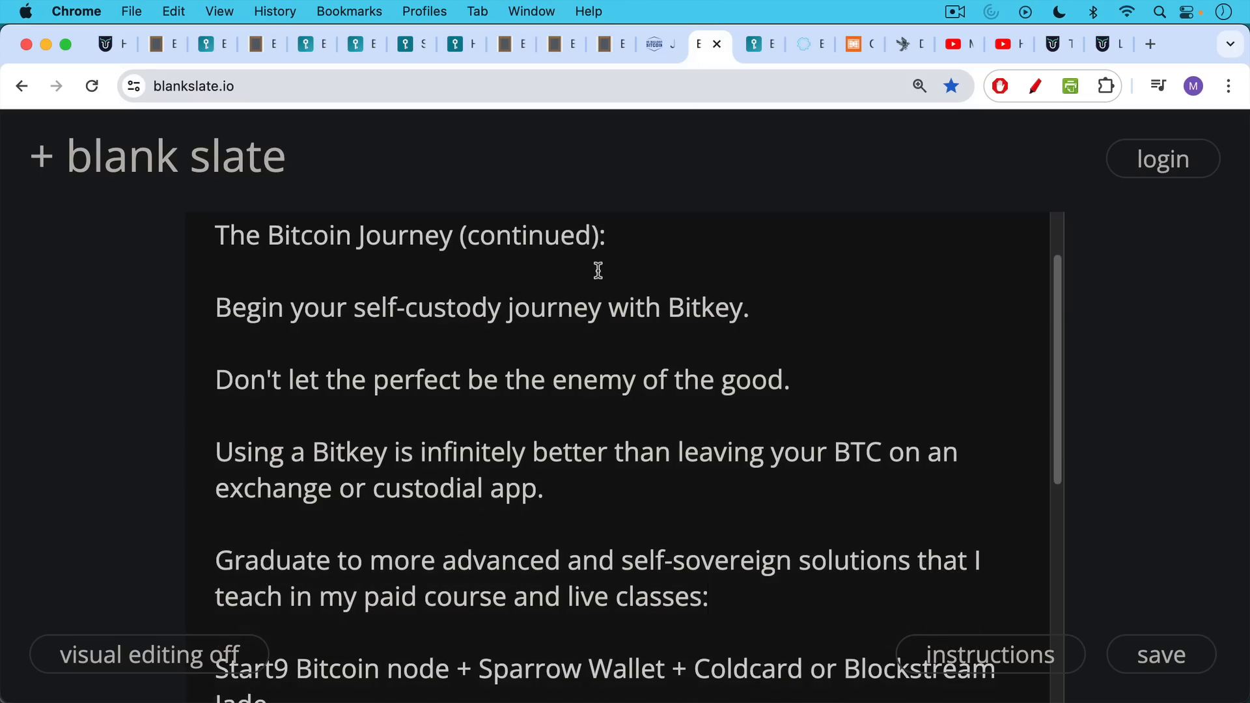
scroll("down", 3)
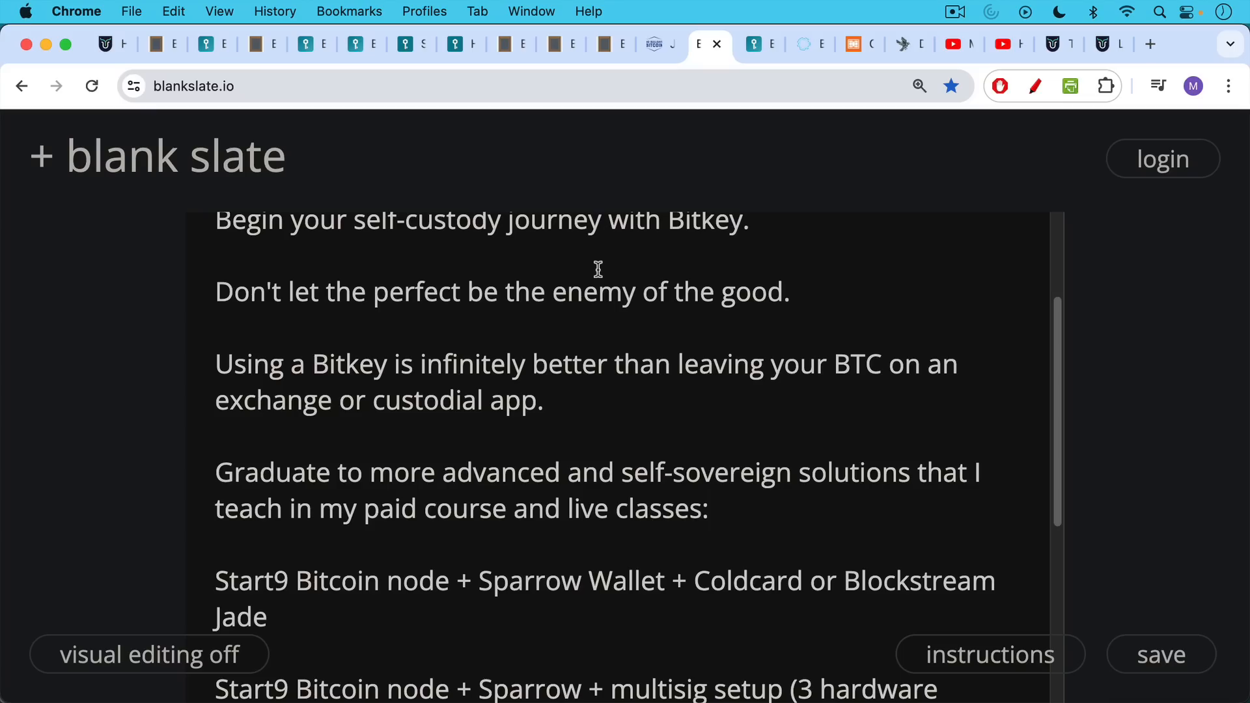
mouse_move(596, 265)
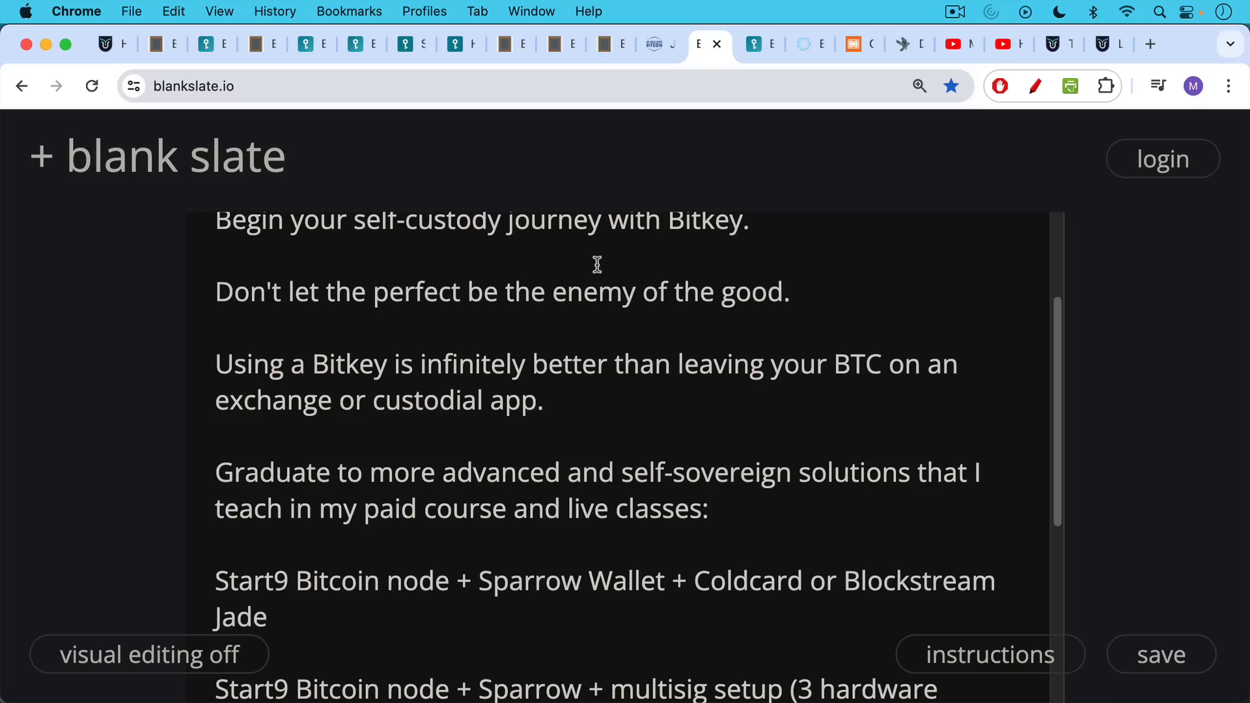
mouse_move(593, 264)
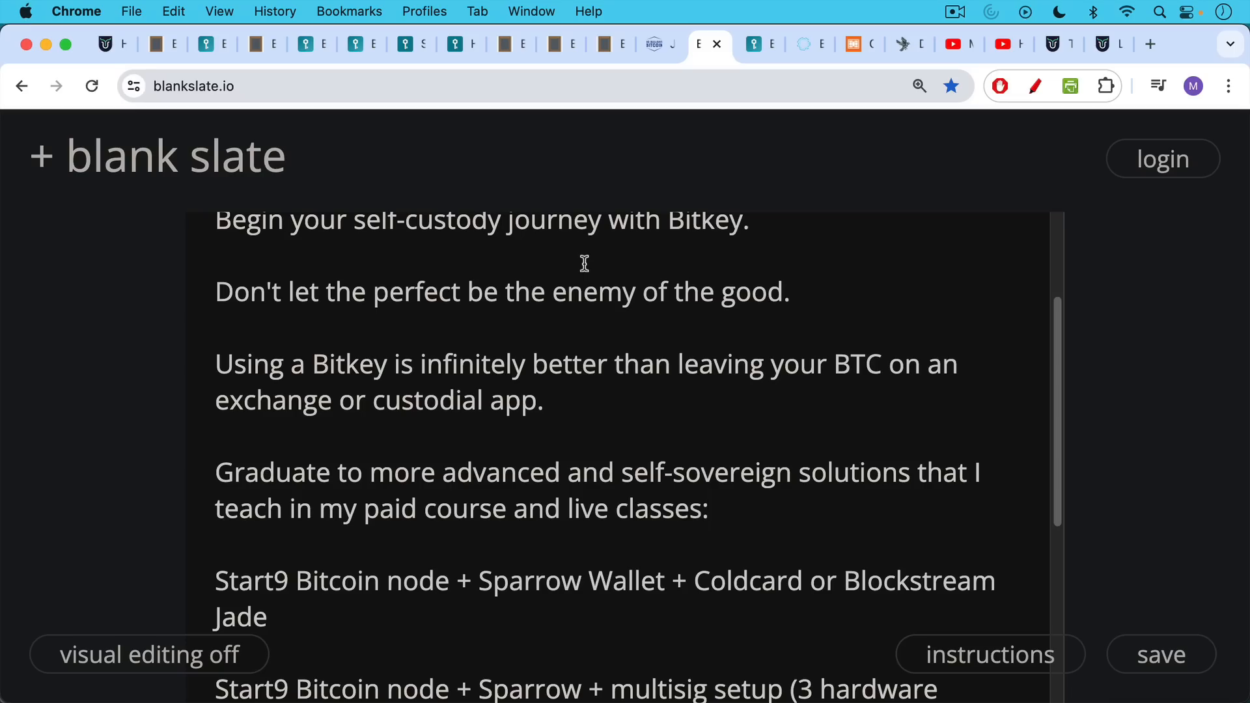
scroll("down", 3)
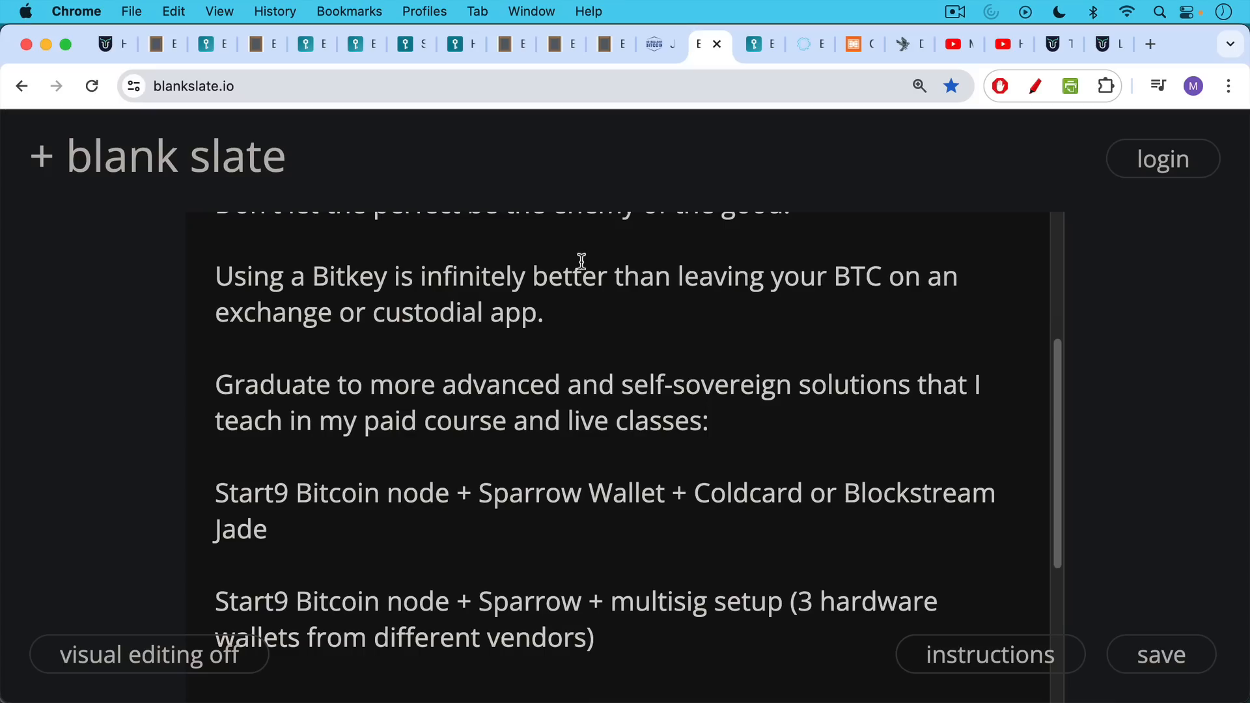
left_click(707, 421)
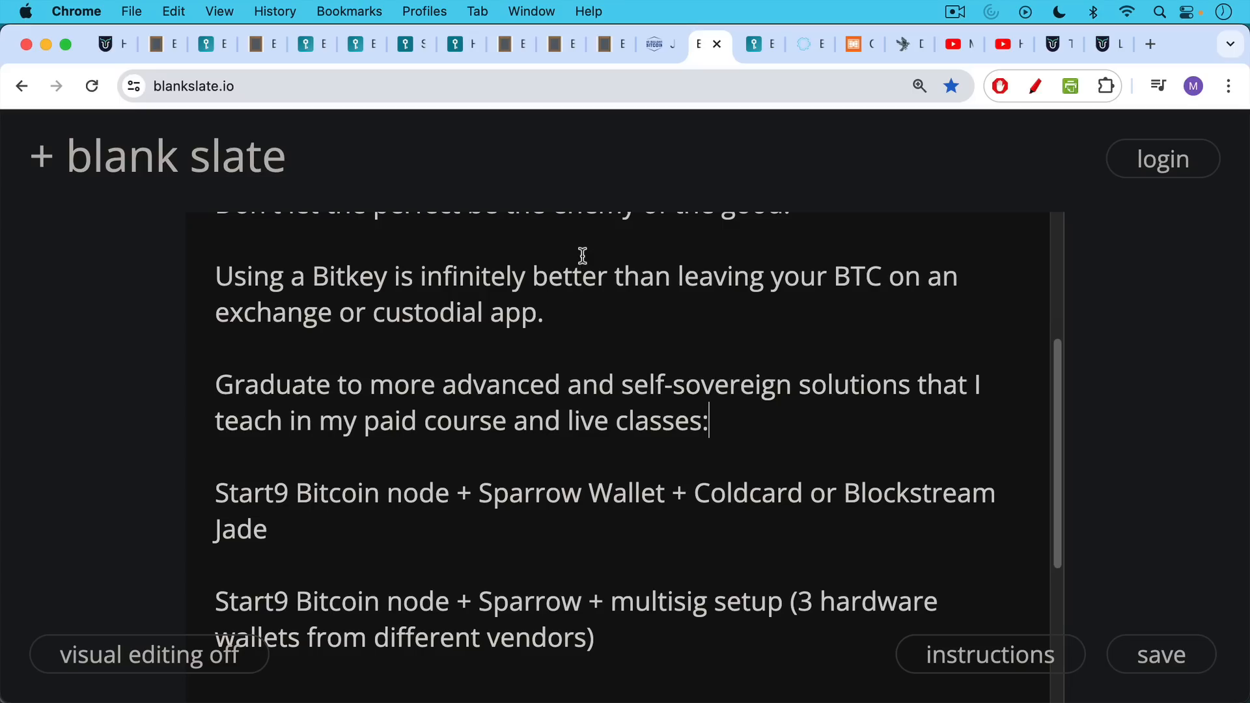
mouse_move(581, 248)
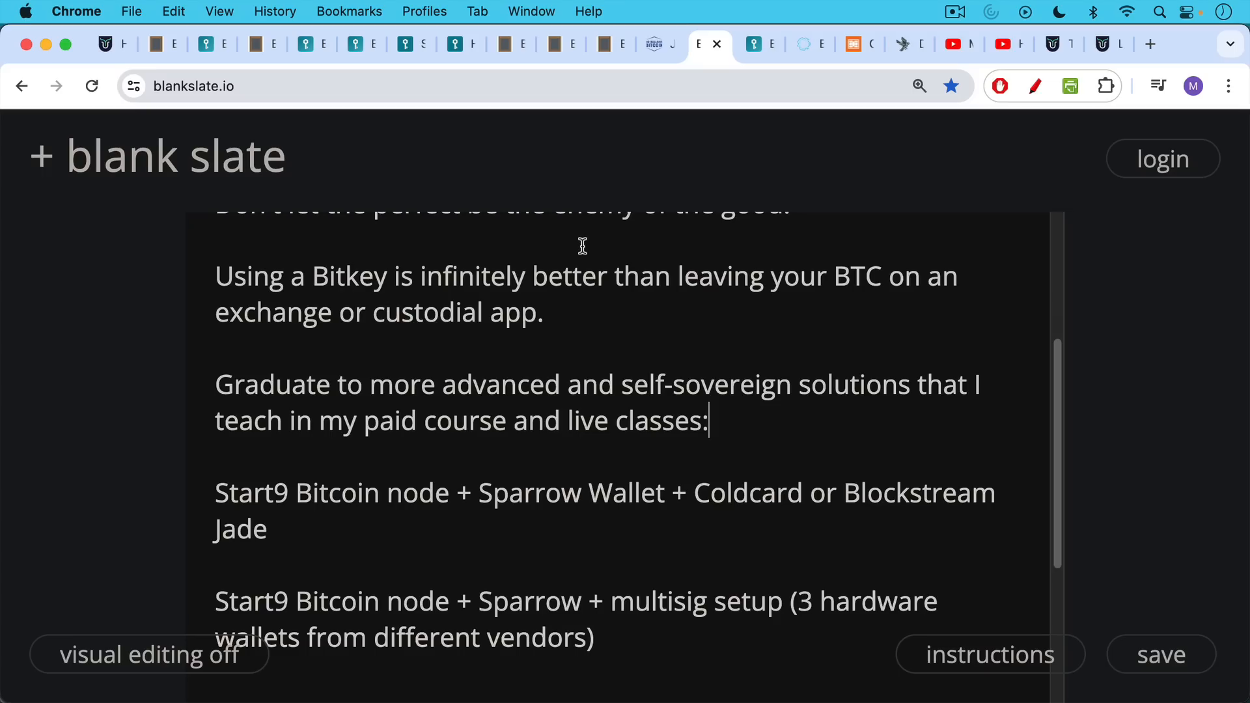
scroll("down", 3)
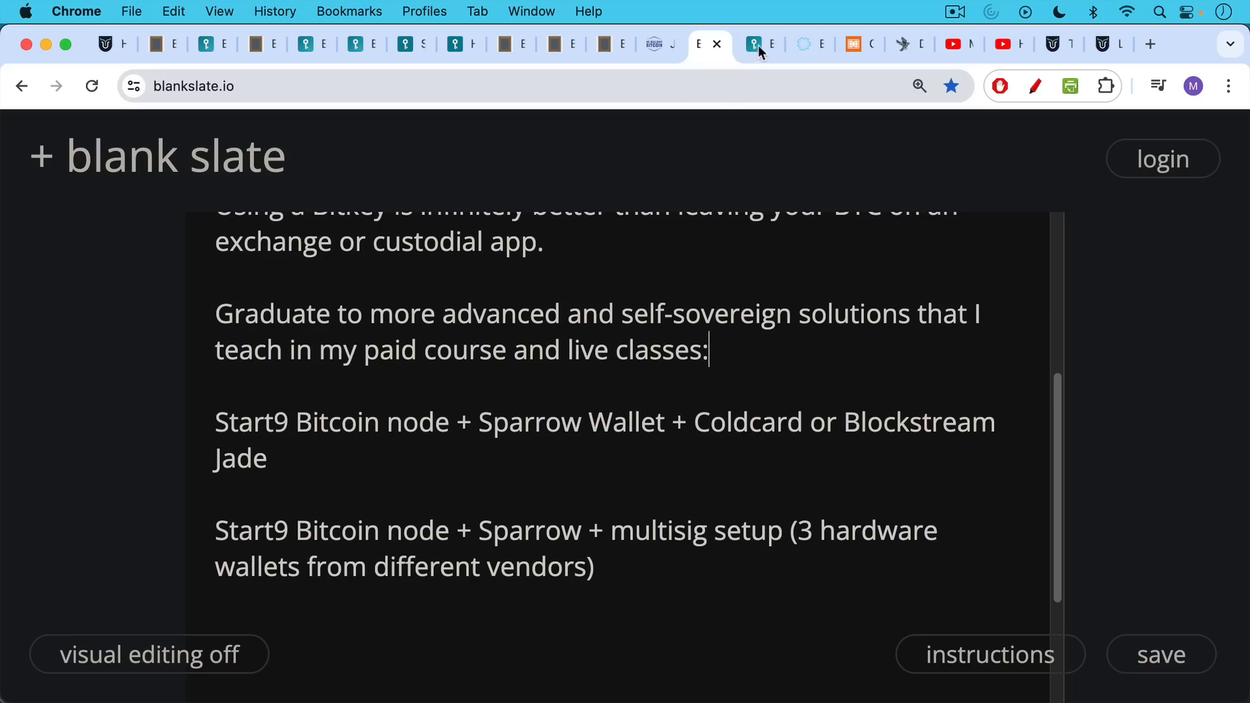
mouse_move(759, 50)
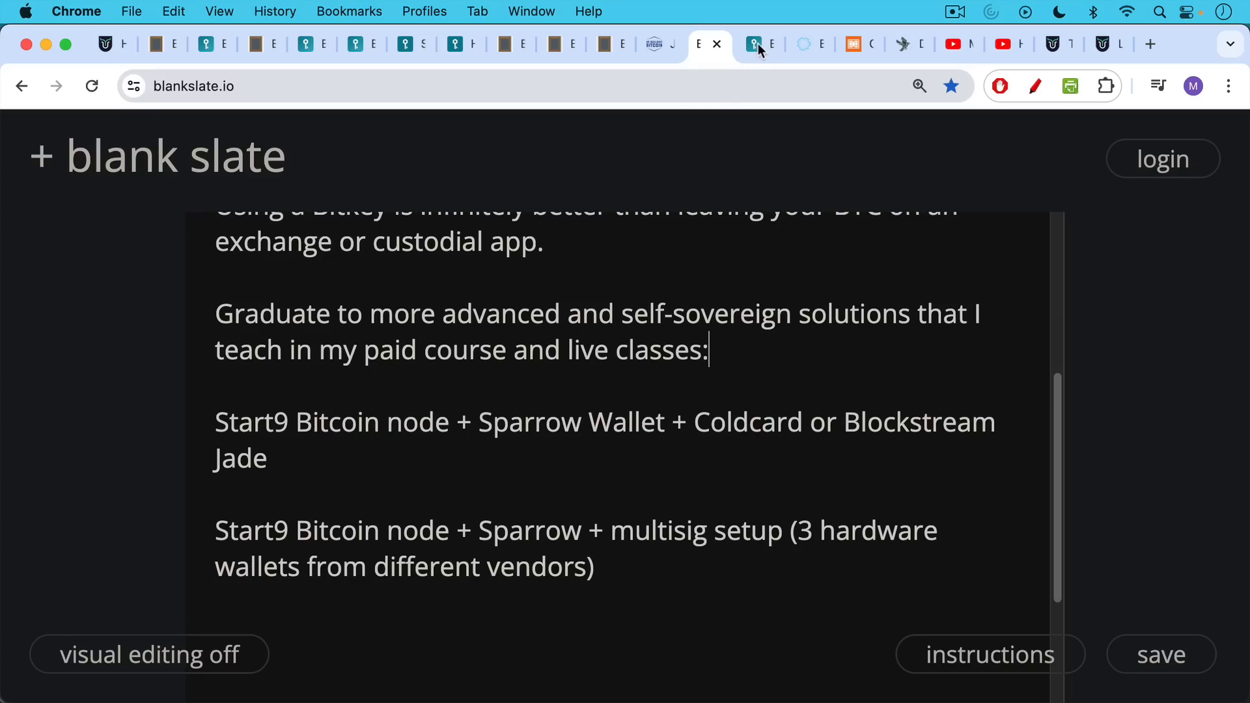
Review Bitkey's $99 + $2/mo and $150 pricing, then view the Blockstream Jade store page.
left_click(756, 43)
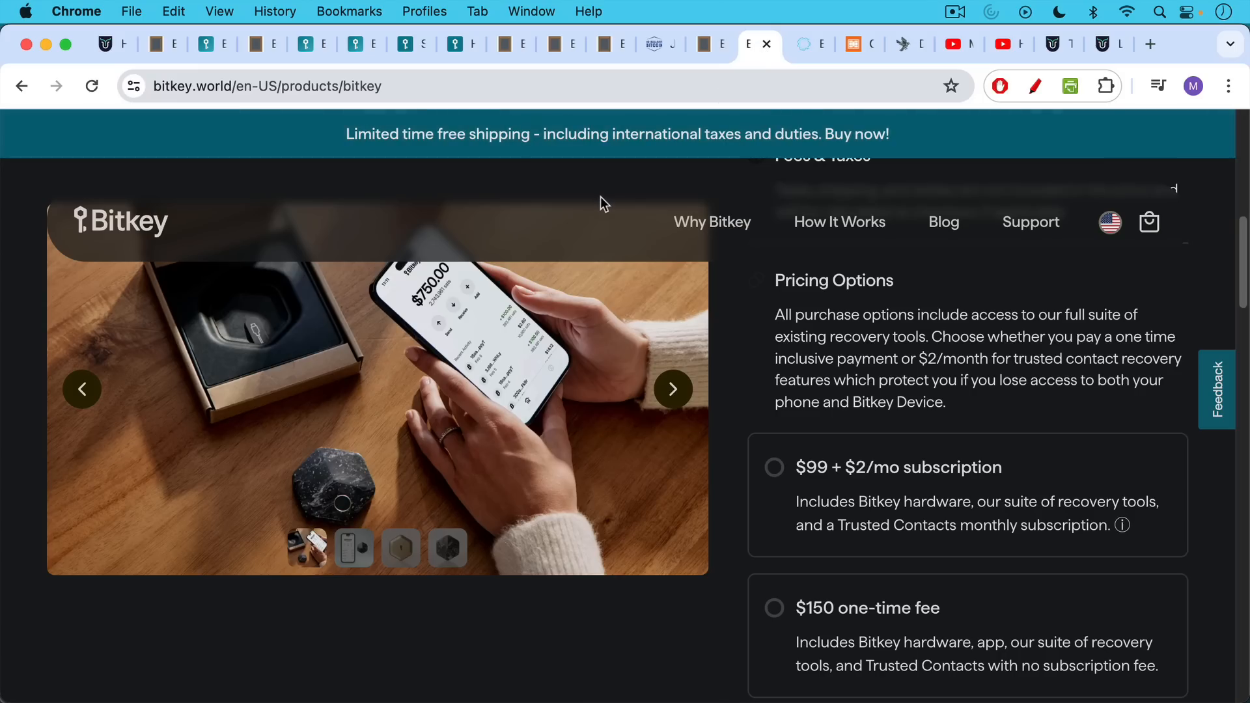
mouse_move(747, 478)
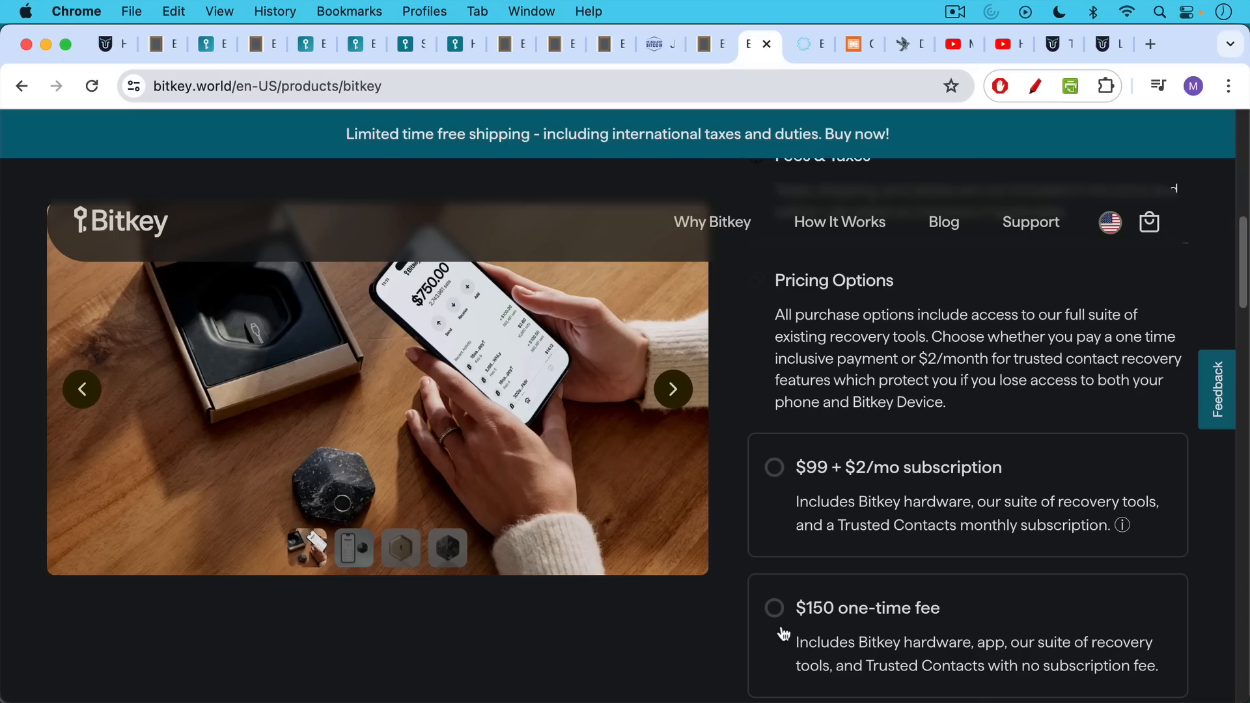
mouse_move(865, 682)
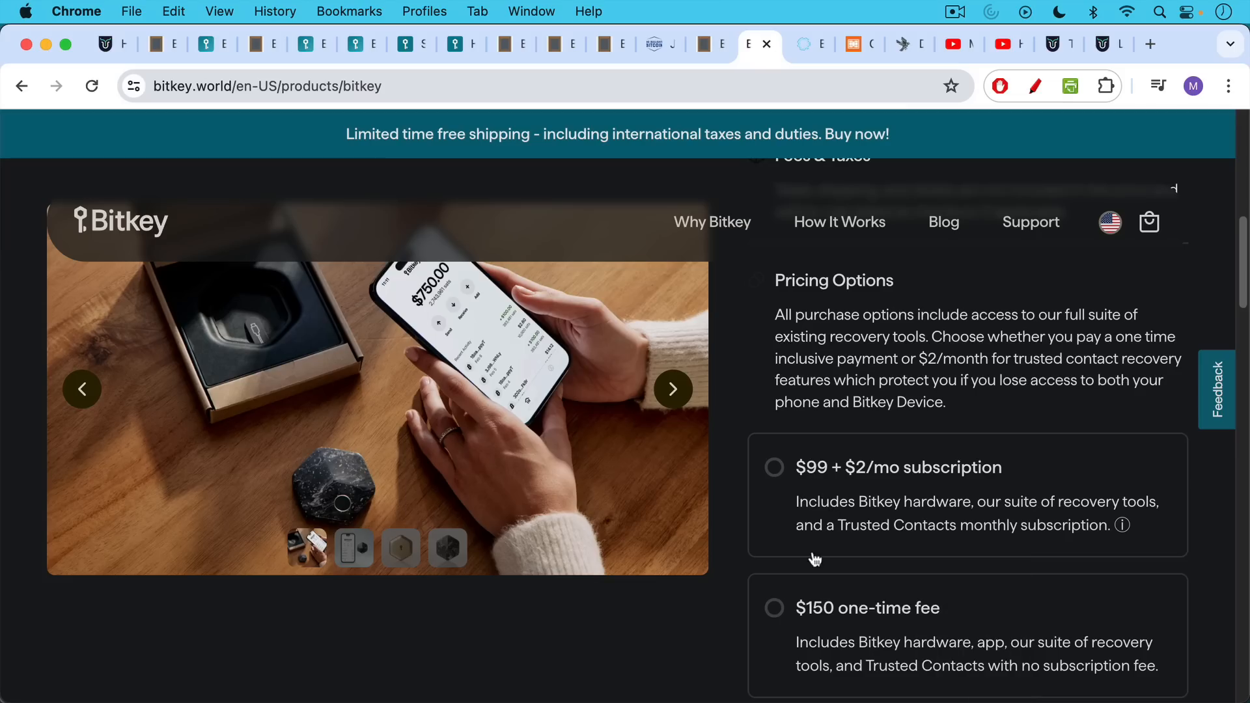
mouse_move(704, 106)
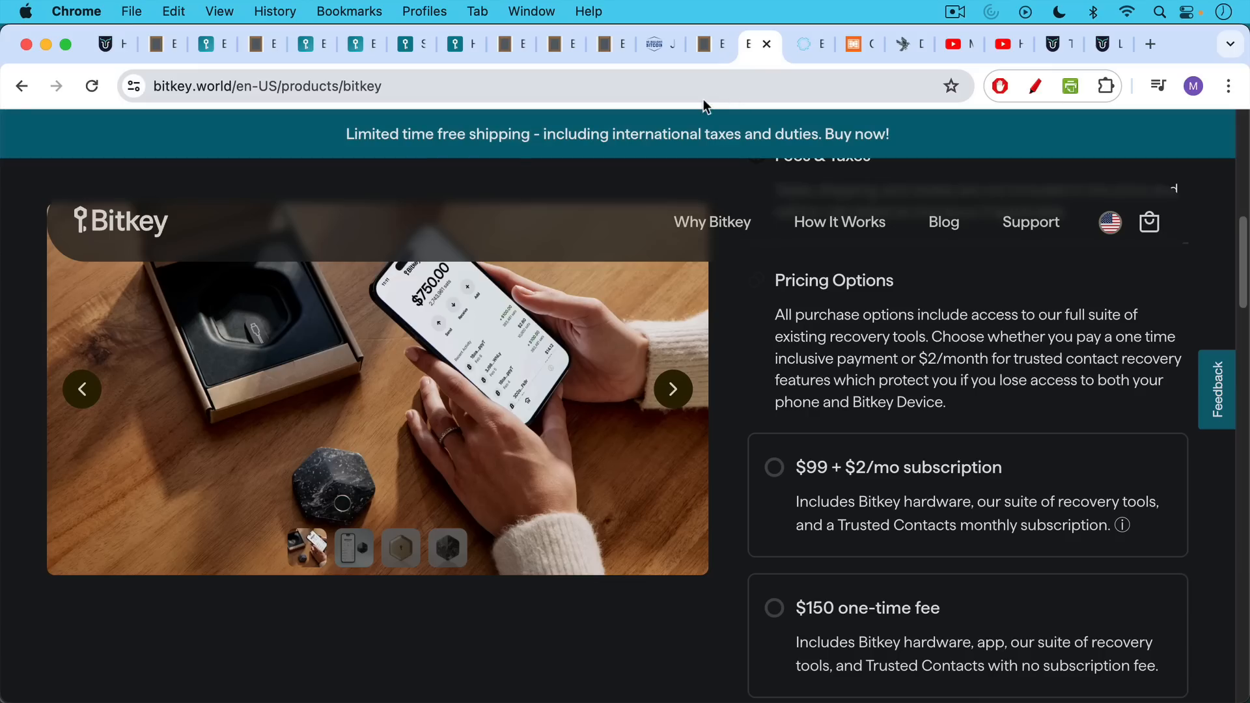
left_click(809, 44)
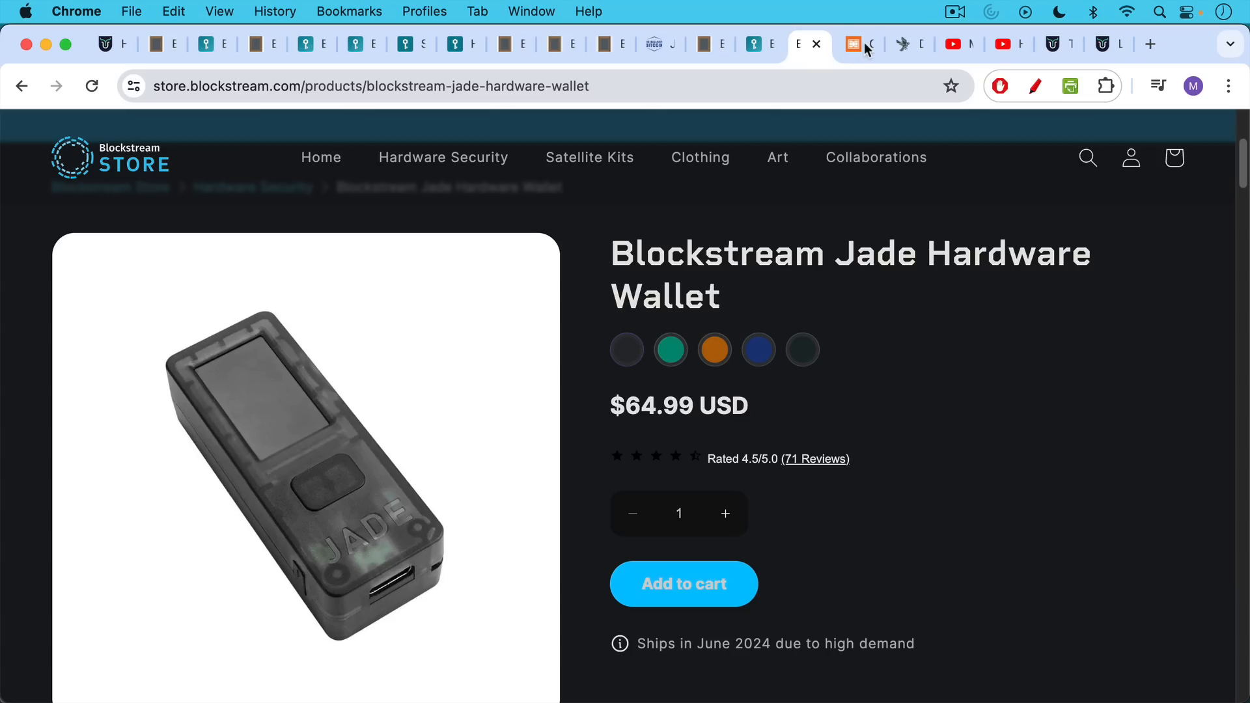
Check Coinkite's COLDCARD Mk4 store page, then go back to Sparrow Wallet's downloads.
left_click(853, 43)
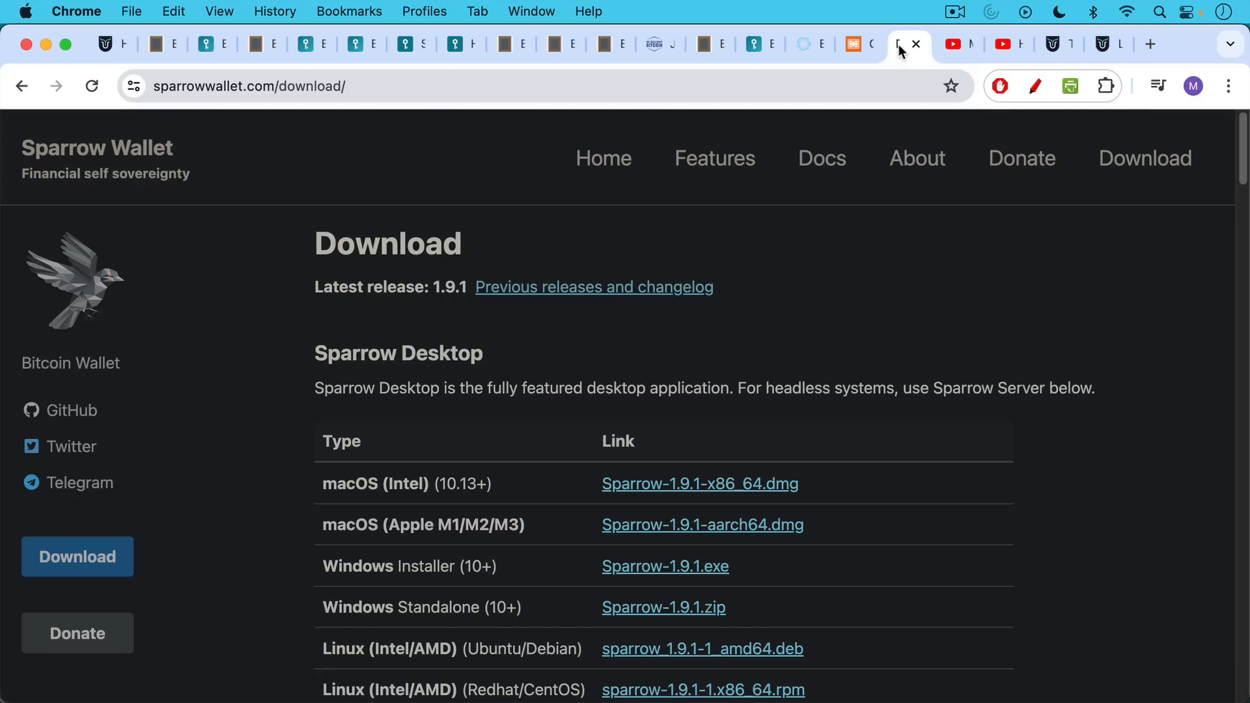
mouse_move(814, 50)
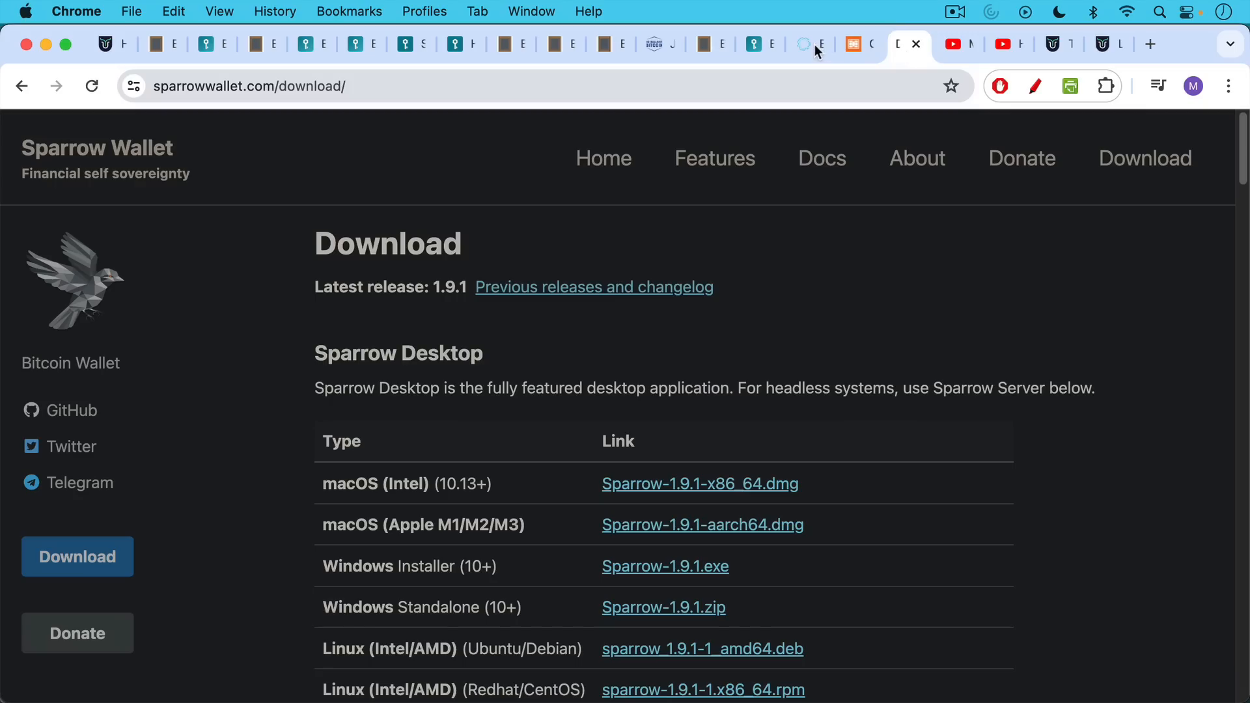
left_click(859, 44)
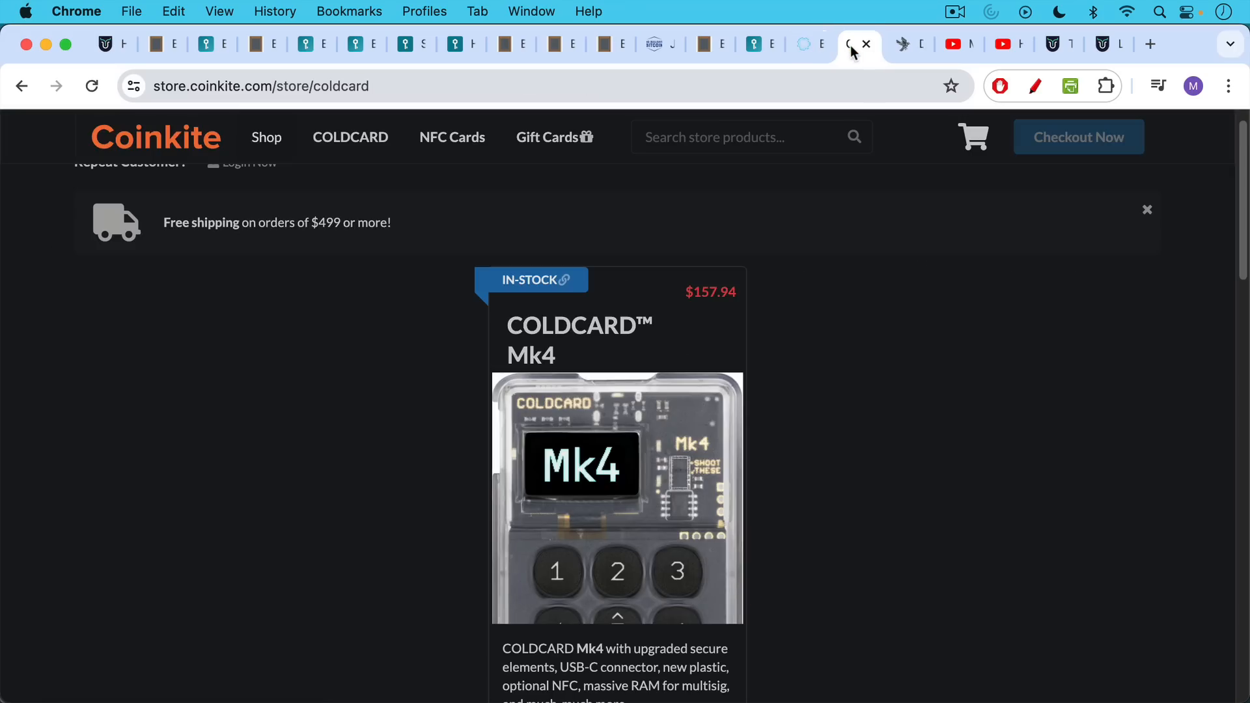
mouse_move(889, 51)
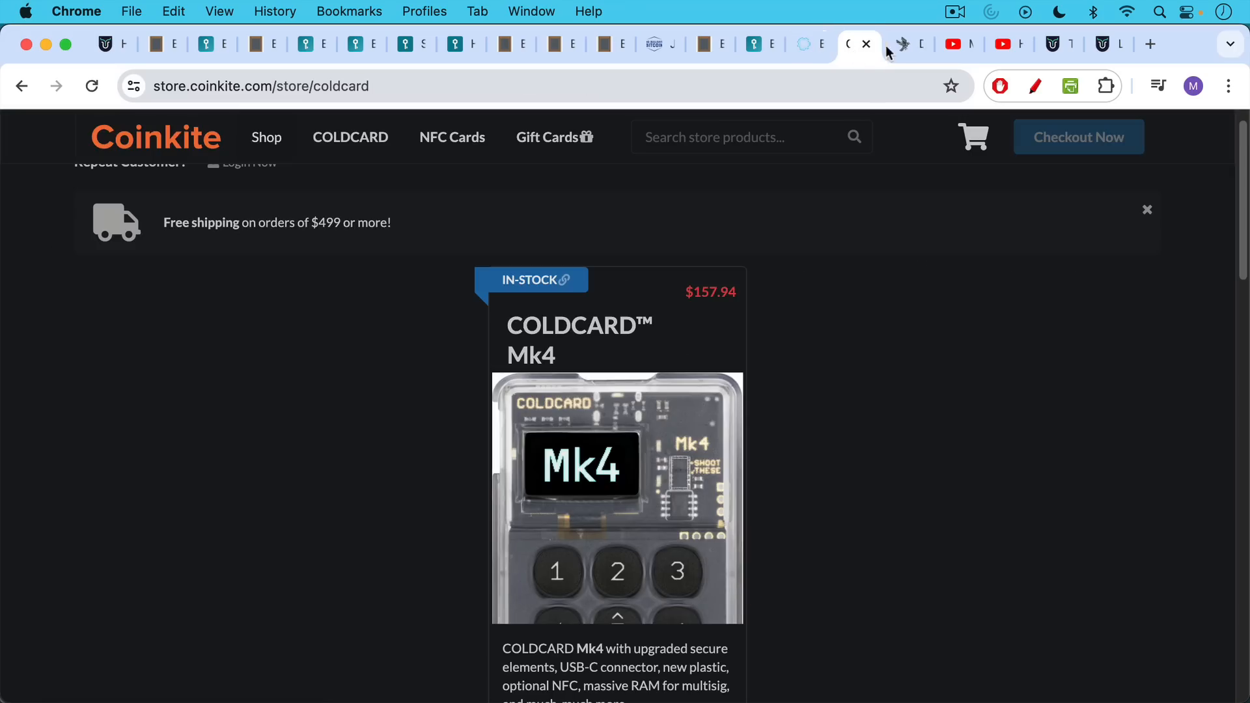
left_click(900, 44)
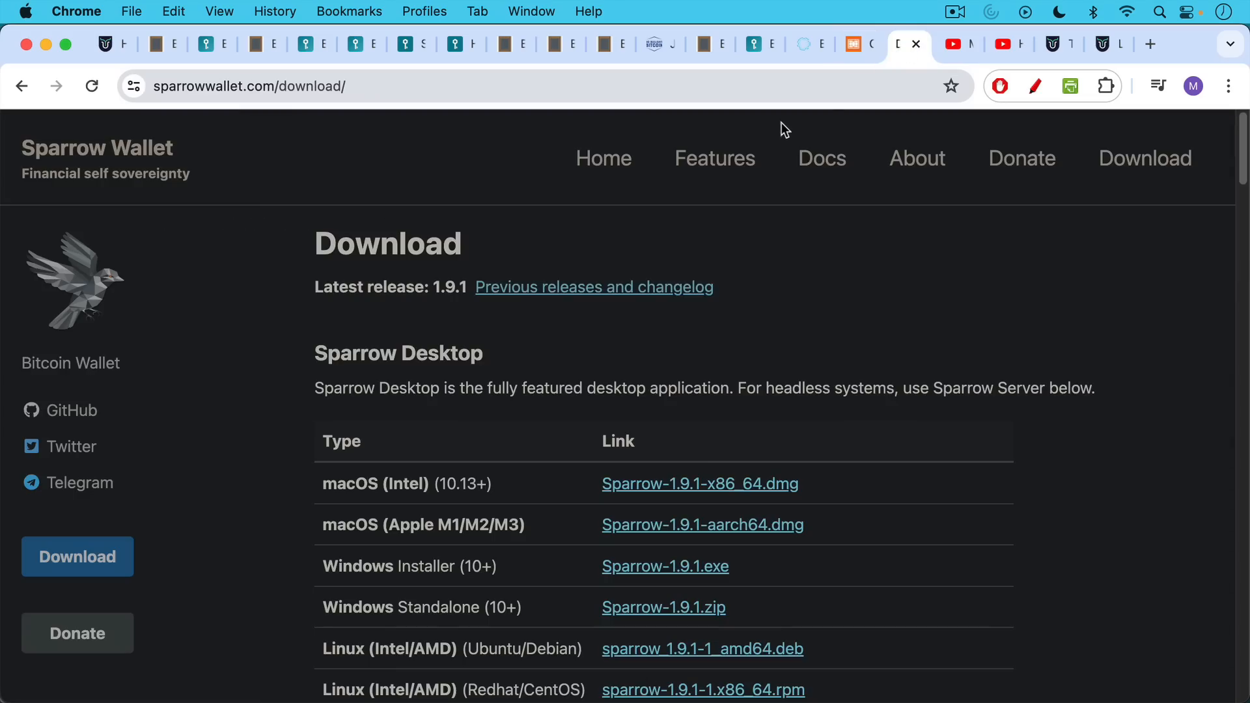
Scroll past the Sparrow Server builds to the Verifying the Release section.
scroll("down", 3)
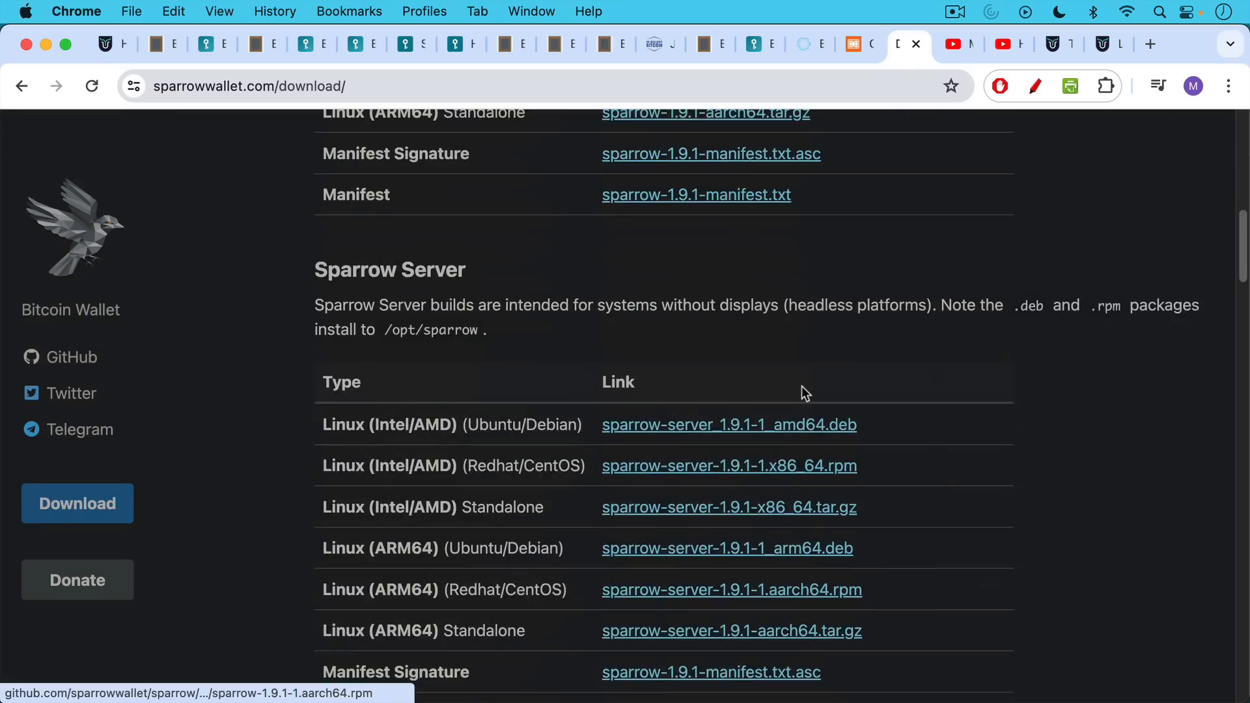
scroll("down", 3)
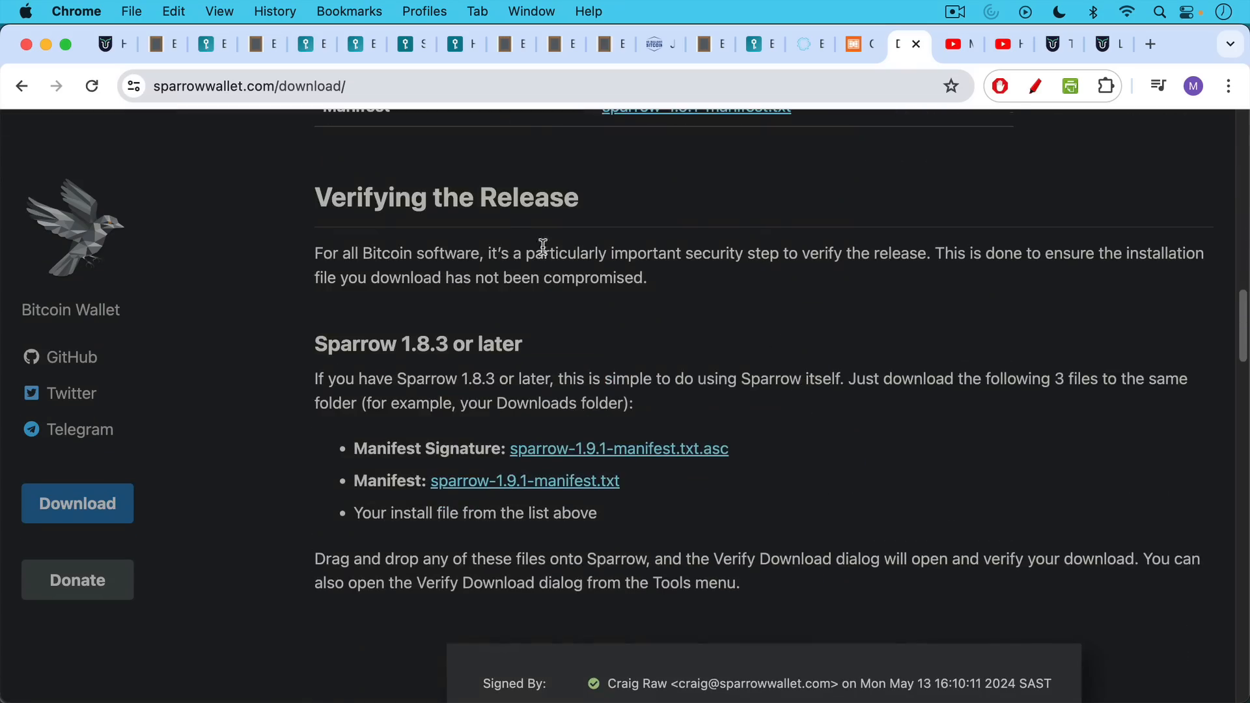
mouse_move(513, 233)
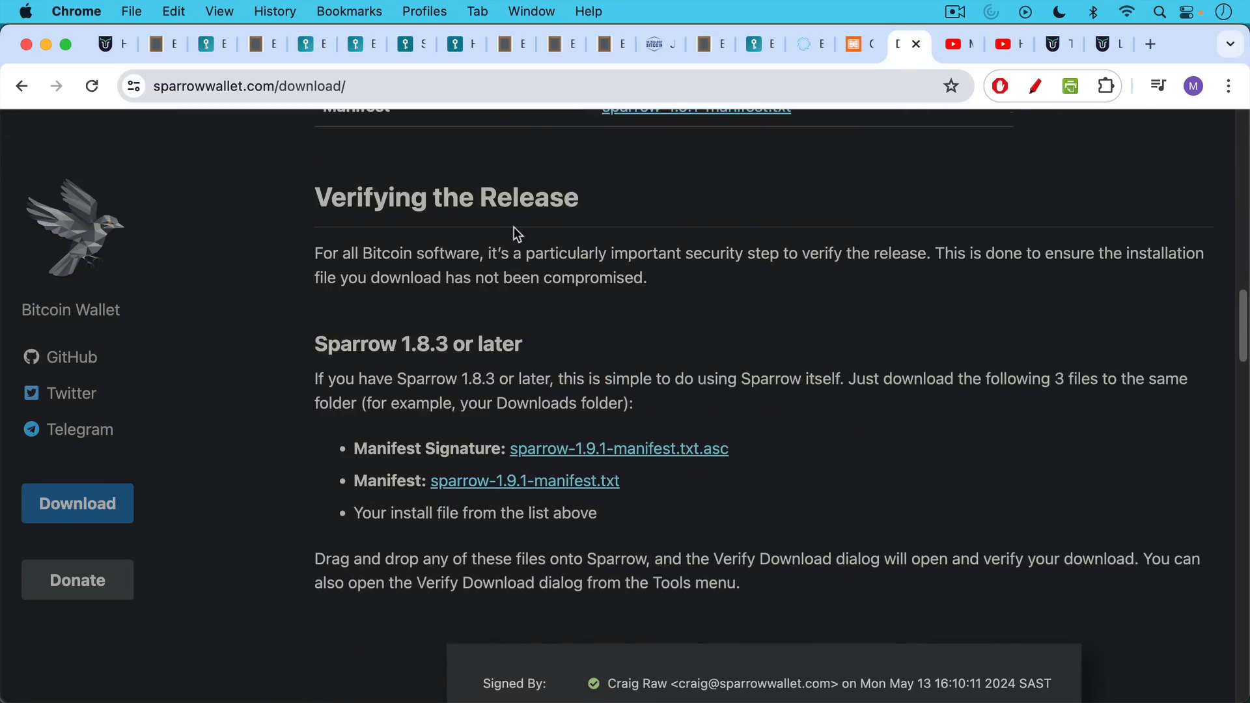
mouse_move(858, 107)
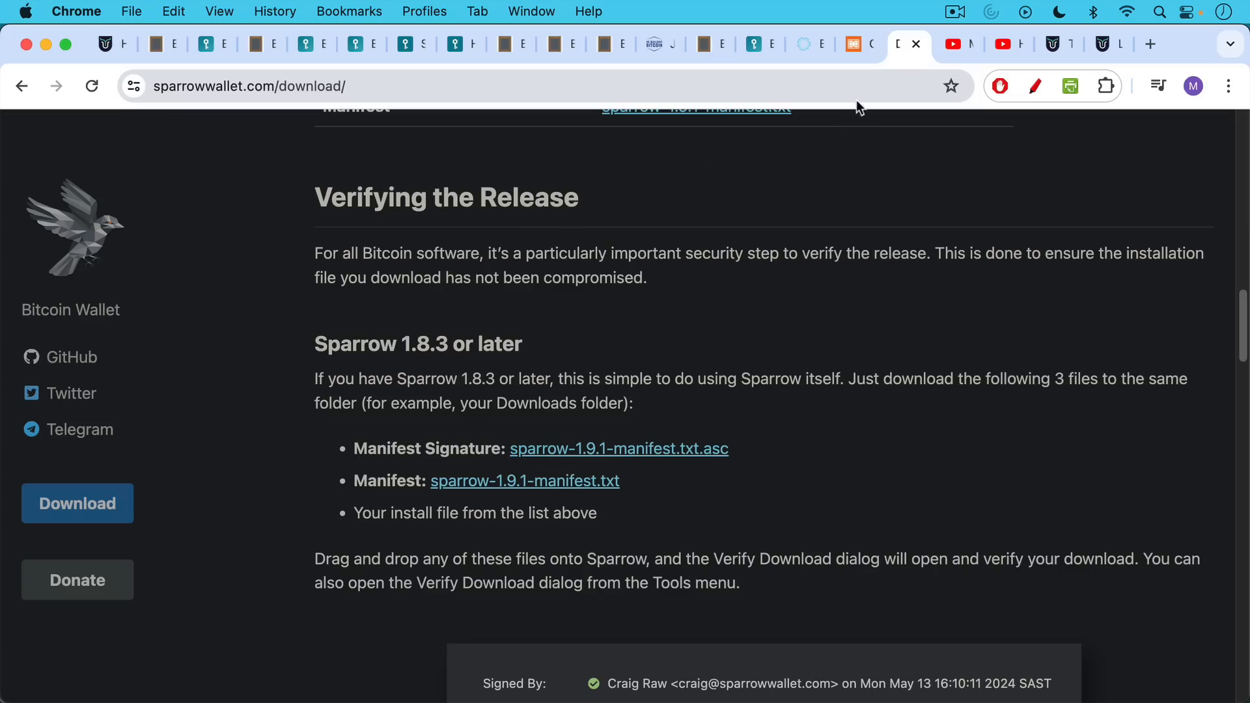
View the Sparrow Wallet video, then 'How To Move Your Bitcoin From Ledger To Jade'.
left_click(948, 43)
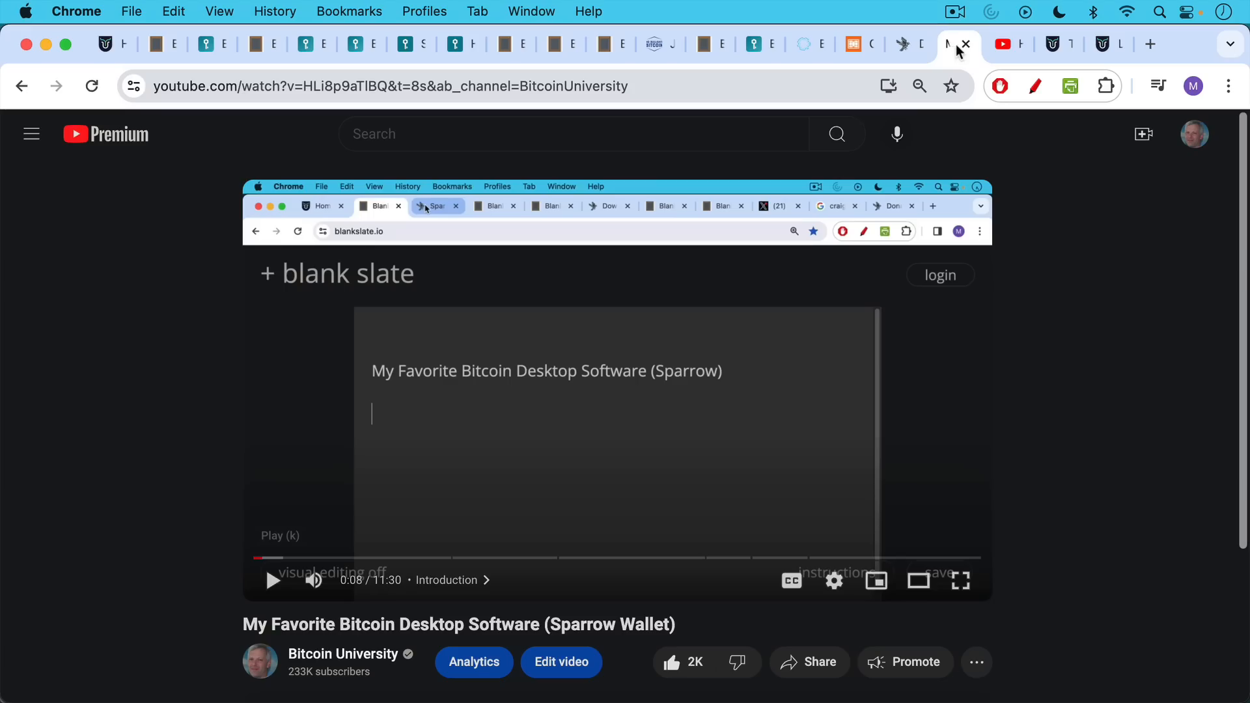
mouse_move(801, 250)
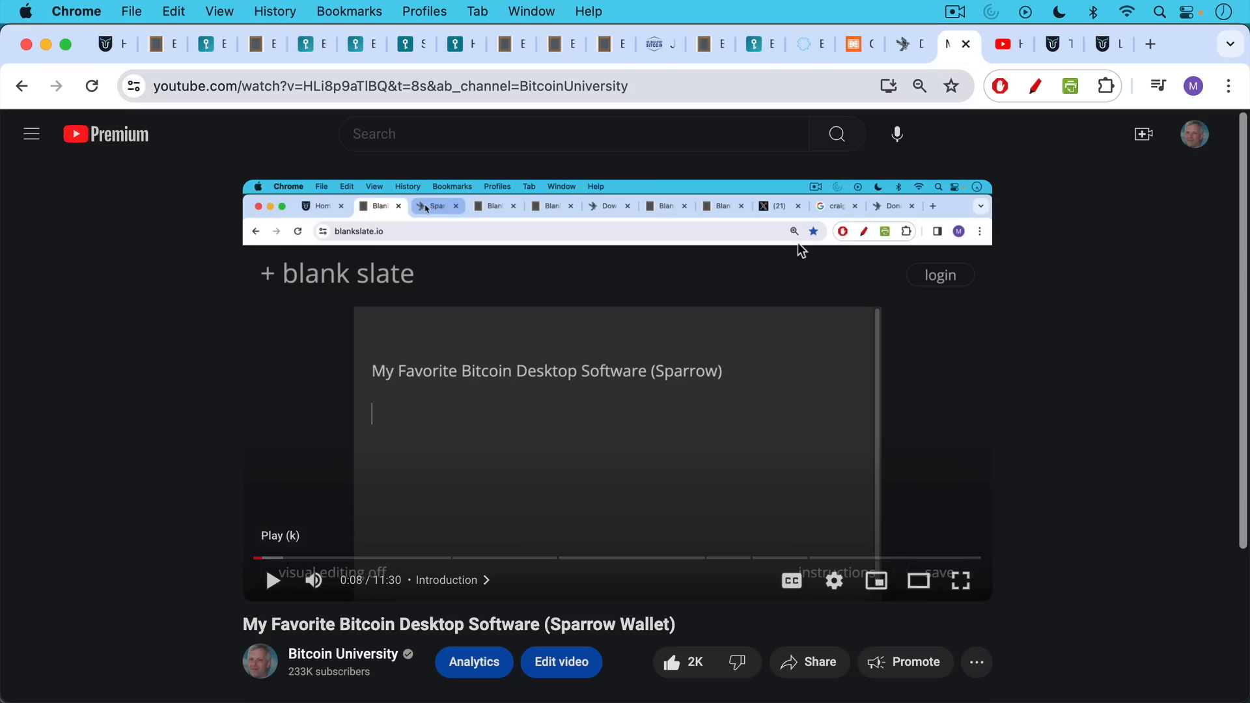
mouse_move(988, 82)
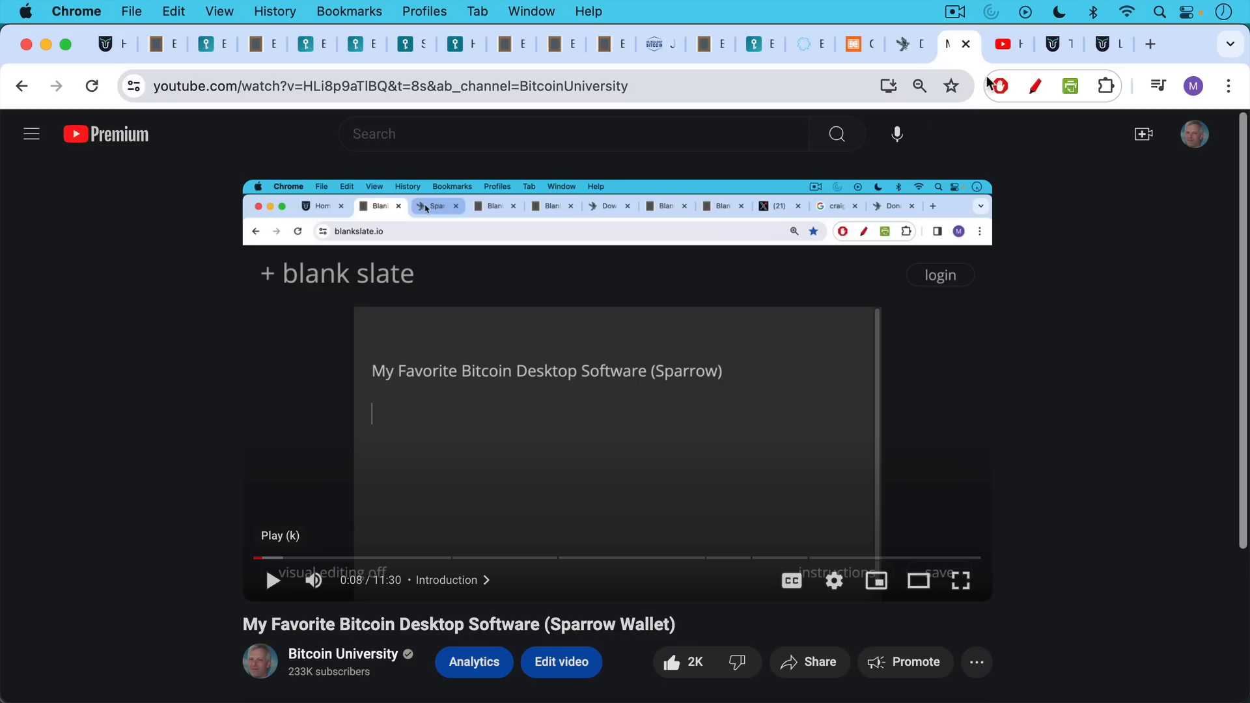
mouse_move(1019, 45)
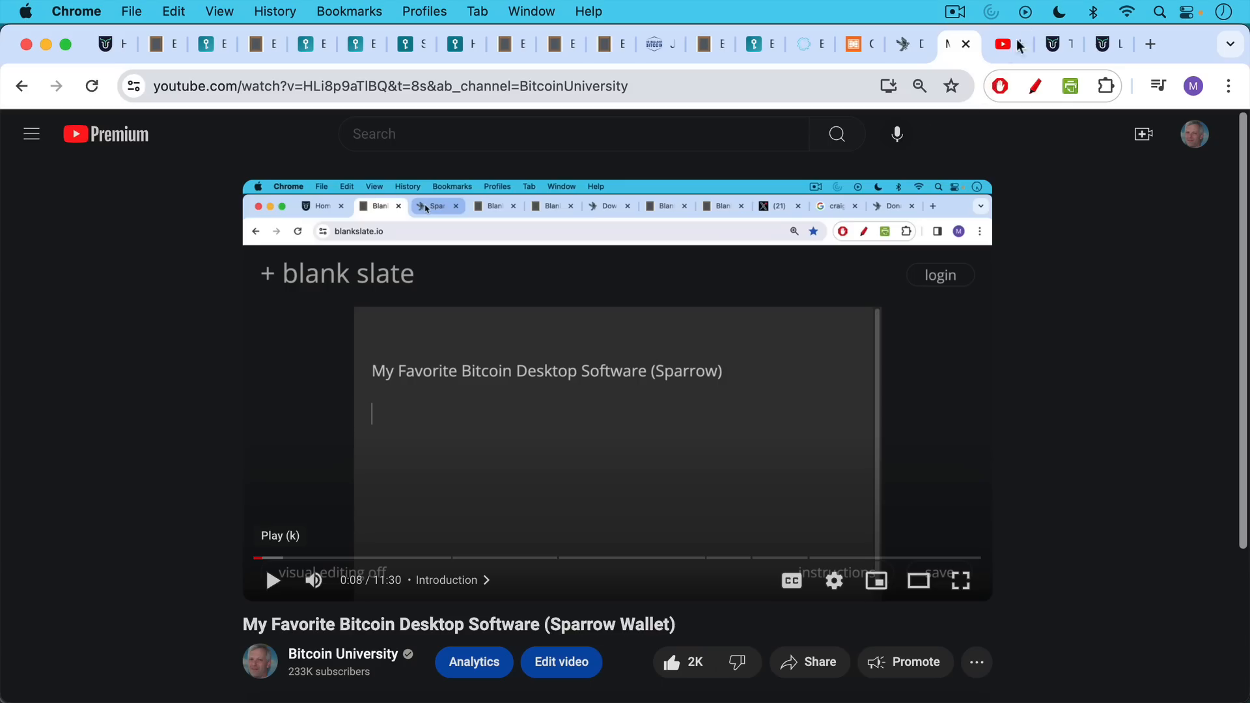
left_click(996, 44)
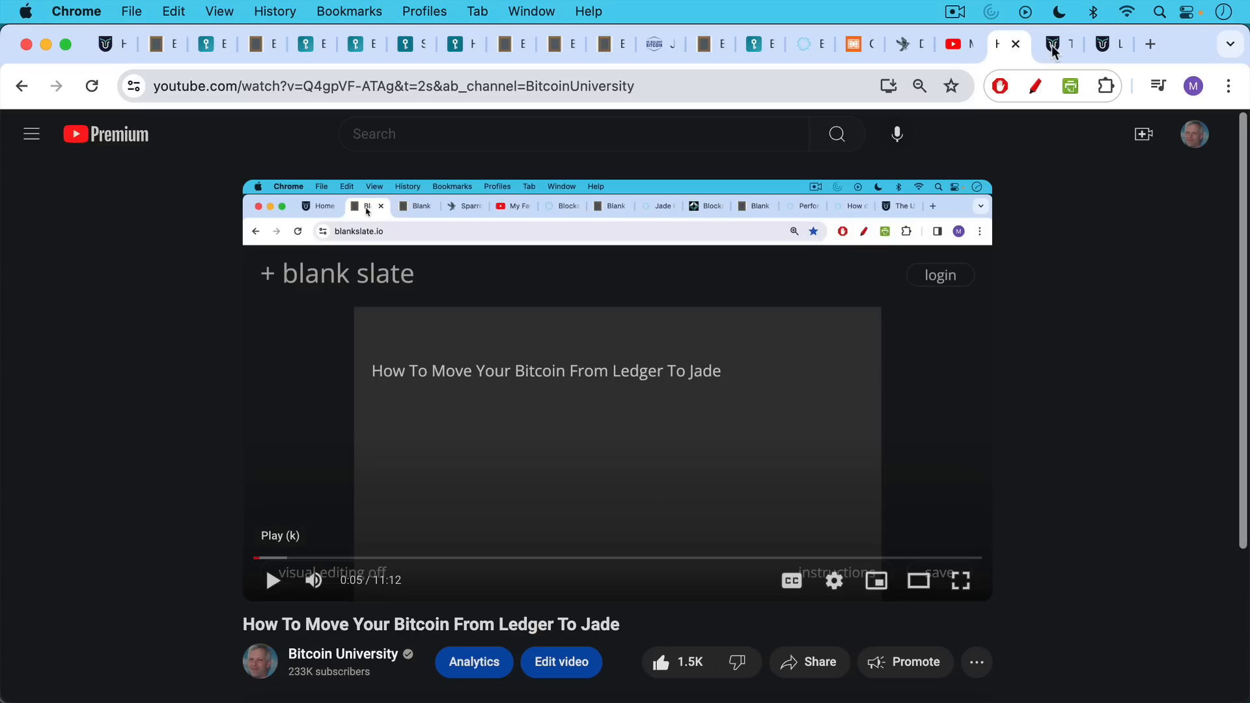
Scroll The Ultimate Guide To Bitcoin lessons down to Coldcard setup and multi-sig.
left_click(1061, 44)
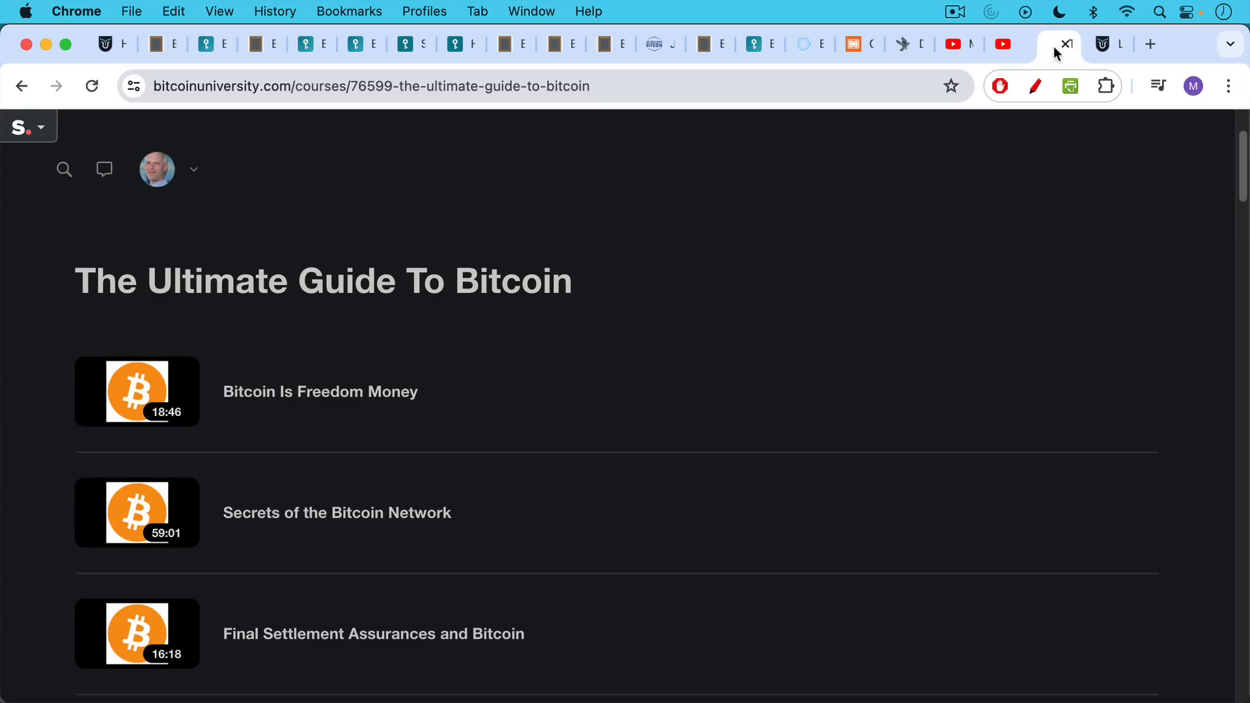
scroll("down", 3)
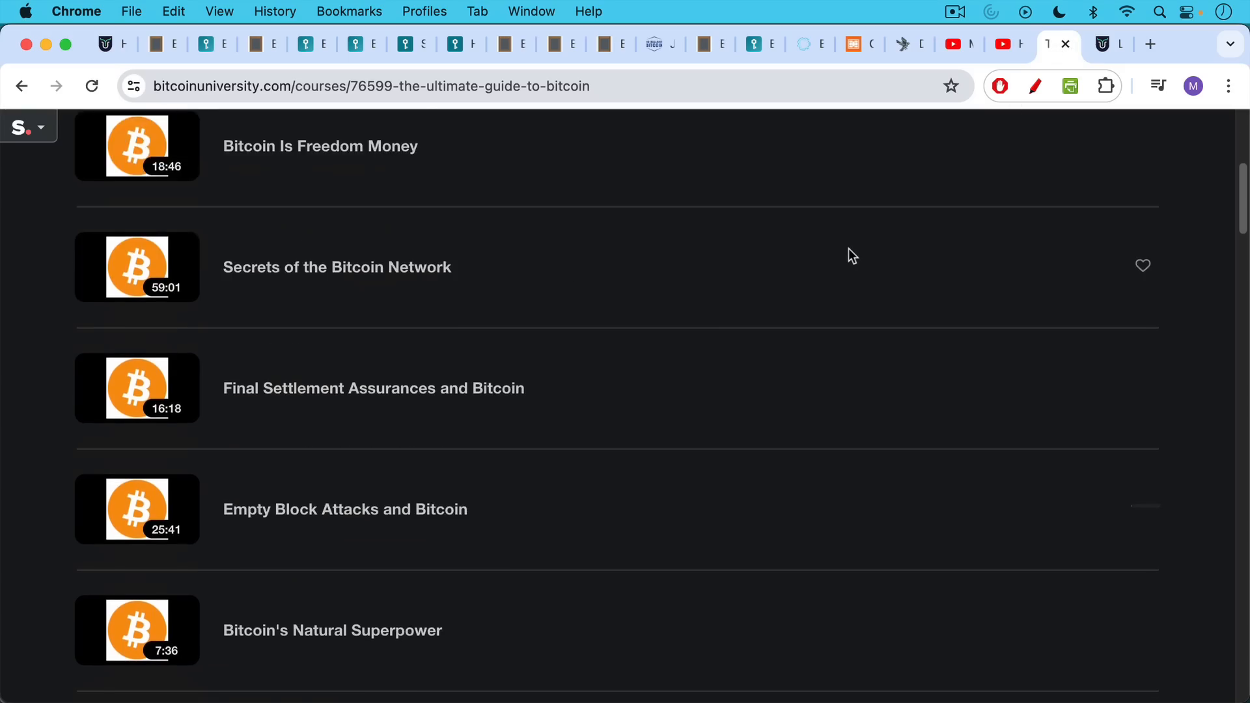
scroll("down", 3)
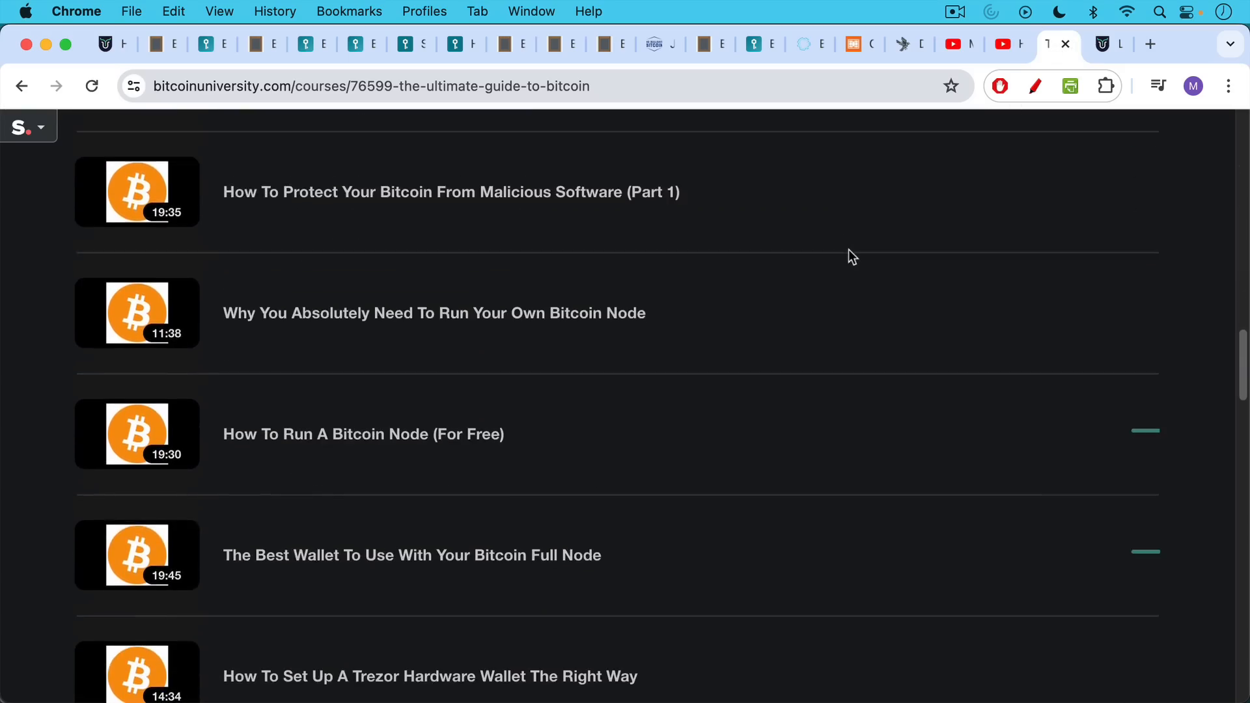
scroll("down", 3)
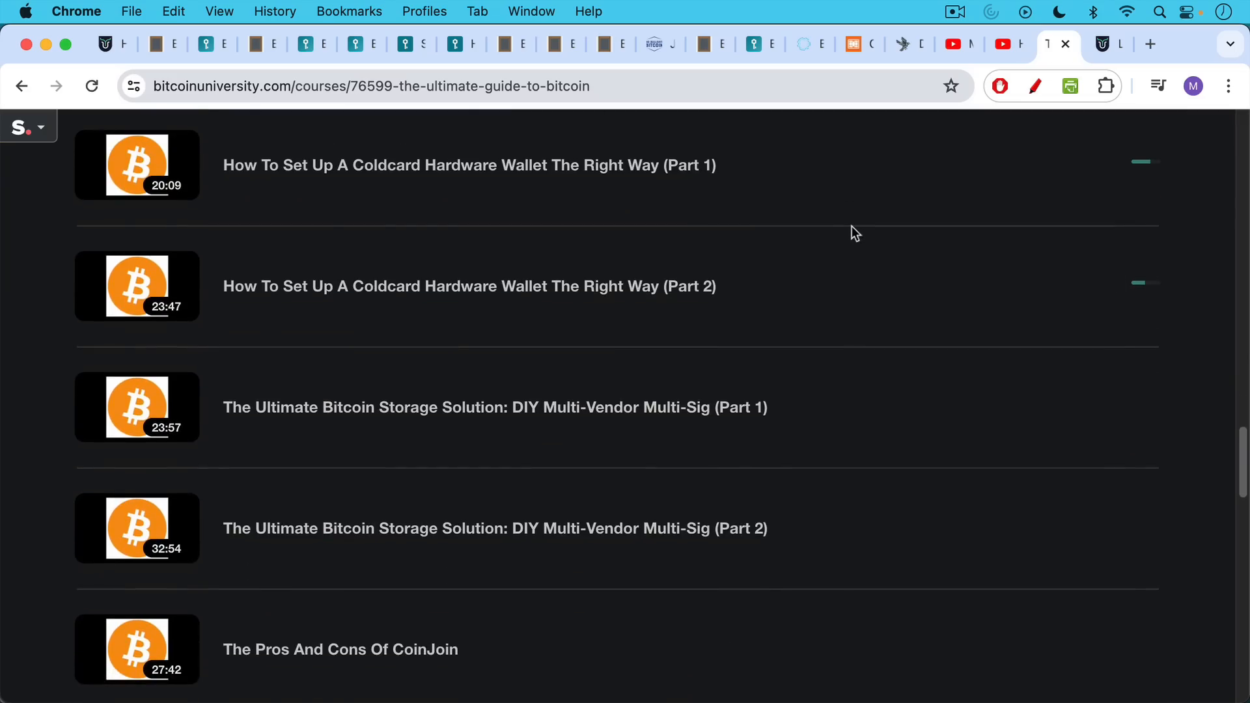
mouse_move(855, 226)
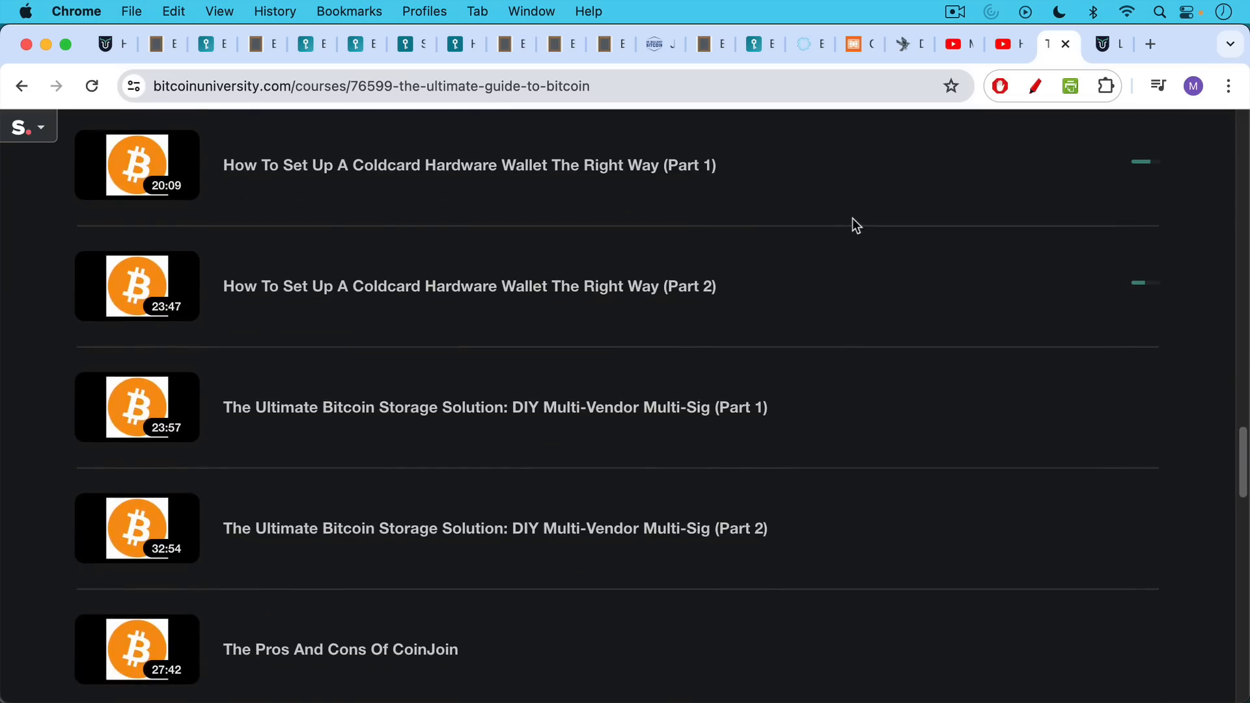
mouse_move(686, 437)
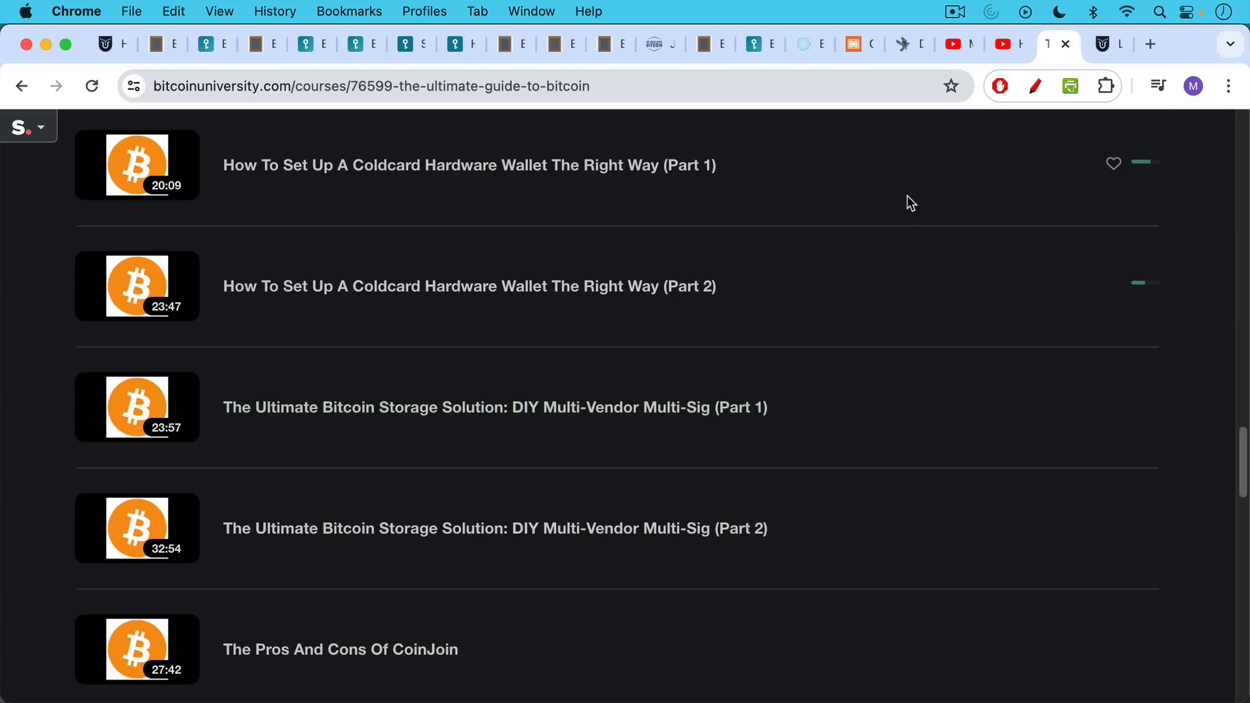
mouse_move(967, 149)
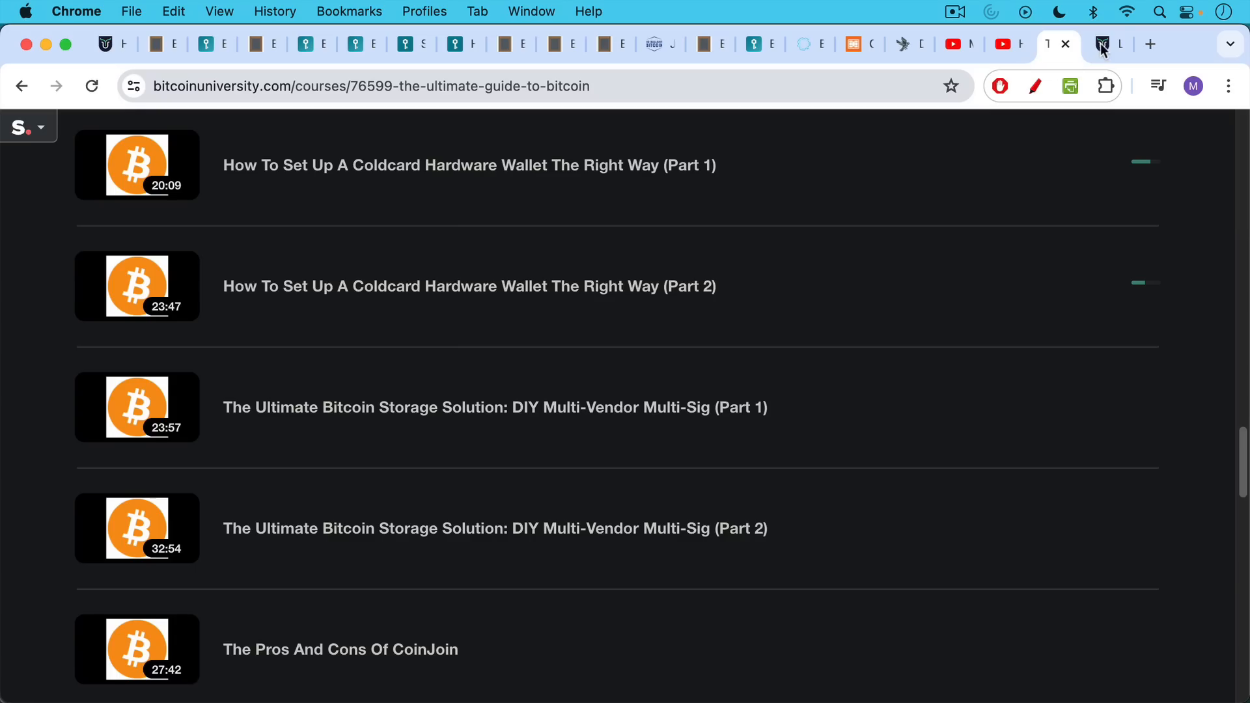
Switch to the Live Classes course listing recordings from 3 February to 18 May 2024.
left_click(1100, 43)
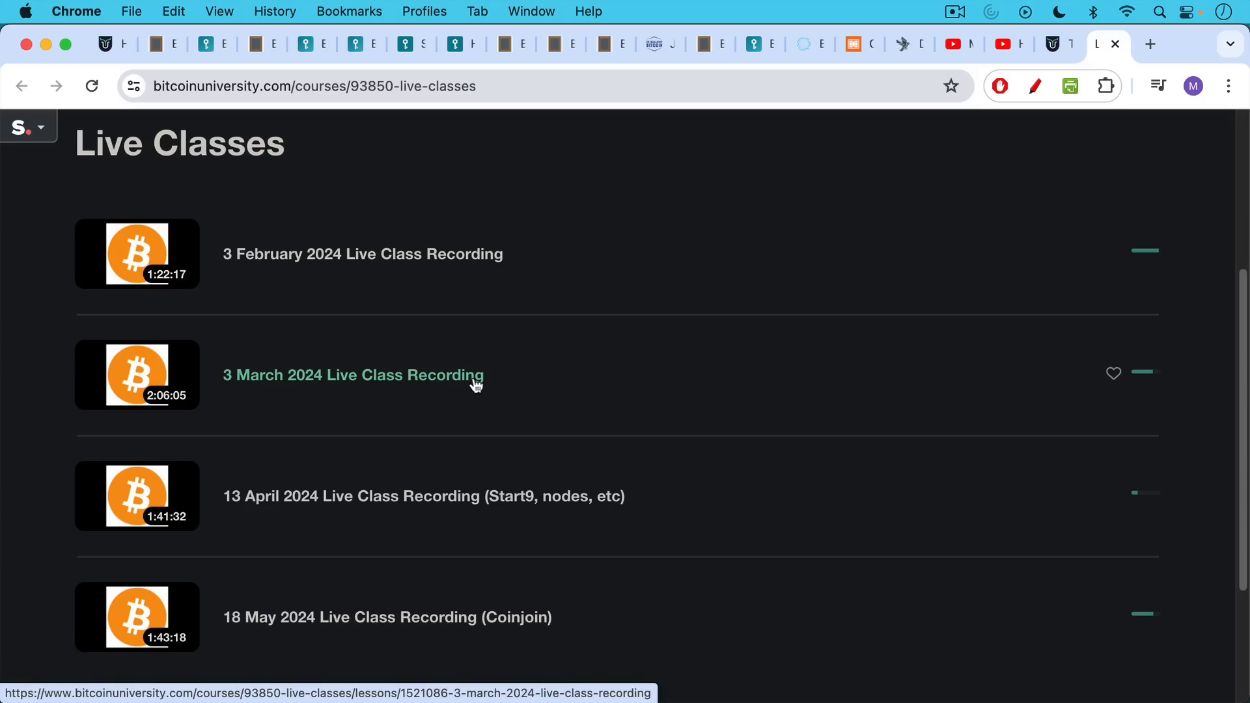
mouse_move(543, 605)
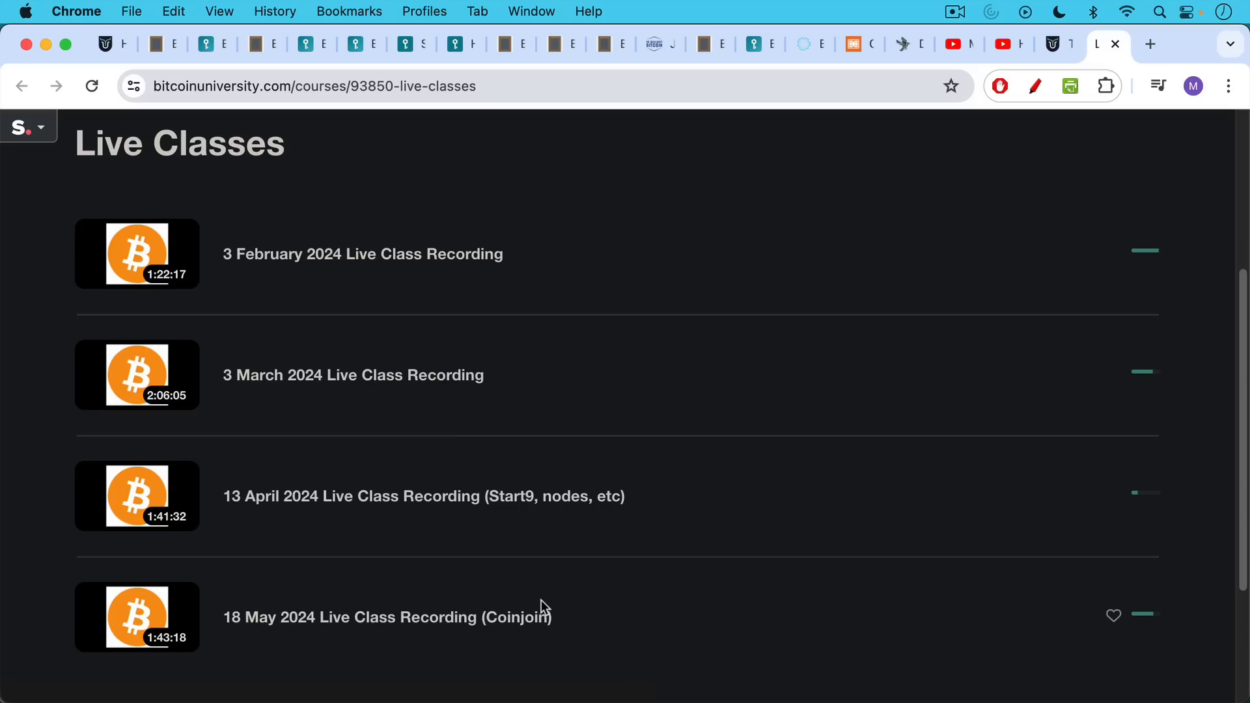
mouse_move(535, 558)
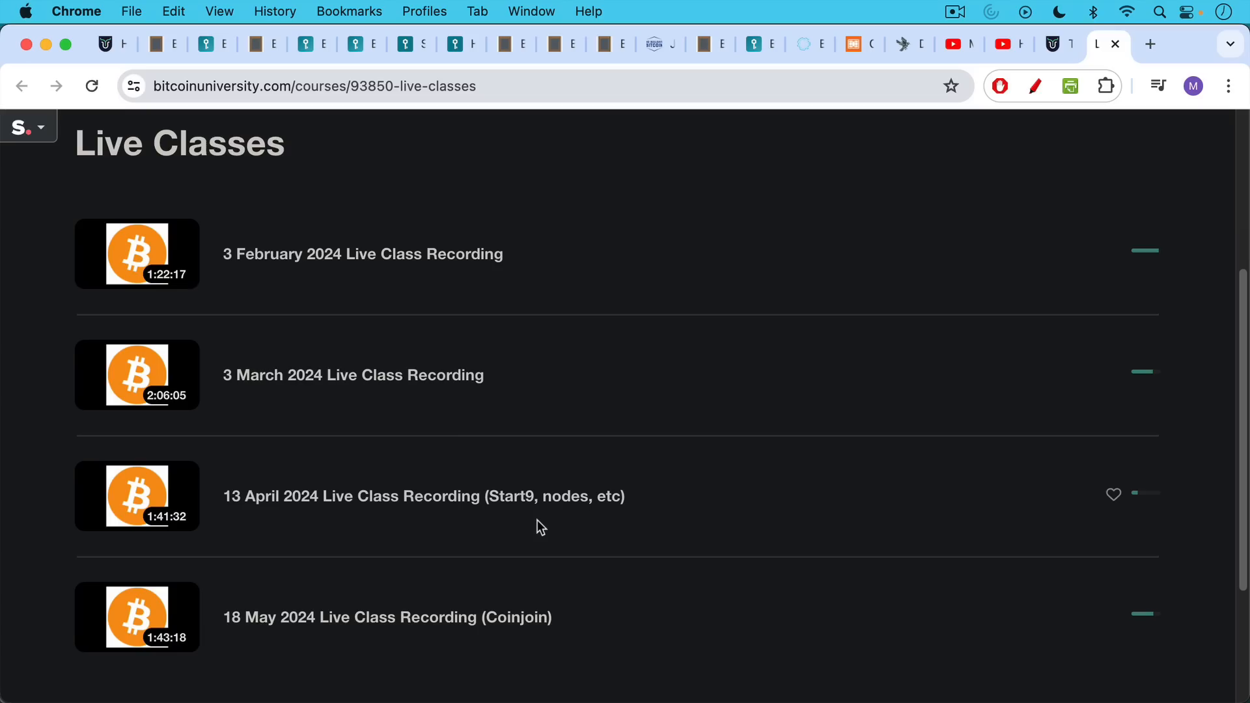
mouse_move(546, 524)
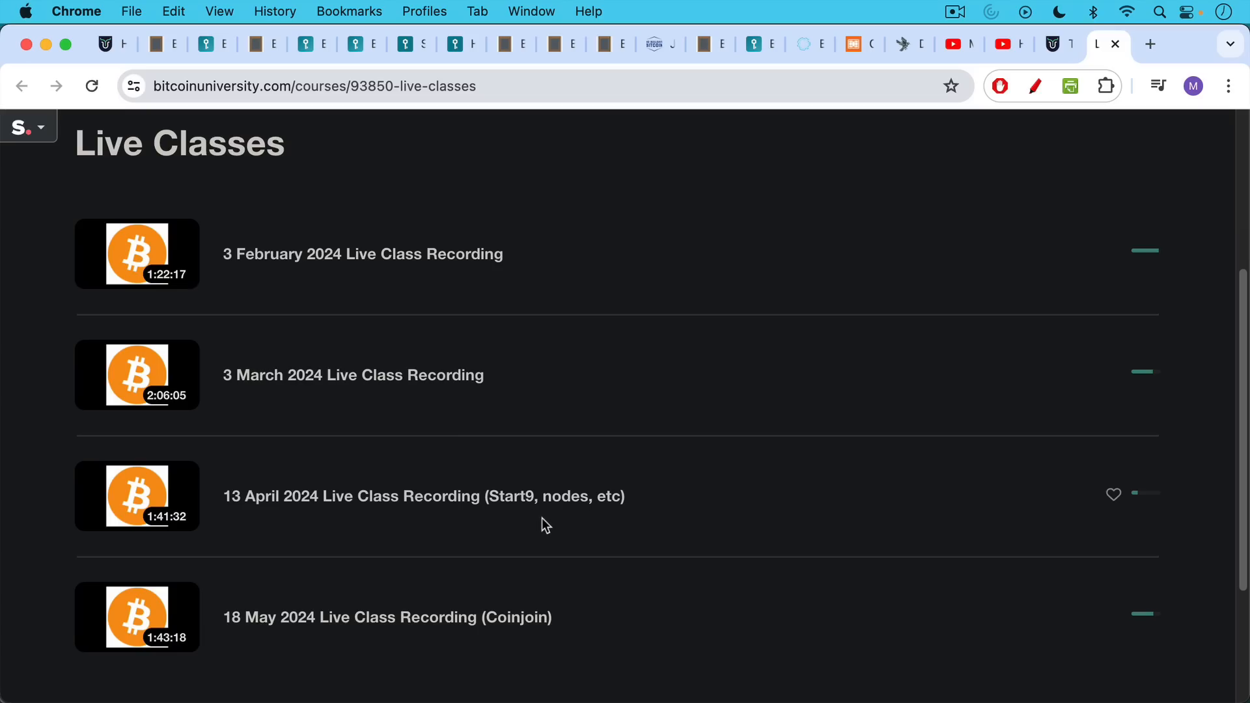